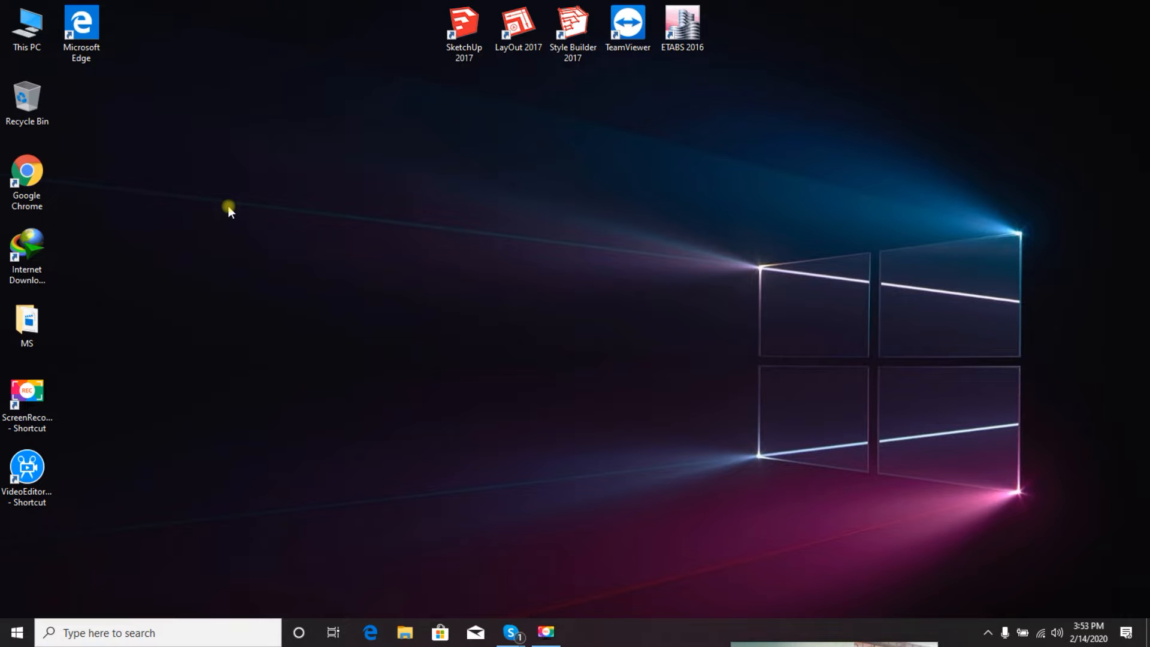
mouse_move(574, 161)
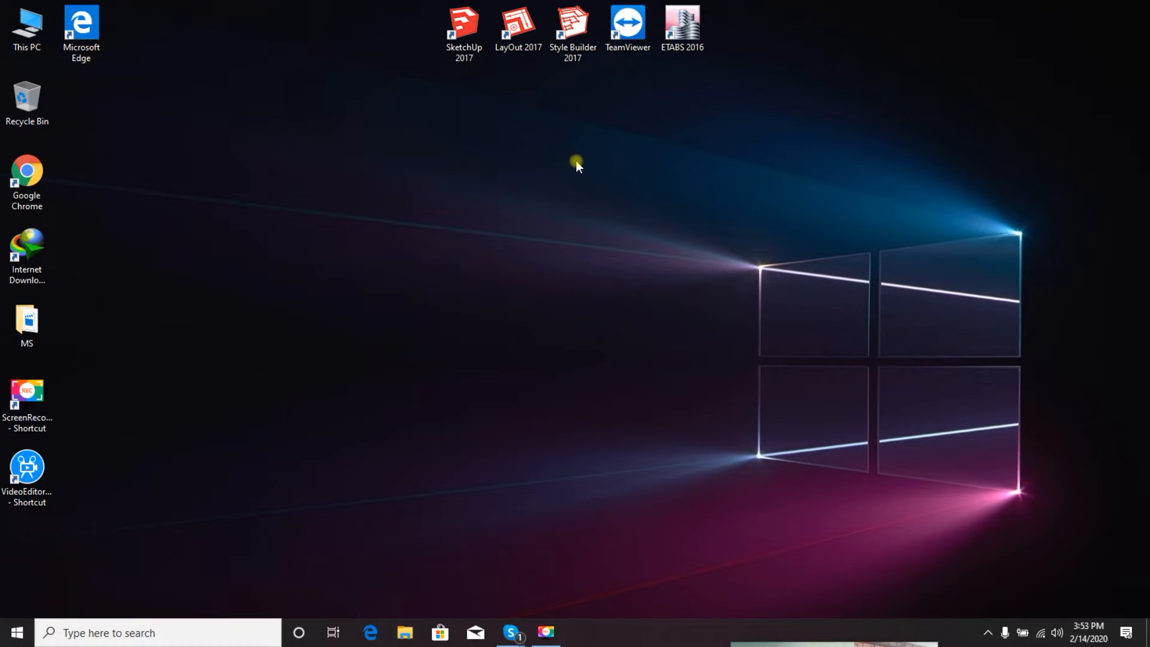
mouse_move(710, 119)
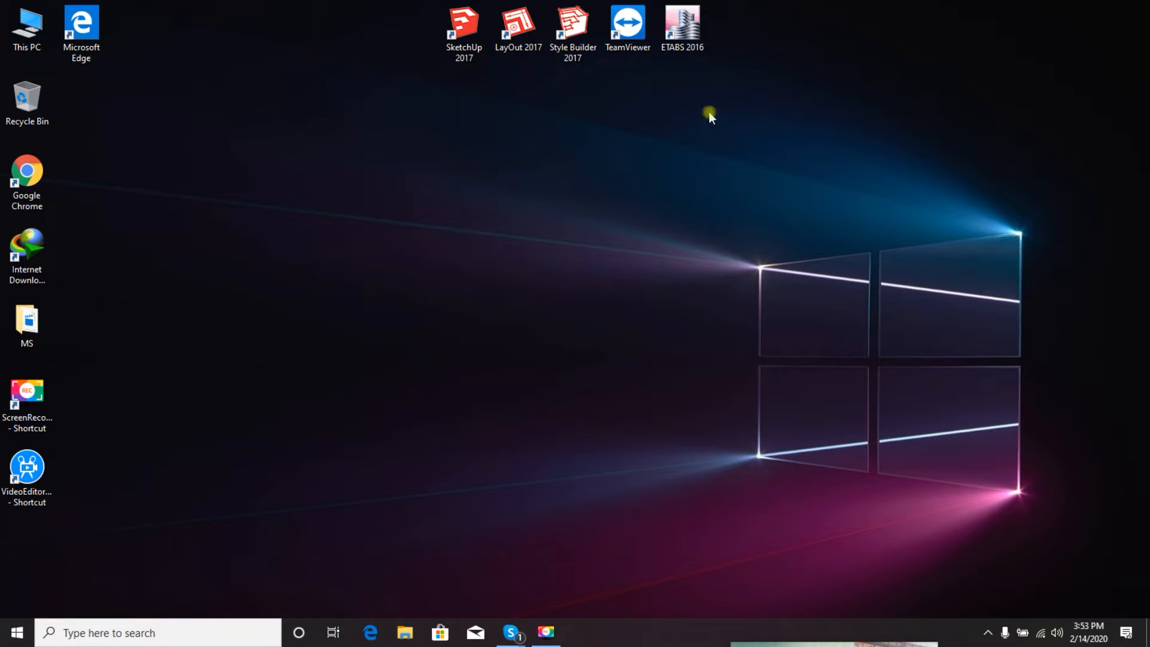
Launch ETABS 2016 from the desktop shortcut so its start page appears
double_click(682, 21)
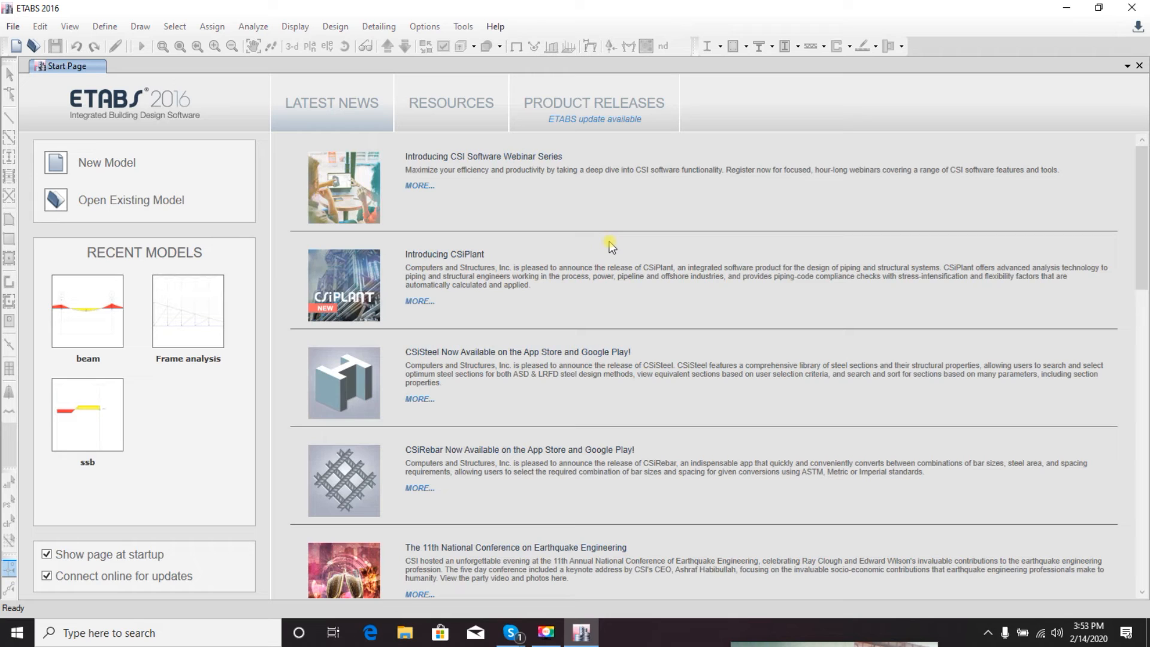
mouse_move(708, 176)
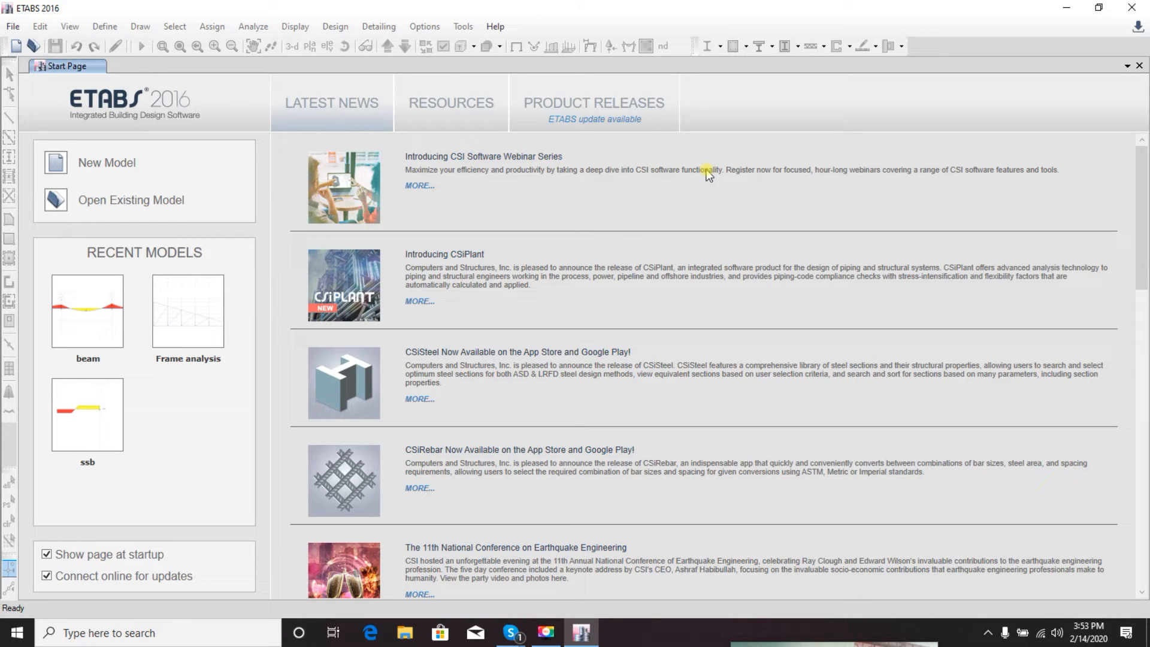
mouse_move(83, 203)
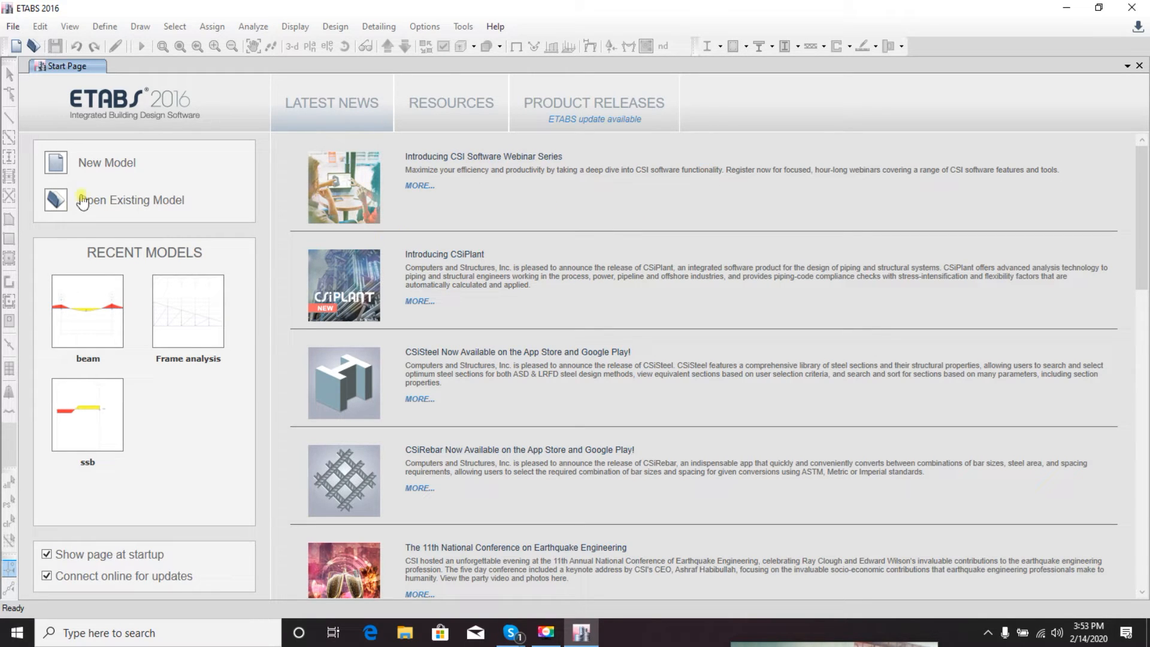
mouse_move(612, 407)
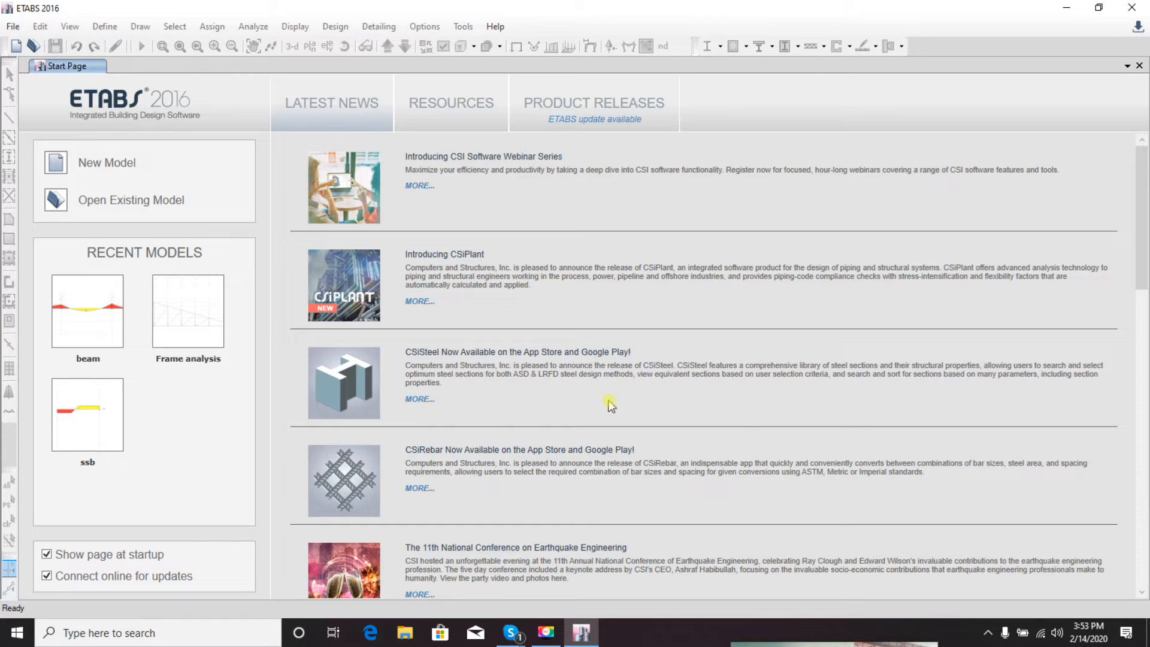
mouse_move(435, 27)
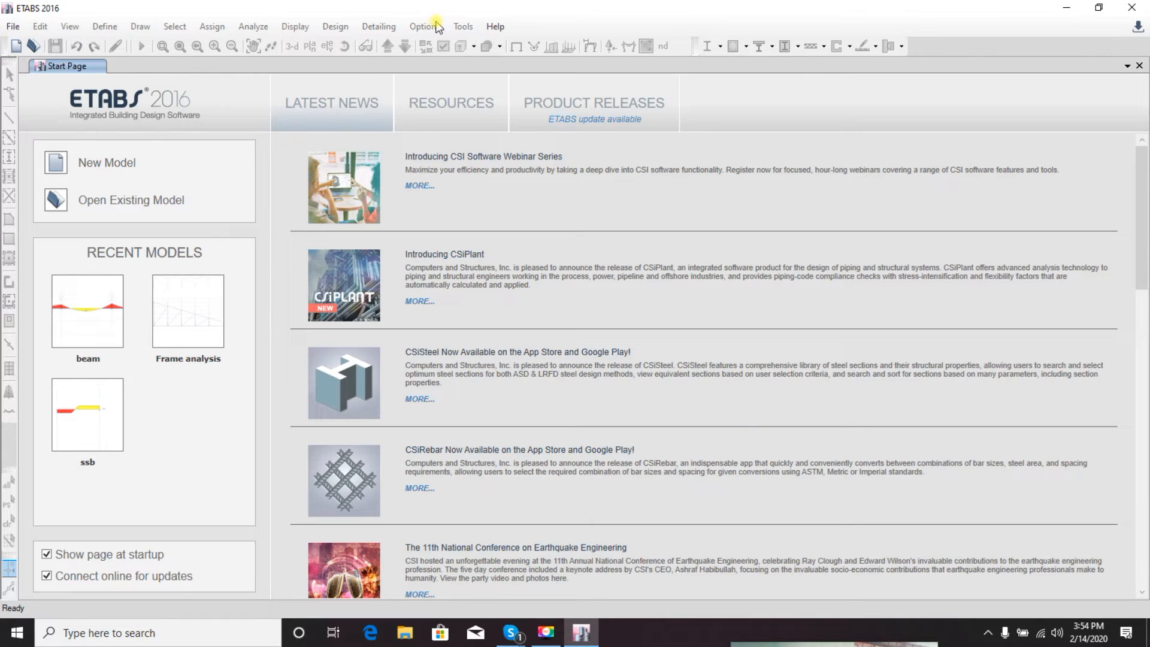
mouse_move(183, 46)
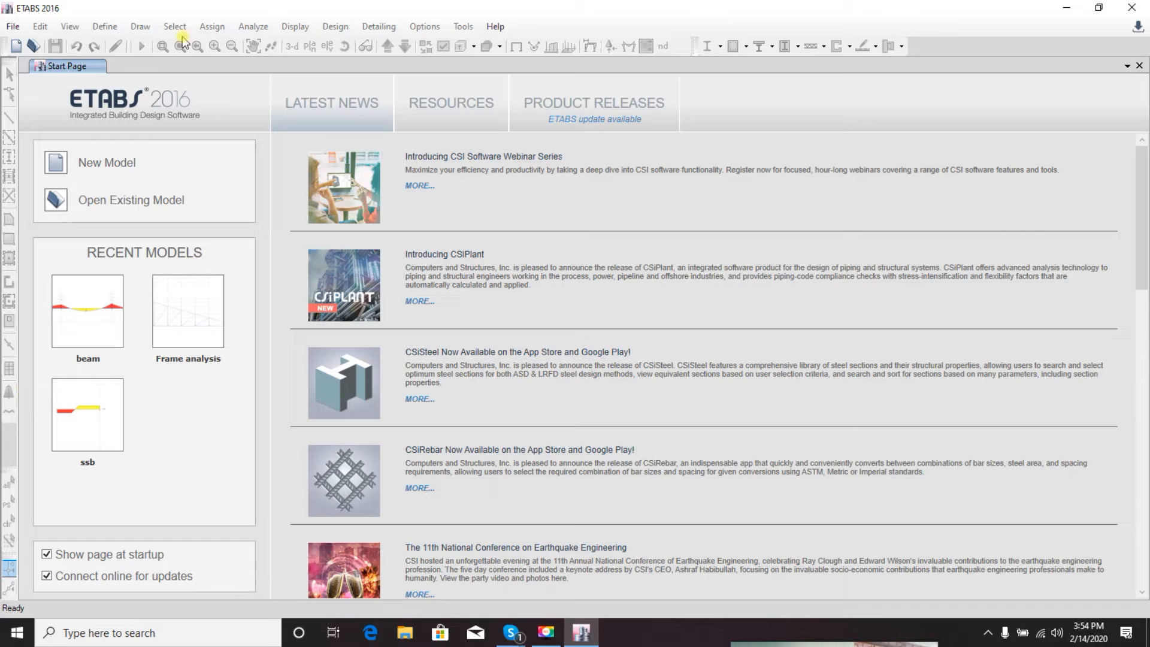
mouse_move(491, 41)
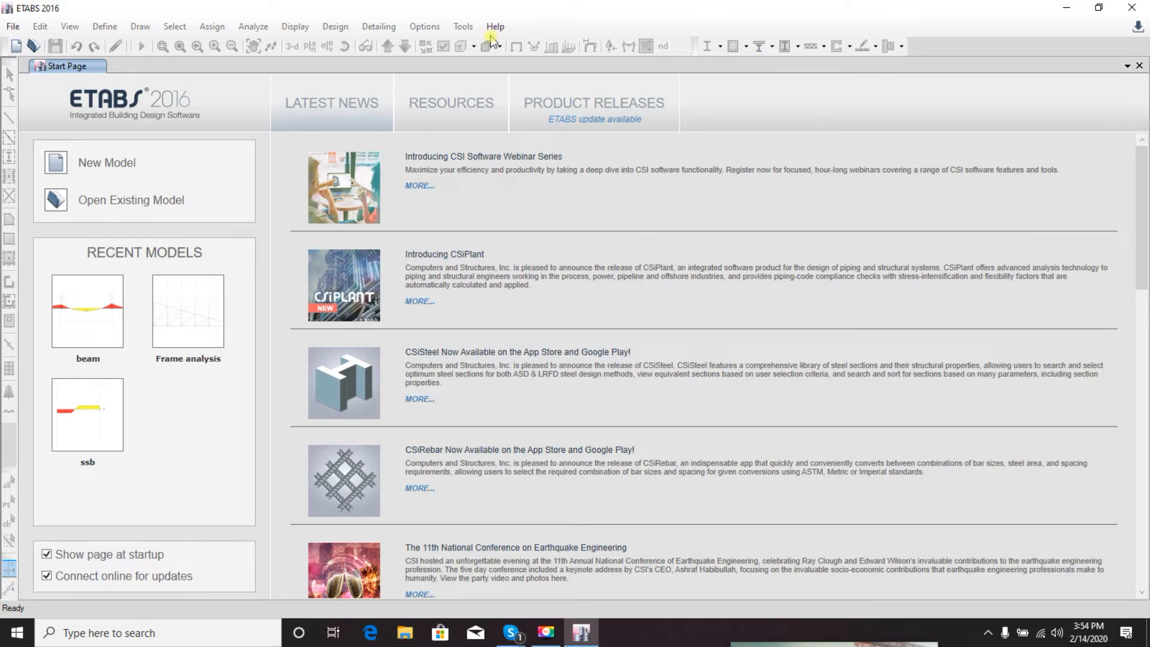
mouse_move(83, 6)
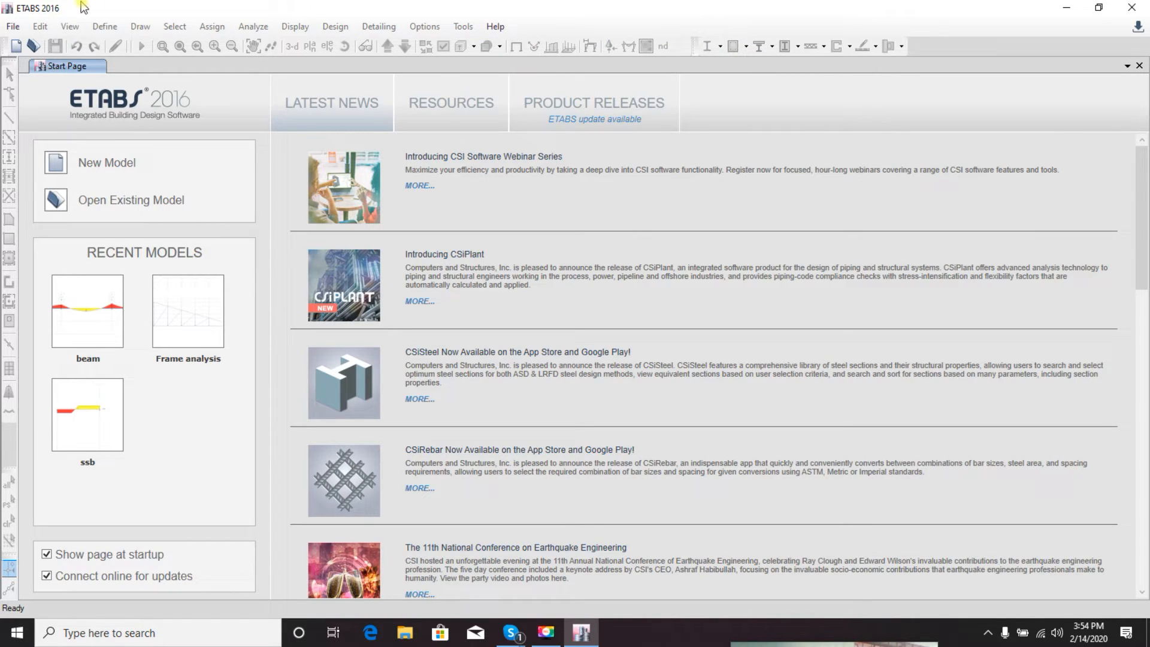
left_click(12, 27)
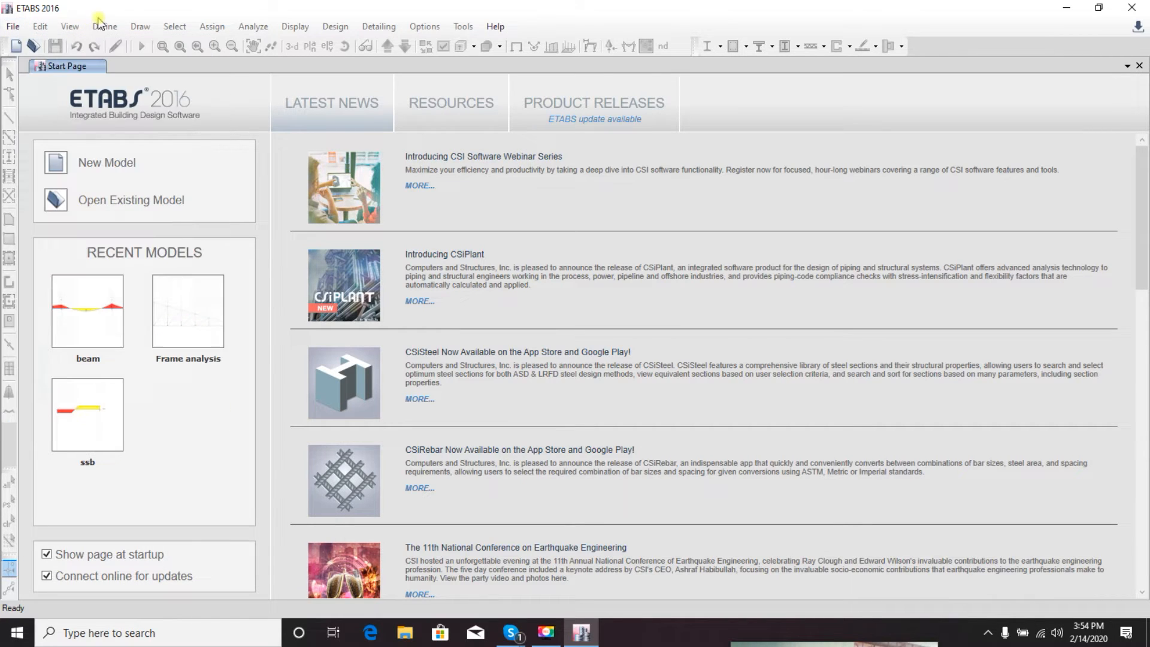
mouse_move(14, 47)
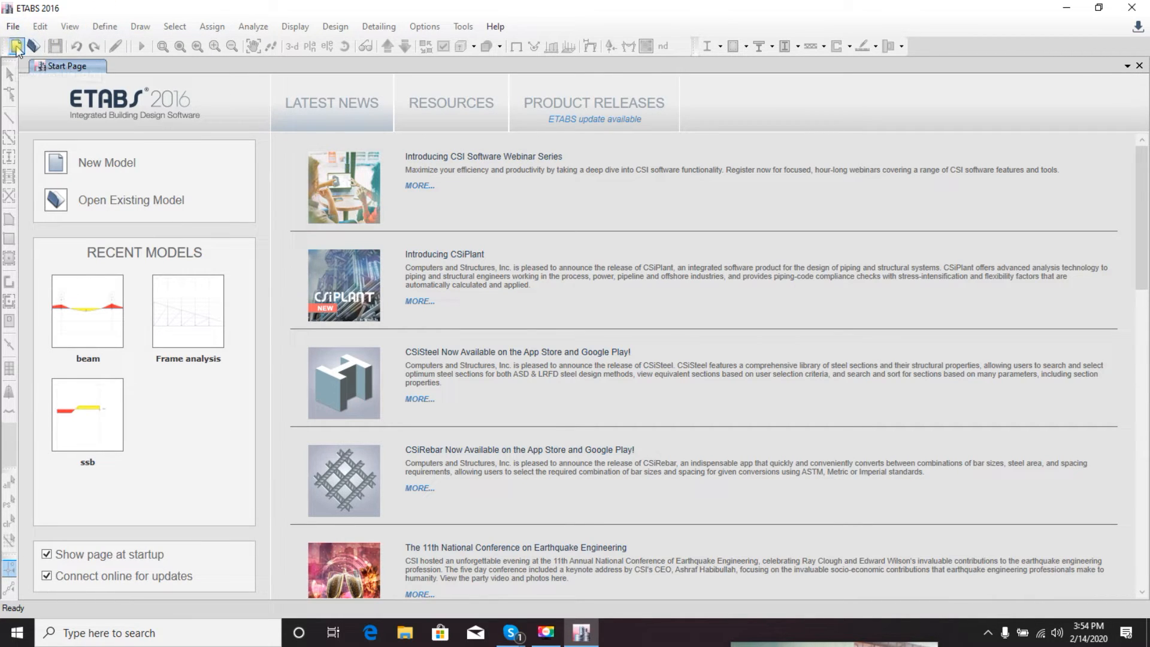
mouse_move(15, 46)
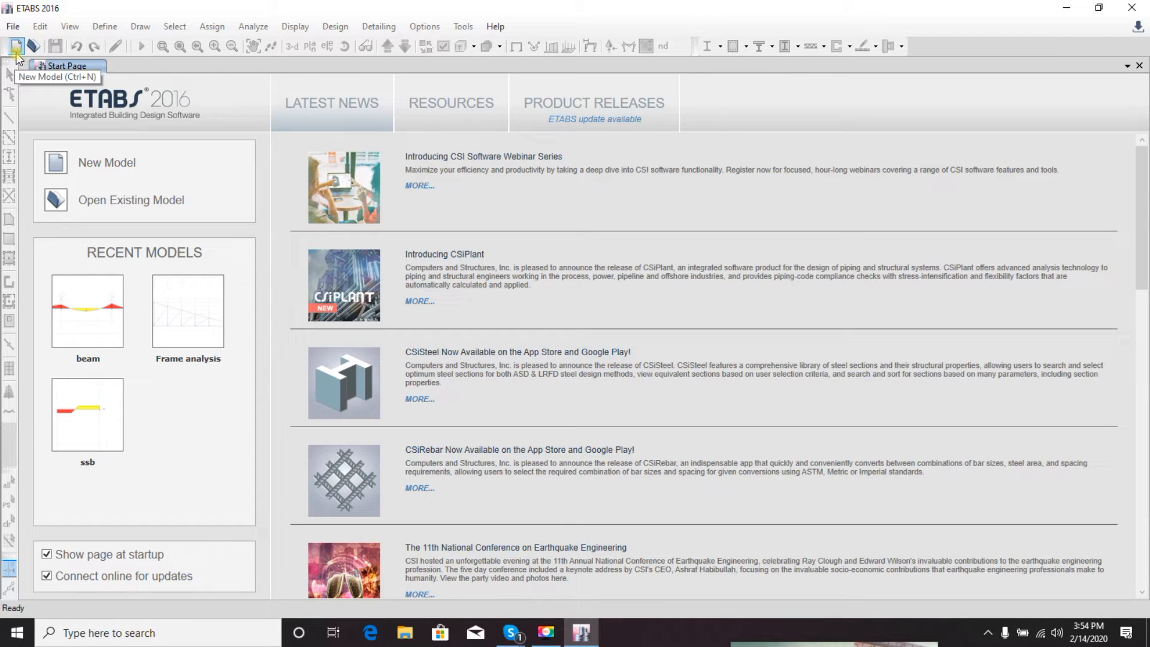
mouse_move(200, 161)
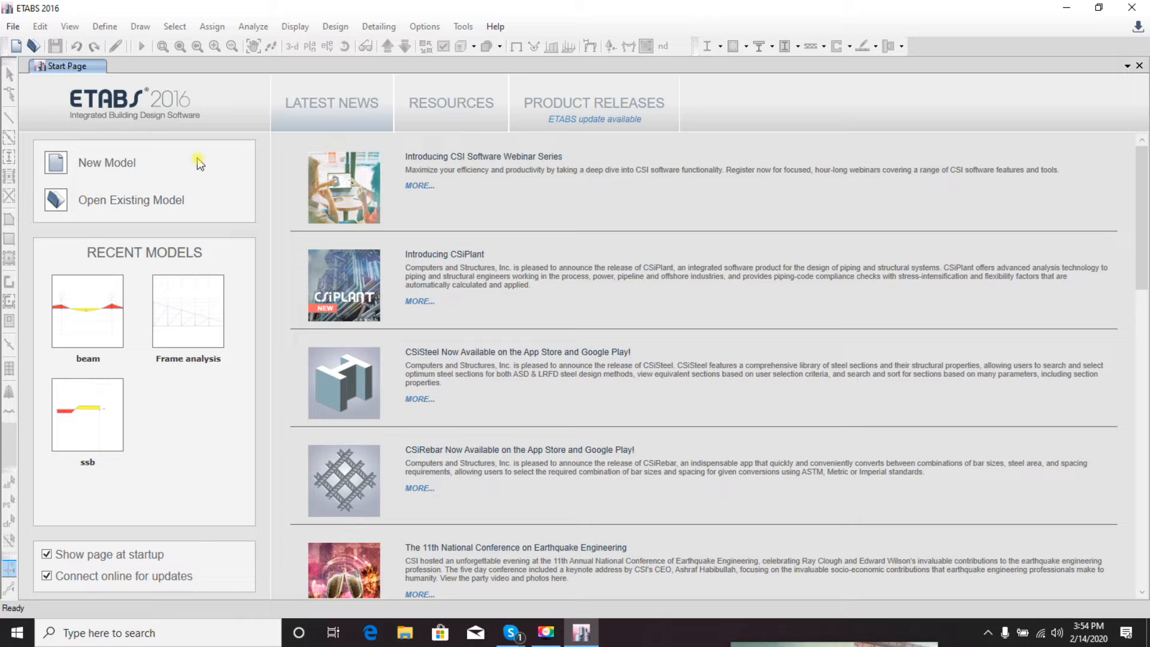
mouse_move(433, 262)
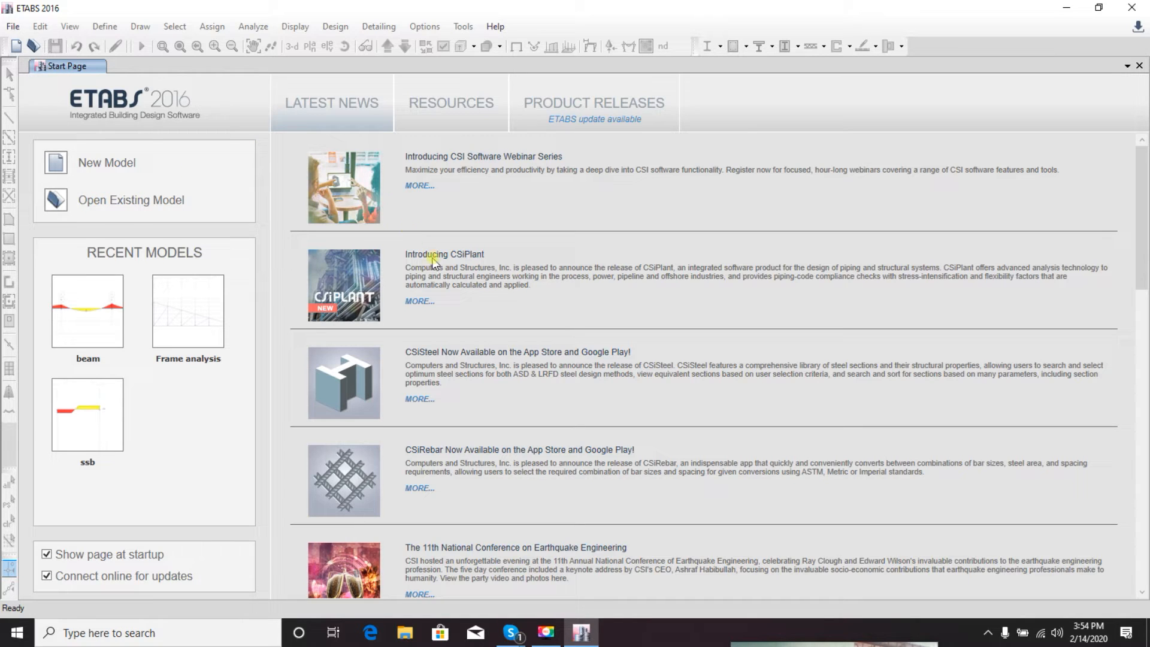
mouse_move(447, 293)
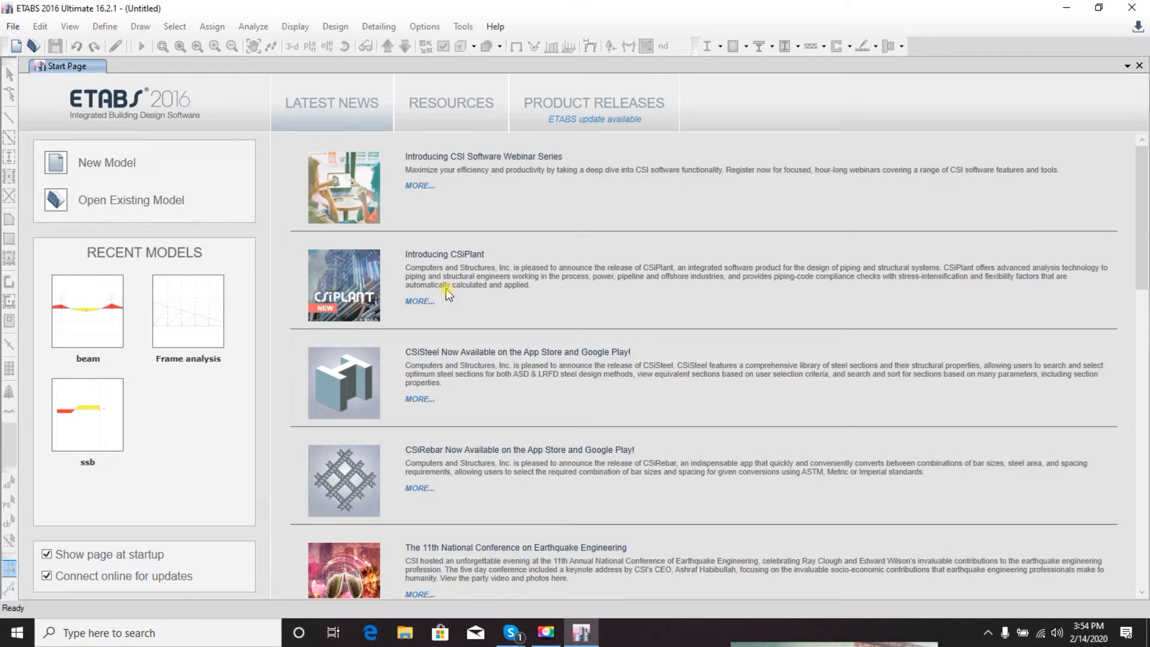
Start a new untitled model so the Model Initialization dialog for units and codes comes up
left_click(106, 162)
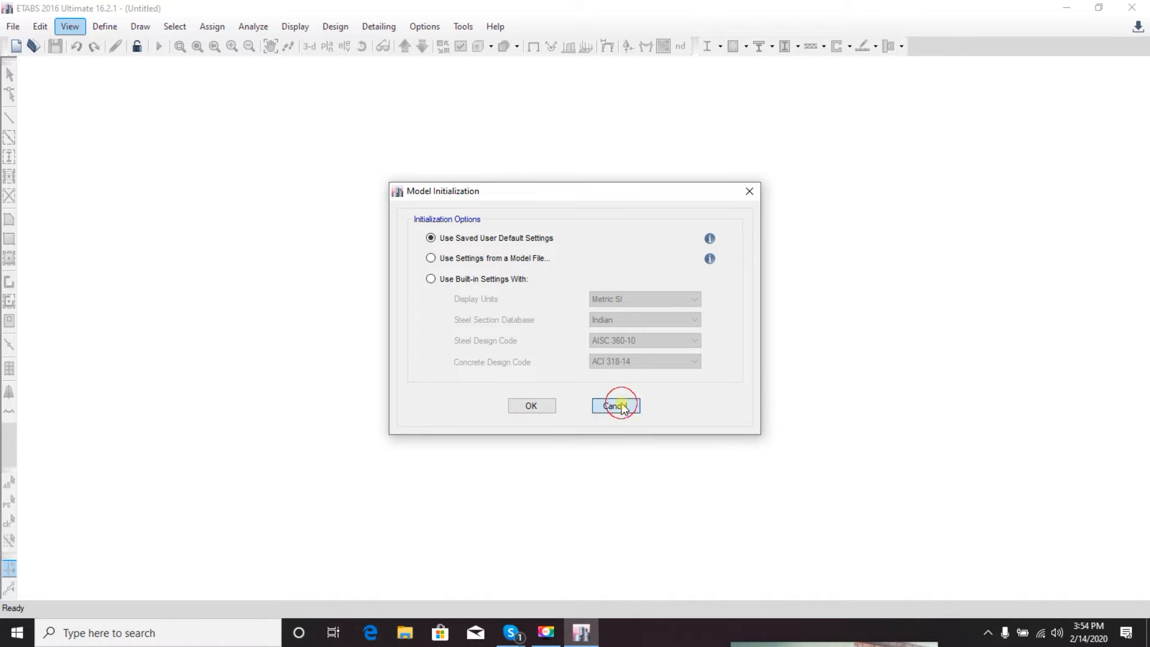
left_click(616, 406)
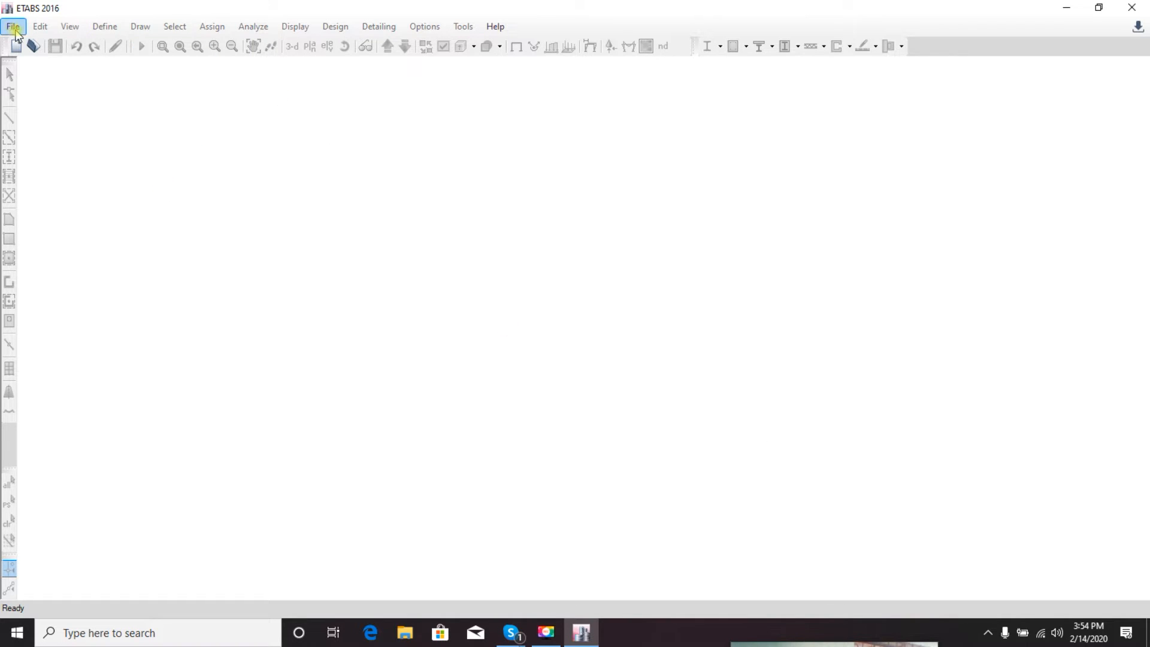
mouse_move(16, 47)
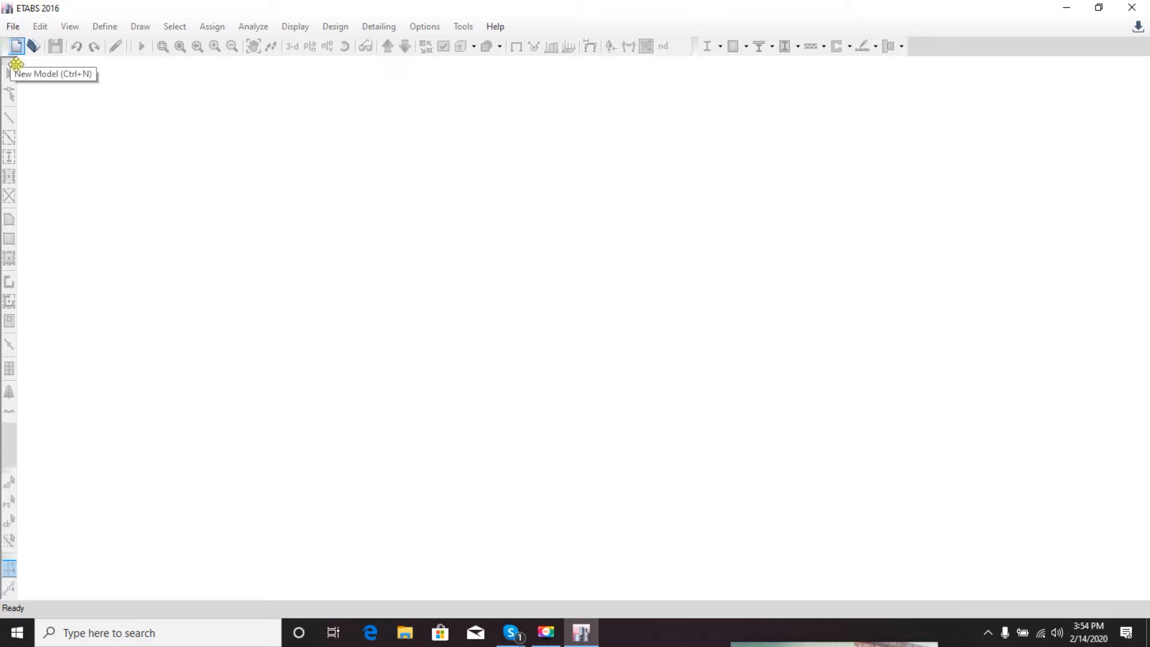
left_click(15, 45)
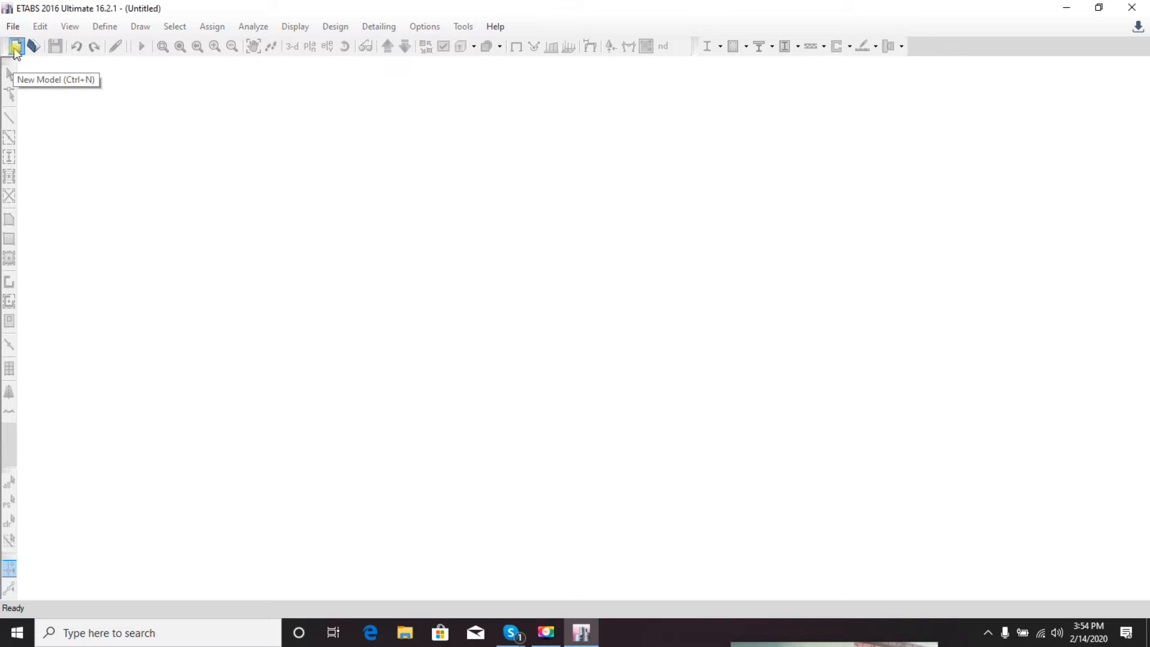
left_click(14, 47)
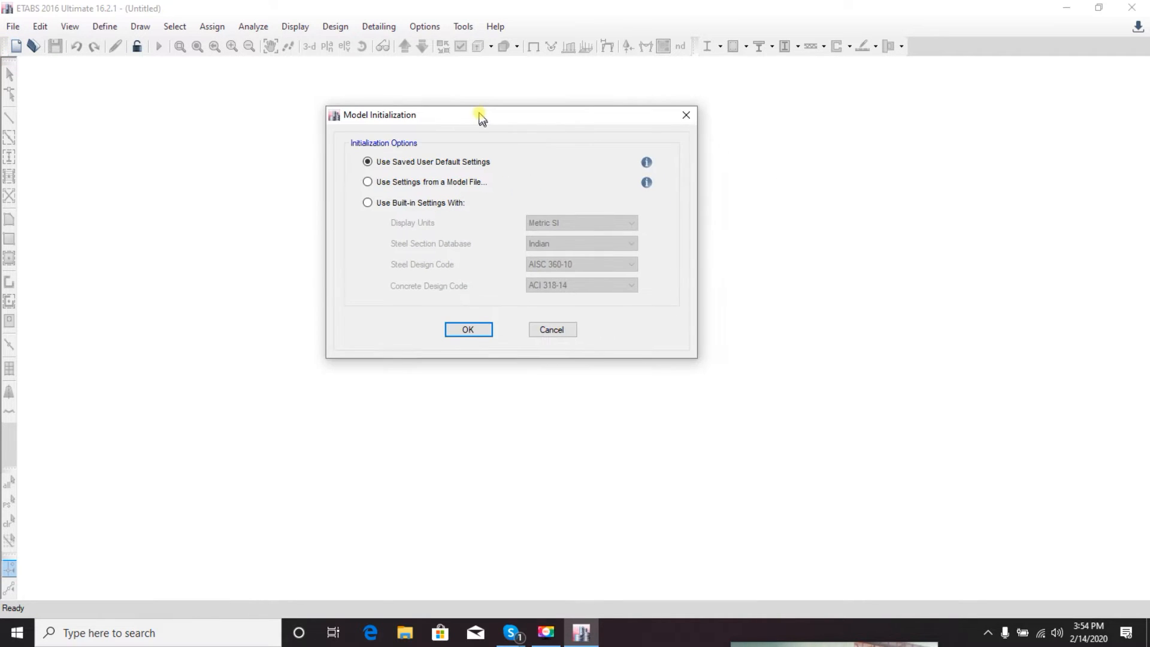
left_click_drag(480, 115, 480, 103)
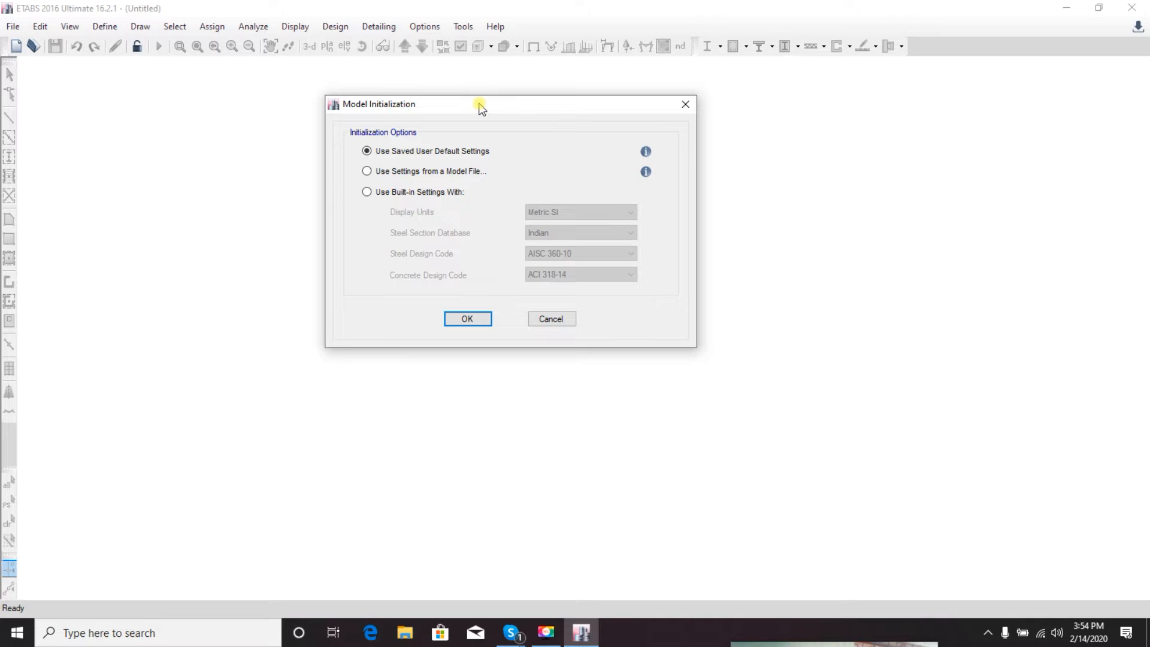
mouse_move(445, 124)
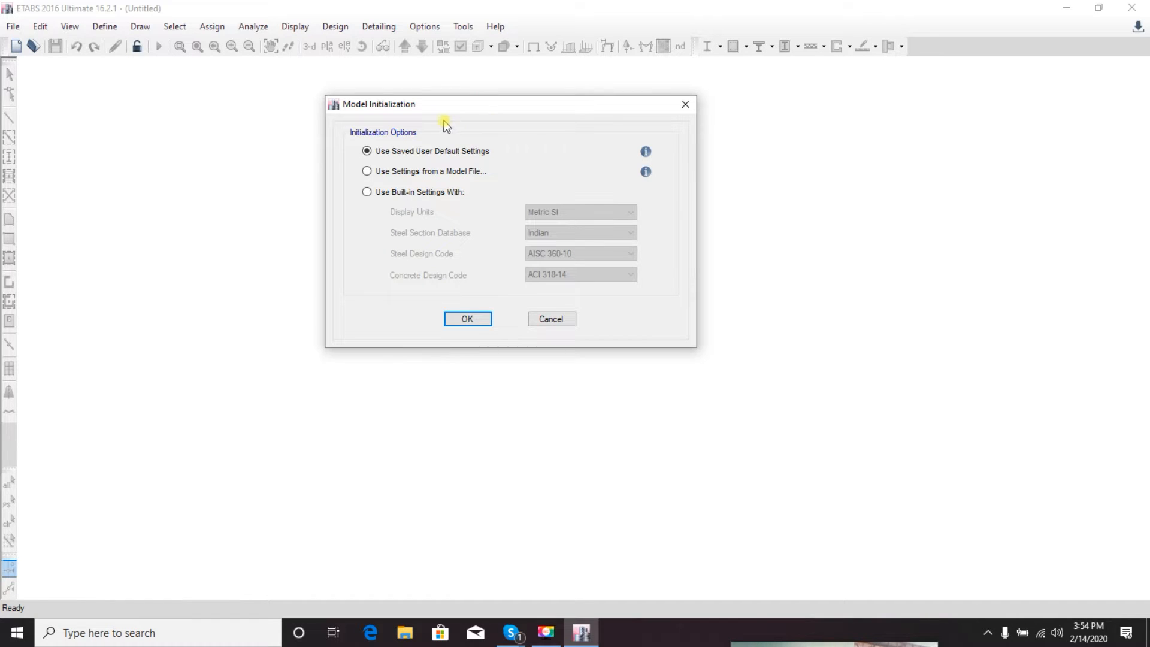
left_click_drag(443, 121, 428, 119)
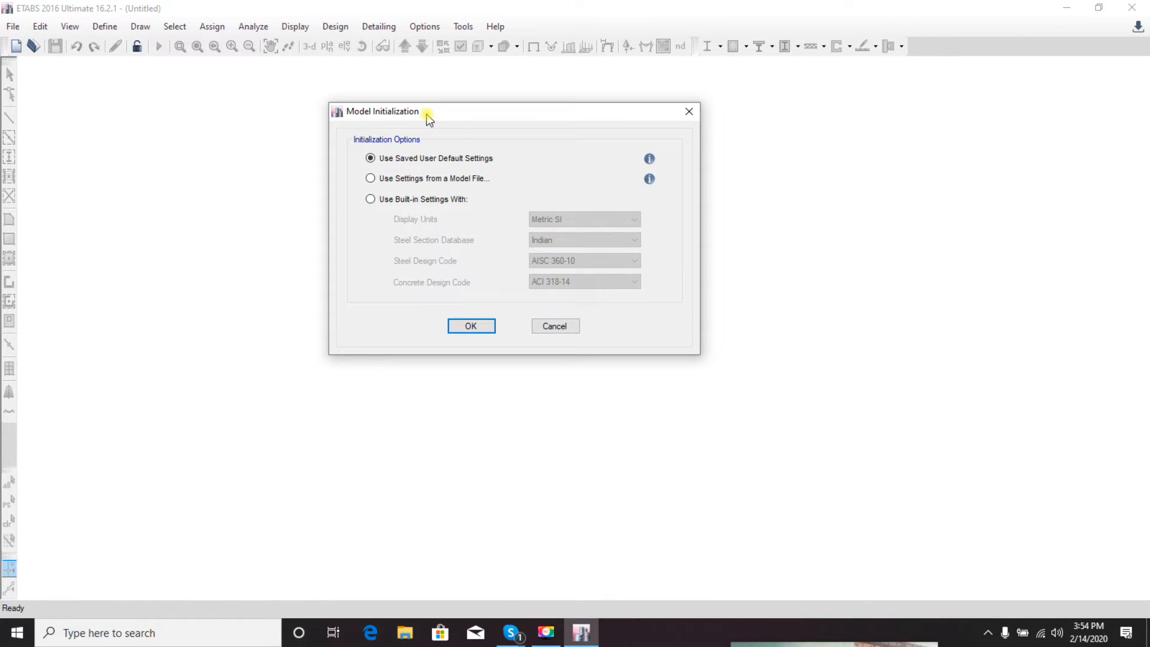
mouse_move(438, 118)
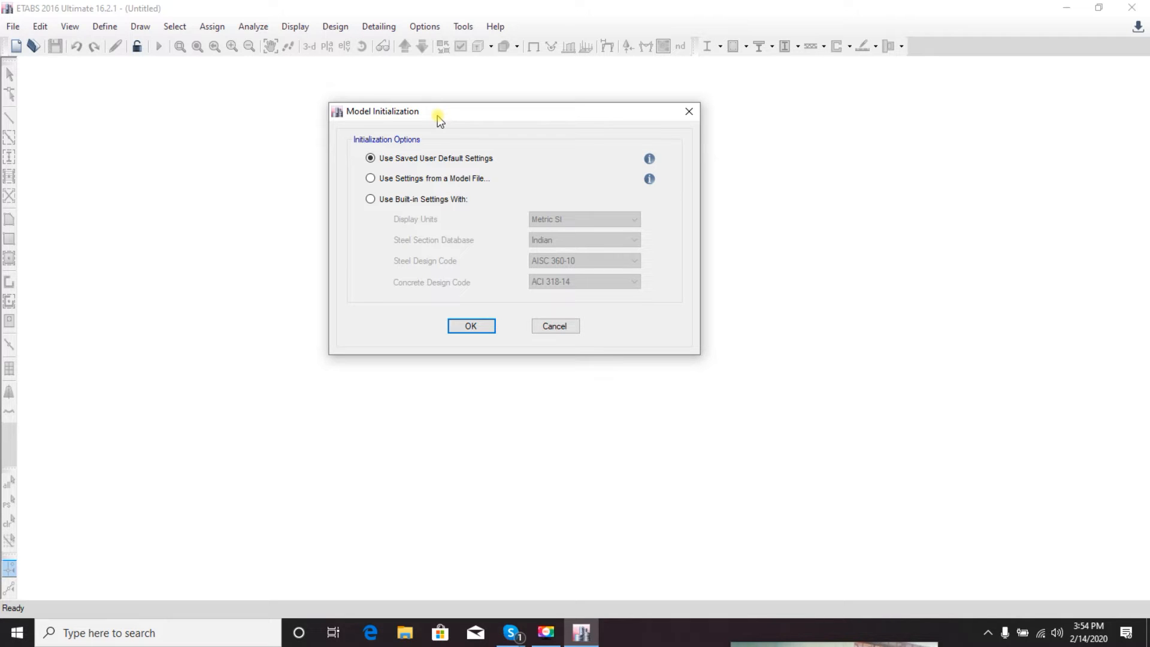
mouse_move(432, 195)
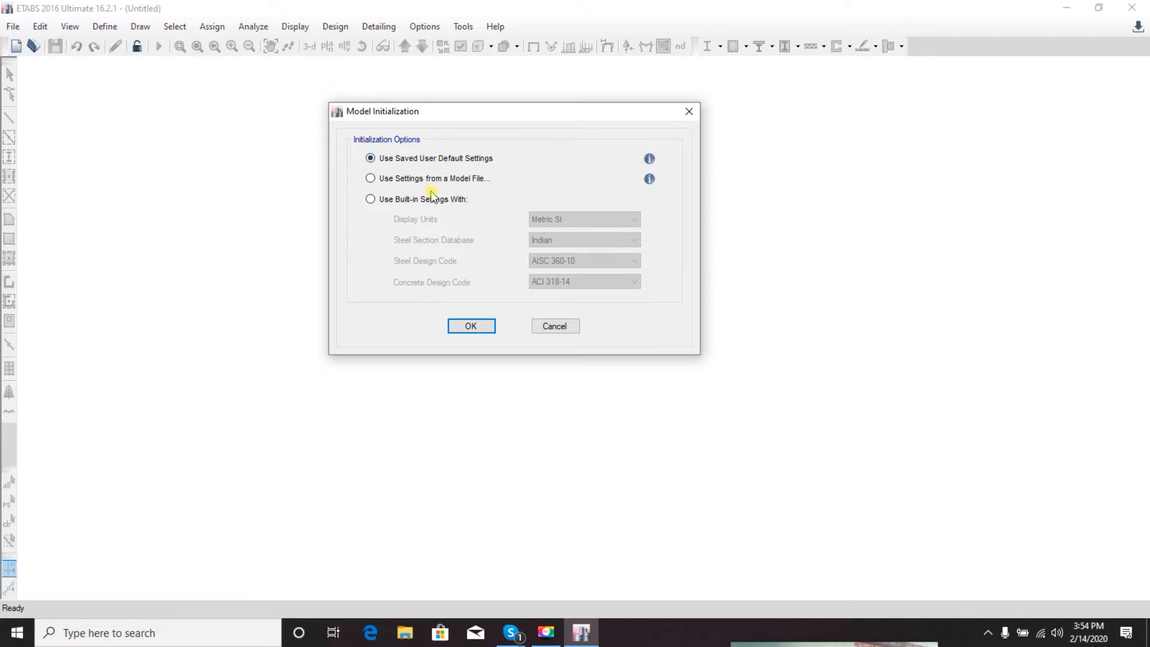
mouse_move(574, 224)
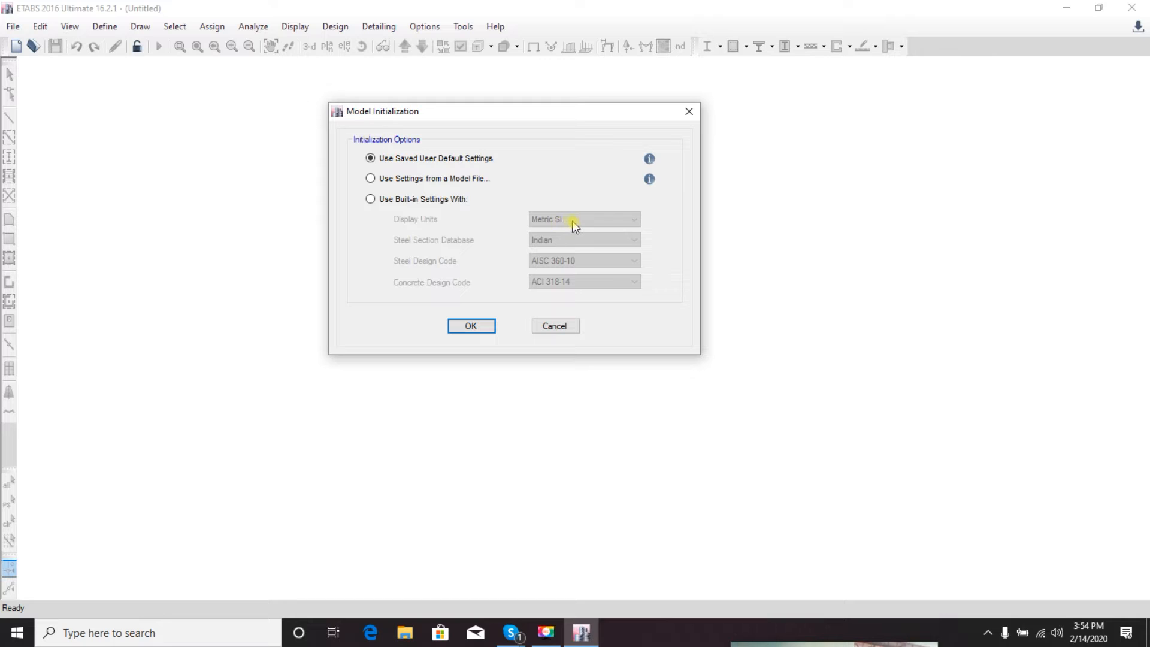
mouse_move(448, 188)
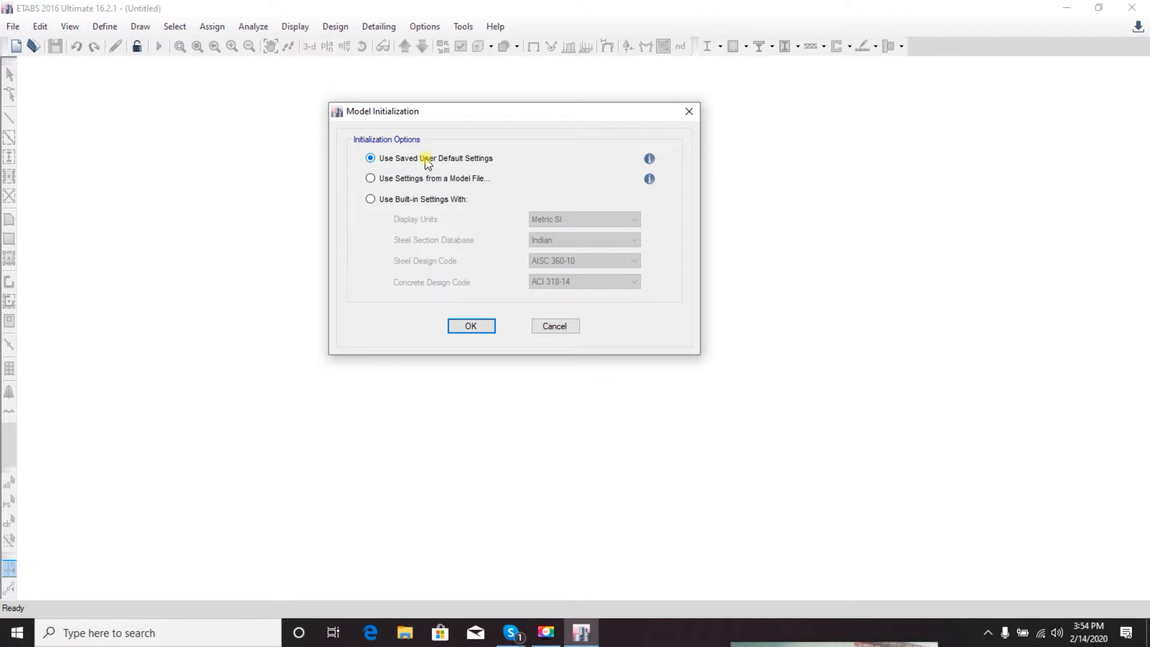
left_click(370, 199)
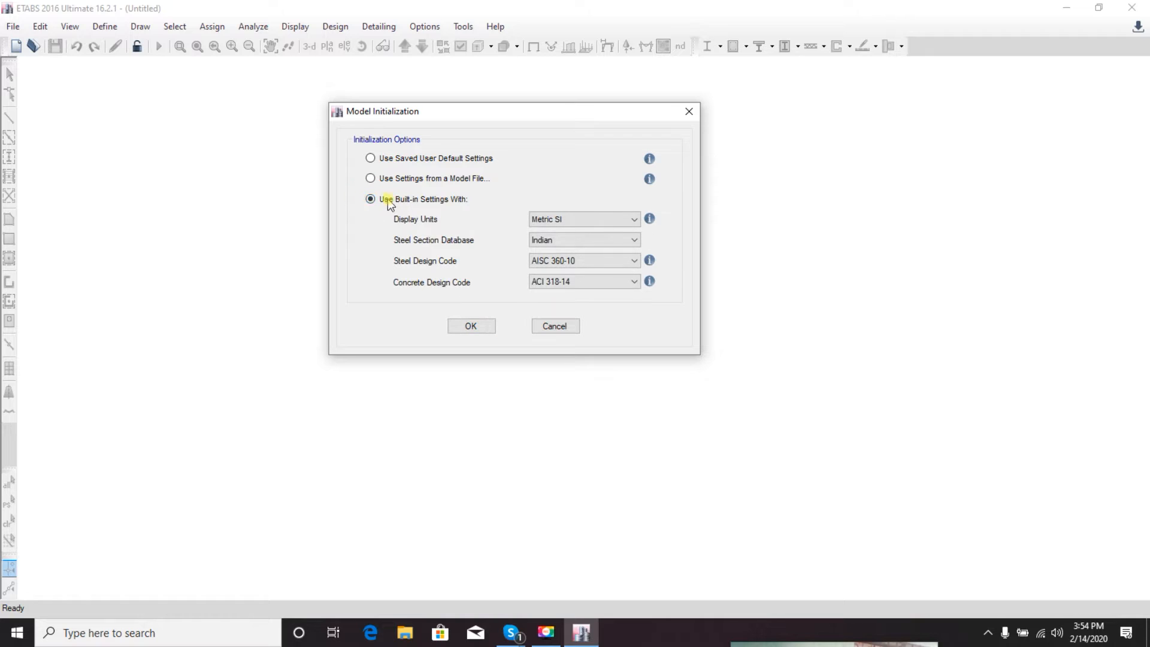
mouse_move(420, 199)
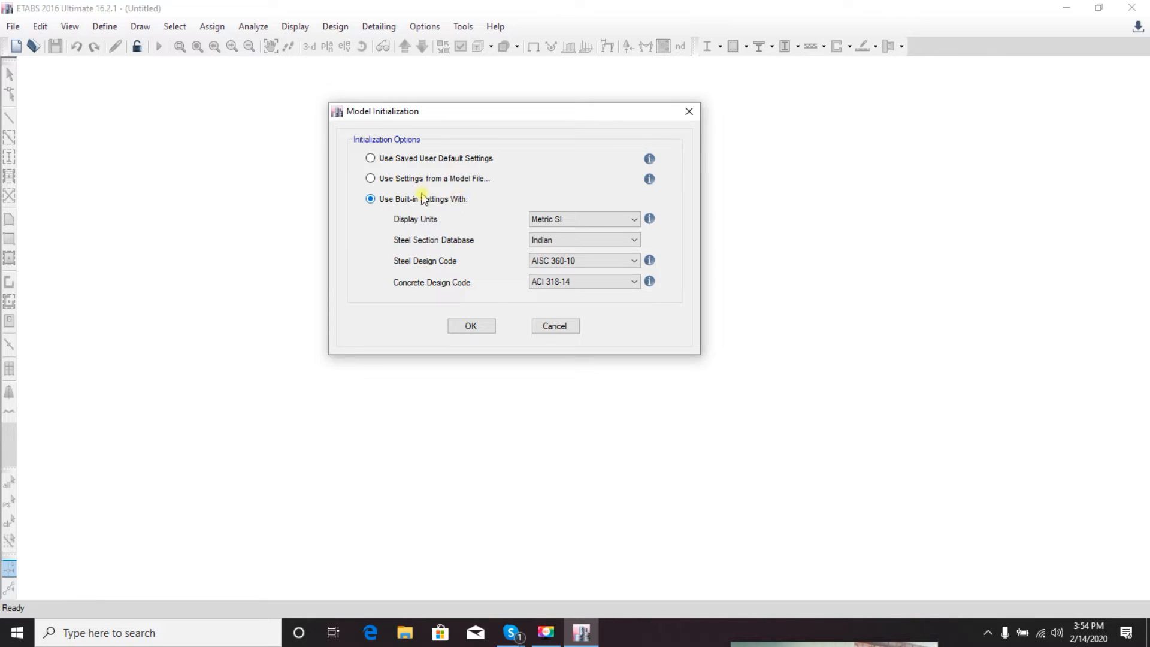
mouse_move(490, 222)
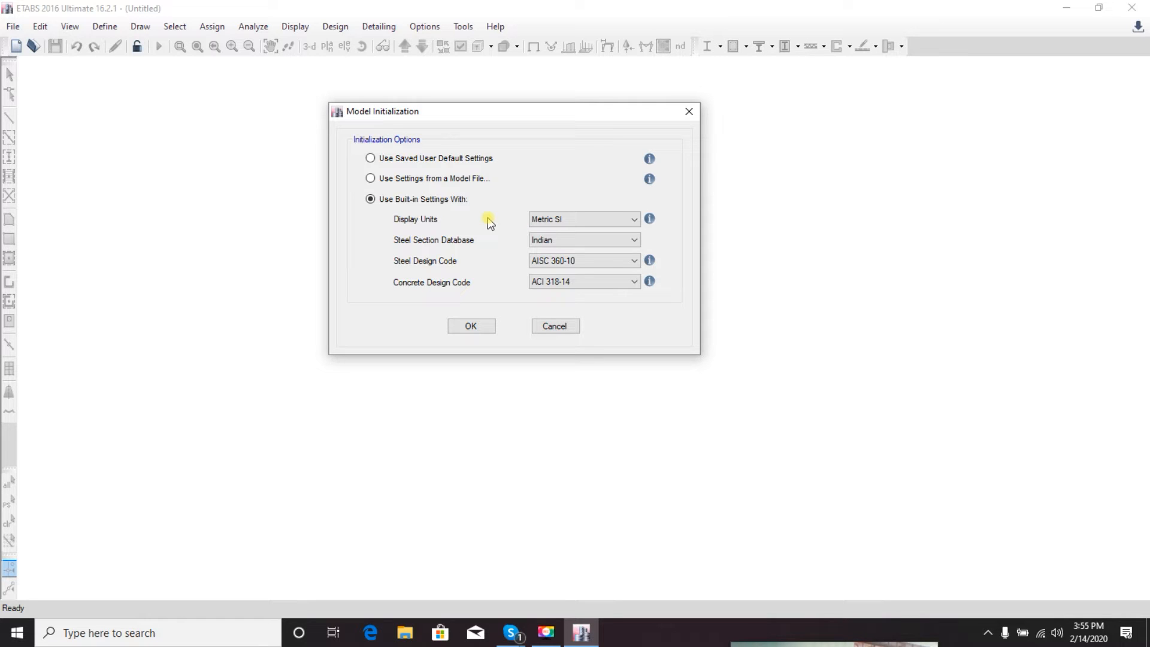
mouse_move(497, 107)
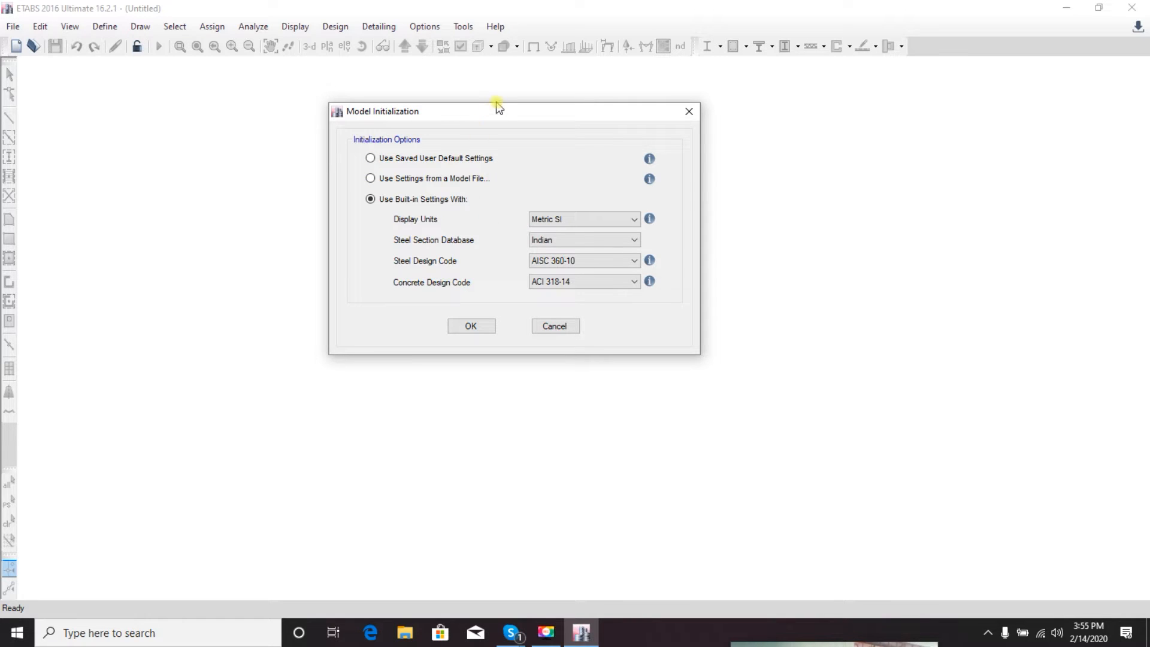
mouse_move(583, 218)
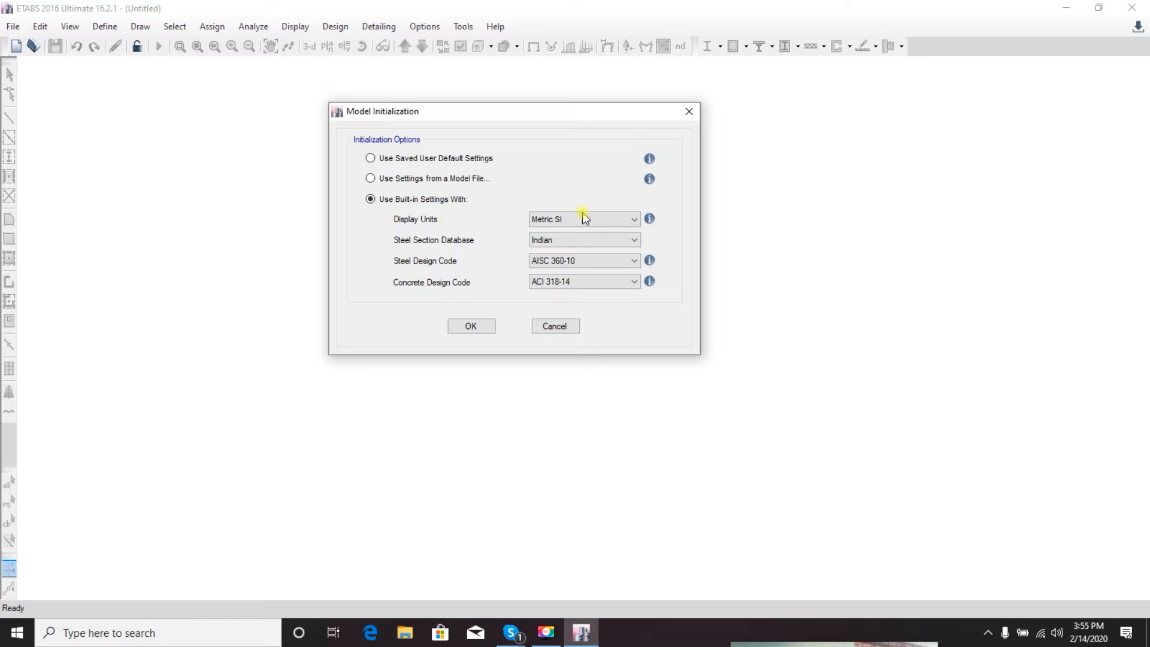
left_click(632, 218)
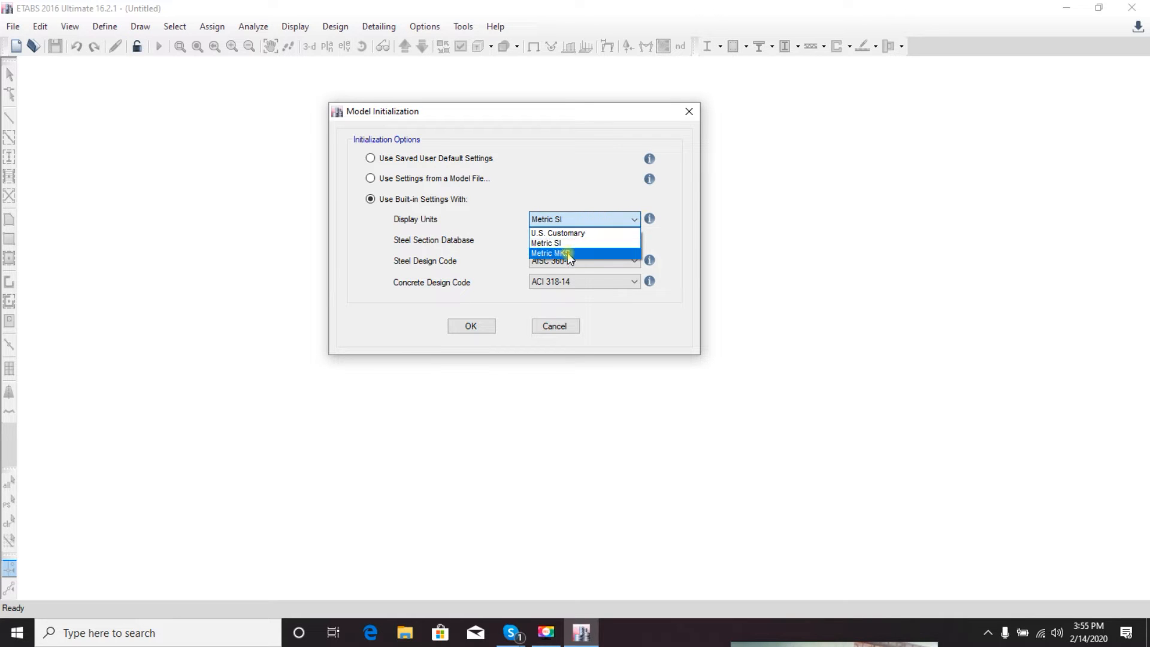
mouse_move(596, 238)
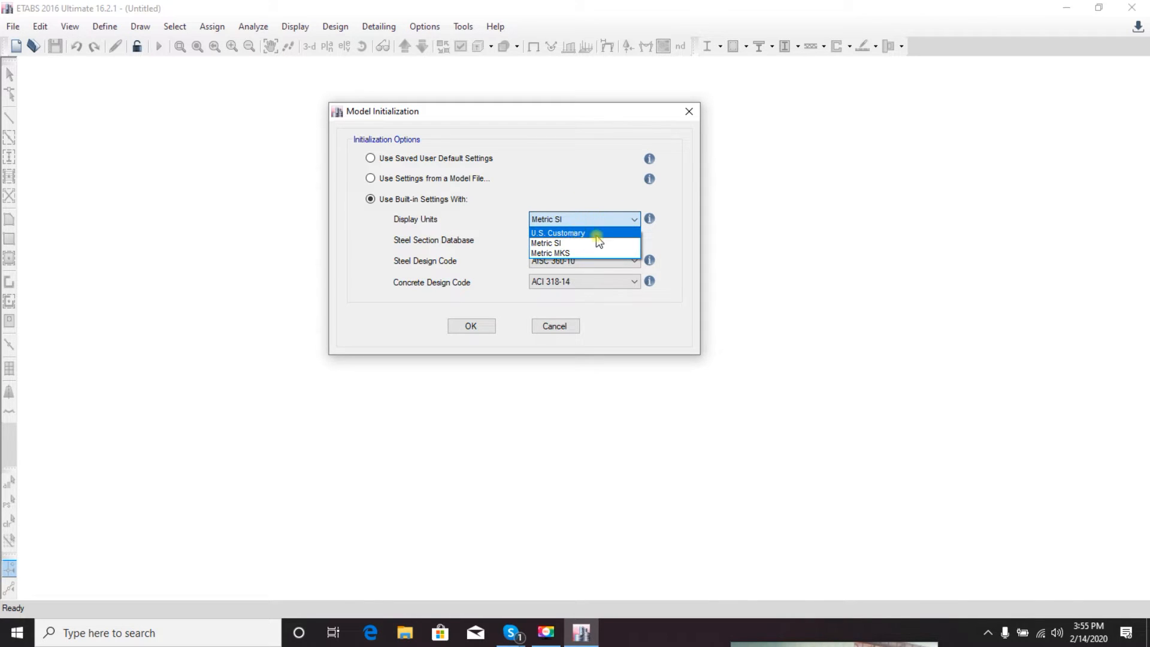
mouse_move(579, 243)
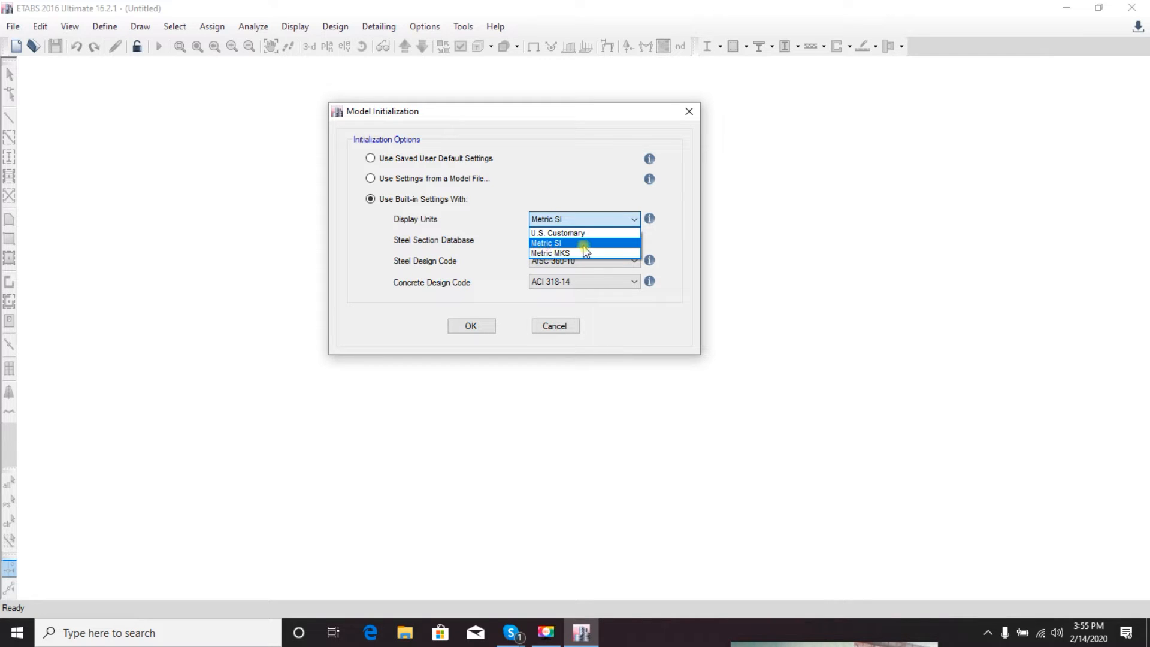
mouse_move(554, 183)
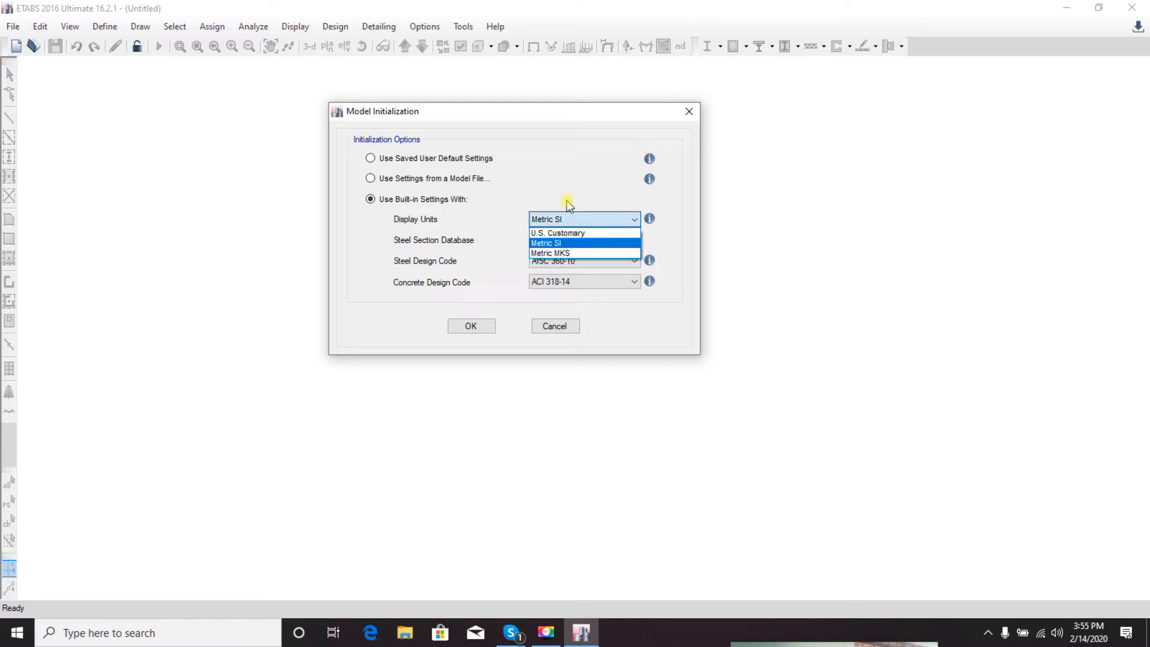
left_click(545, 244)
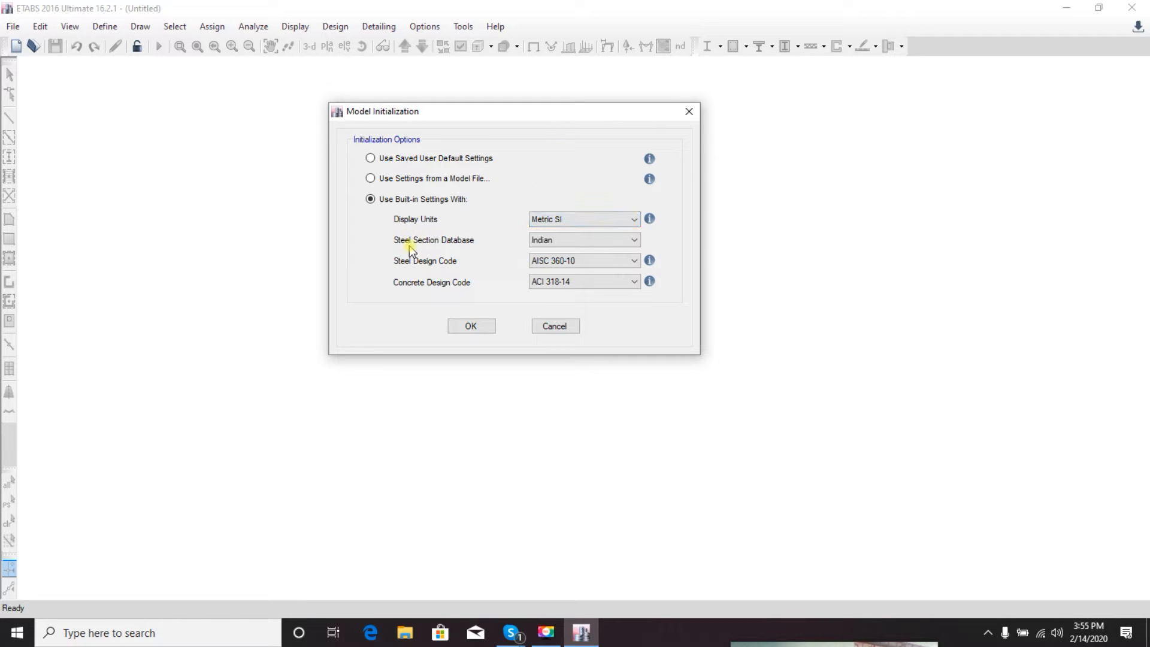
mouse_move(459, 245)
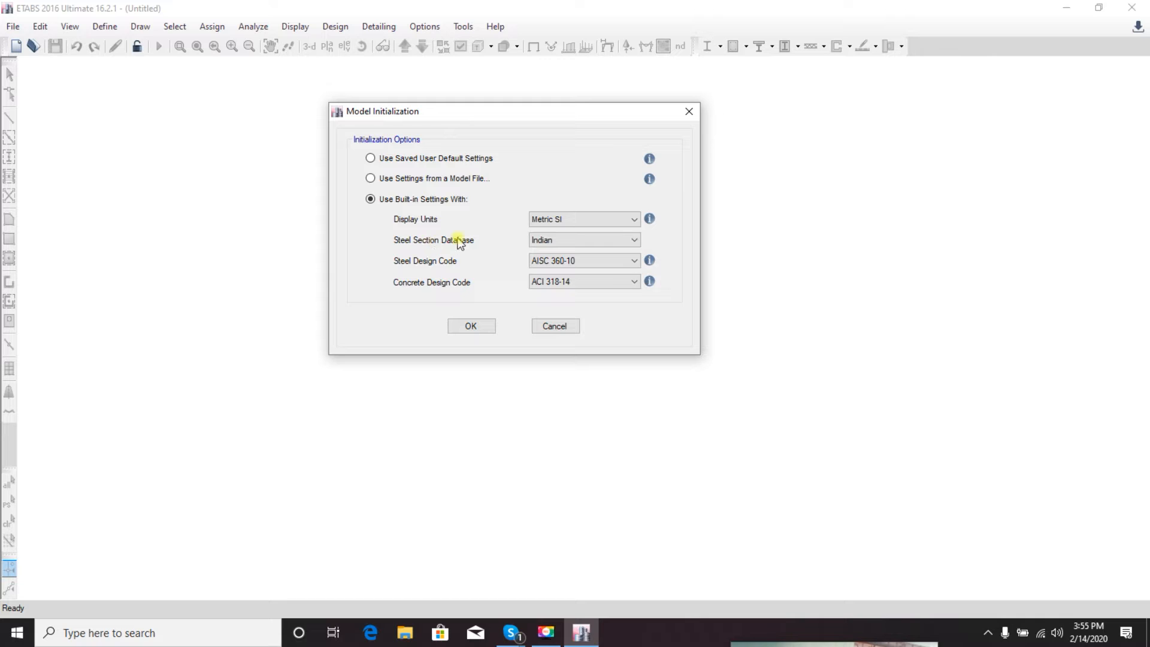
mouse_move(413, 255)
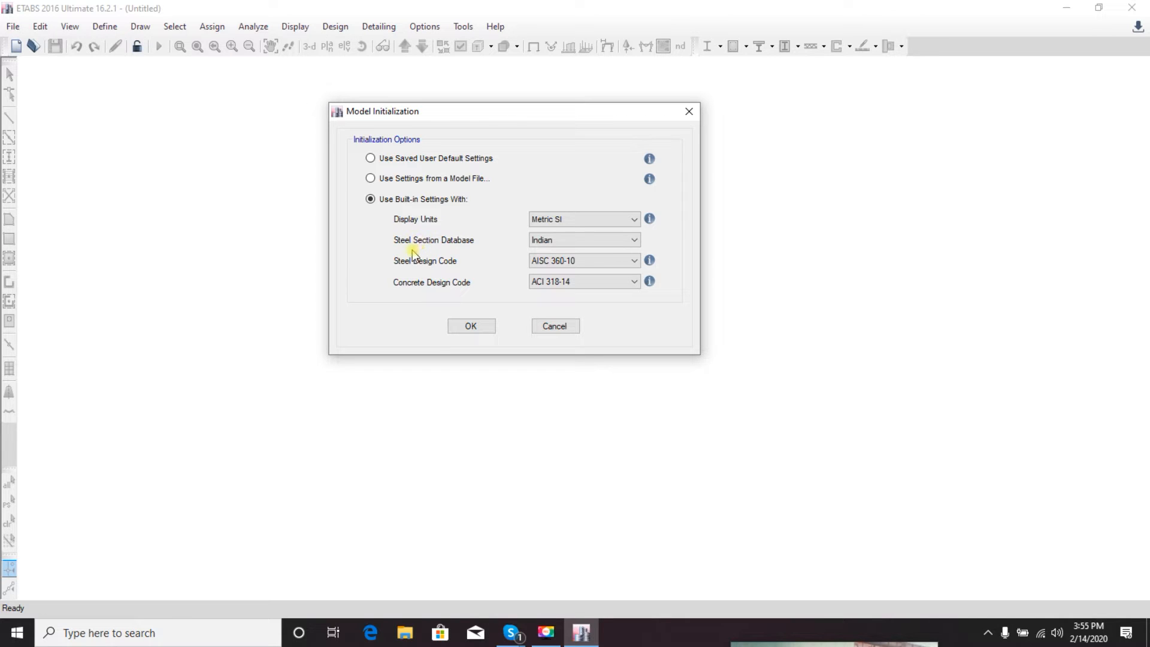
left_click(632, 240)
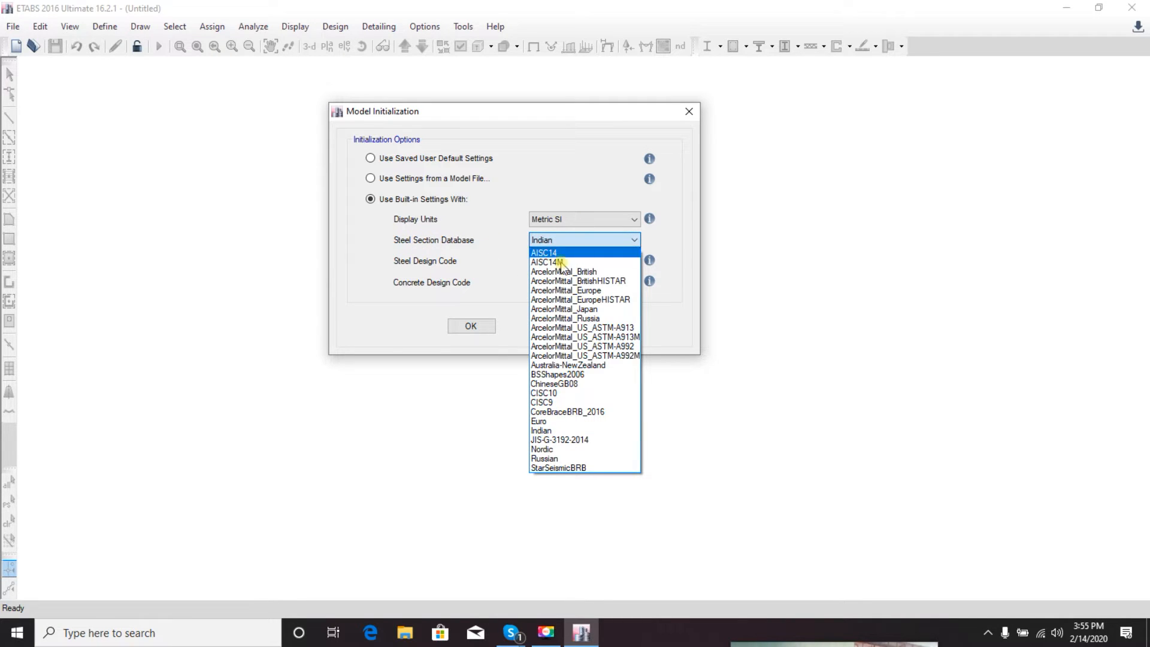
mouse_move(564, 318)
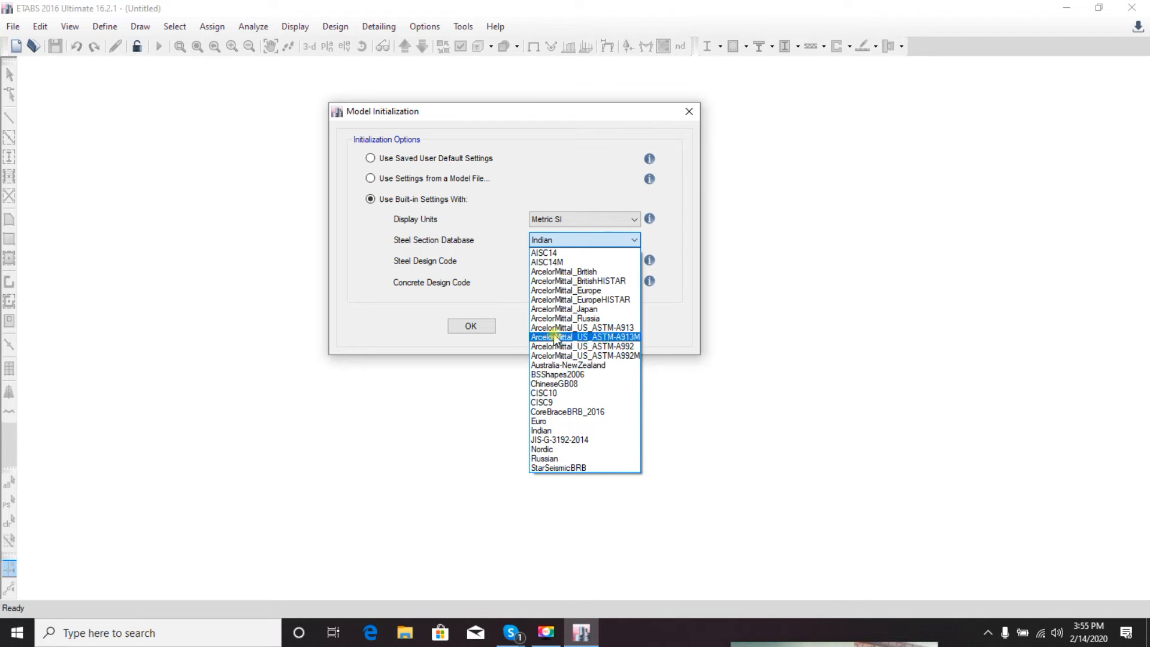
mouse_move(563, 309)
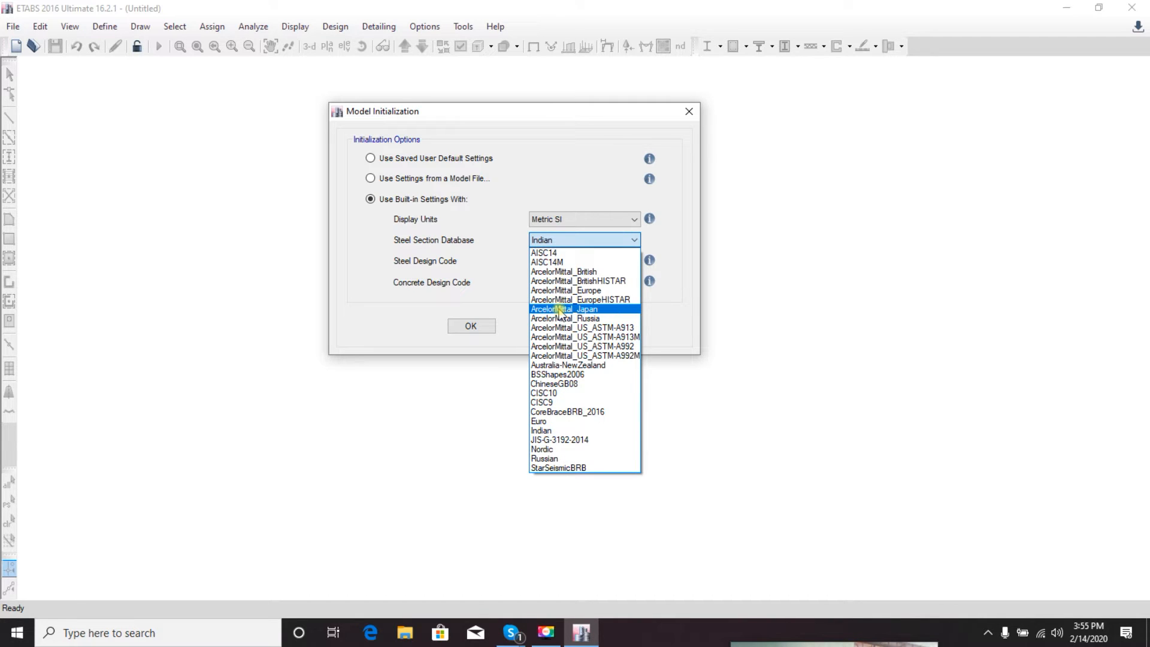
left_click(542, 430)
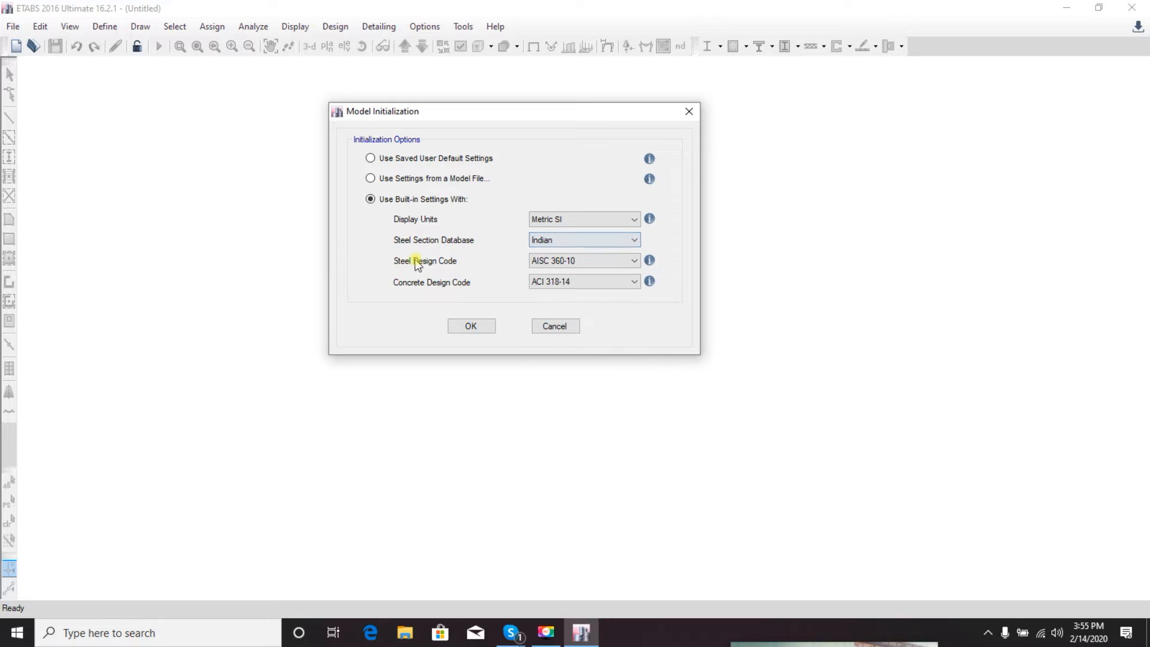
mouse_move(522, 270)
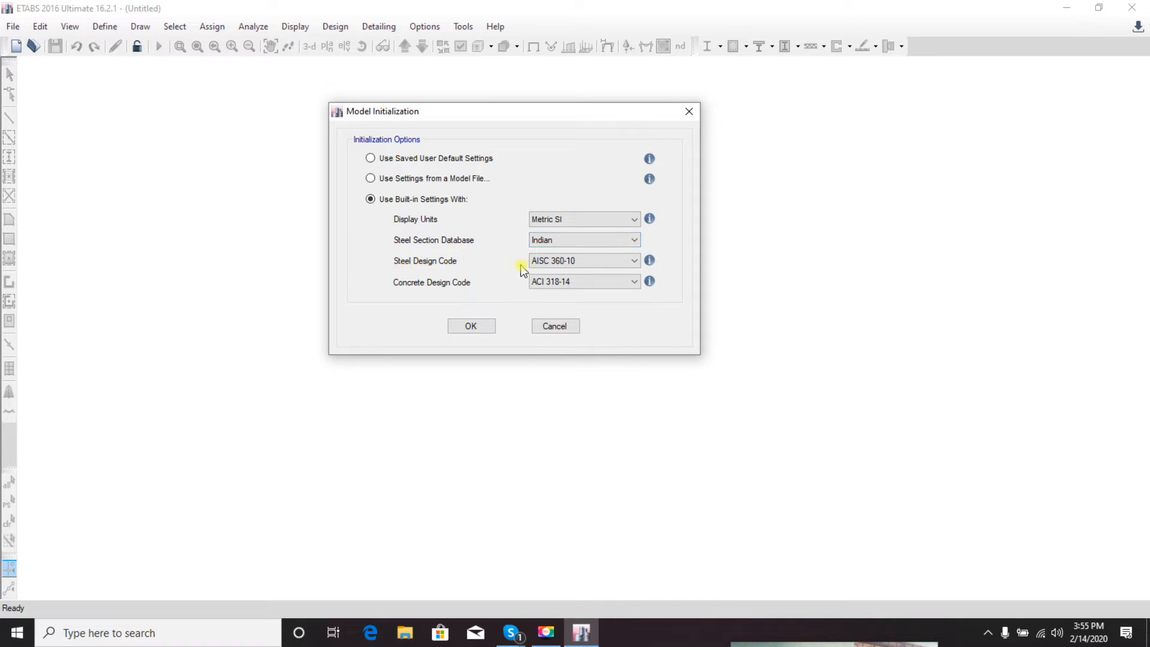
left_click(632, 260)
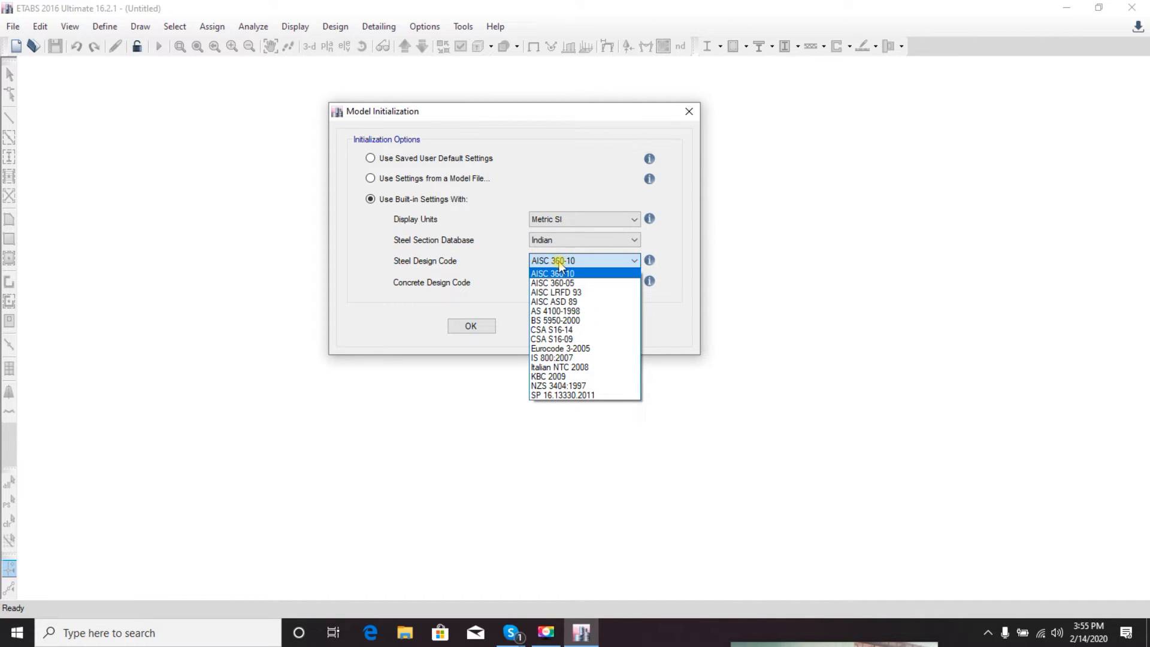
mouse_move(573, 394)
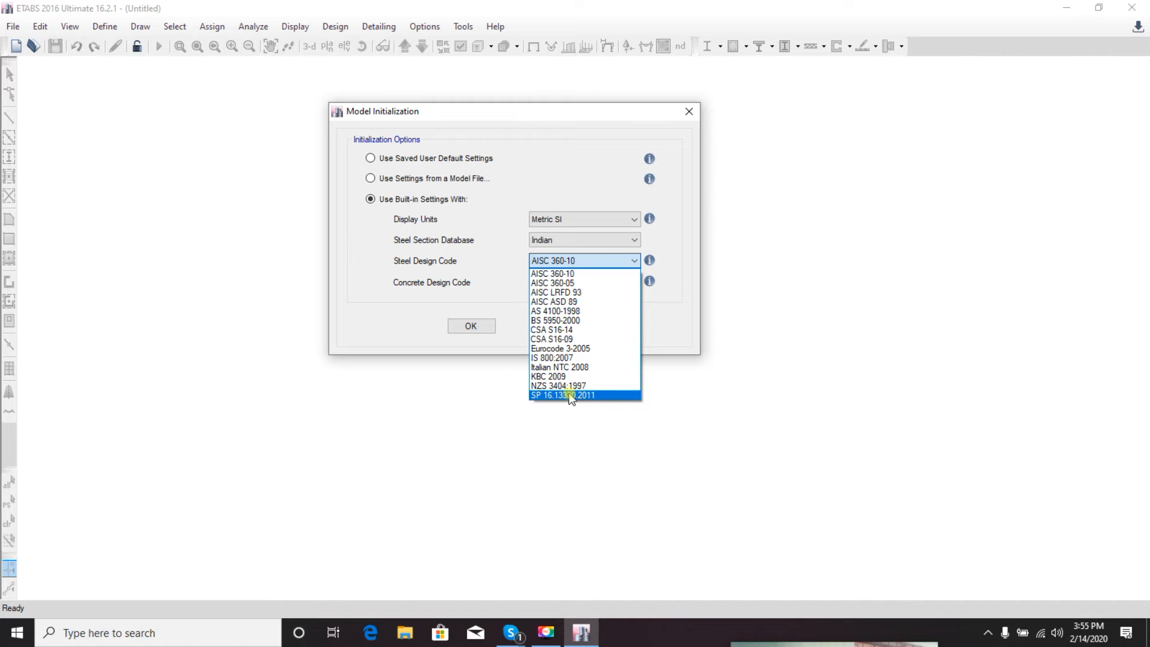
mouse_move(556, 293)
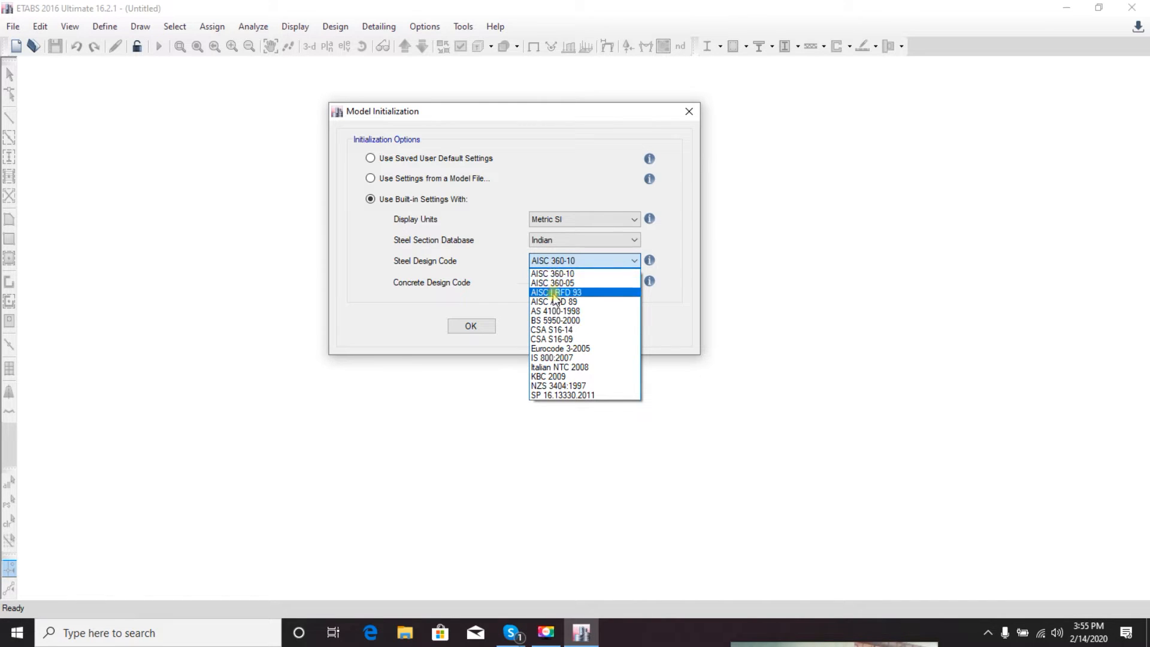
mouse_move(554, 302)
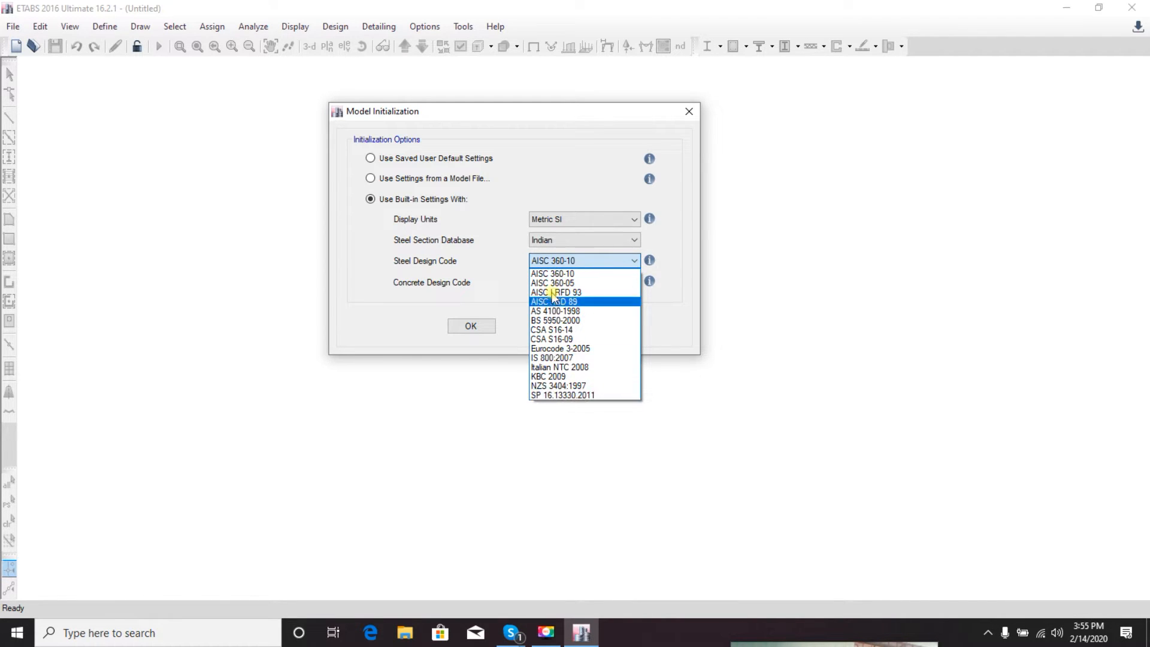
mouse_move(553, 310)
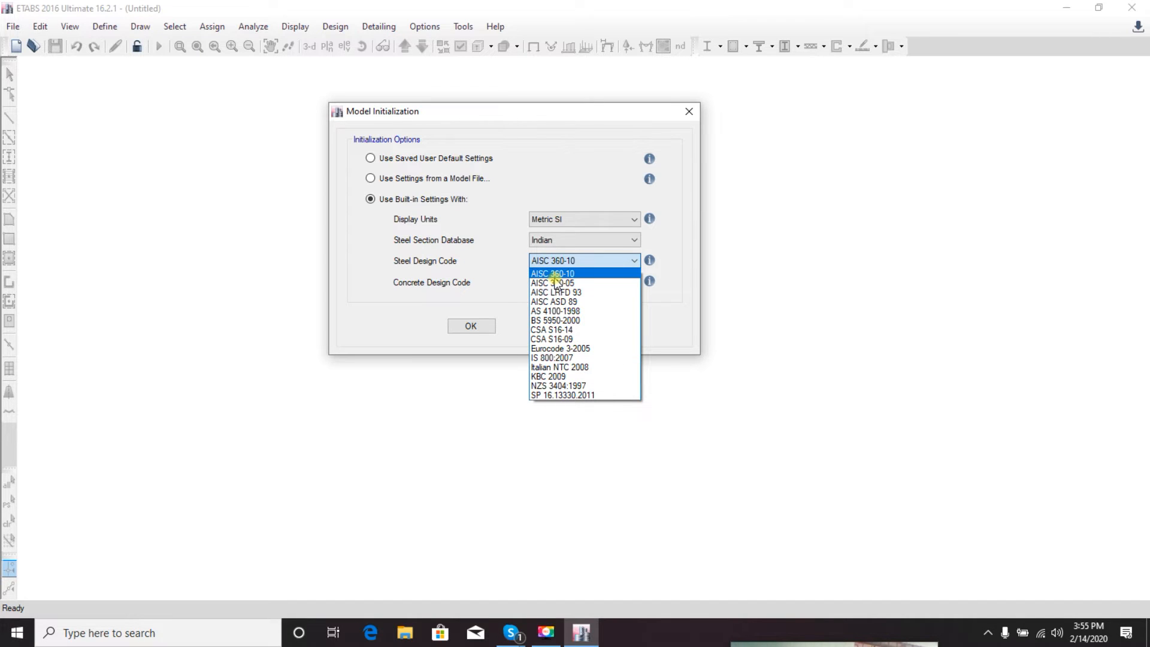
mouse_move(549, 280)
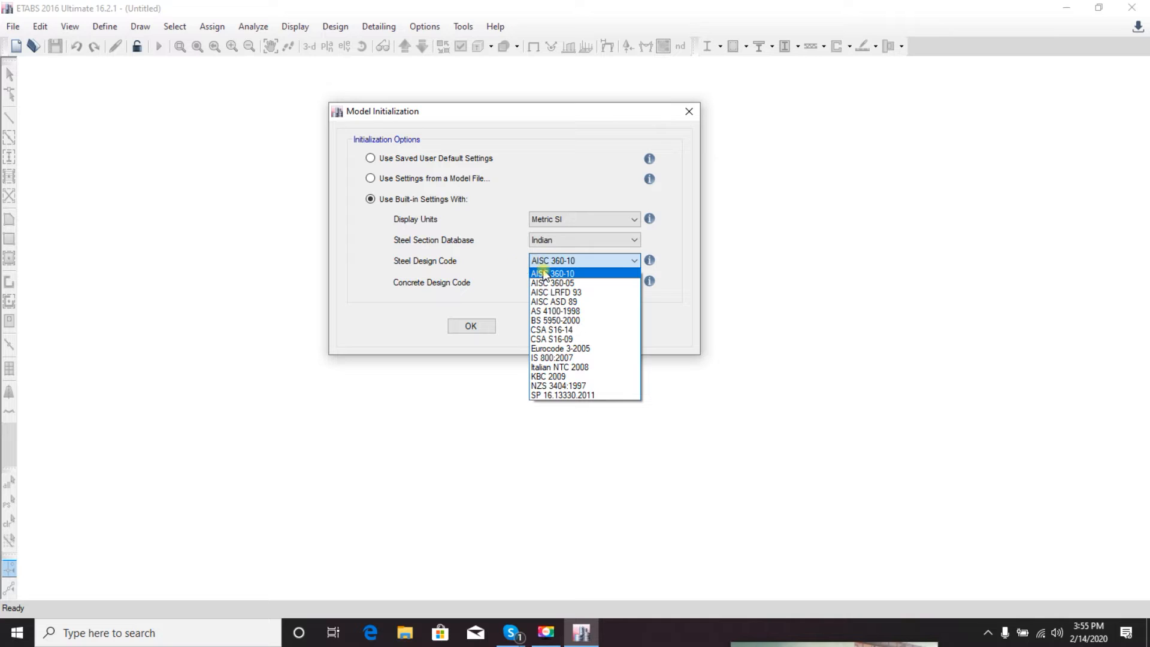
left_click(553, 273)
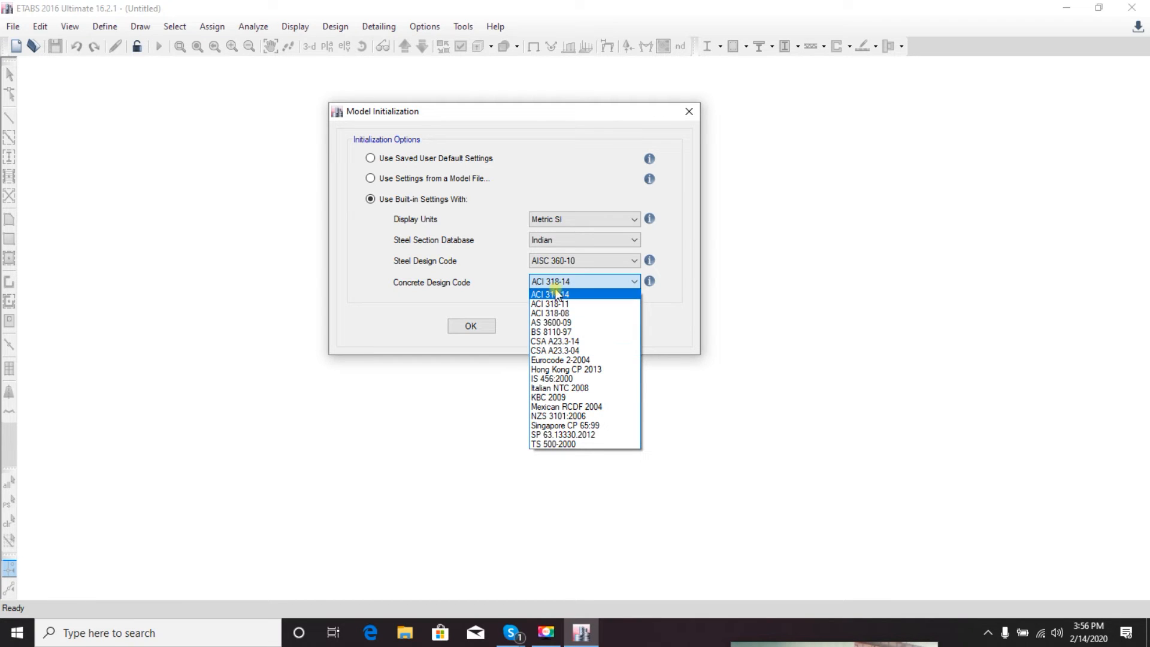
left_click(550, 294)
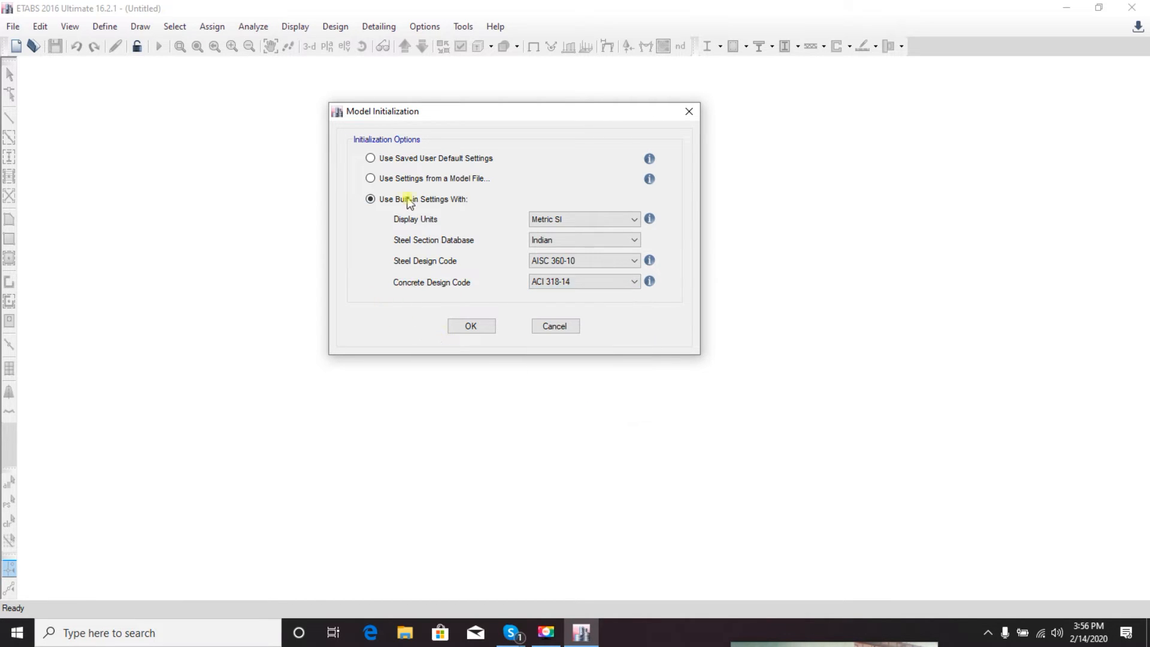
Initialize the new model with Use Saved User Default Settings and confirm
left_click(370, 177)
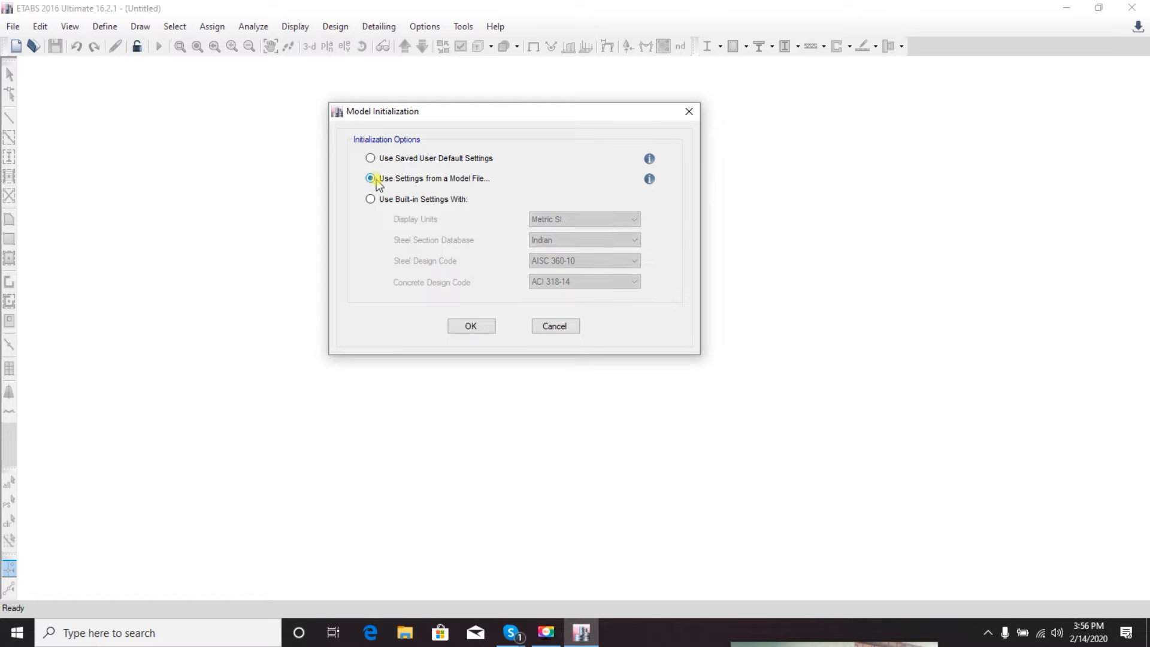
mouse_move(443, 184)
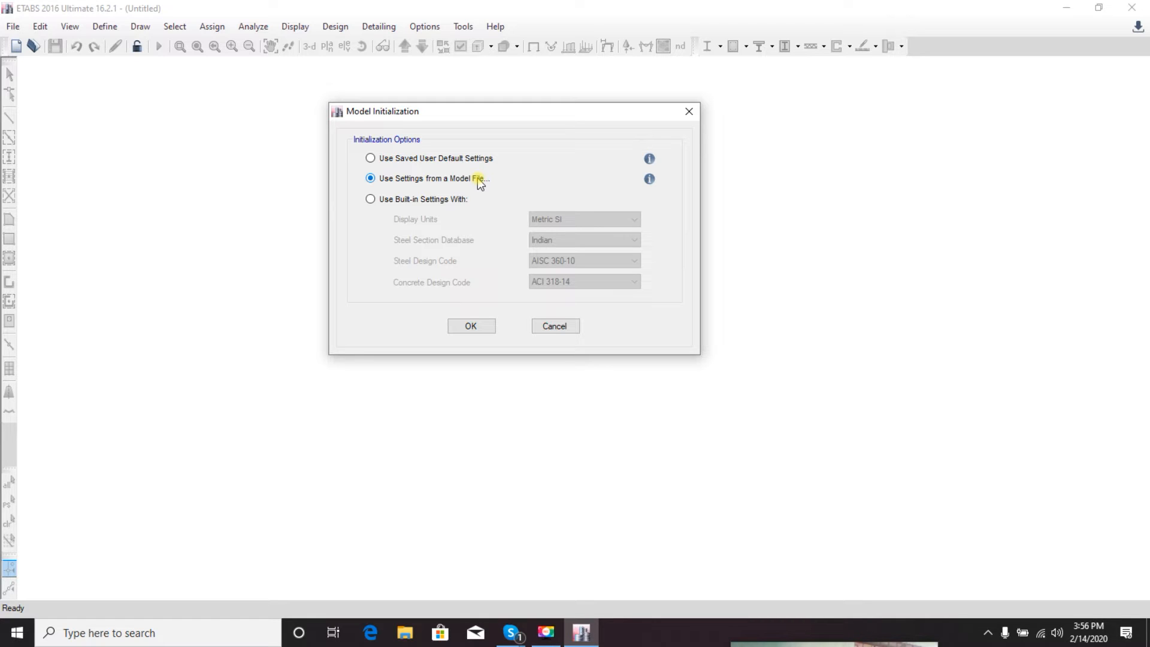
mouse_move(439, 182)
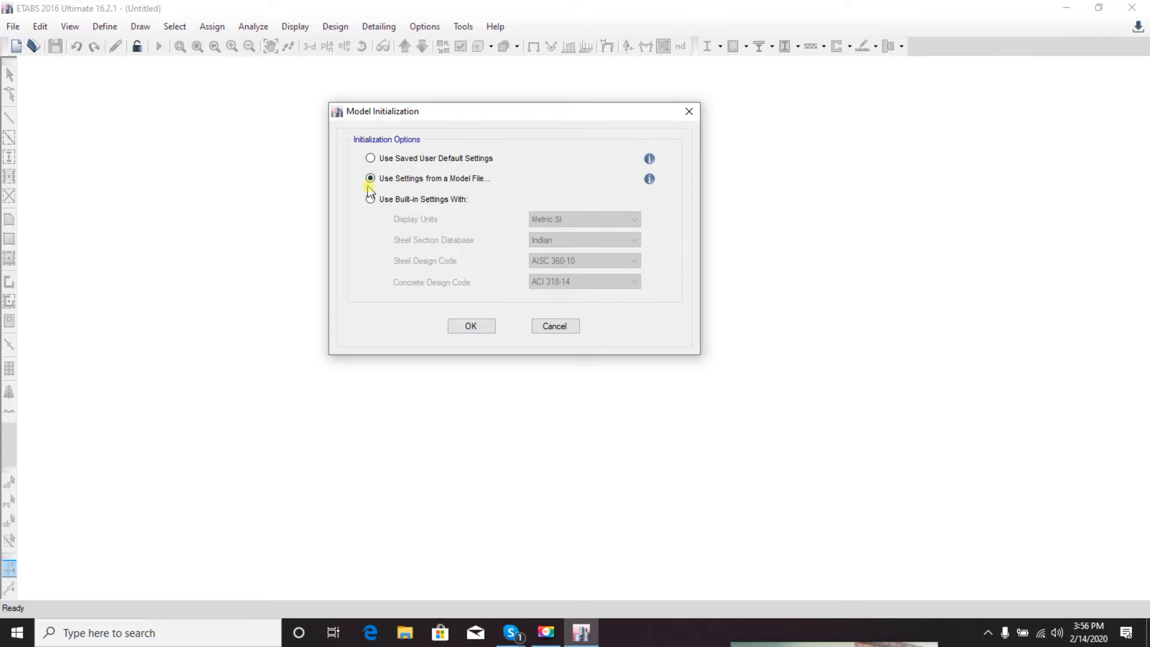
mouse_move(449, 178)
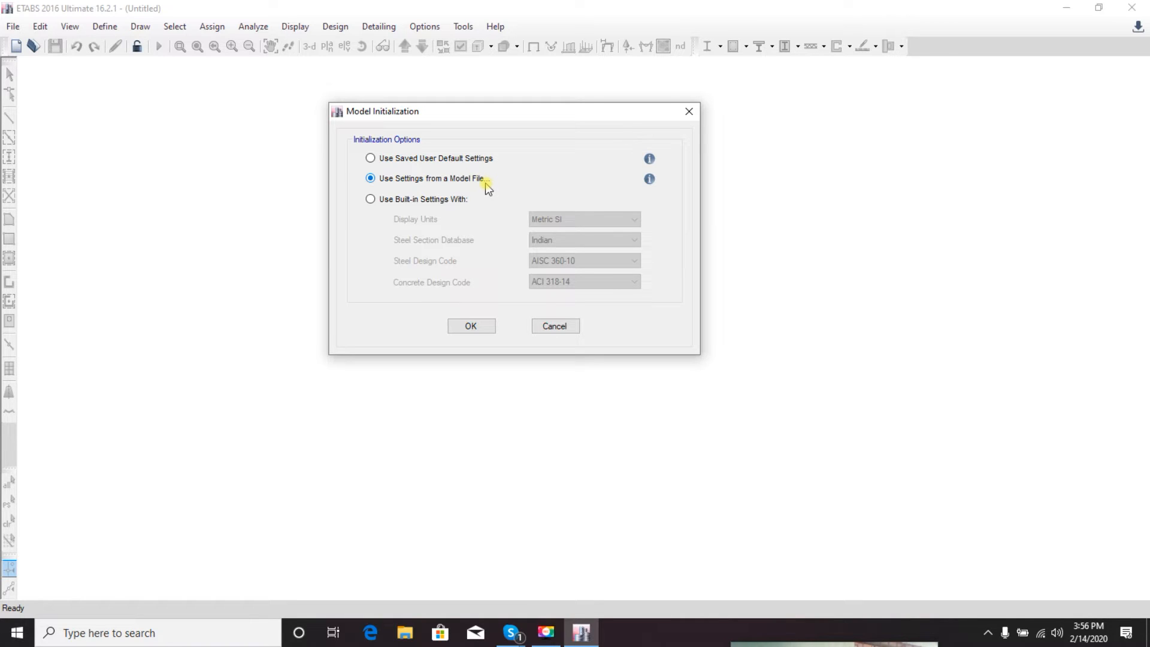
mouse_move(470, 326)
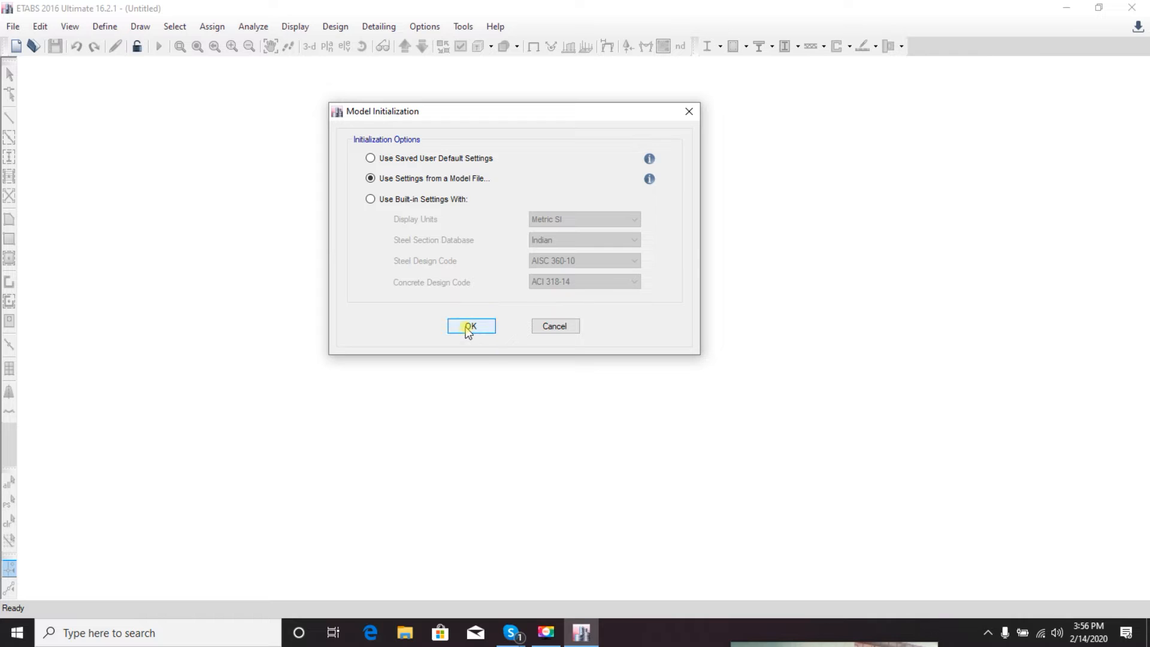
mouse_move(481, 254)
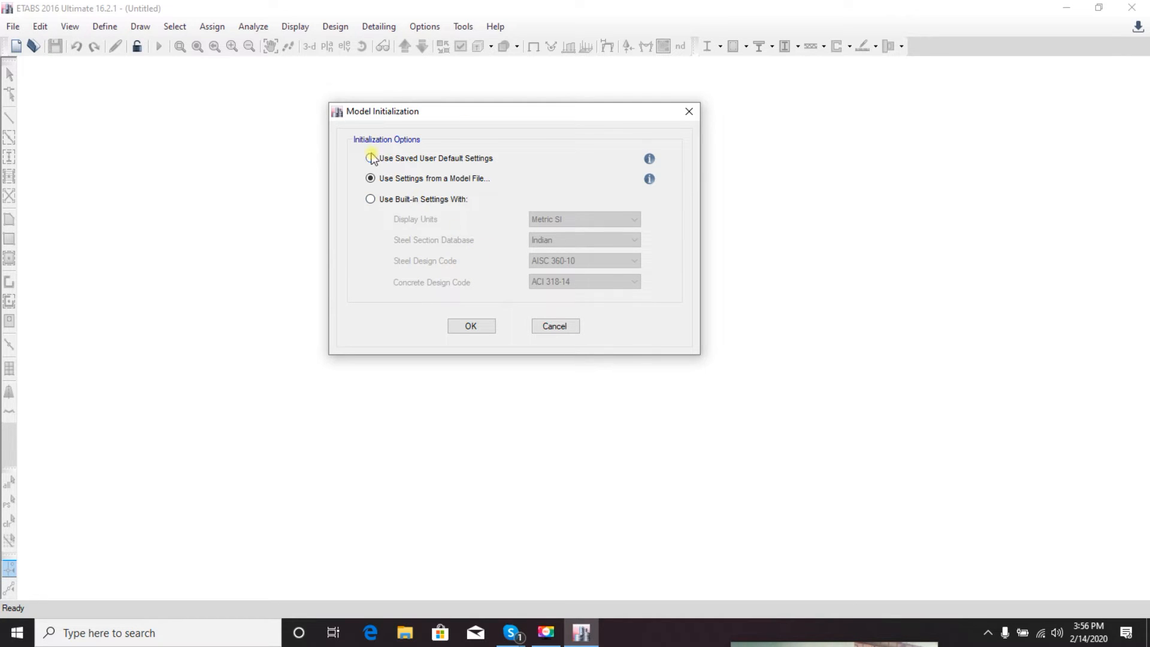
left_click(370, 158)
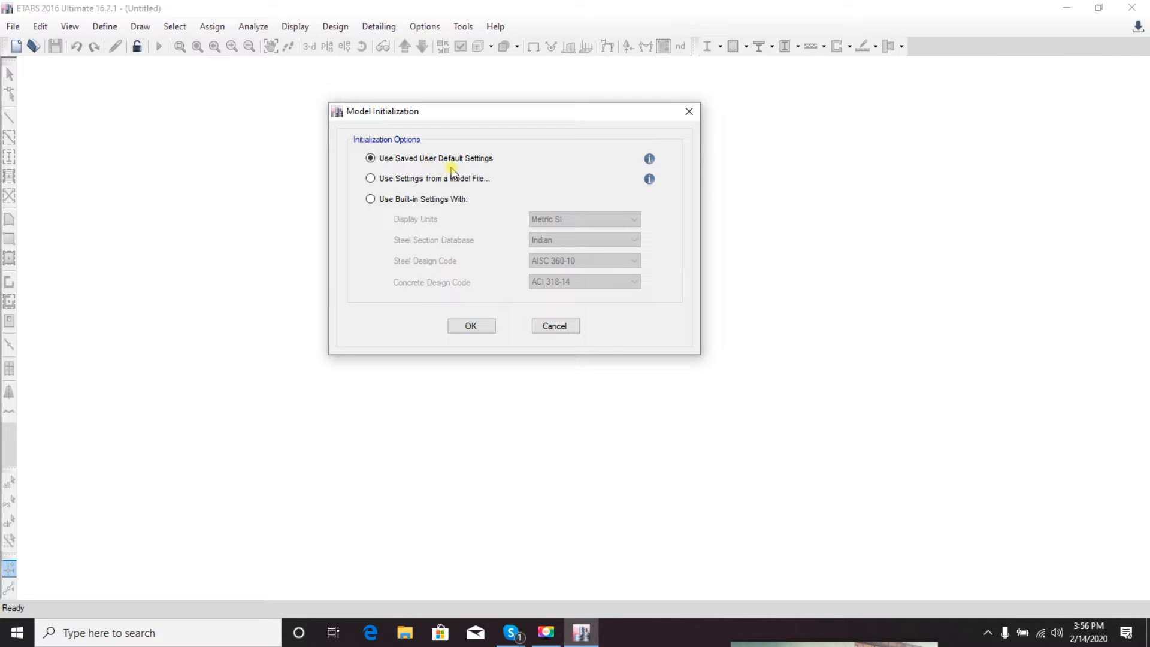
mouse_move(404, 110)
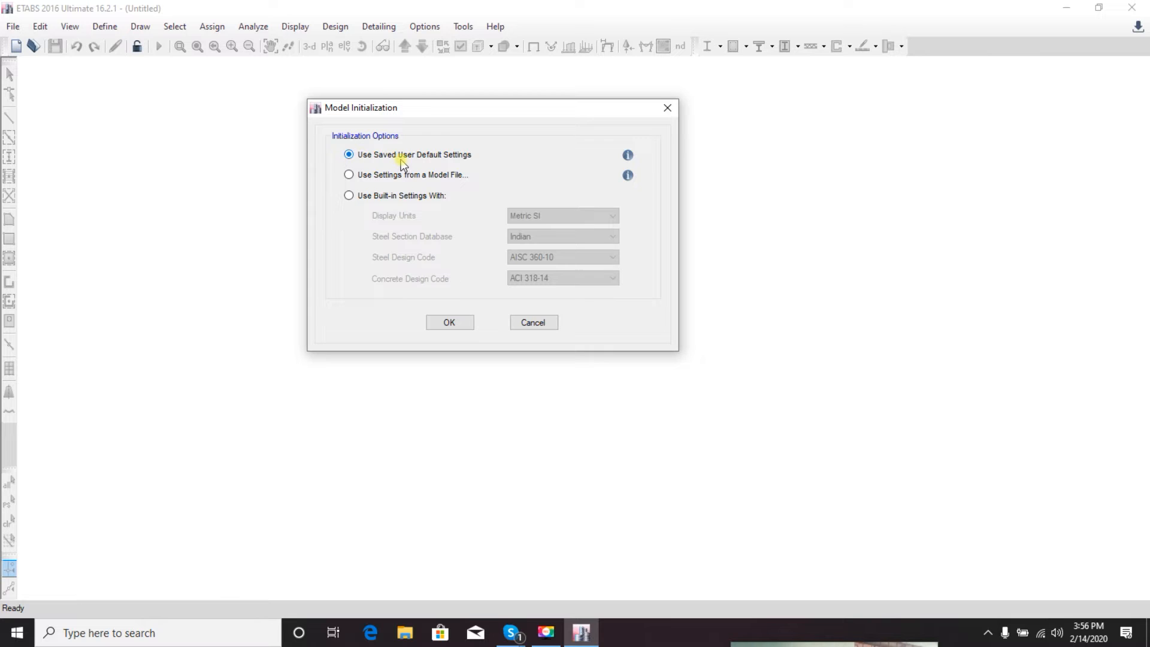
mouse_move(535, 117)
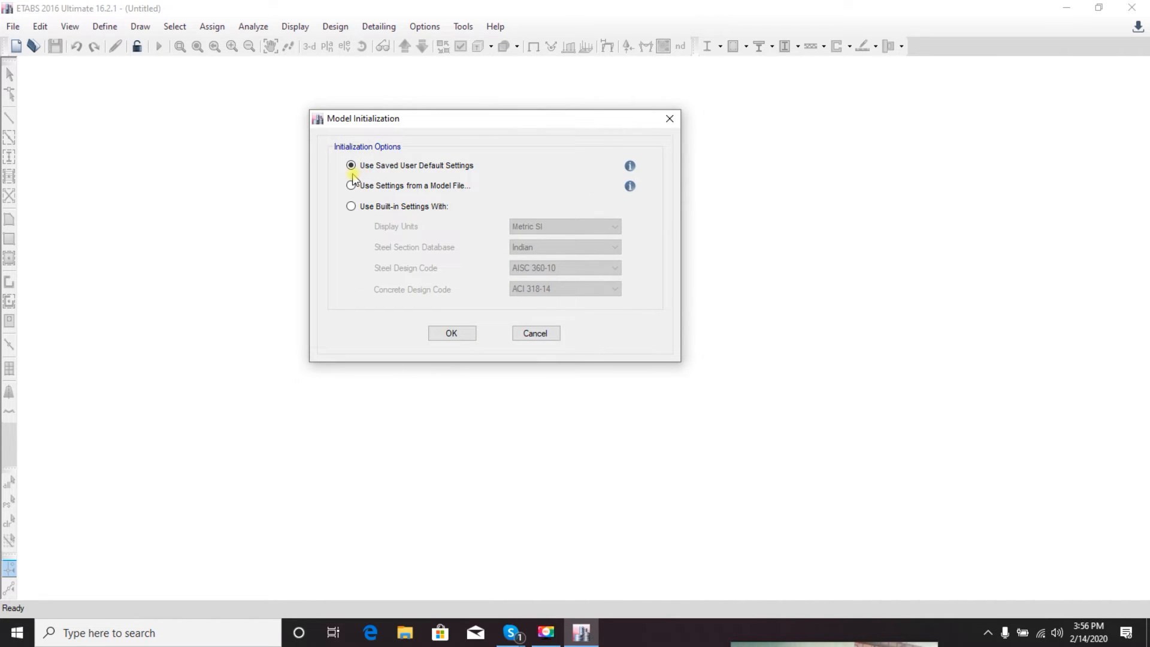
mouse_move(440, 143)
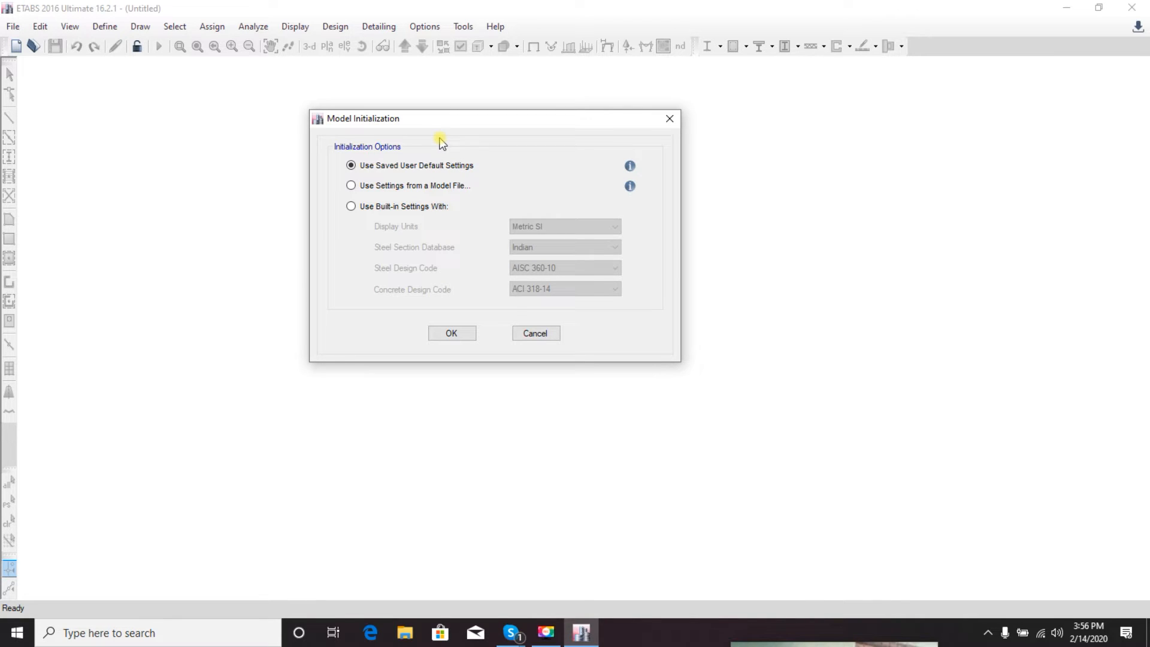
left_click_drag(440, 118, 477, 122)
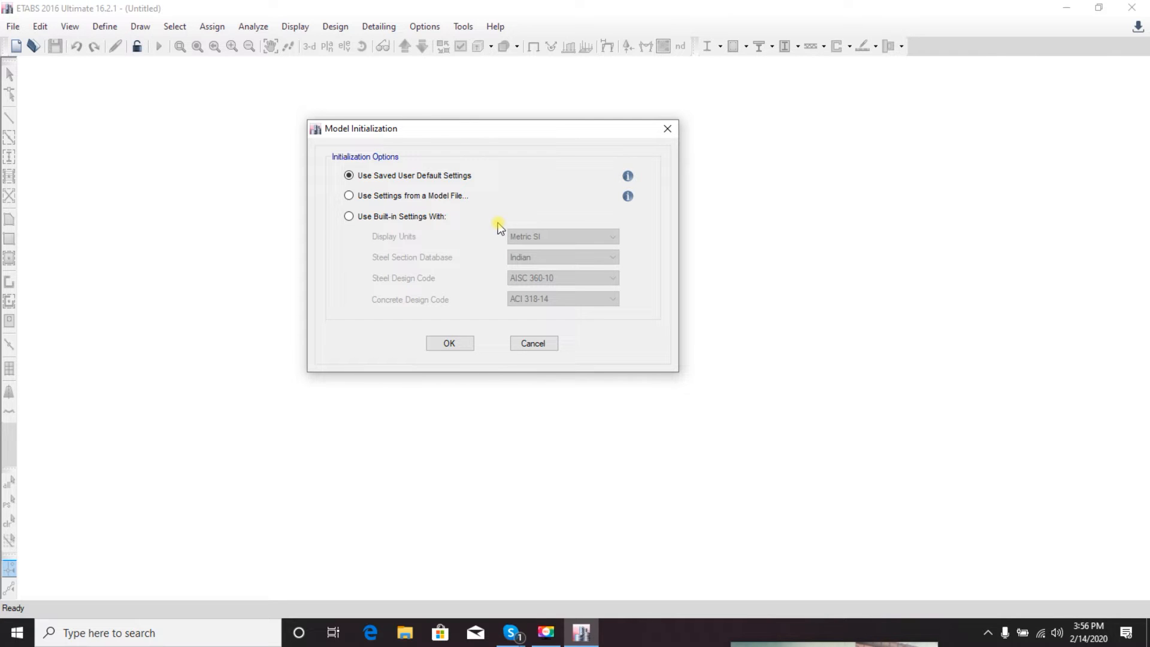
left_click(449, 344)
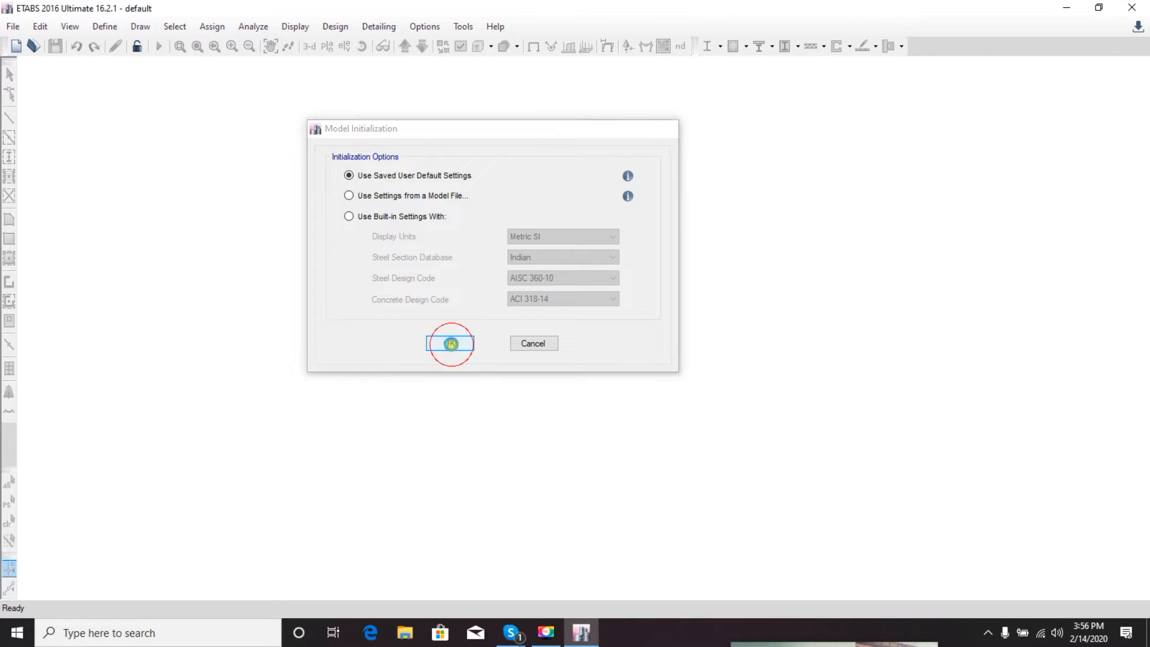
Bring up the New Model Quick Templates with the 4x4 grid at 24 ft and 4 stories of 12 ft
left_click(449, 343)
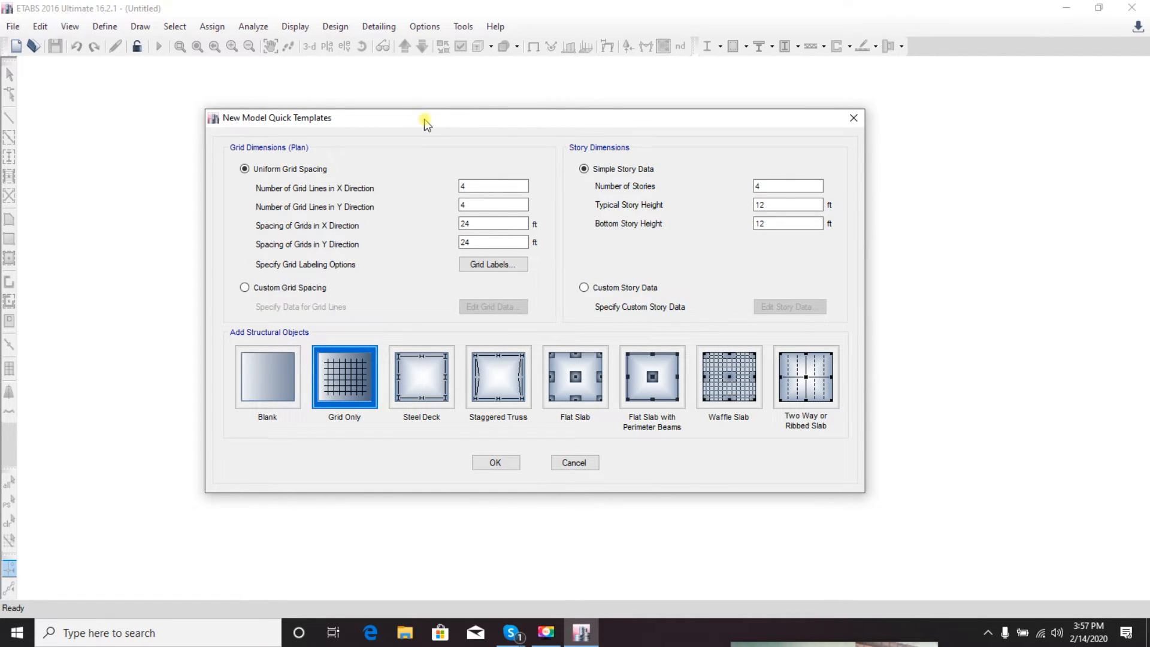
left_click_drag(425, 117, 401, 131)
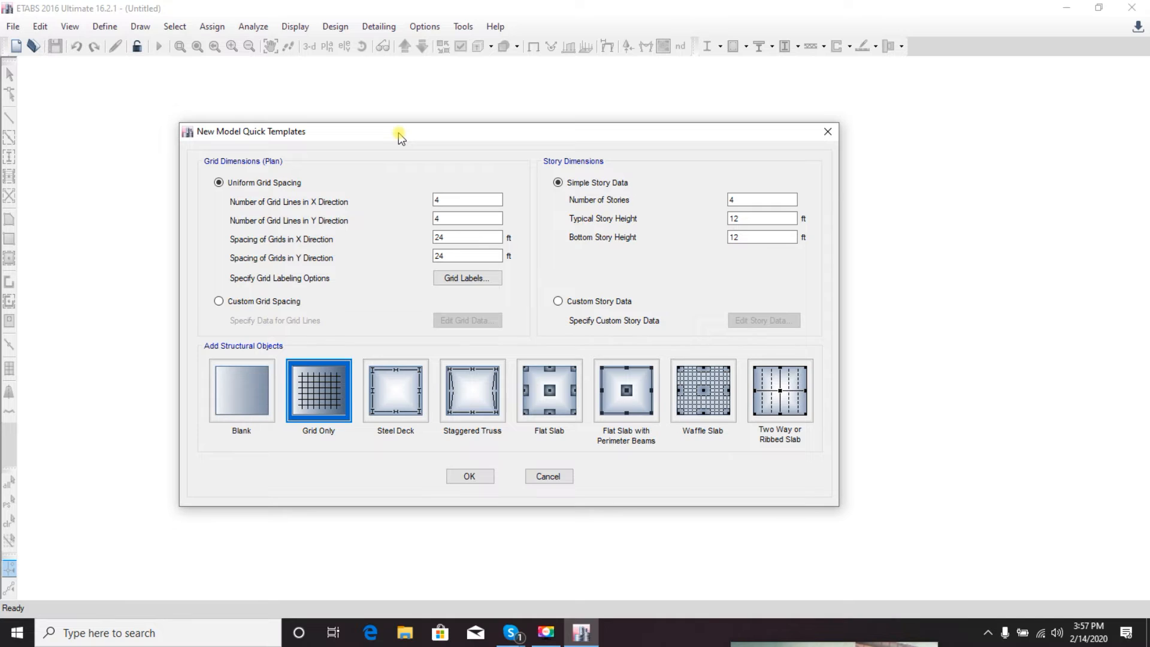
left_click_drag(400, 132, 433, 123)
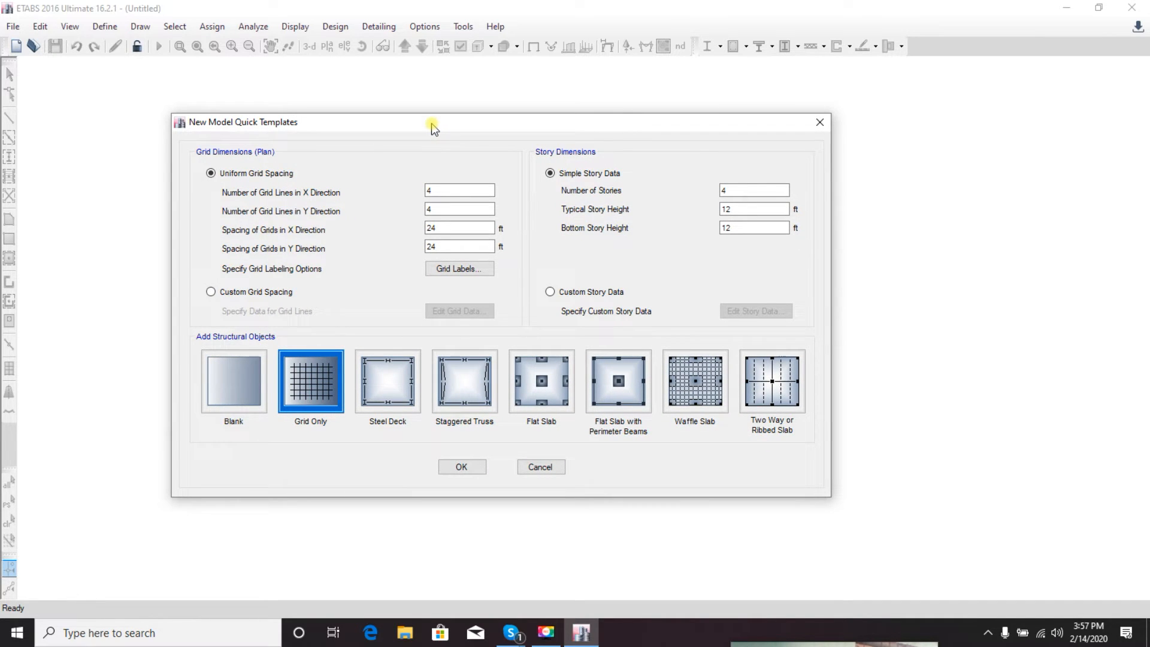
mouse_move(312, 183)
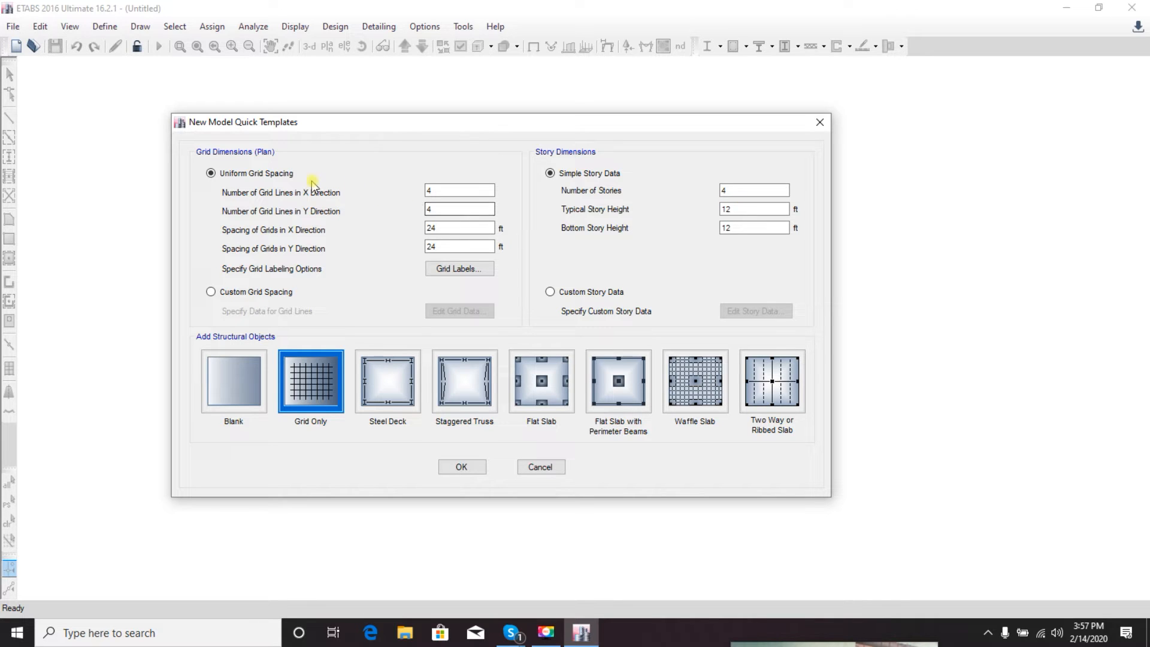
mouse_move(345, 222)
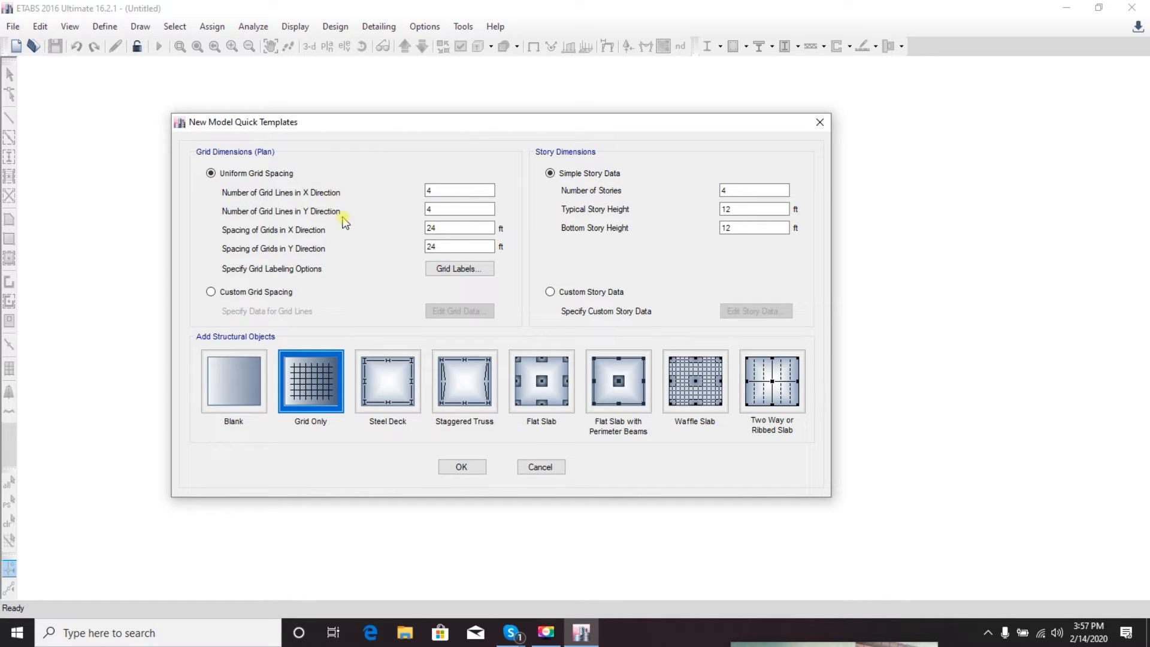
mouse_move(387, 254)
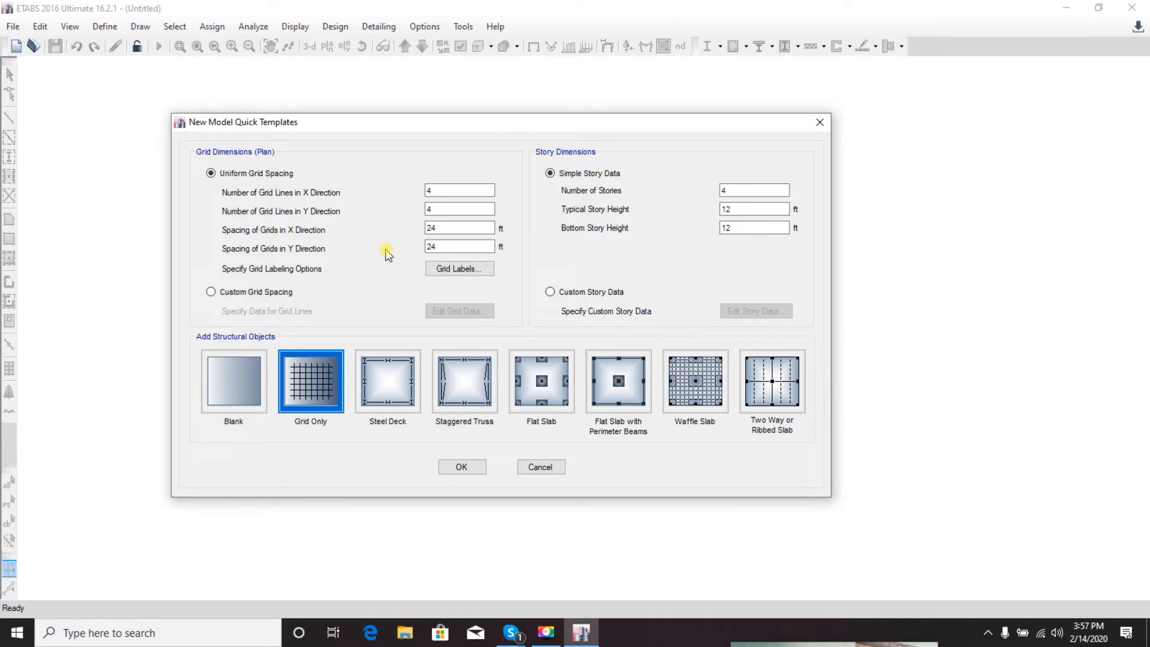
mouse_move(453, 131)
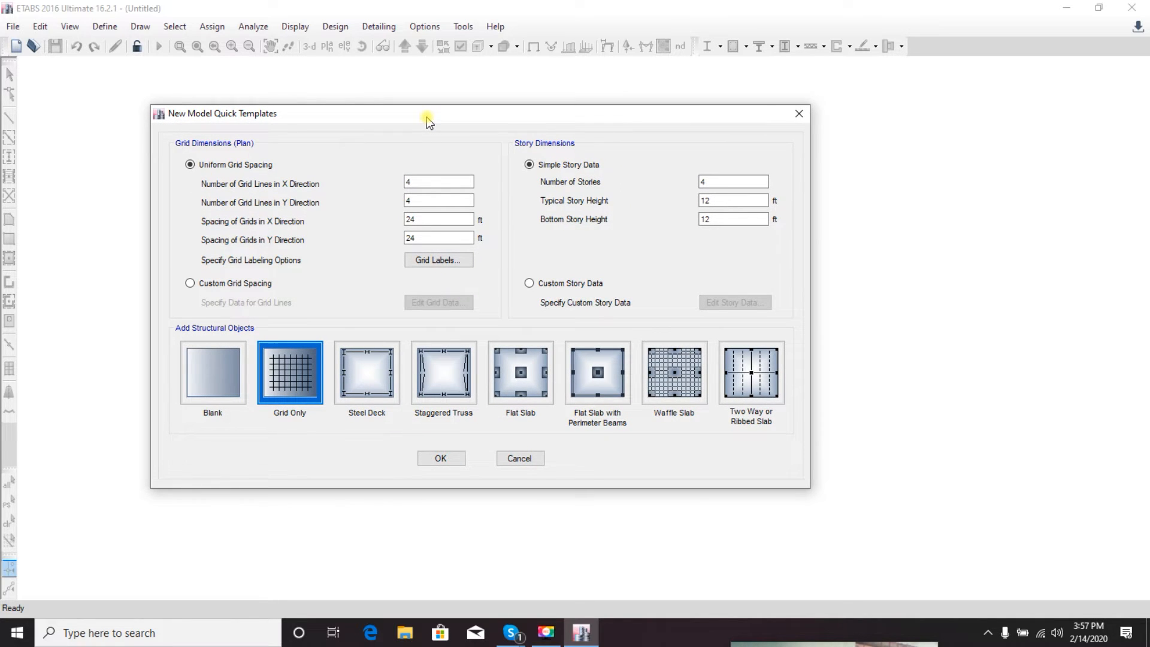
left_click_drag(427, 120, 433, 141)
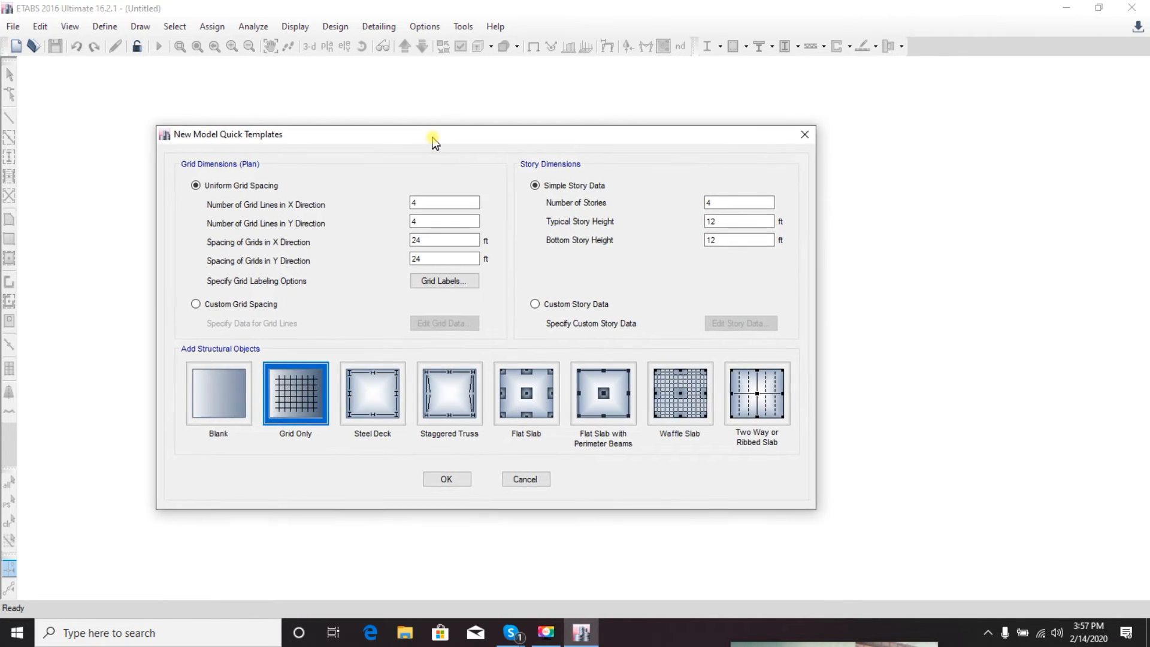
left_click_drag(432, 139, 436, 107)
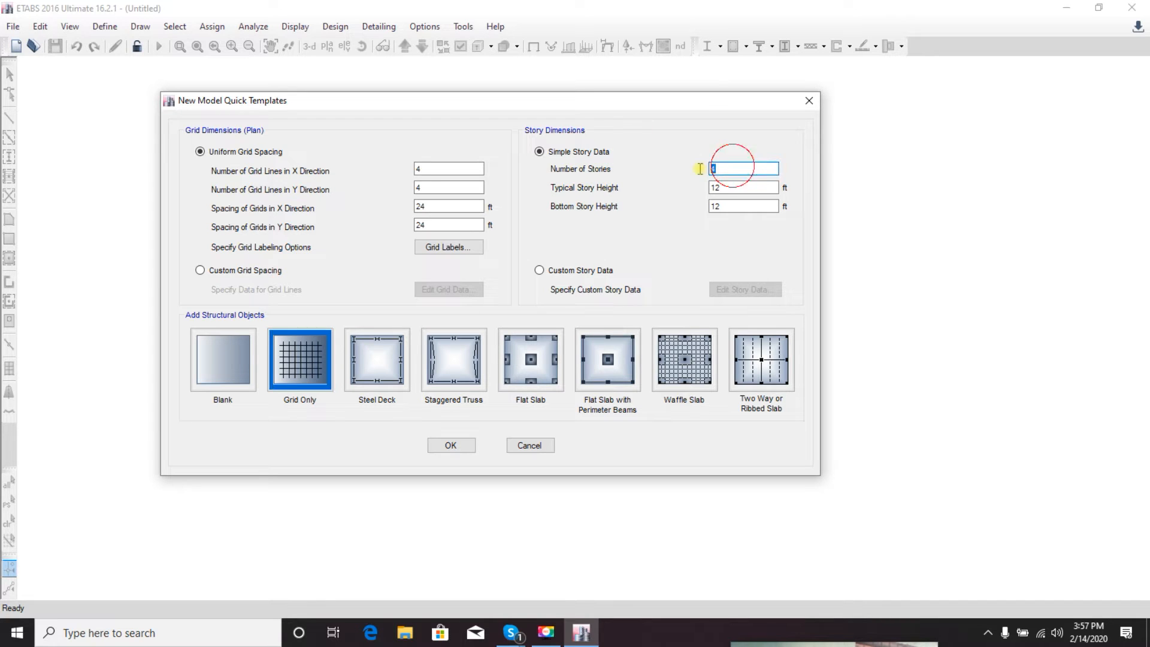
mouse_move(694, 197)
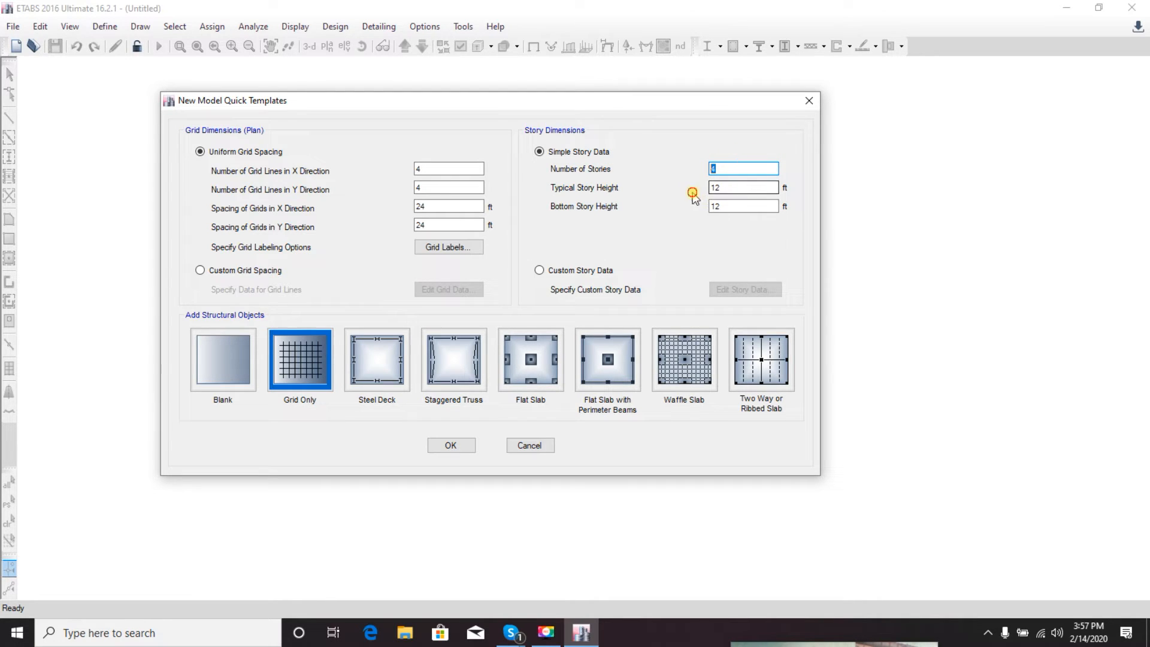
mouse_move(615, 194)
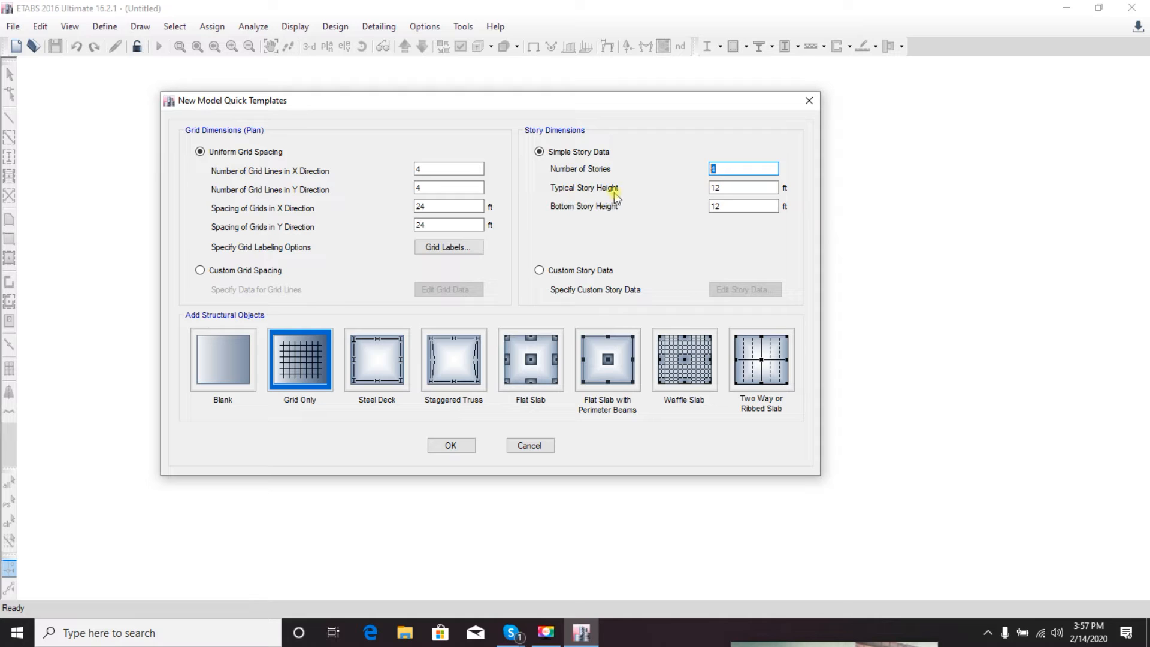
mouse_move(581, 189)
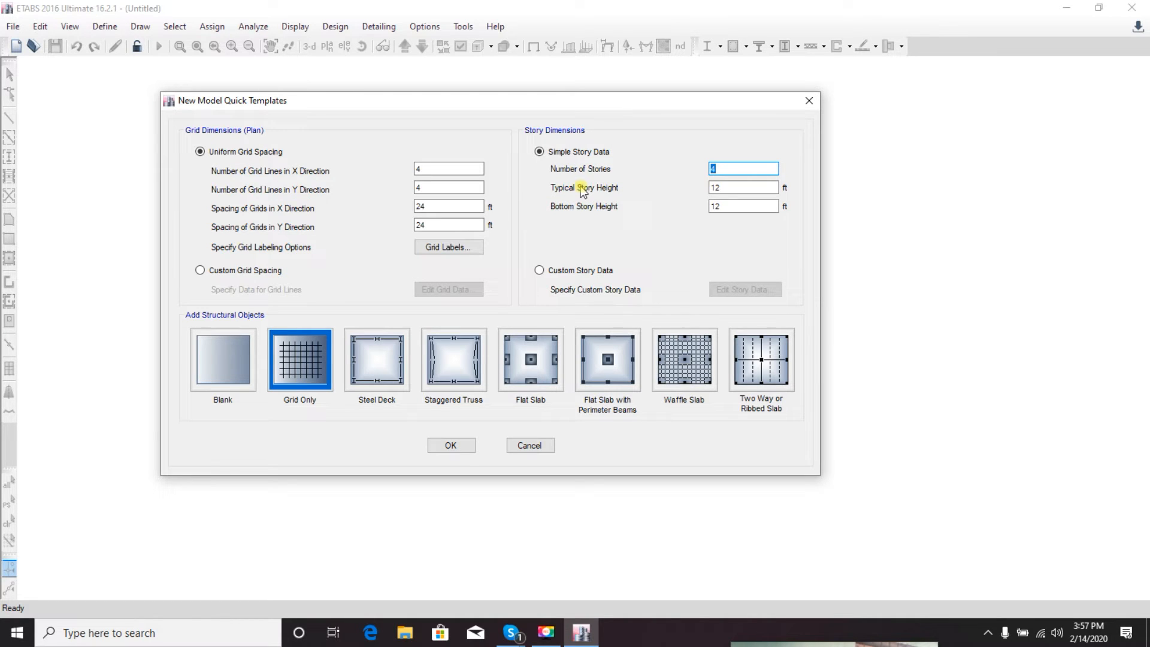
mouse_move(612, 196)
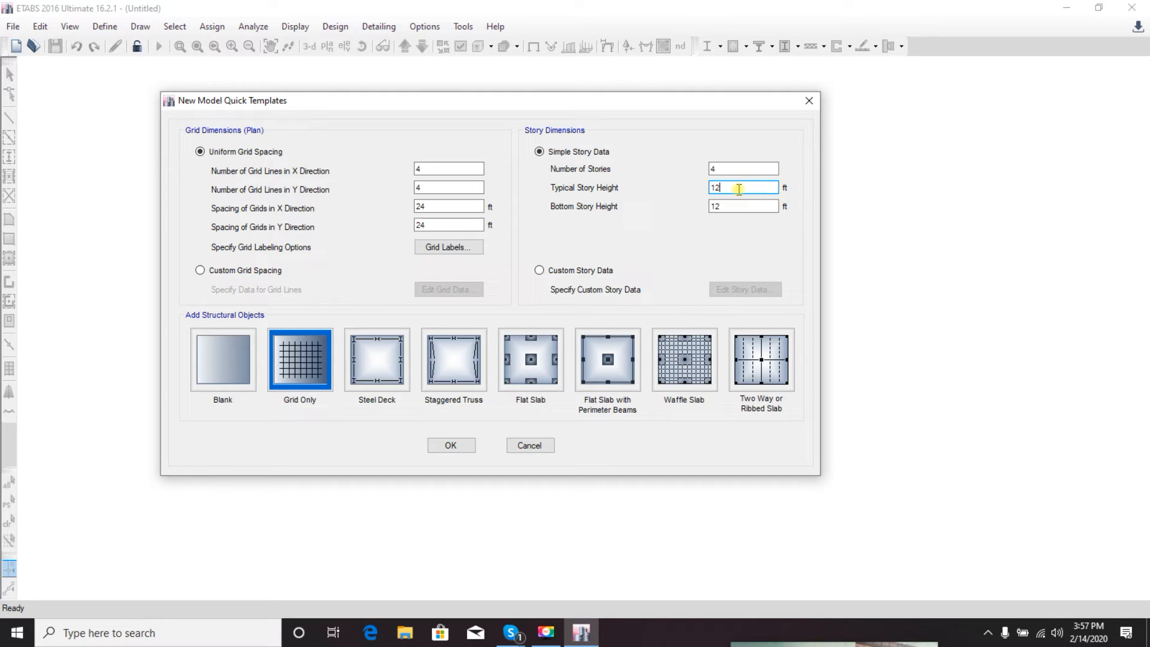
Keep simple story data at 4 stories with a 12 ft bottom story height
triple_click(743, 188)
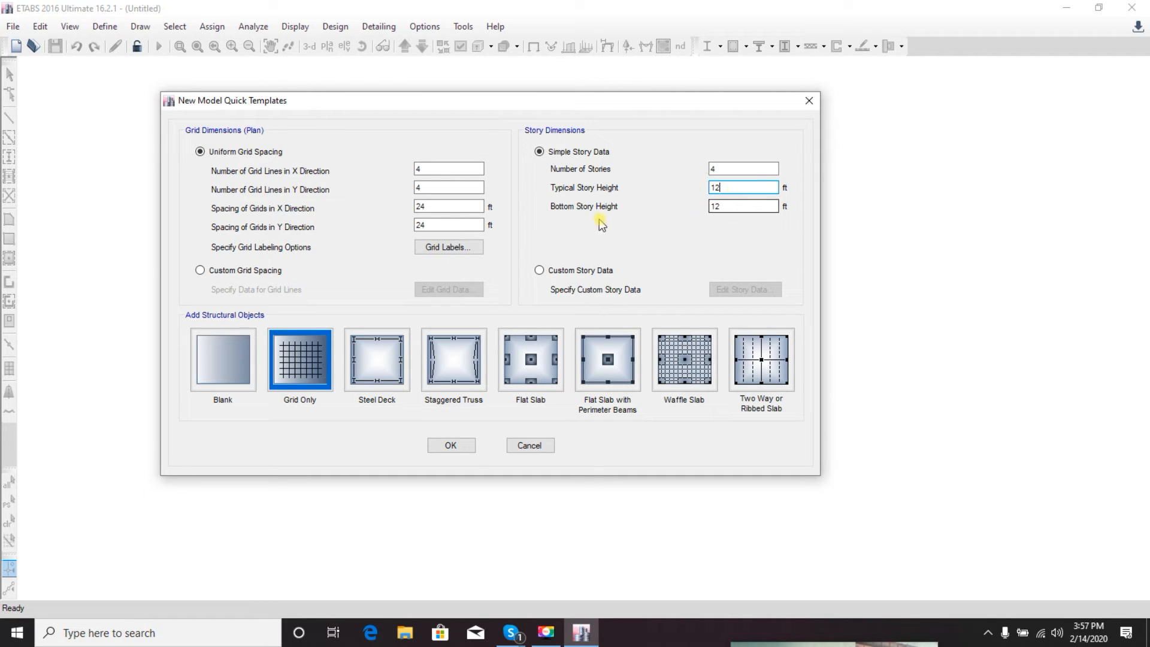
mouse_move(693, 208)
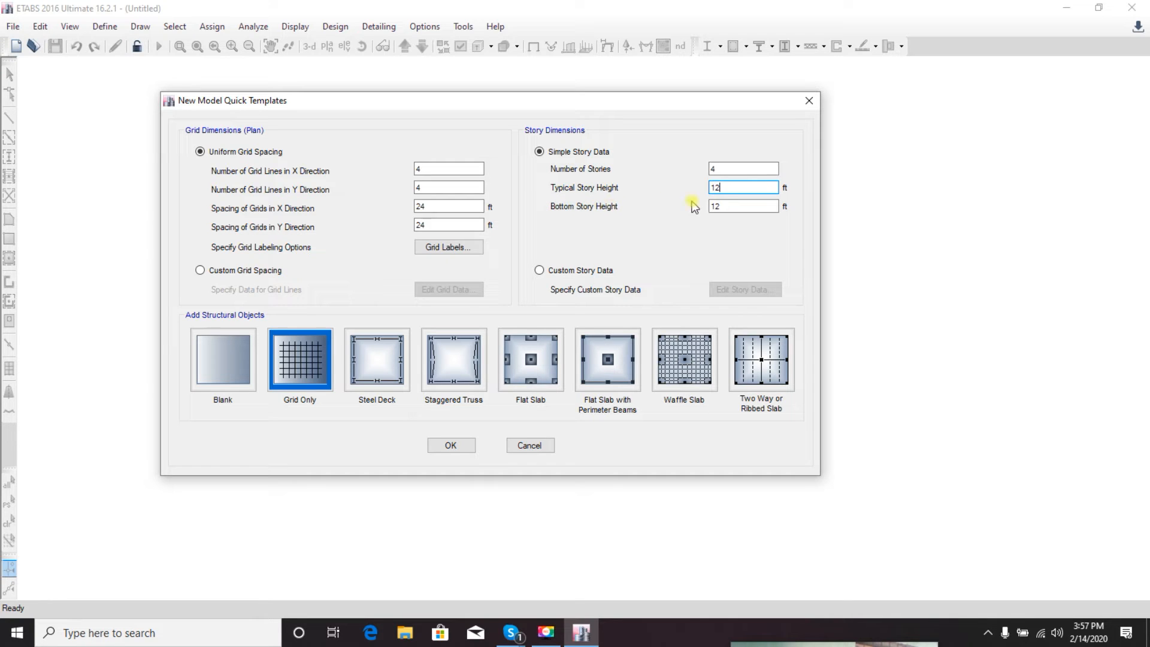
left_click(743, 205)
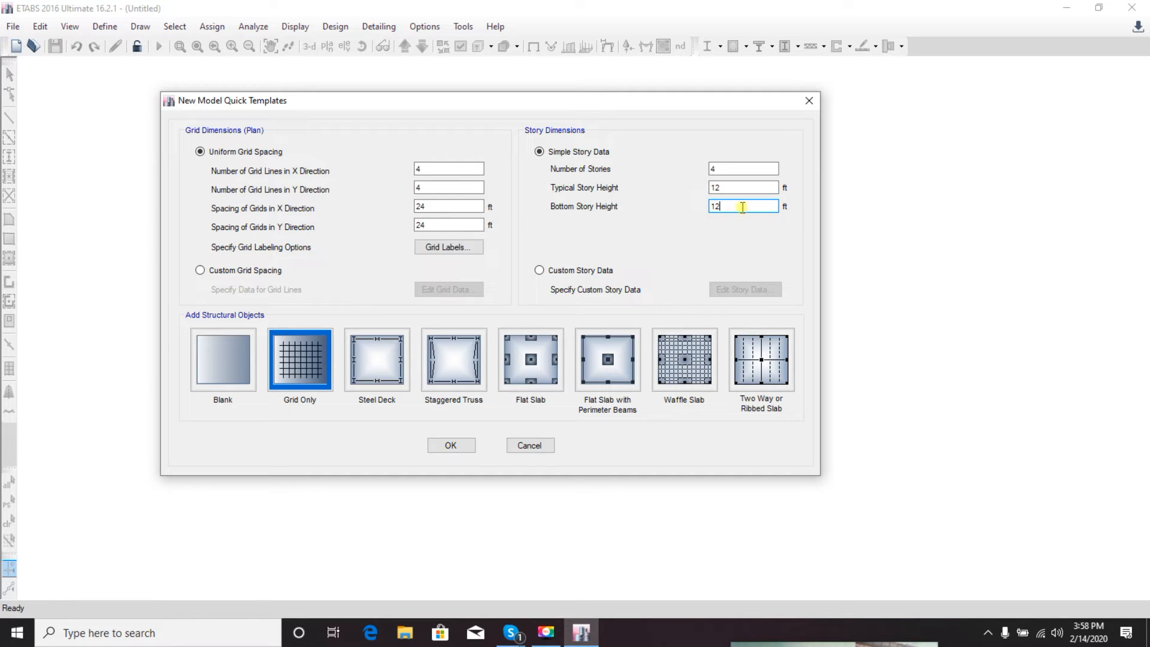
mouse_move(652, 227)
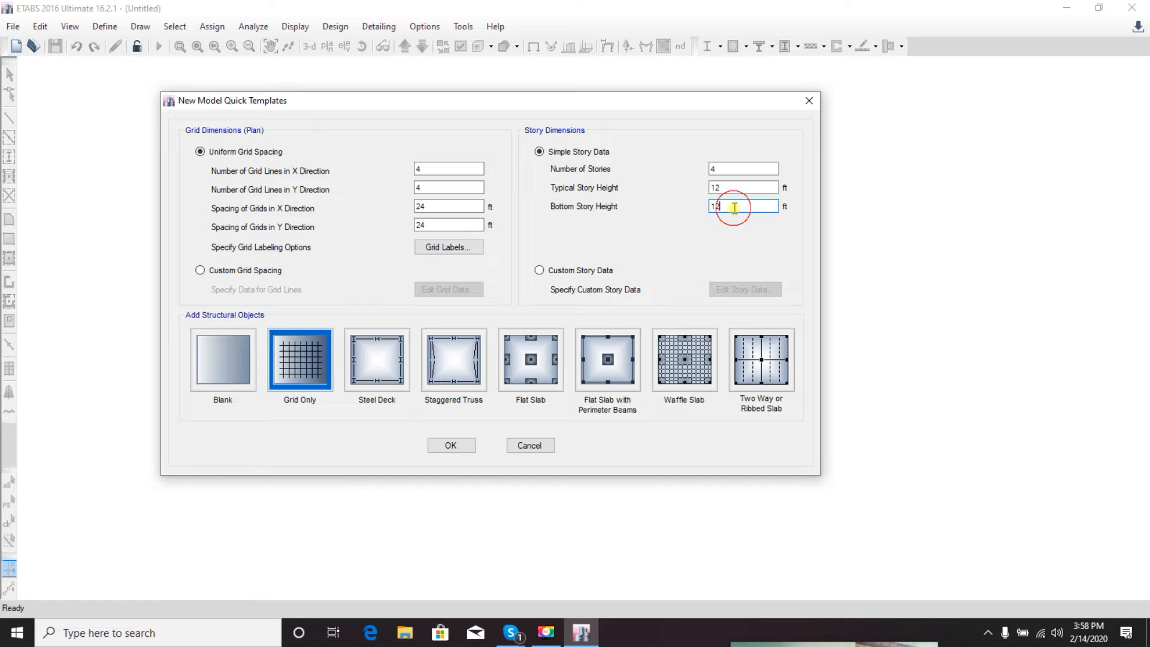
type("12")
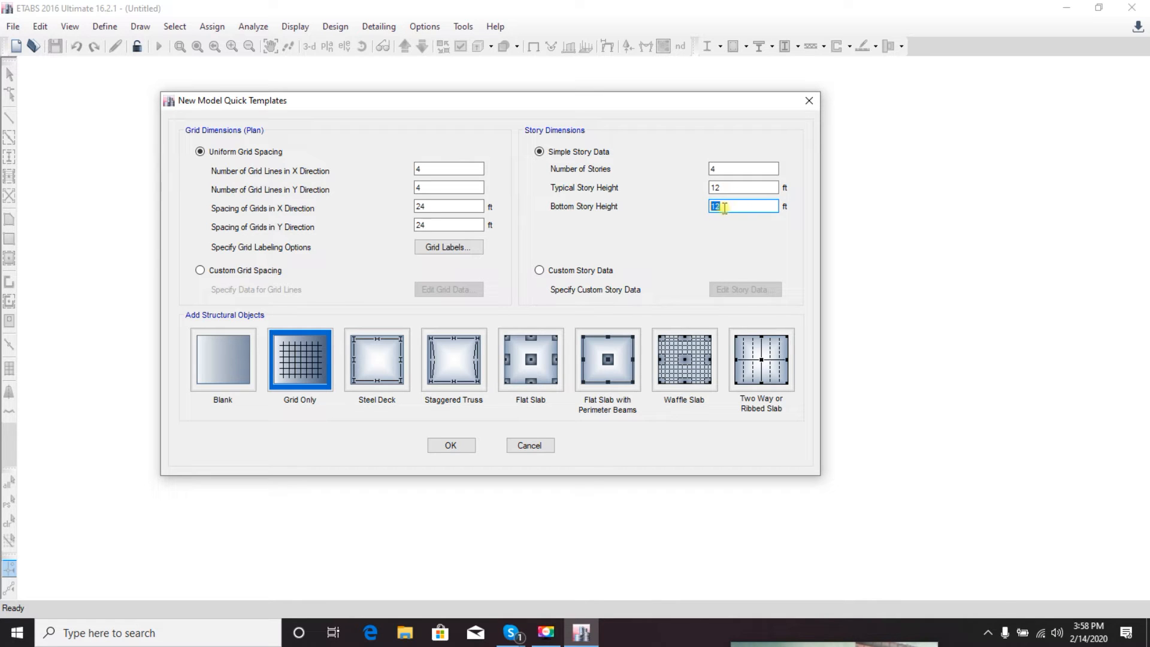
mouse_move(651, 145)
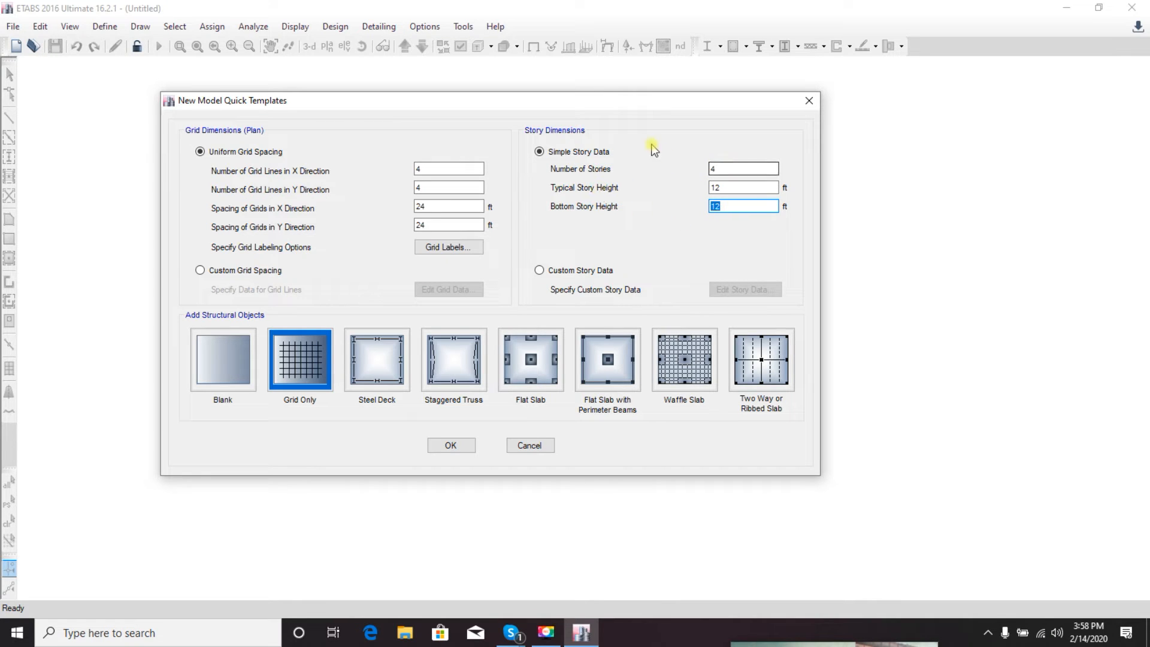
mouse_move(638, 222)
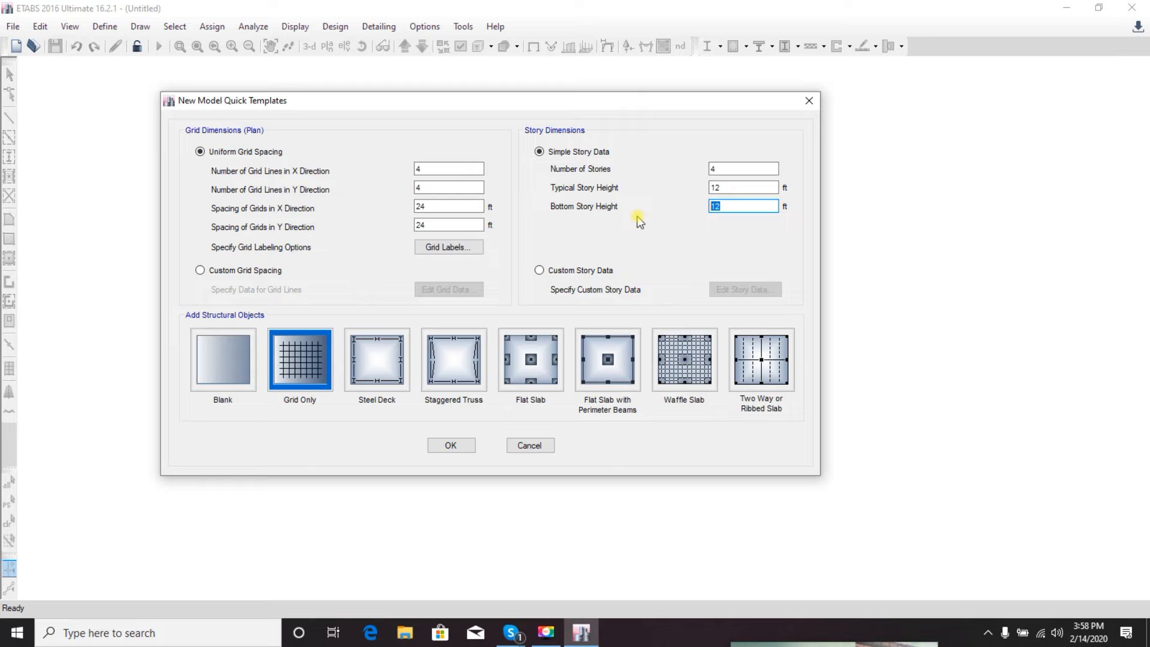
mouse_move(622, 227)
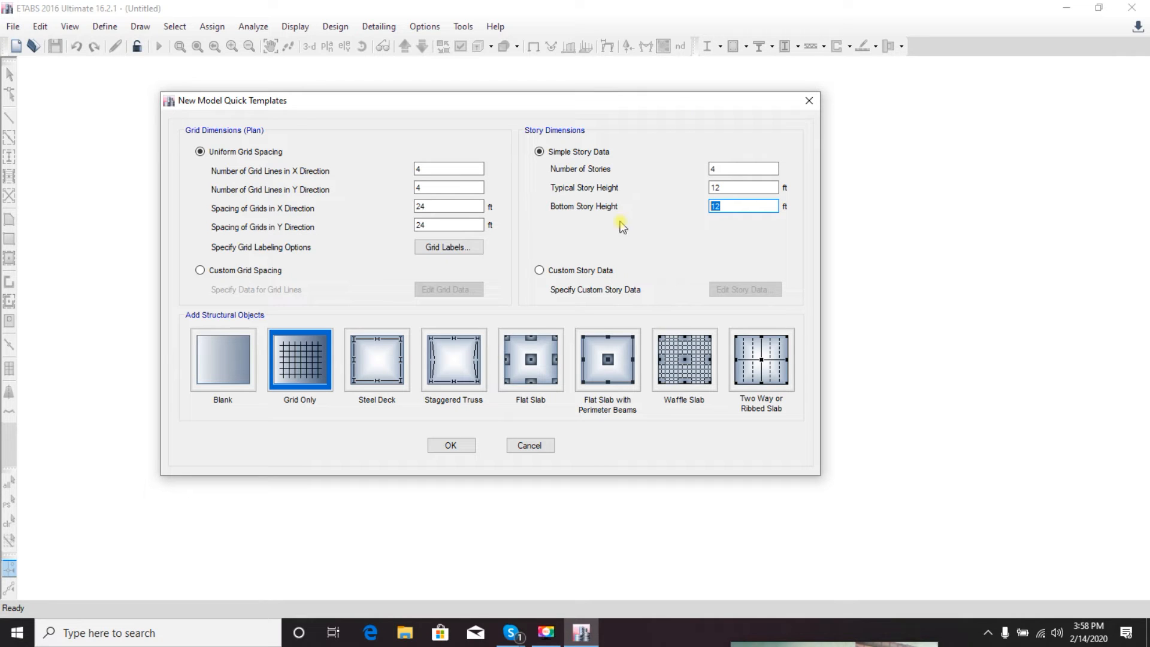
mouse_move(640, 211)
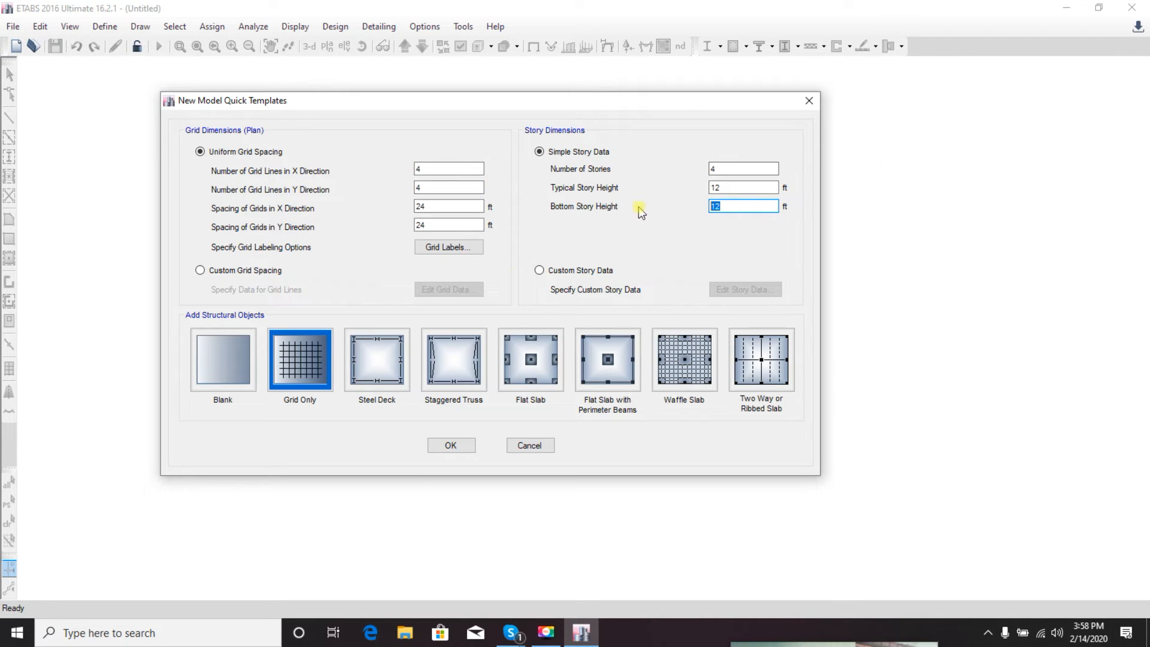
Toggle custom story data back to simple, then choose Custom Grid Spacing for the plan grid
left_click(541, 270)
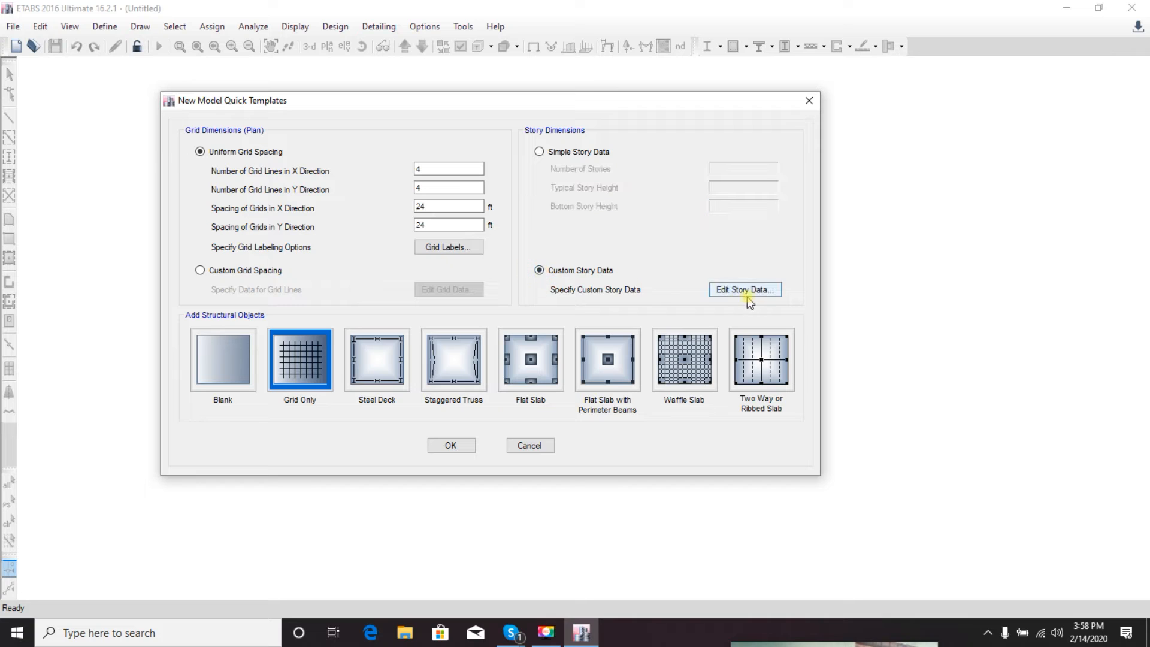
mouse_move(559, 266)
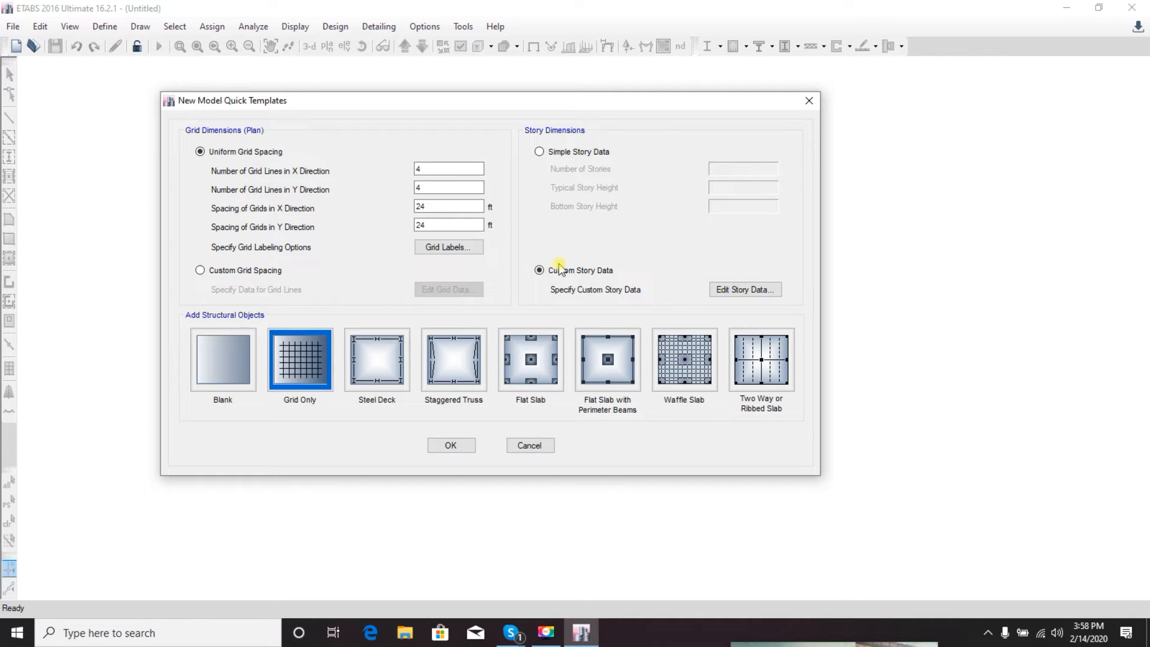
left_click(540, 152)
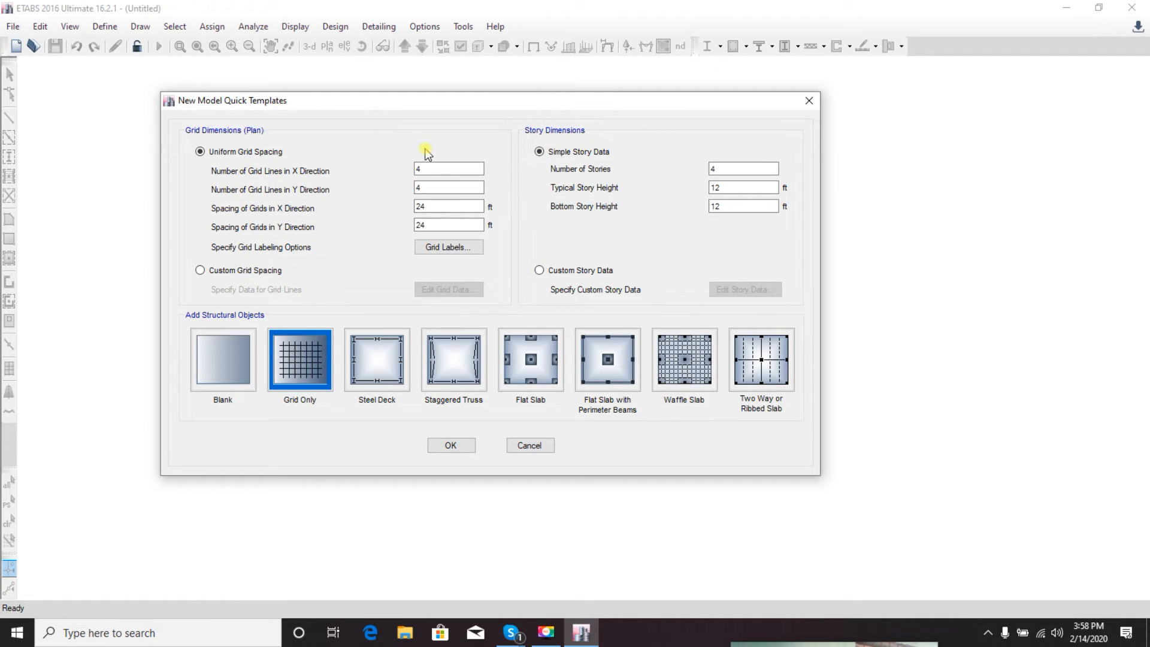
mouse_move(267, 192)
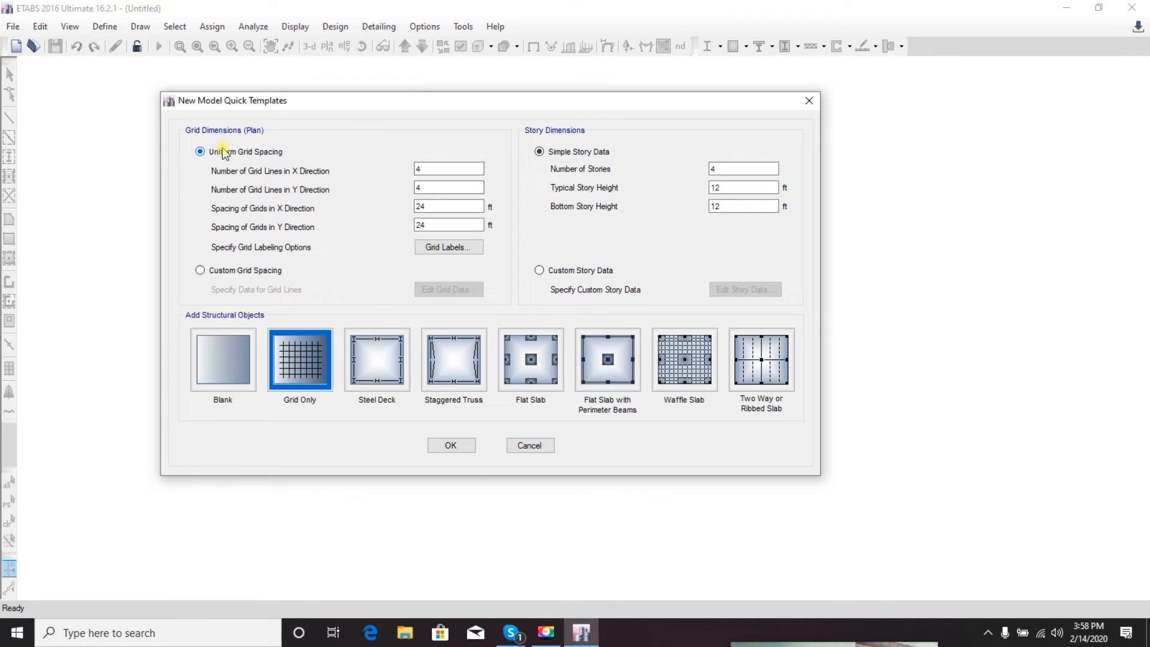
left_click(446, 169)
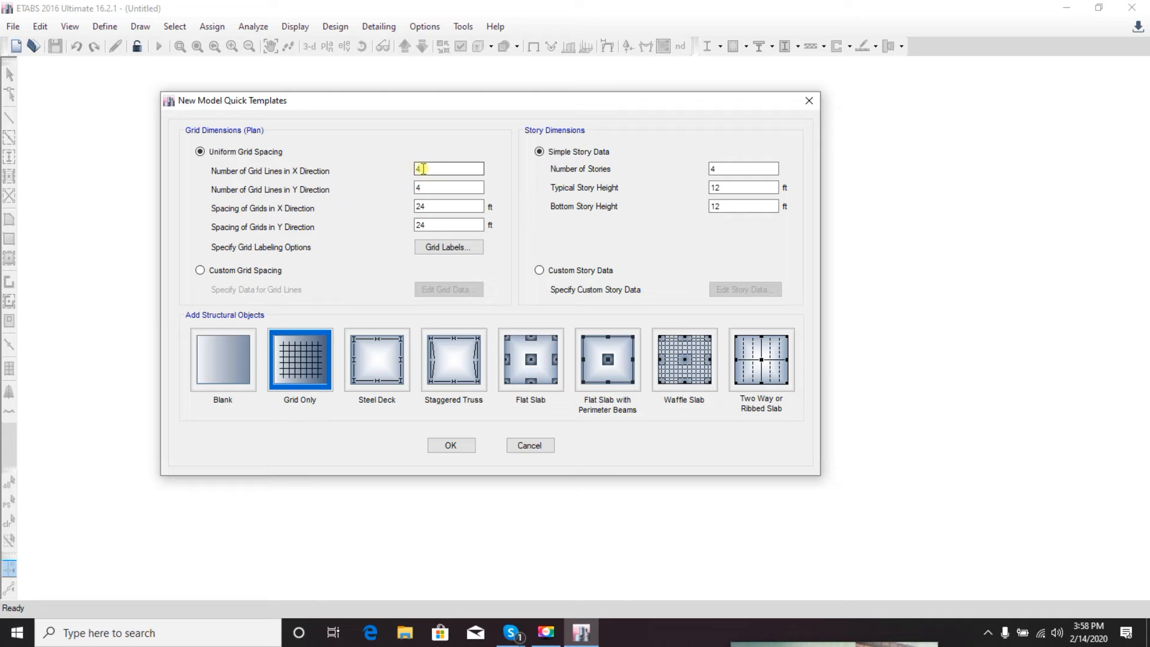
mouse_move(344, 185)
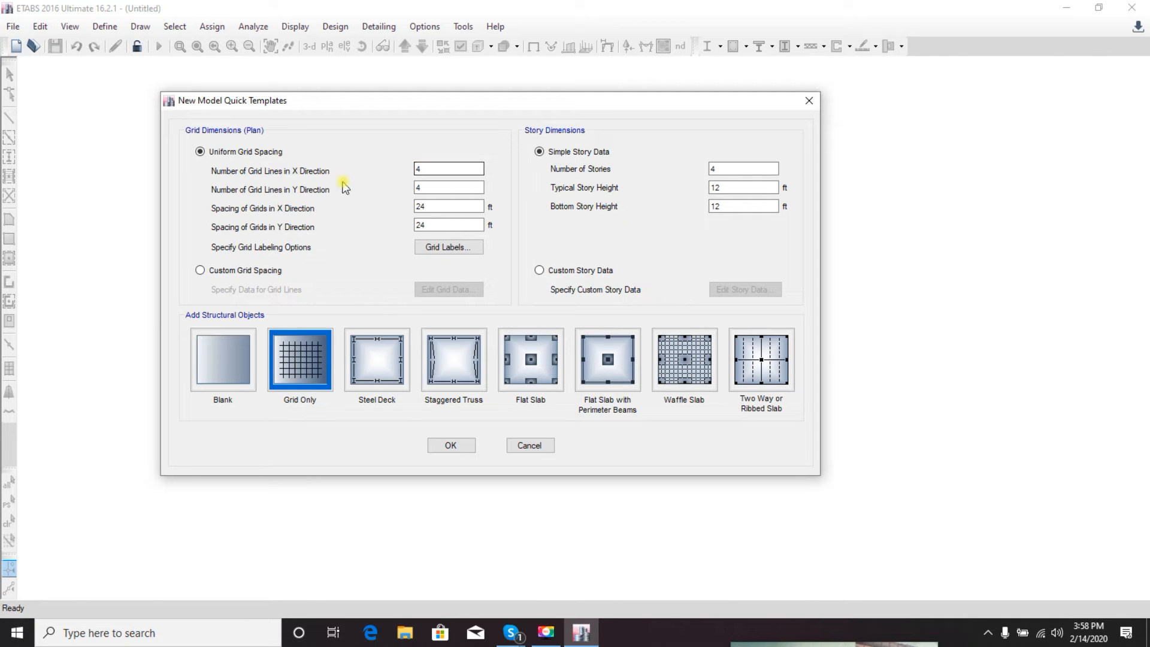
mouse_move(338, 185)
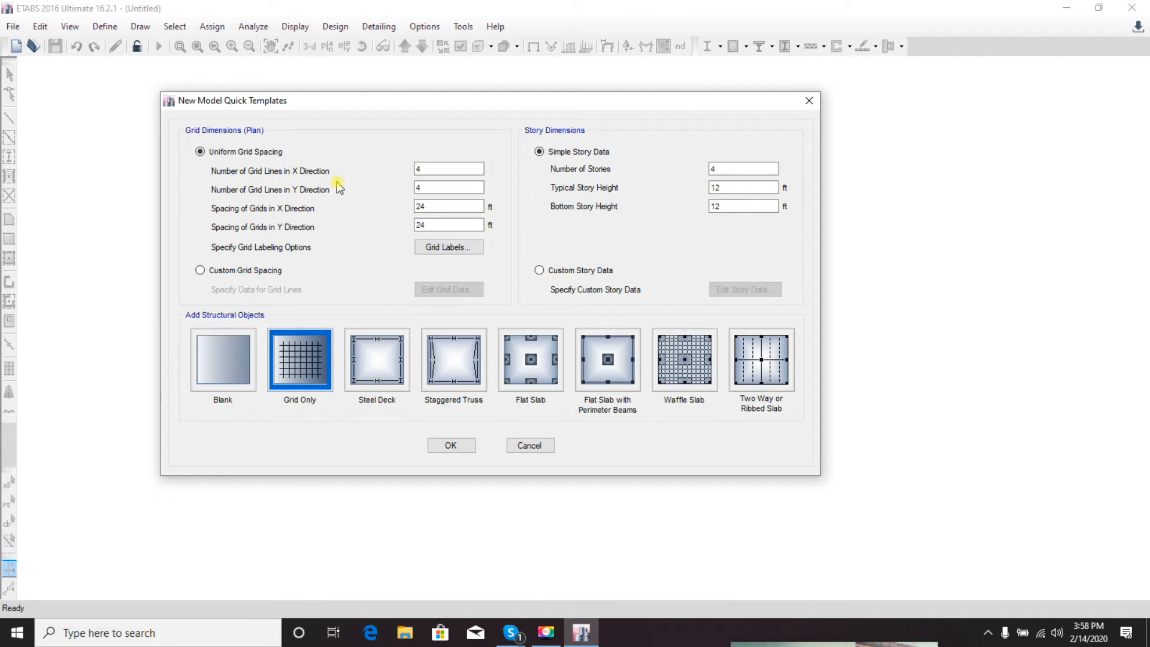
mouse_move(272, 242)
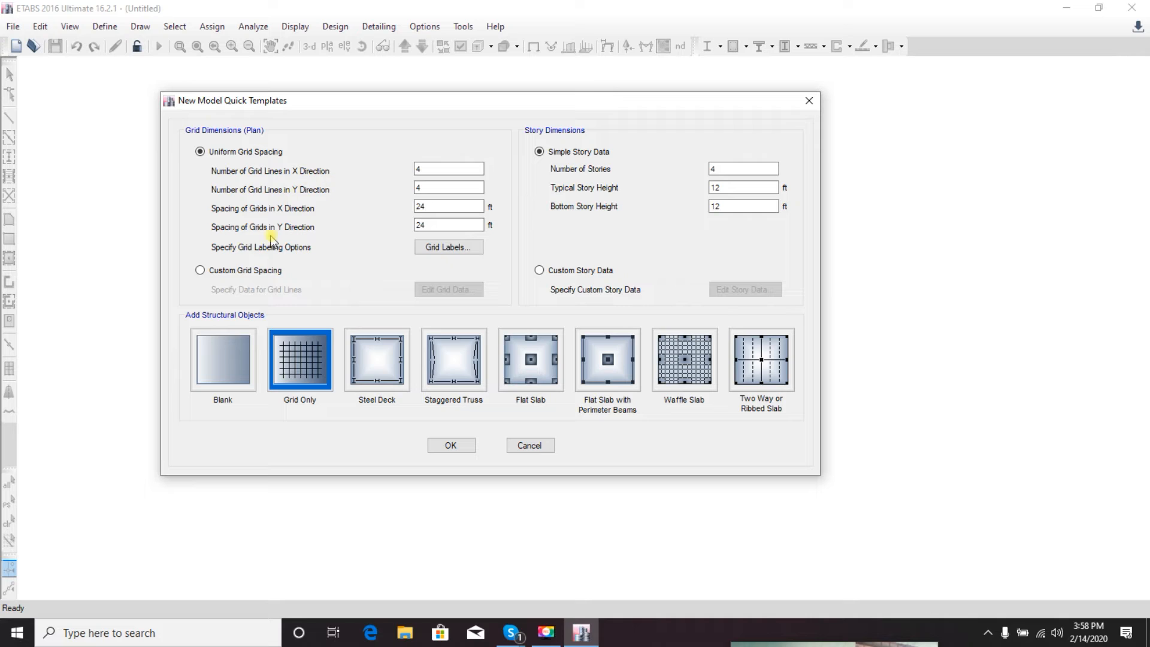
left_click(200, 269)
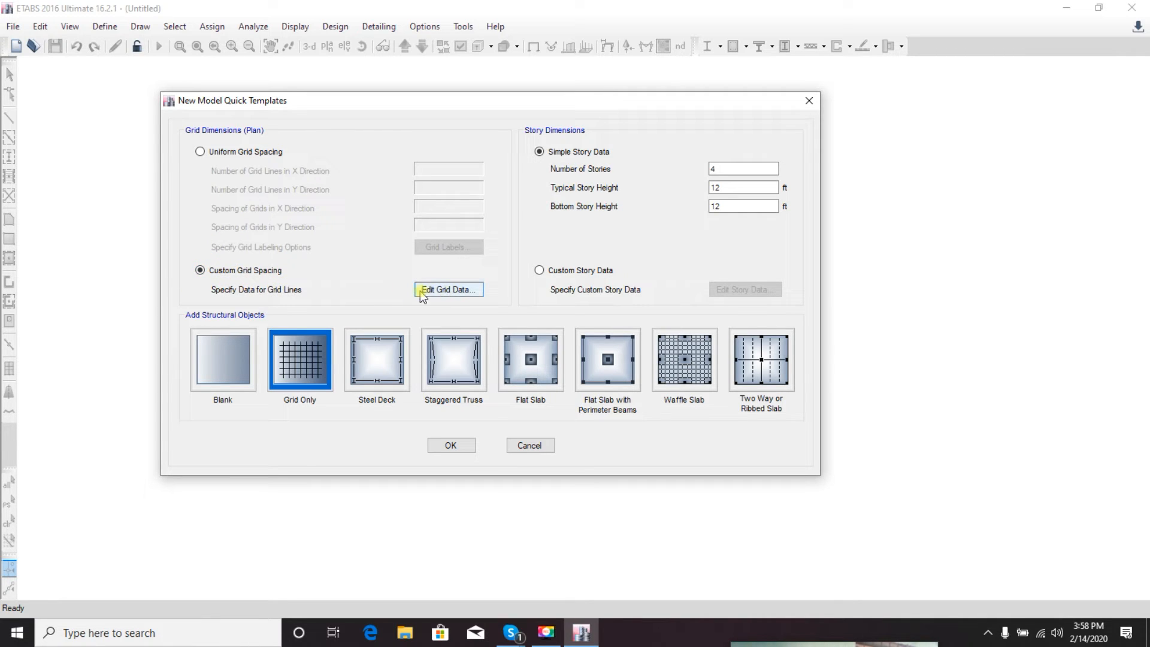
left_click(448, 289)
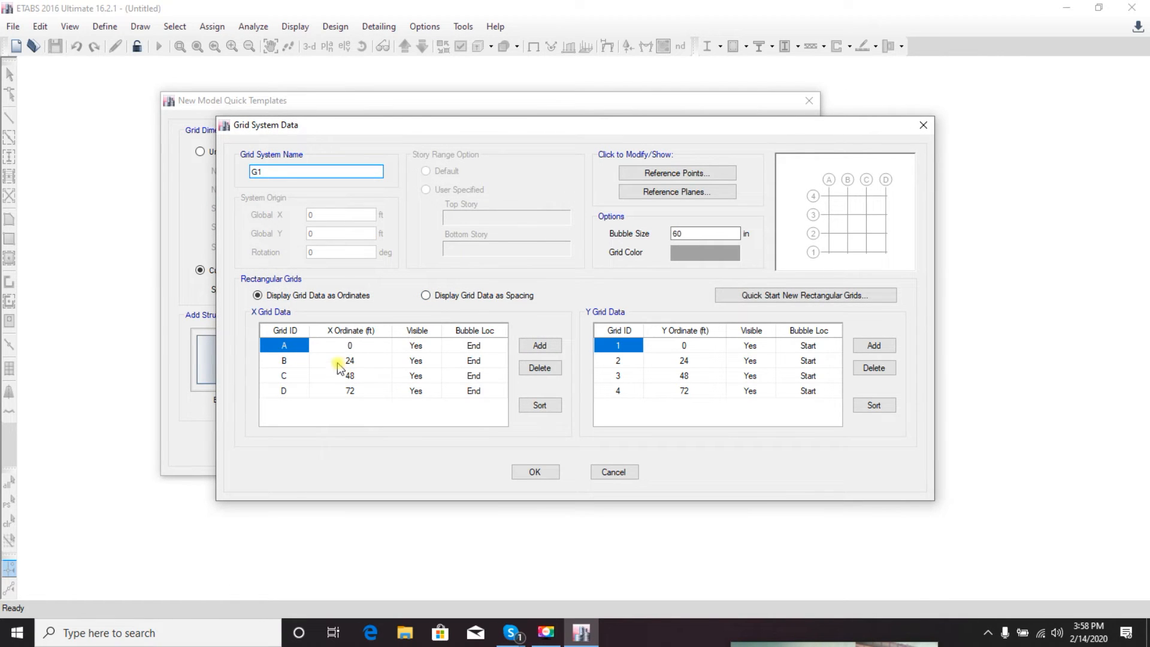
left_click(349, 345)
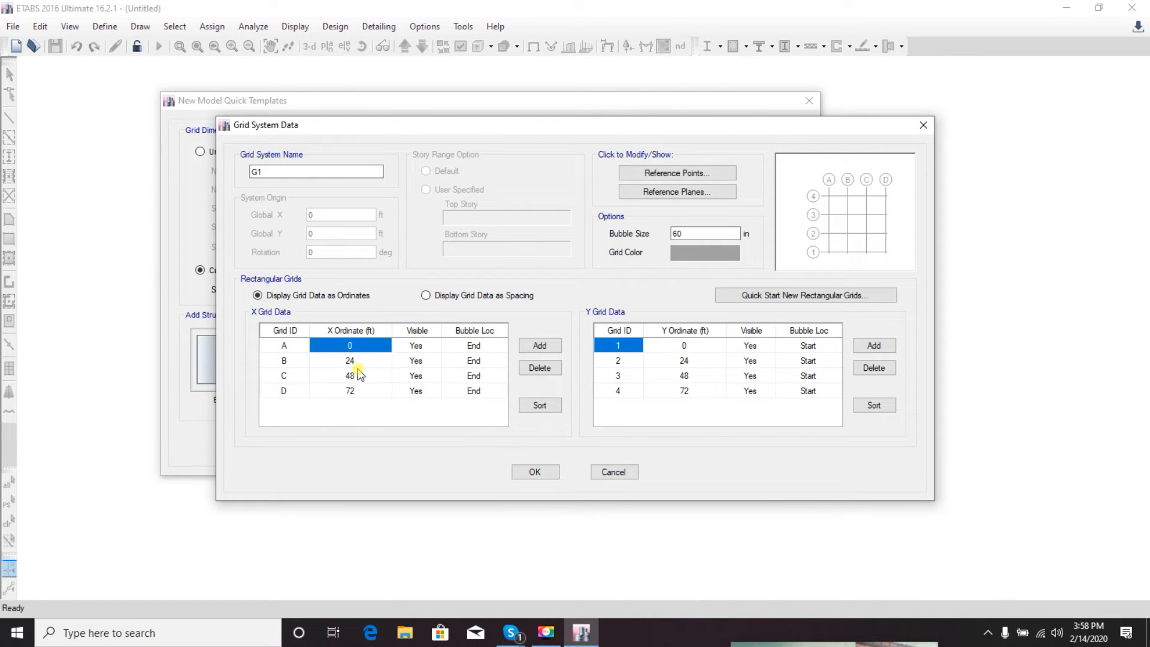
mouse_move(285, 207)
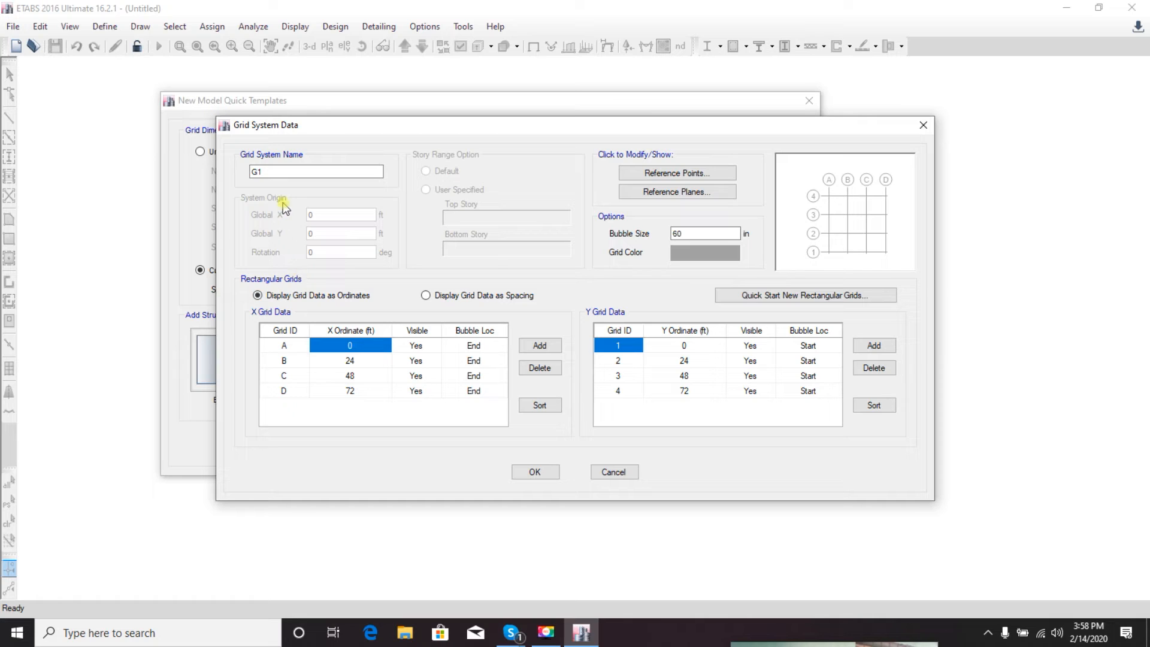
mouse_move(438, 301)
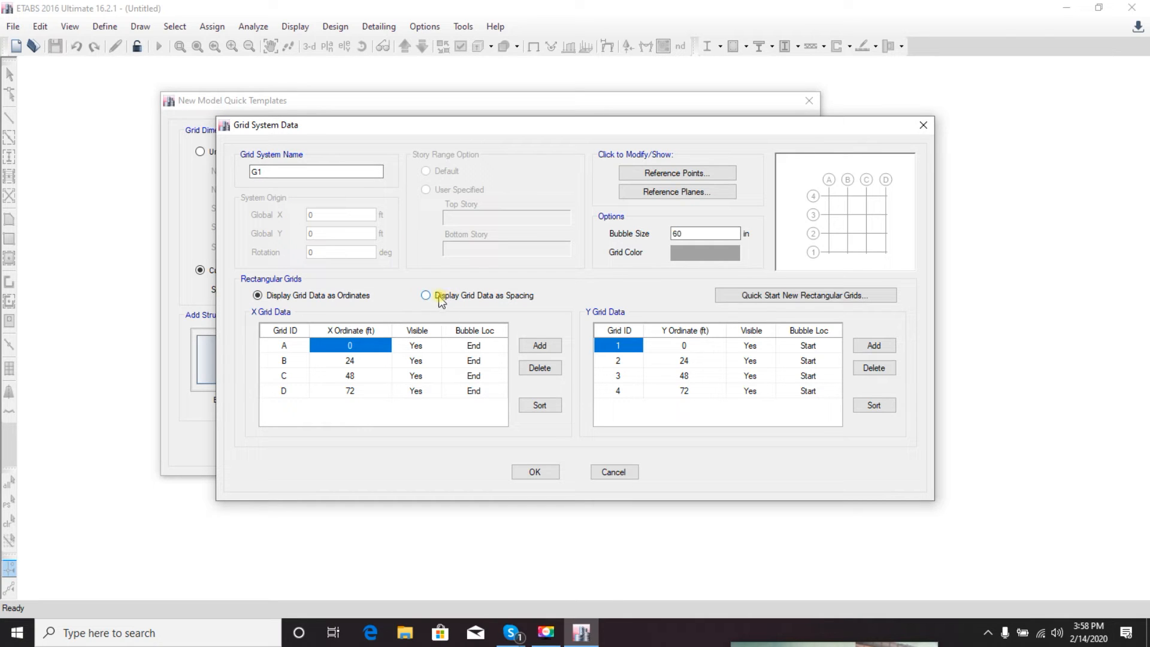
left_click(426, 295)
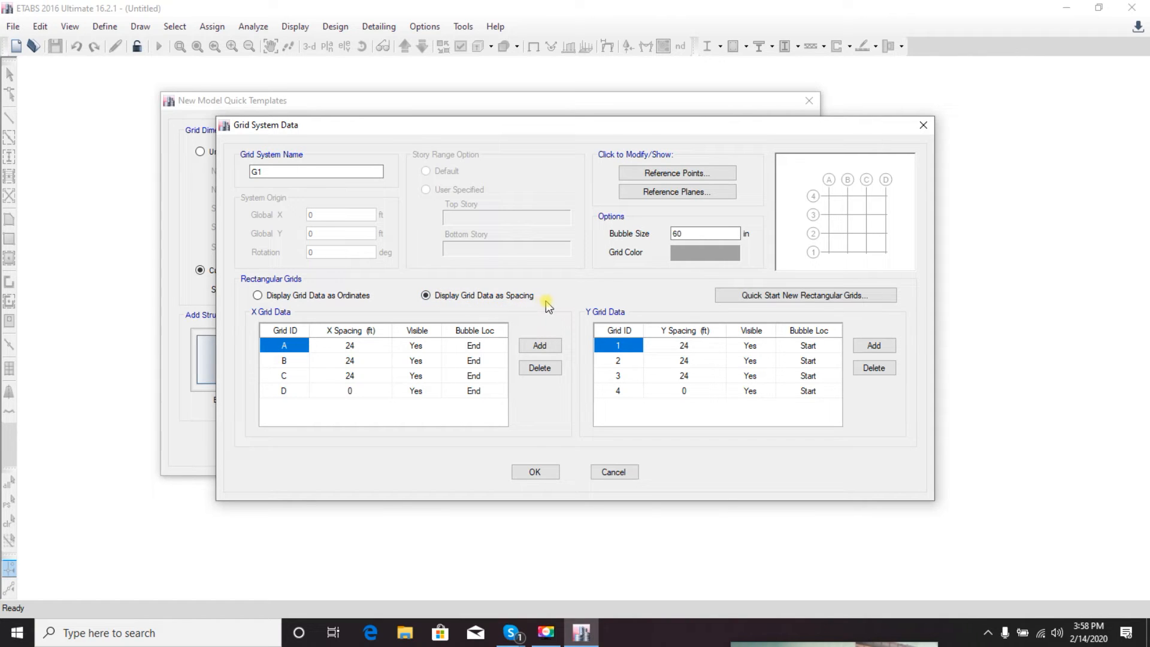
mouse_move(344, 349)
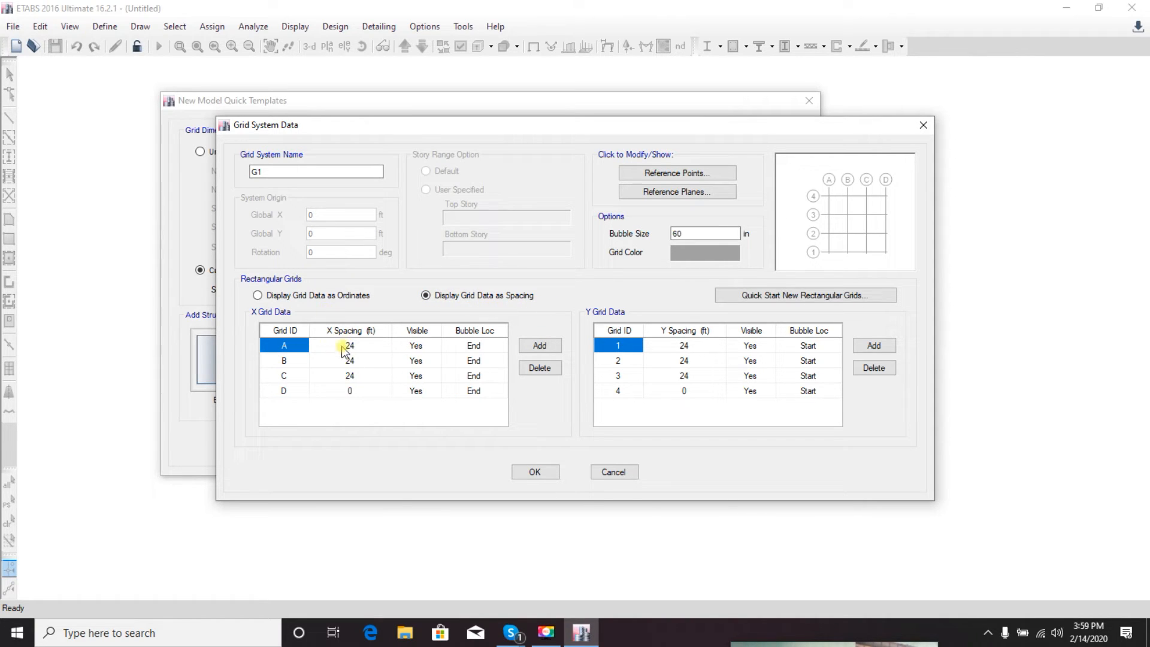
left_click(349, 345)
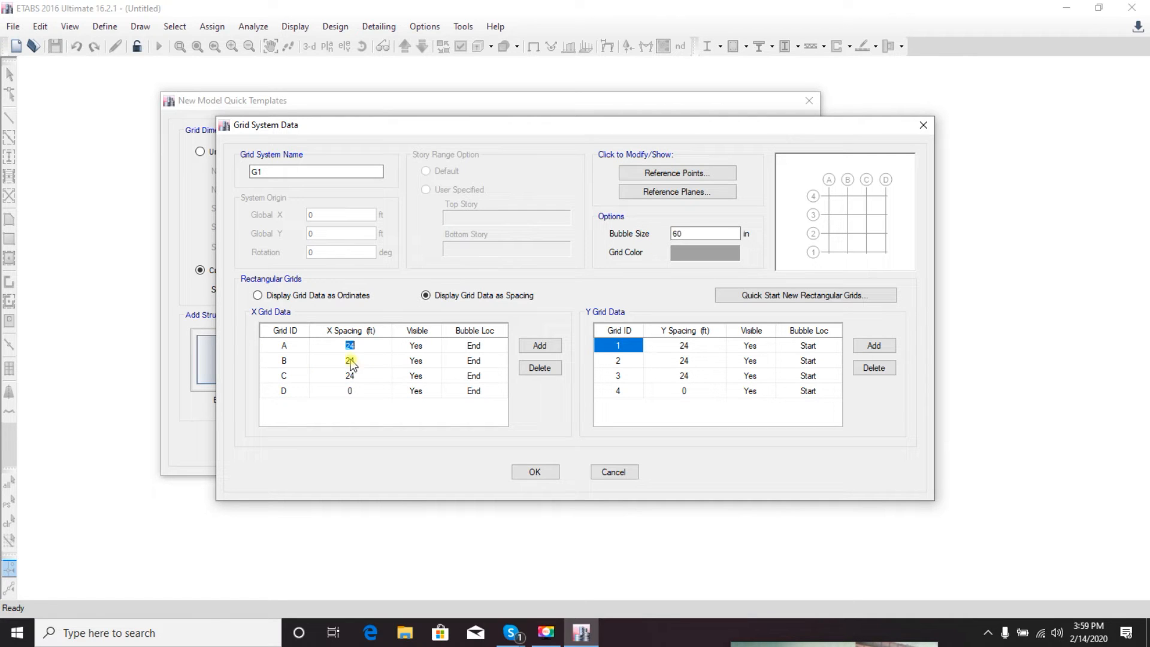
left_click(350, 391)
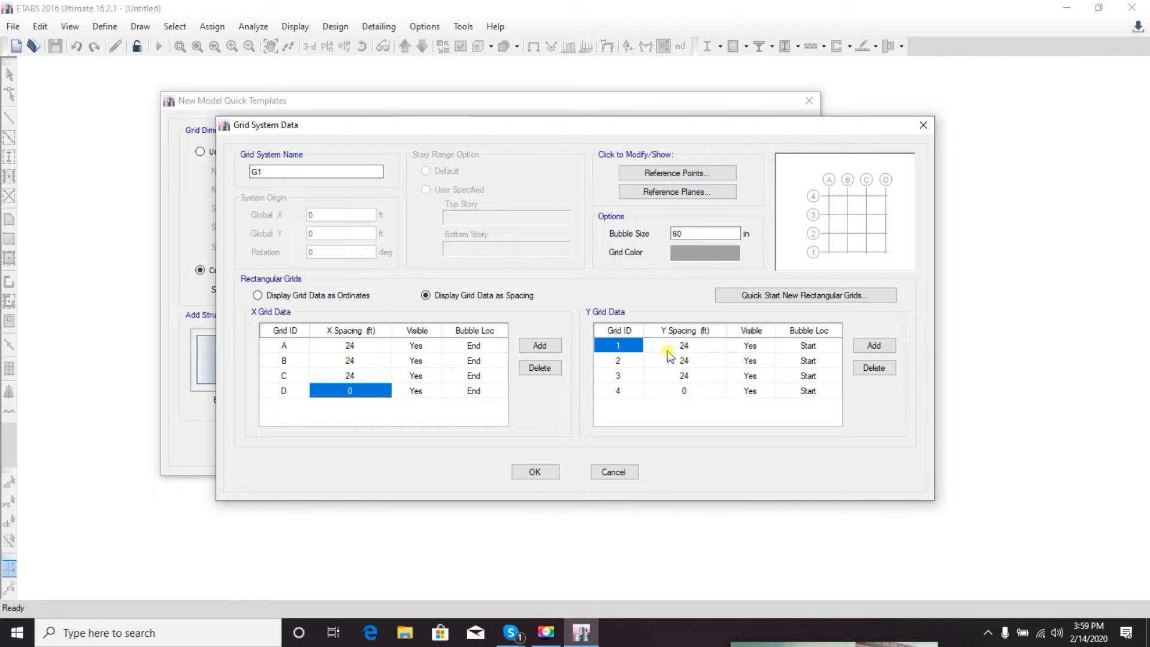
left_click(684, 391)
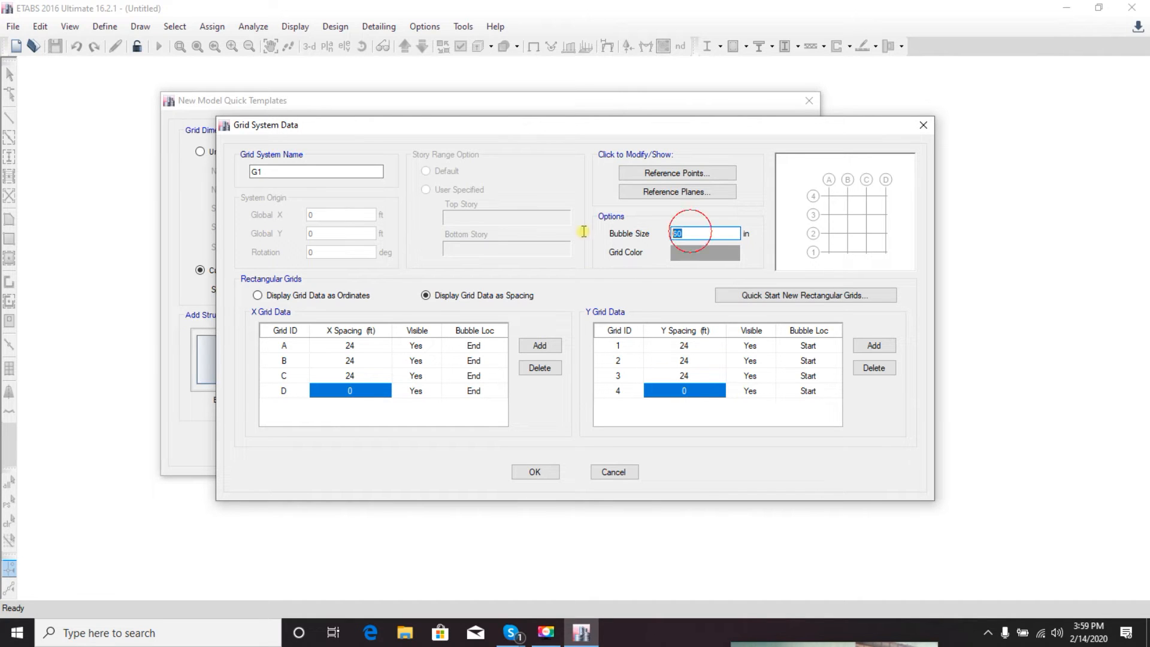
mouse_move(829, 179)
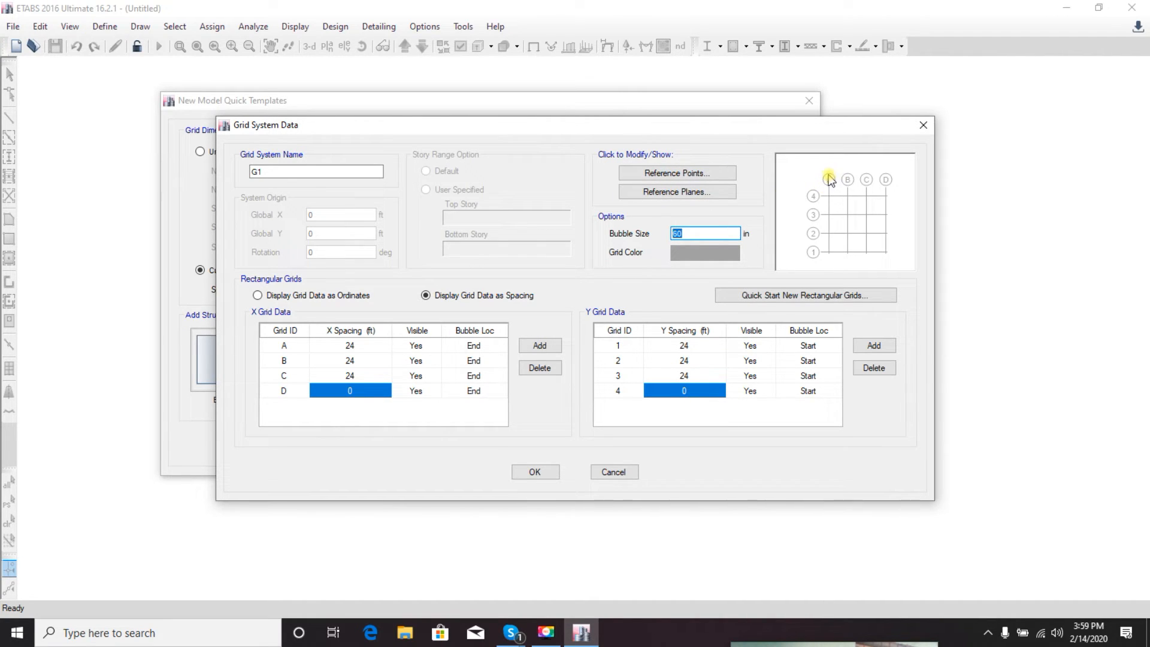
mouse_move(833, 182)
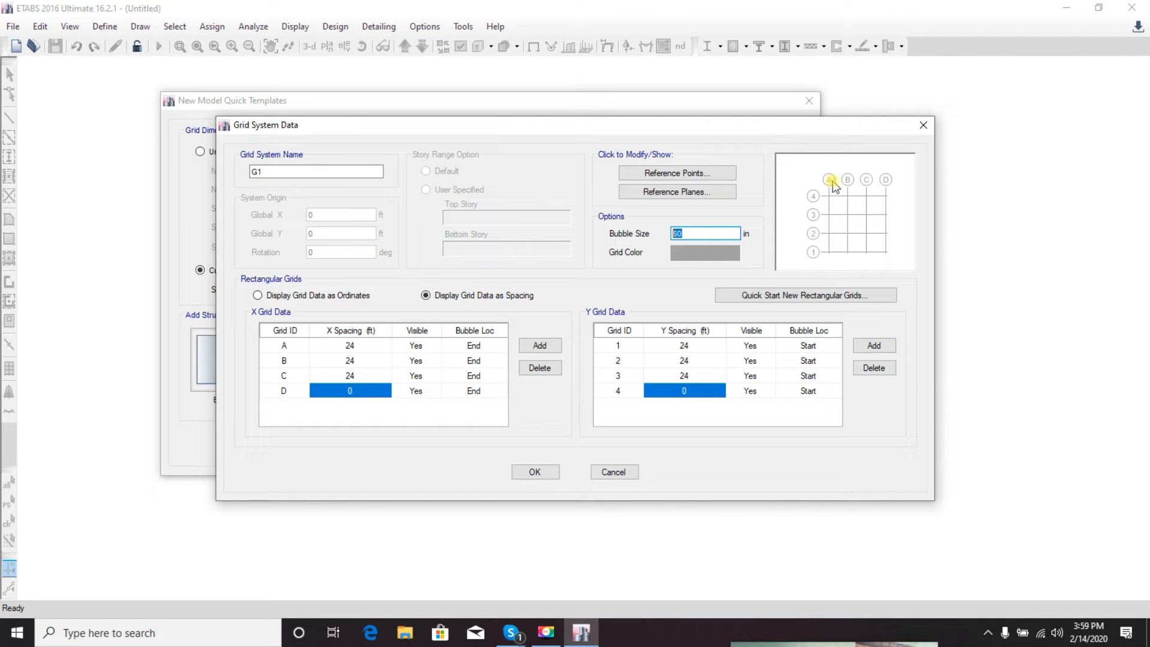
mouse_move(824, 223)
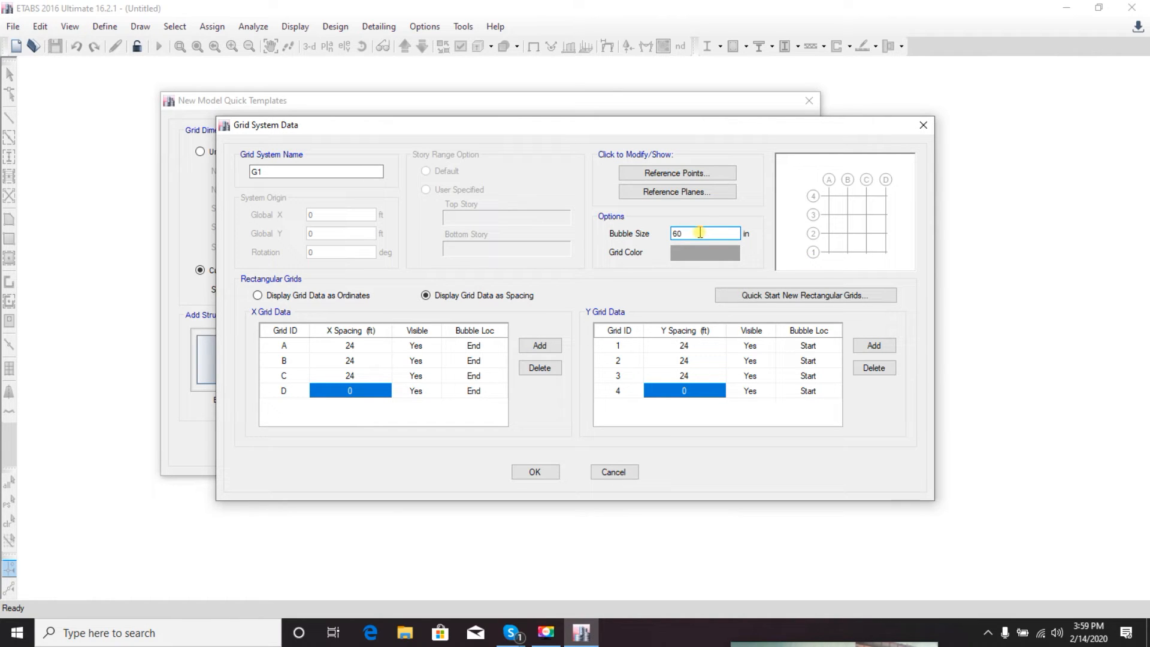
triple_click(703, 233)
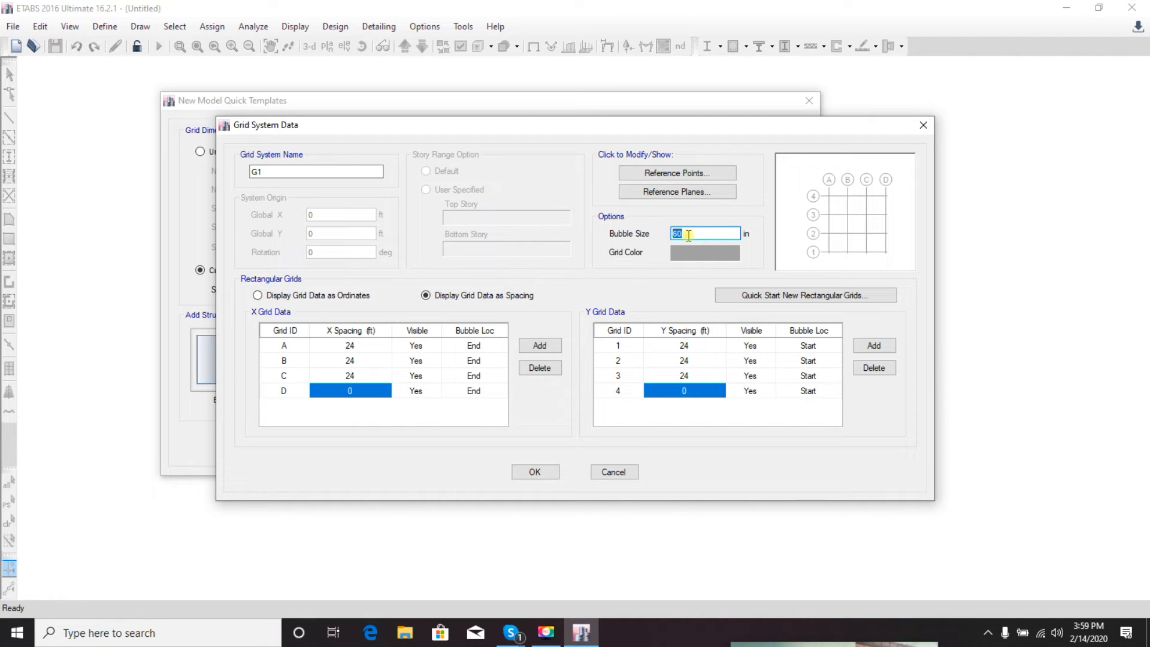
type("2")
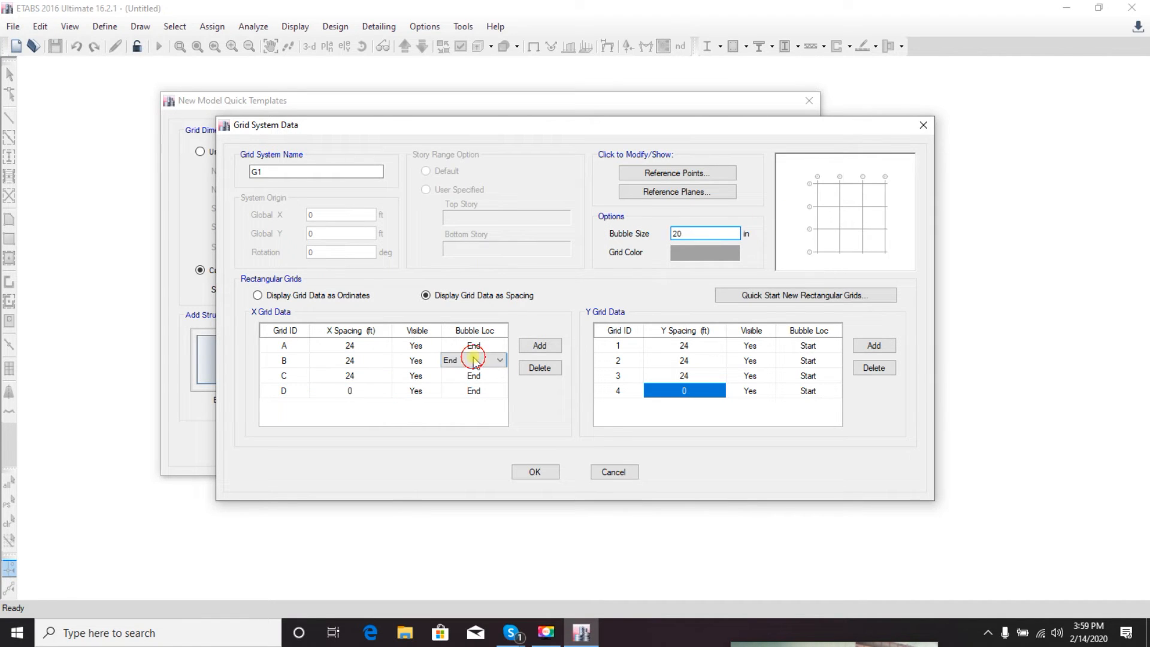
mouse_move(890, 182)
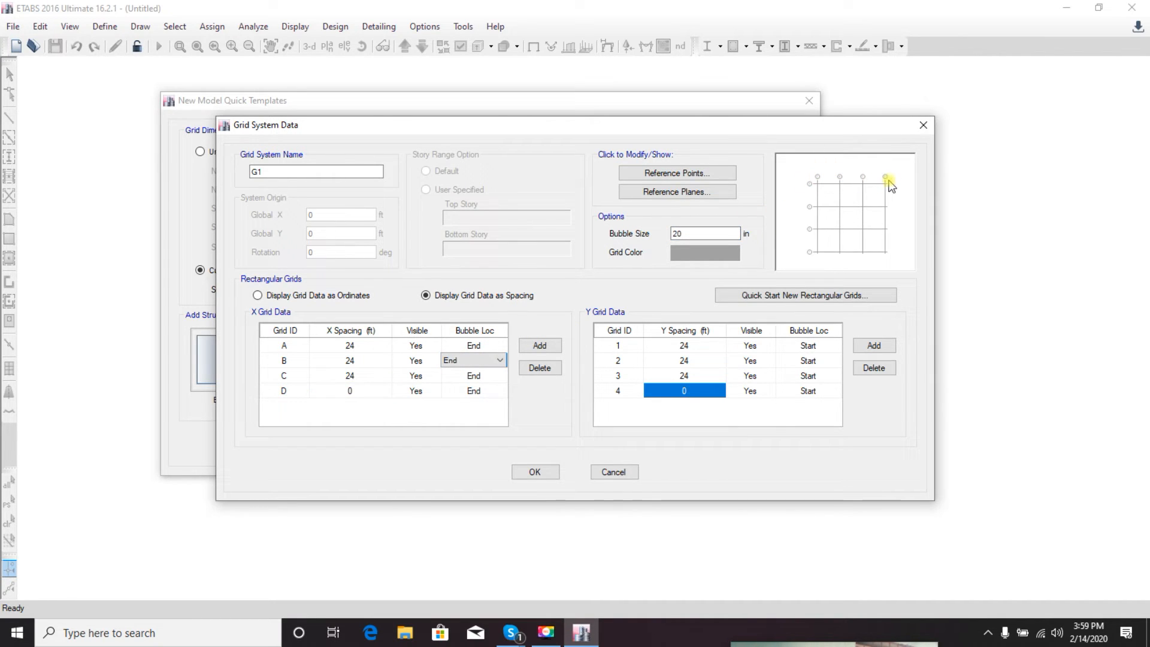
triple_click(704, 233)
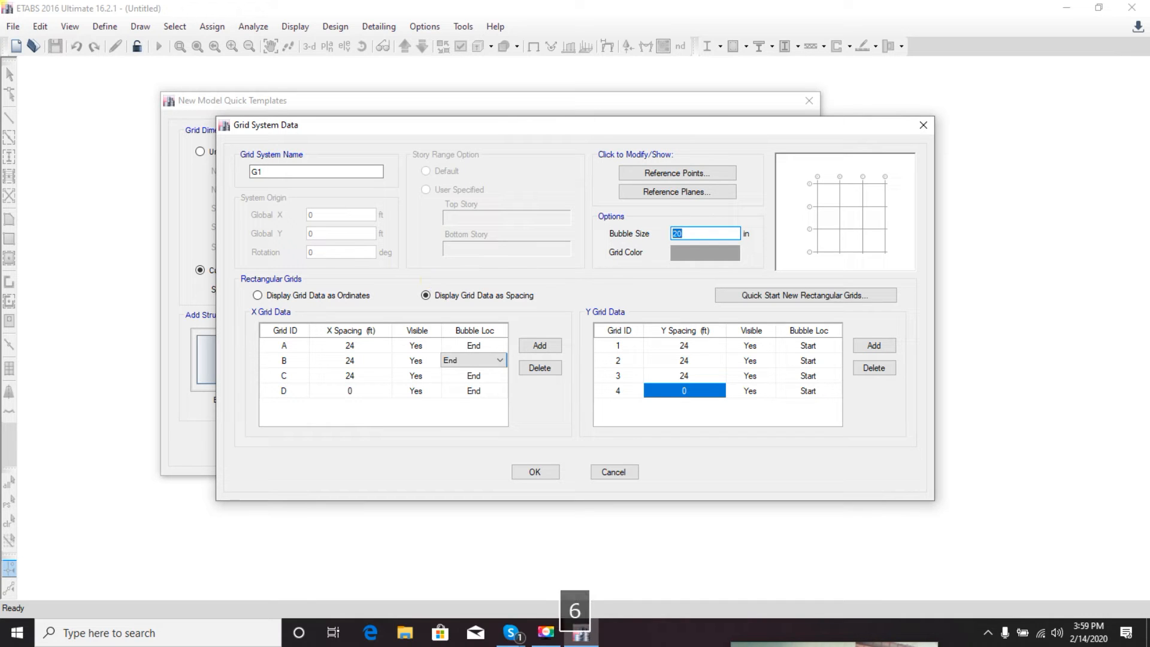
type("60")
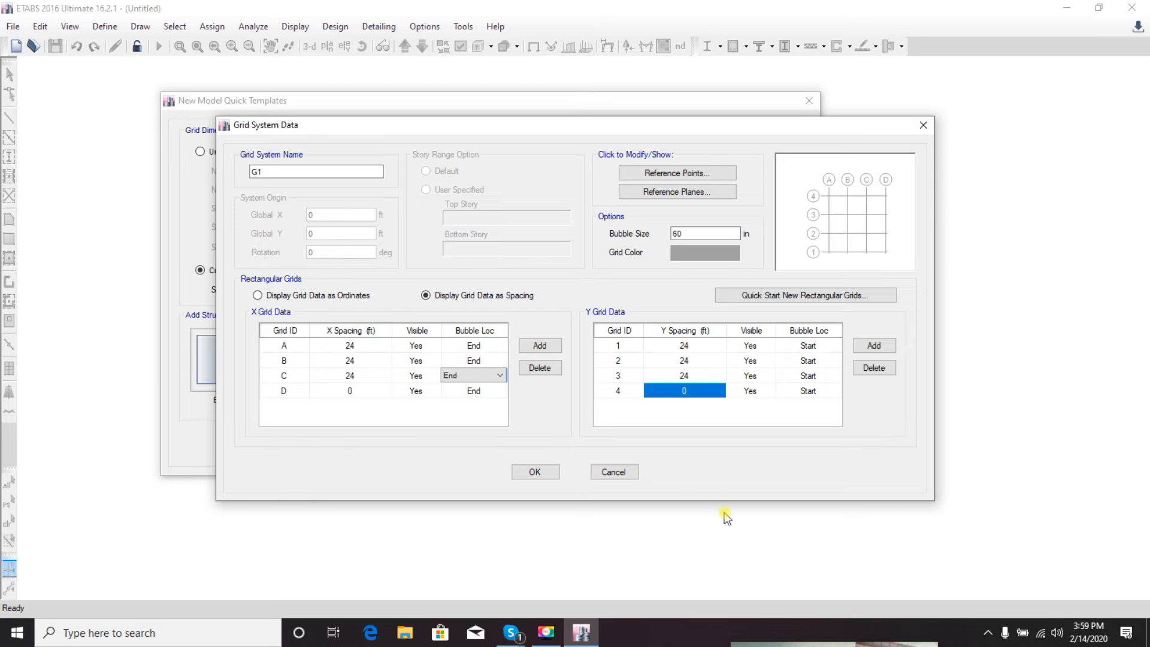
left_click(534, 472)
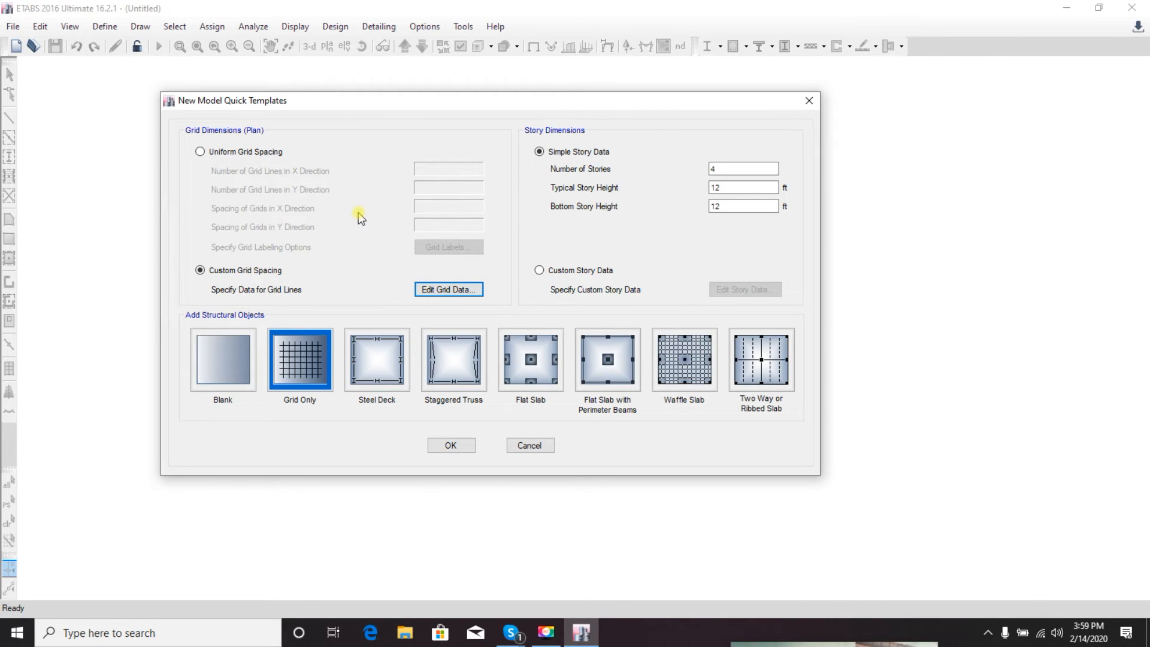
left_click(448, 289)
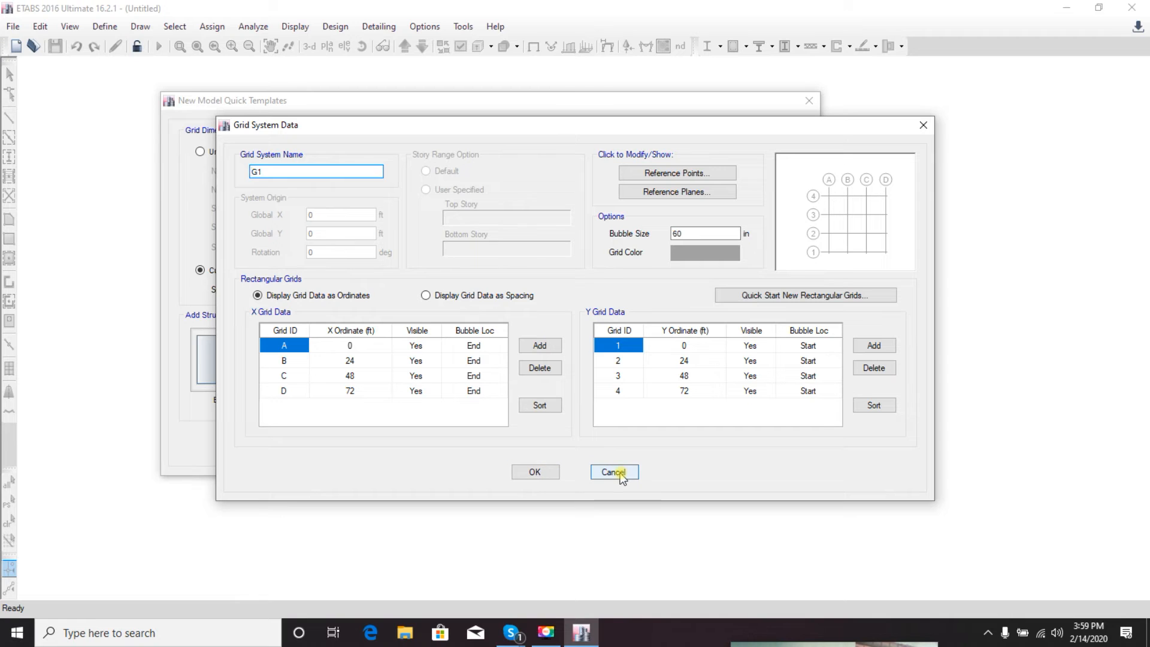
left_click(613, 472)
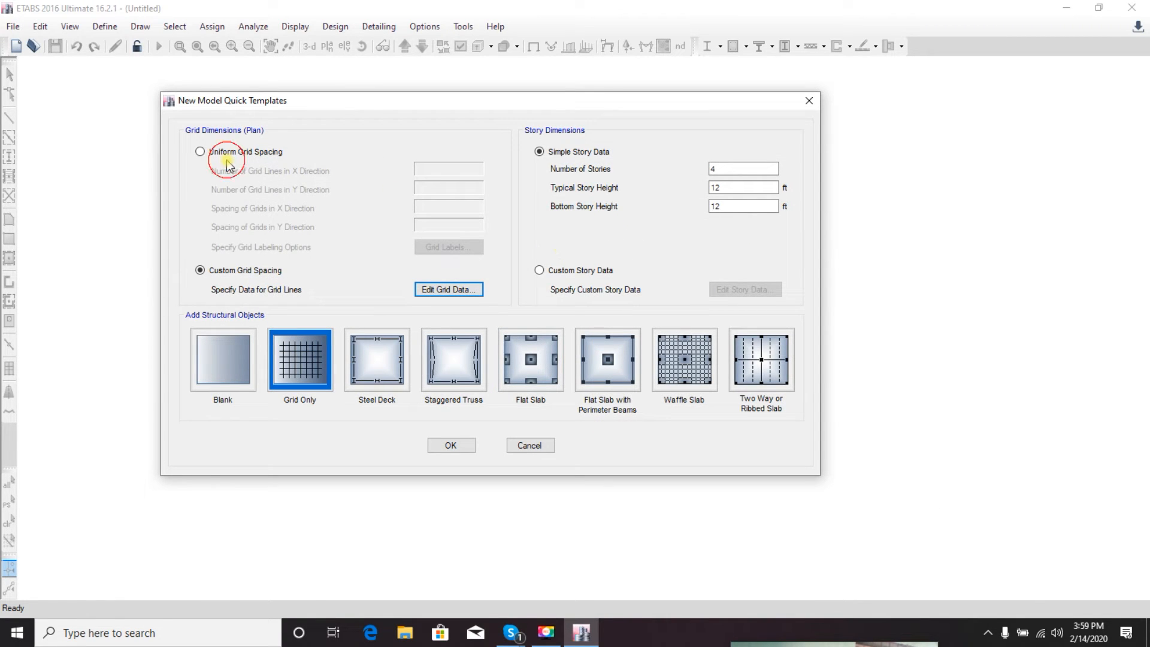
Return to Uniform Grid Spacing 4x4 at 24 ft and choose the Grid Only starting structure
left_click(200, 151)
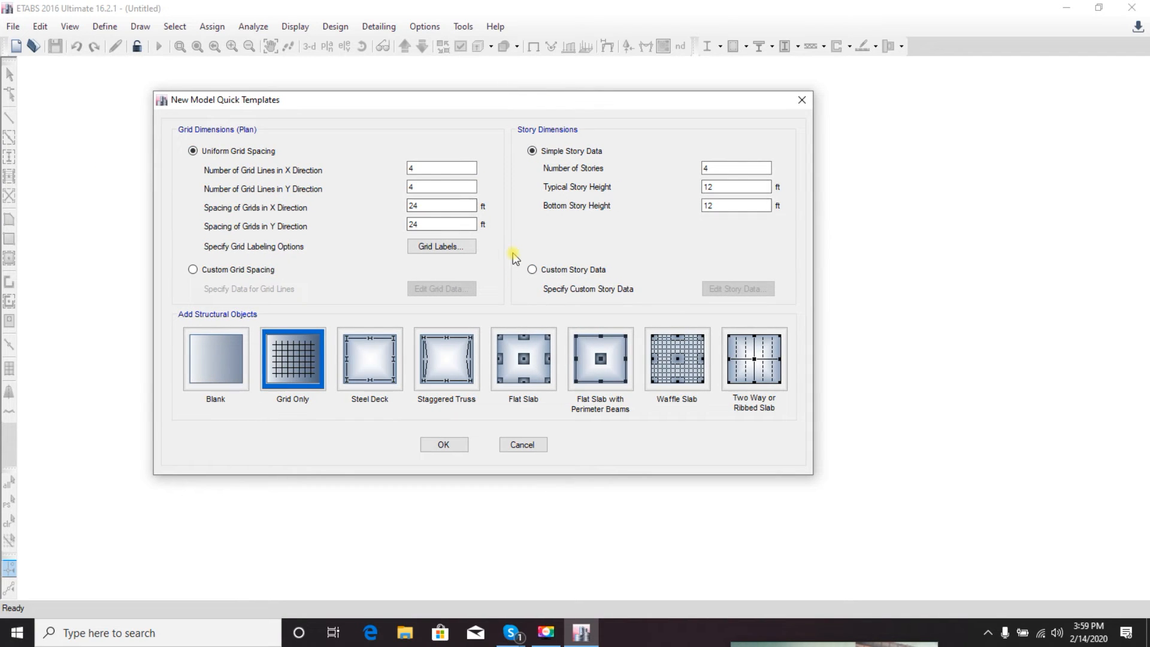
mouse_move(424, 107)
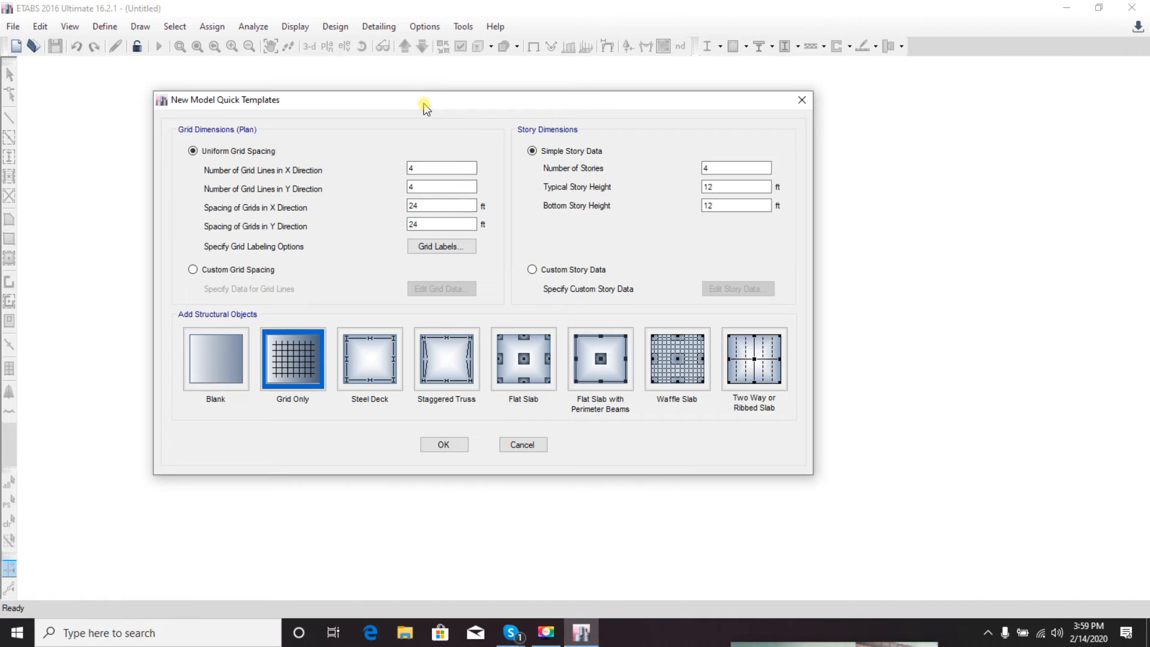
left_click_drag(424, 108, 413, 108)
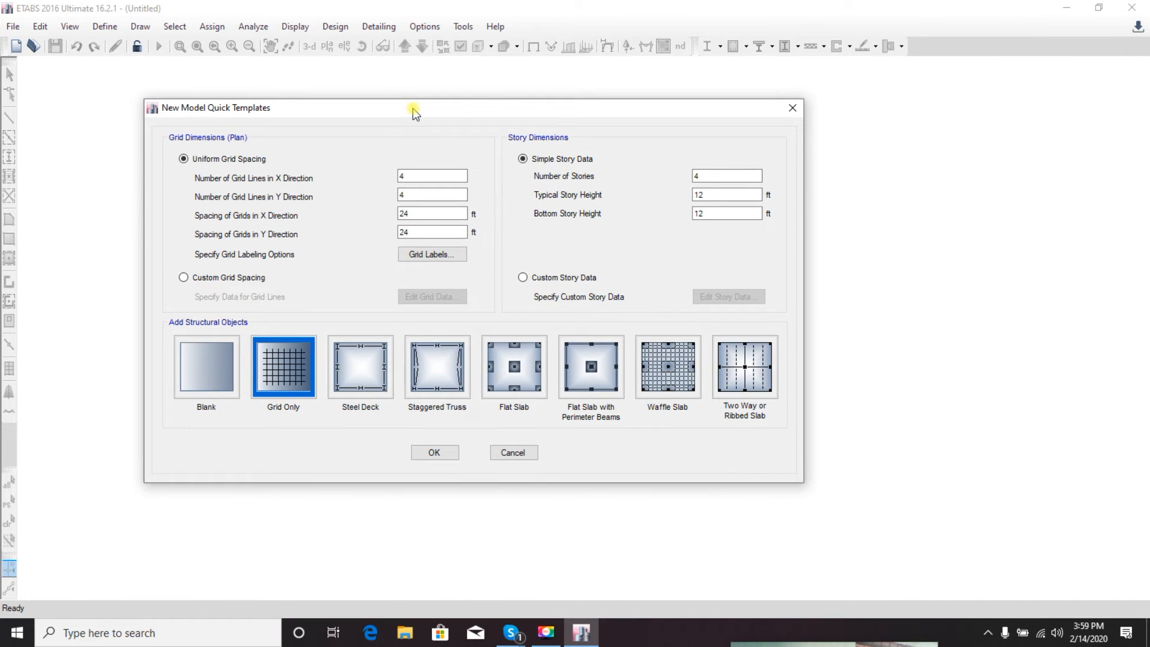
mouse_move(242, 15)
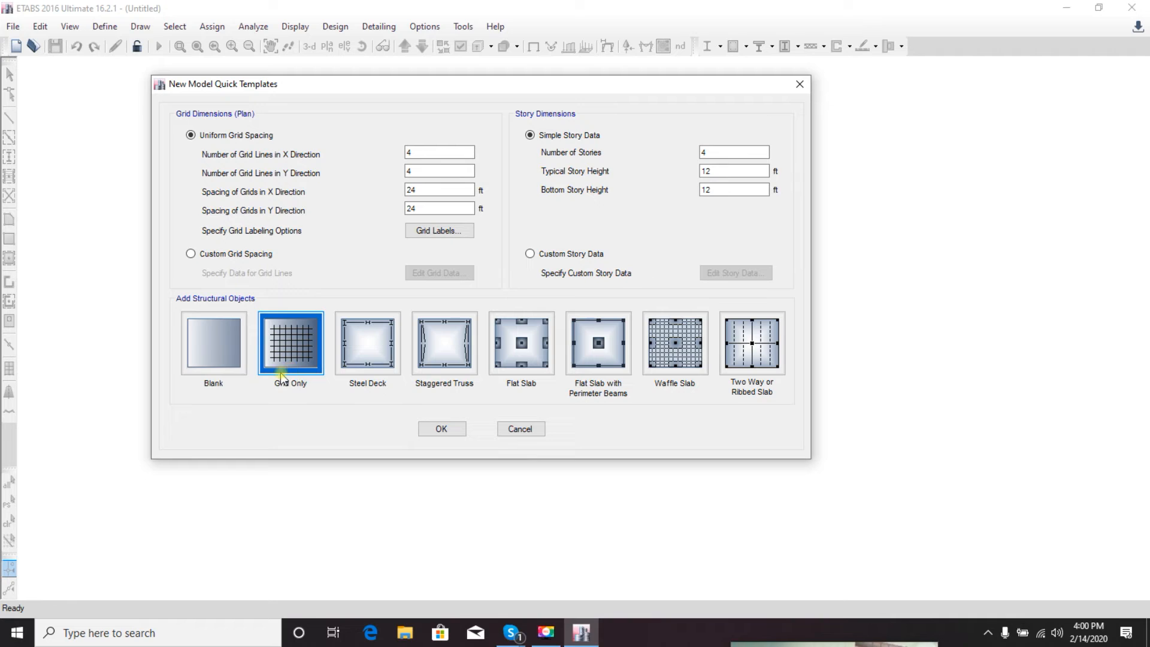
left_click(214, 342)
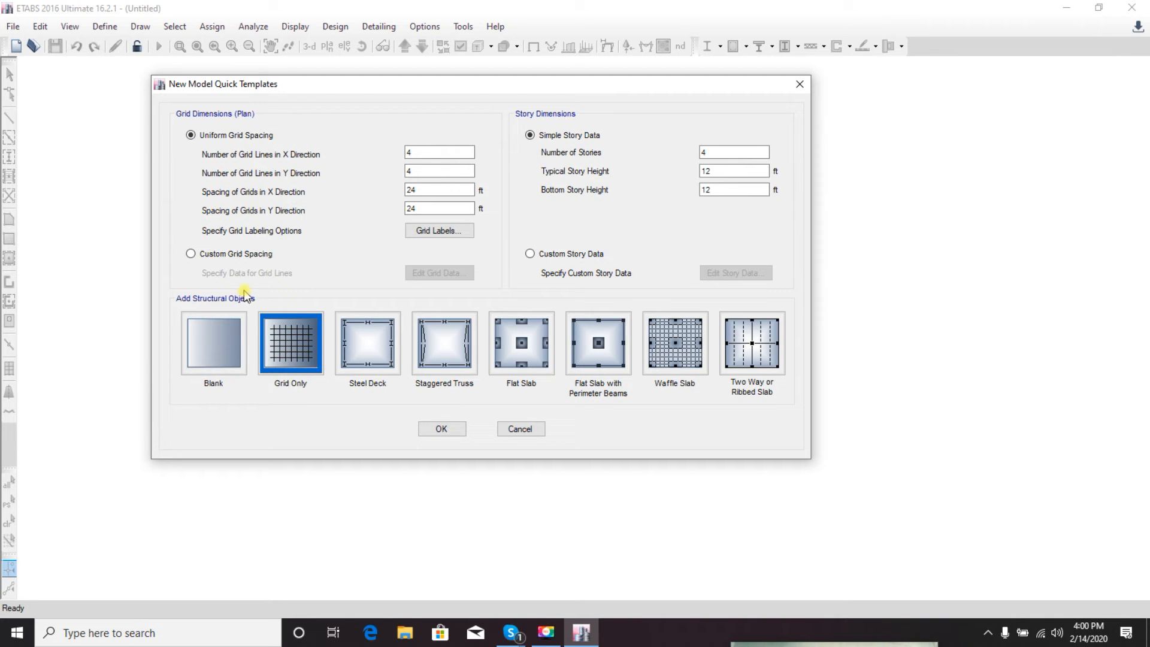
left_click(214, 343)
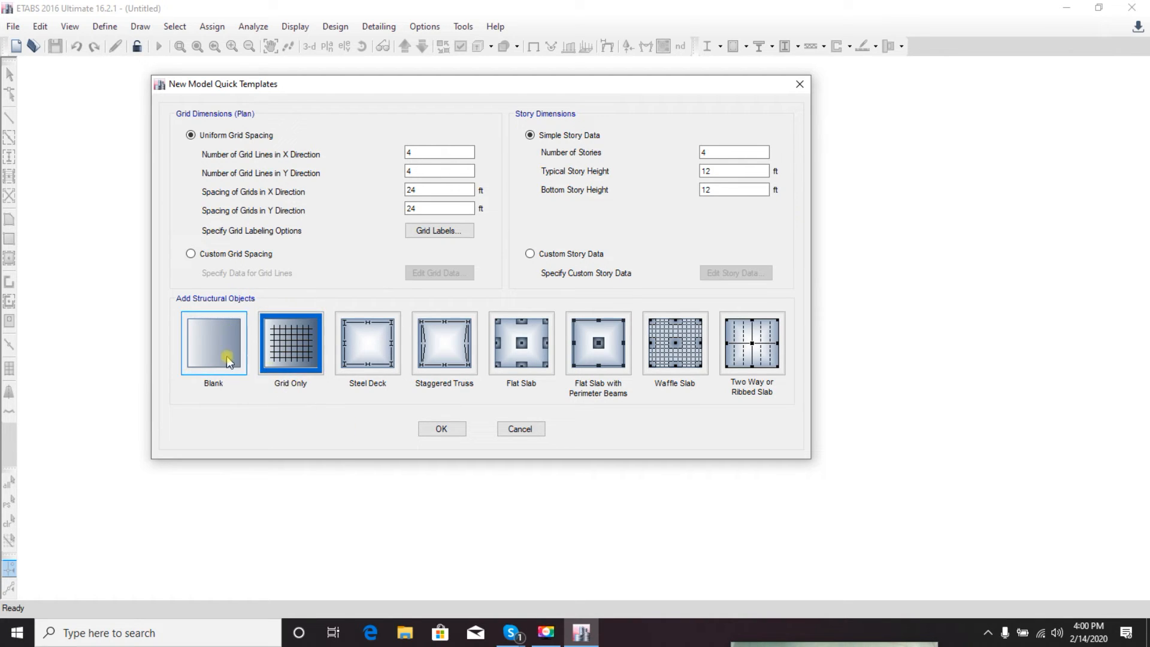
left_click(290, 342)
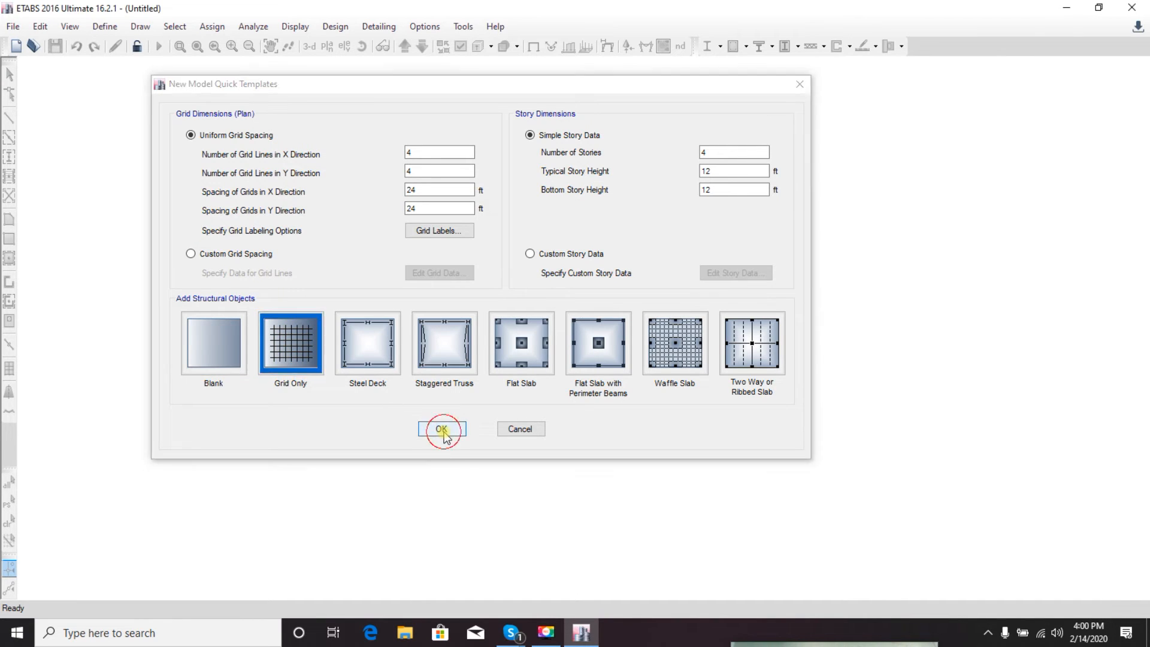
Generate the grid-only model showing the Story4 plan grid and four-story 3-D wireframe
left_click(441, 429)
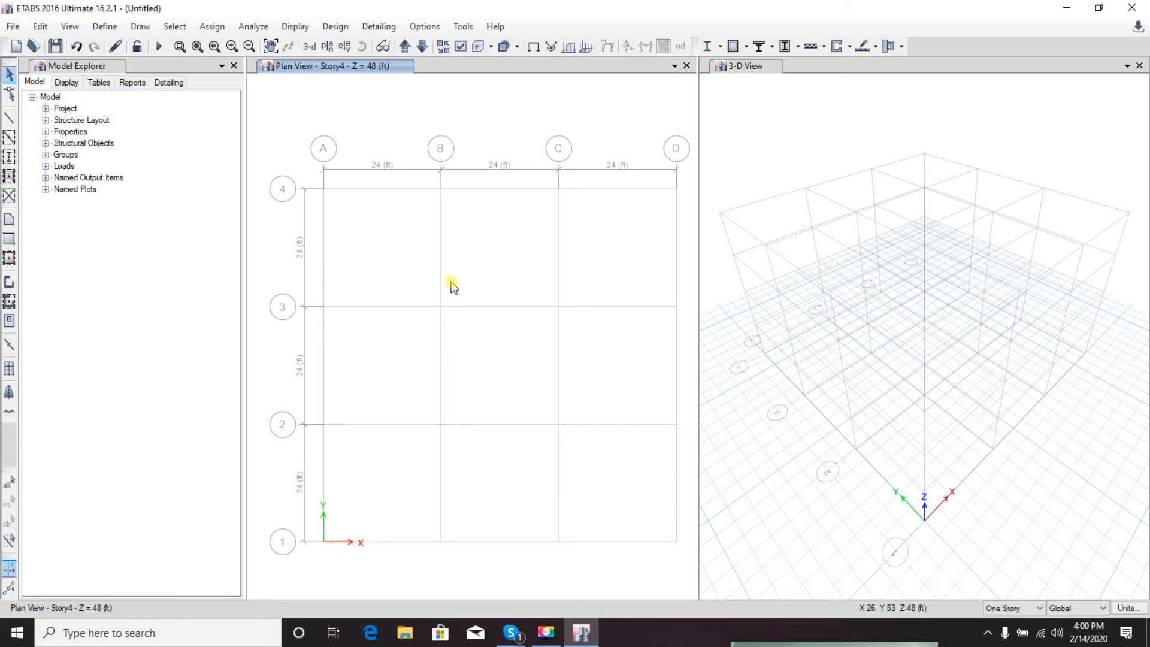
mouse_move(570, 218)
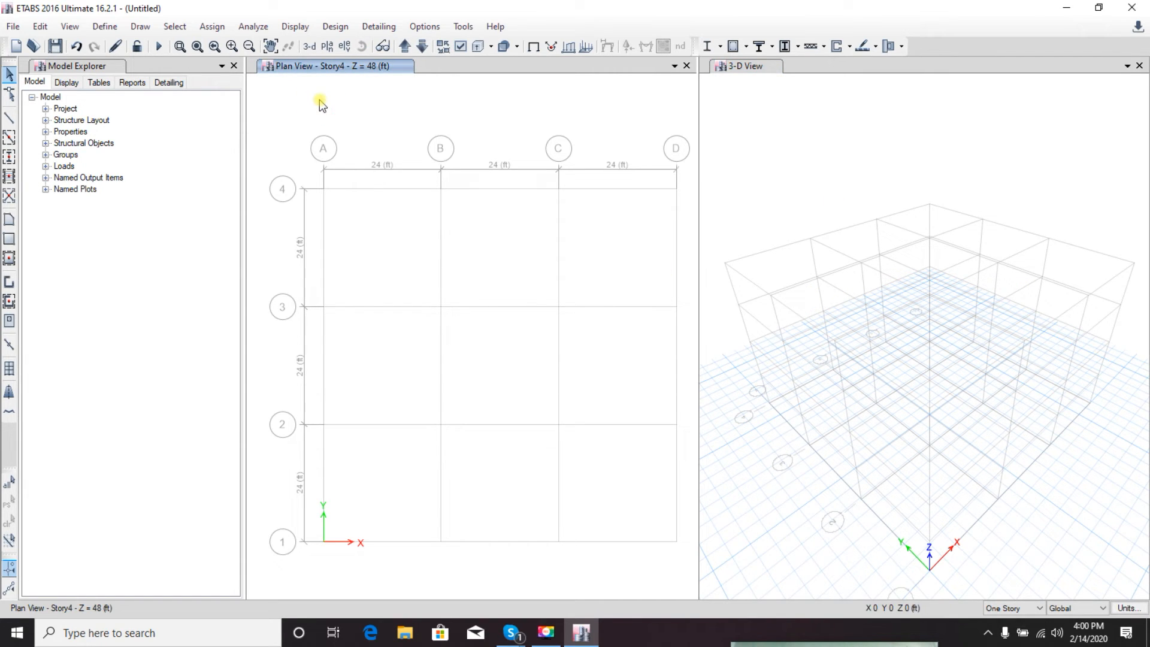
mouse_move(359, 113)
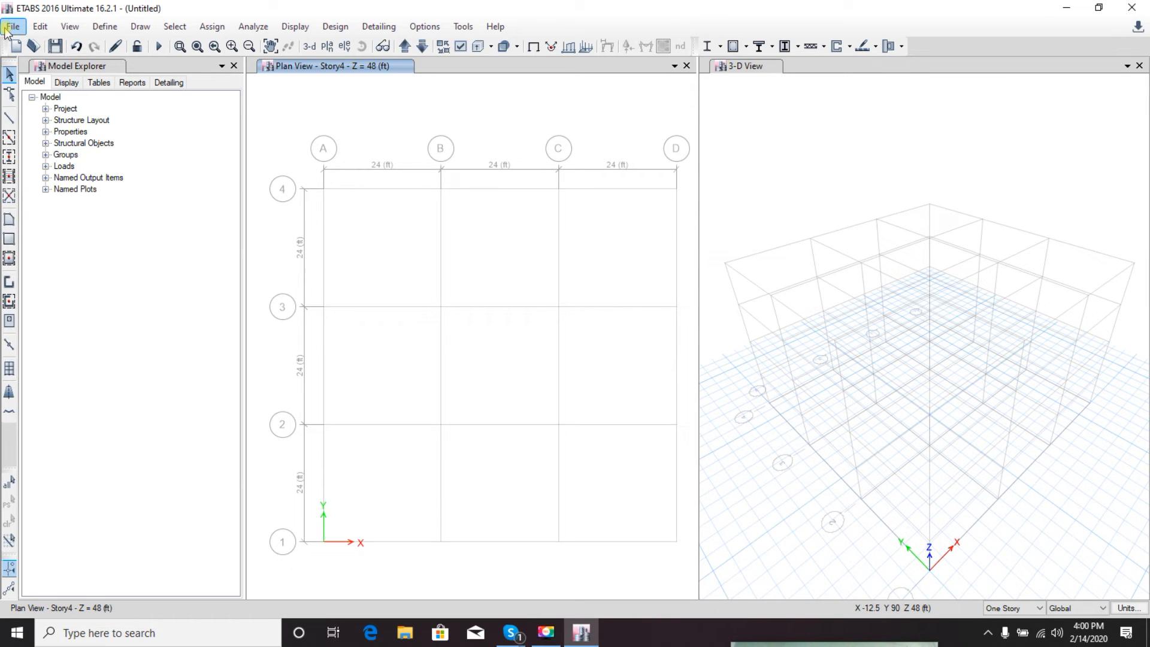
mouse_move(11, 297)
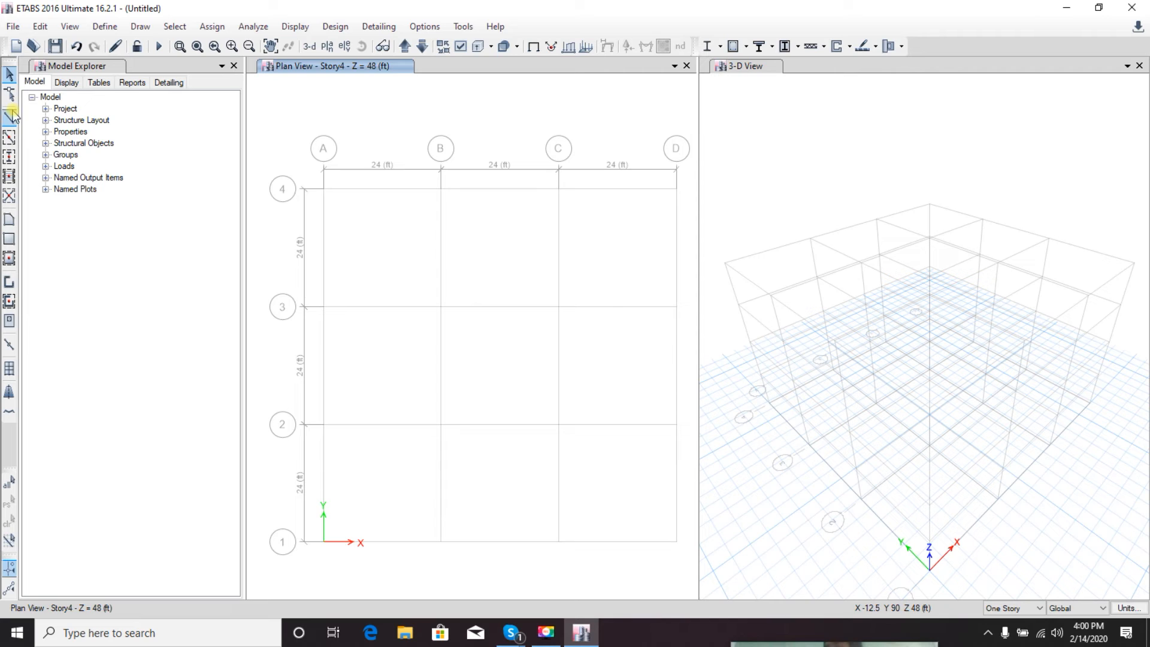
mouse_move(10, 236)
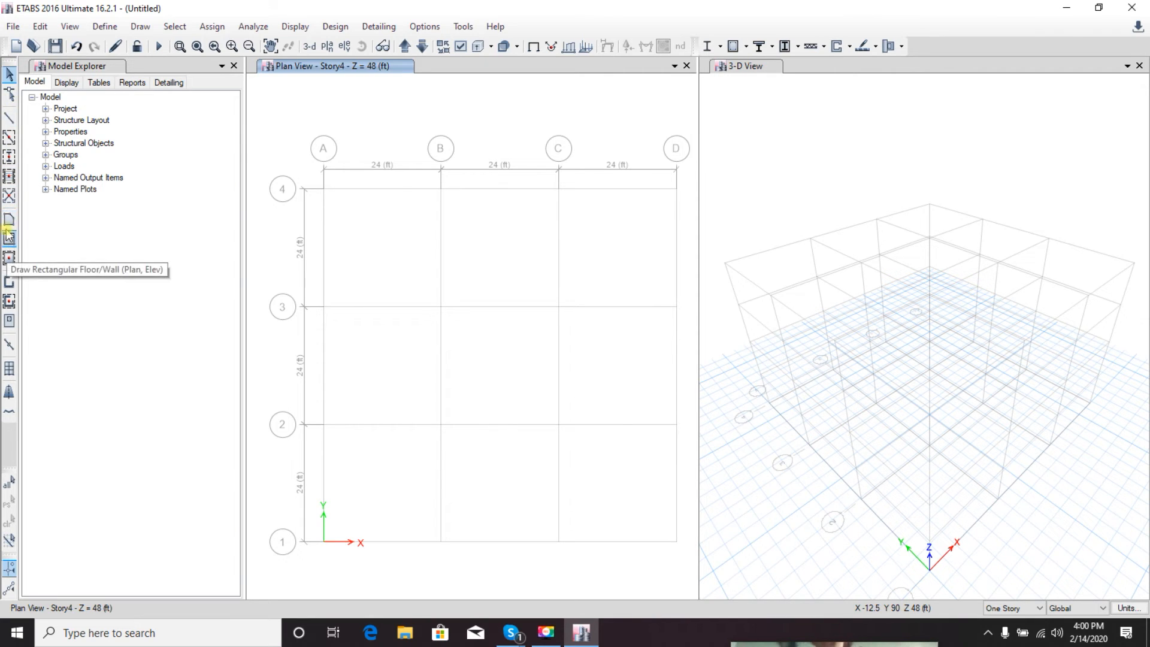
mouse_move(9, 120)
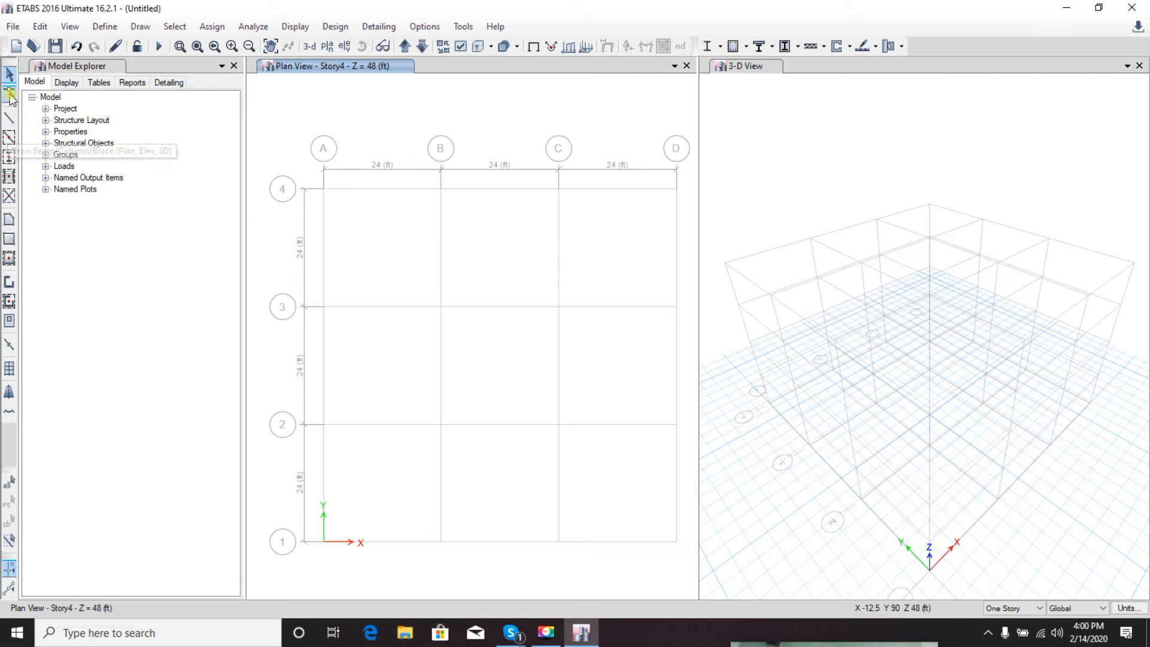
mouse_move(11, 97)
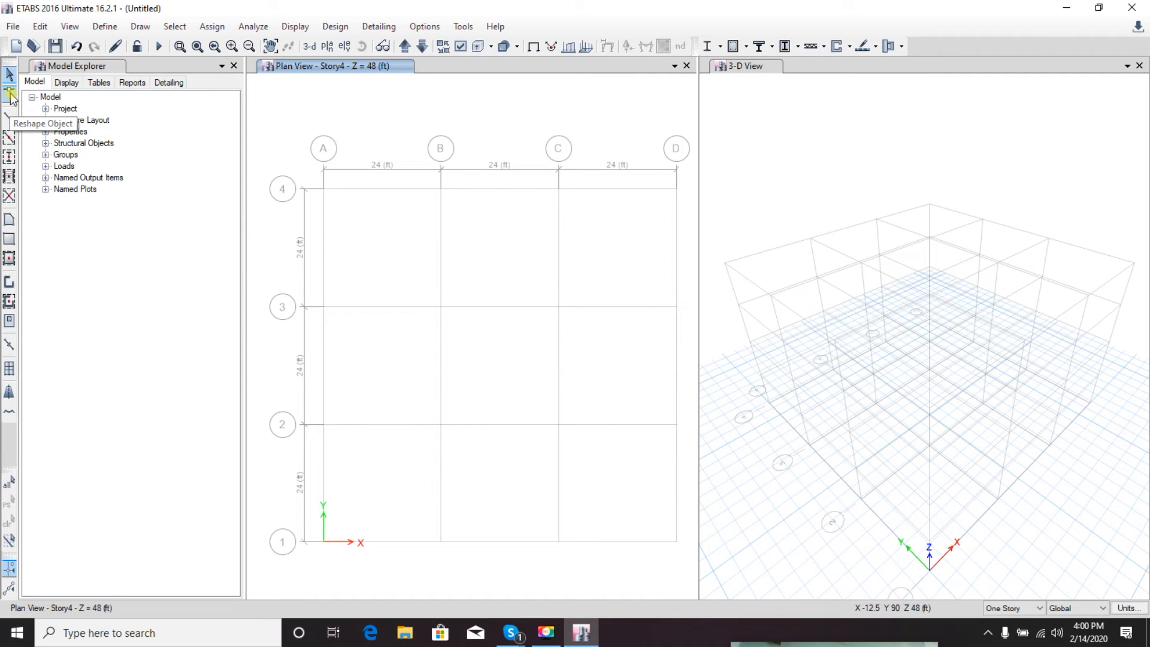
mouse_move(11, 117)
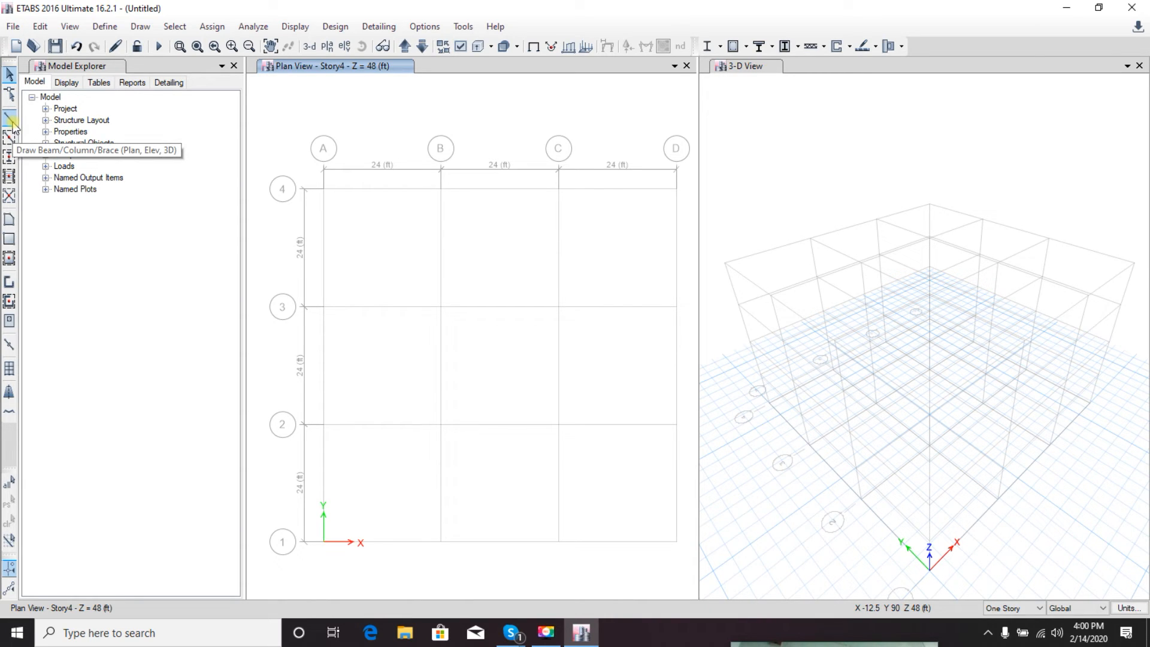
mouse_move(11, 136)
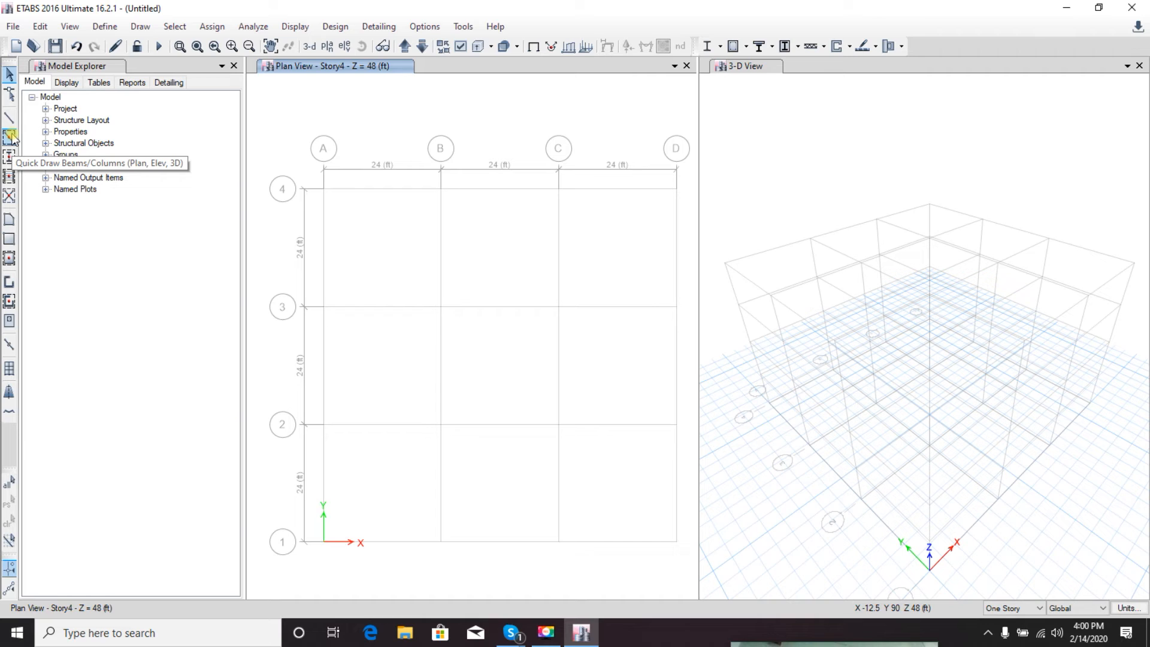
mouse_move(10, 155)
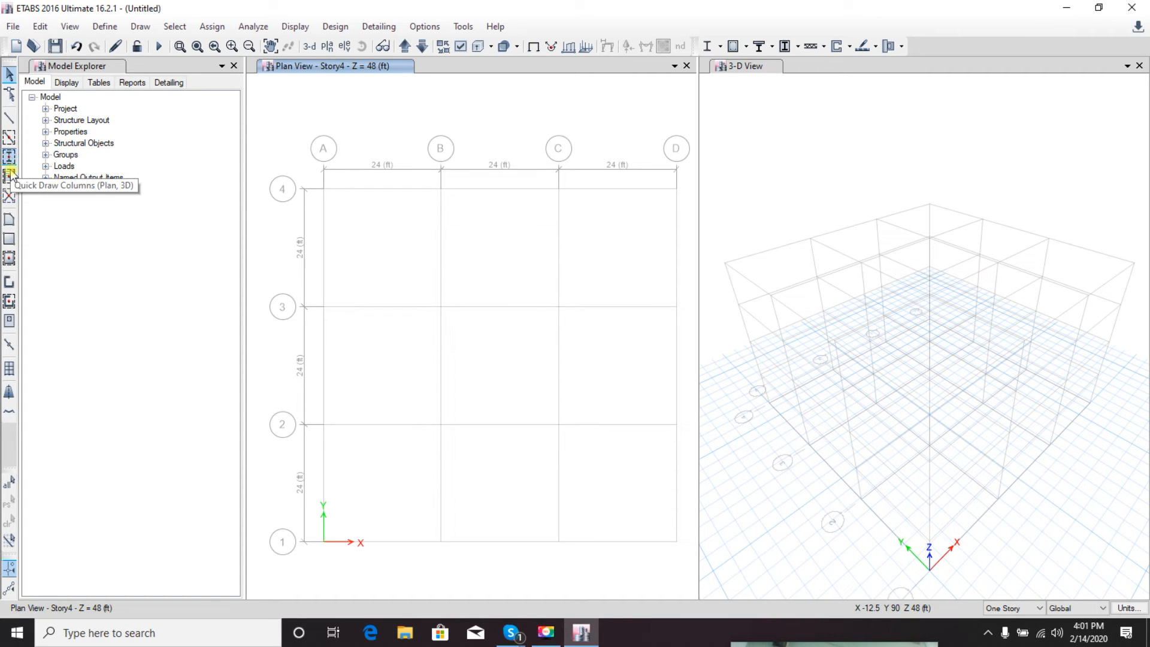
mouse_move(10, 180)
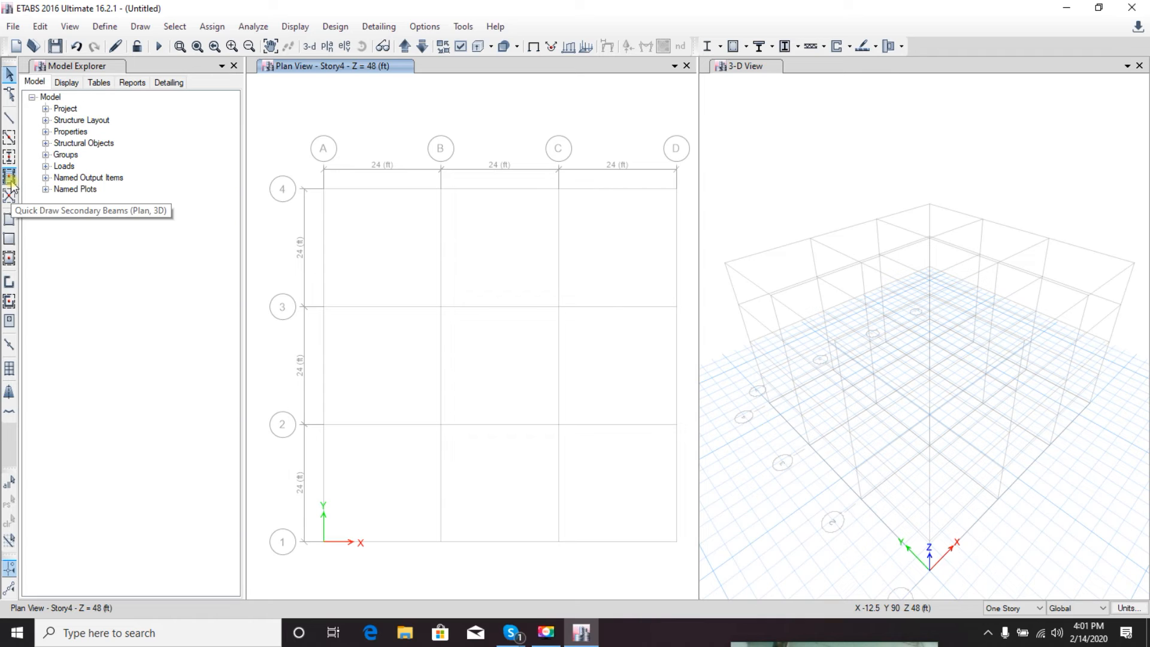
mouse_move(11, 194)
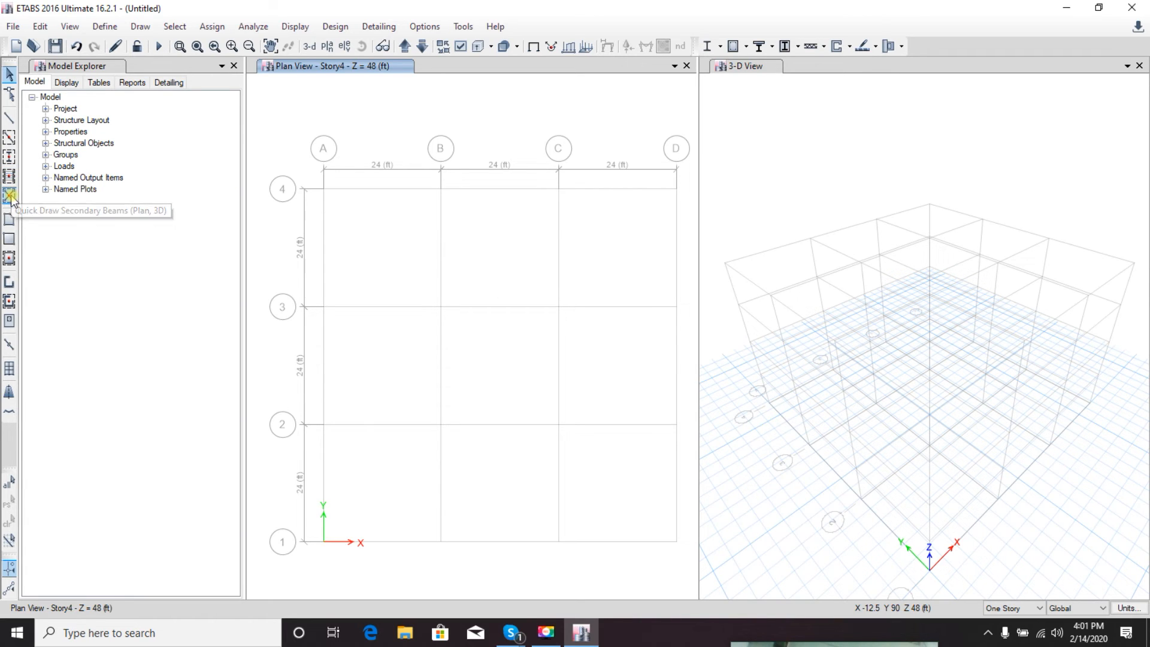
mouse_move(11, 214)
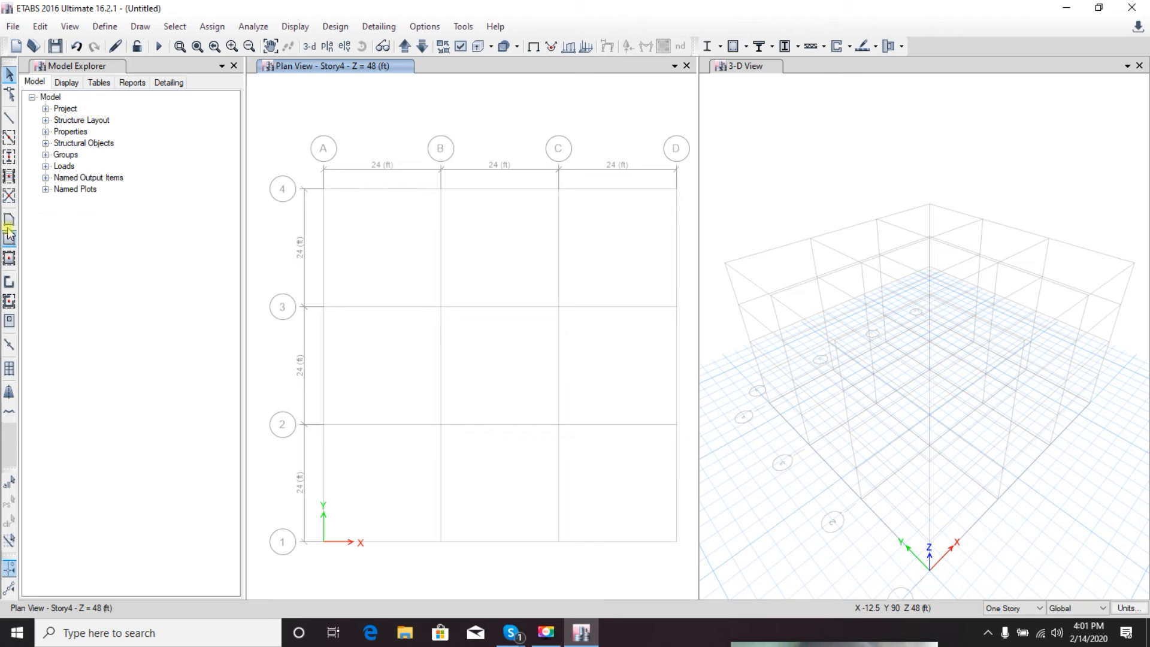
mouse_move(10, 299)
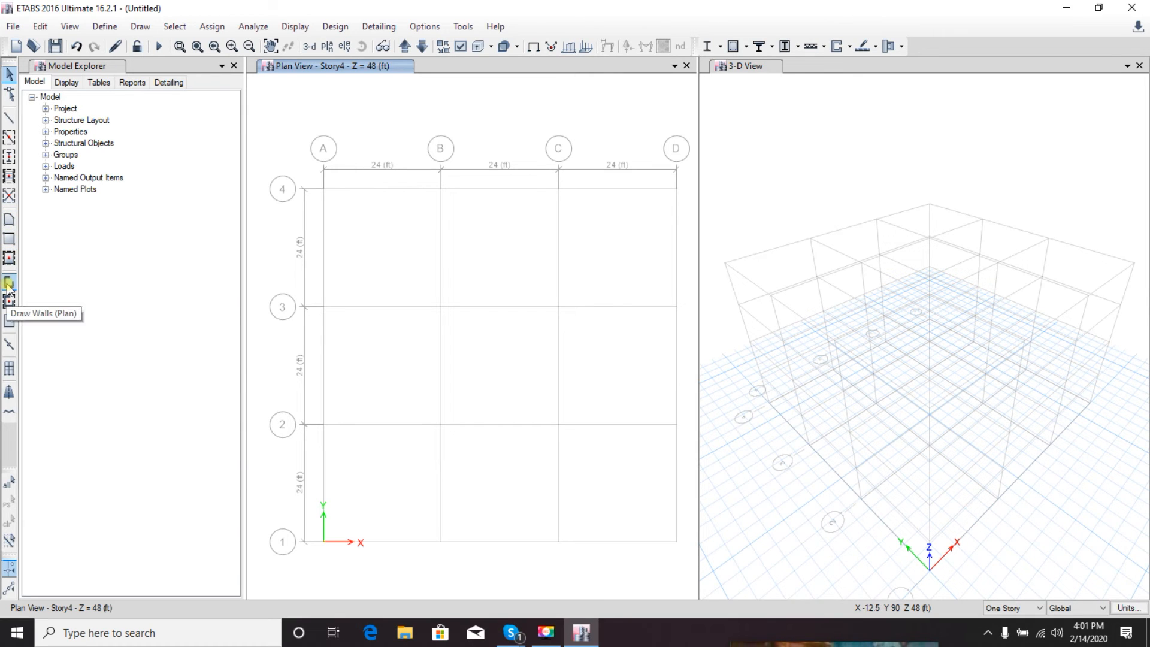
mouse_move(10, 283)
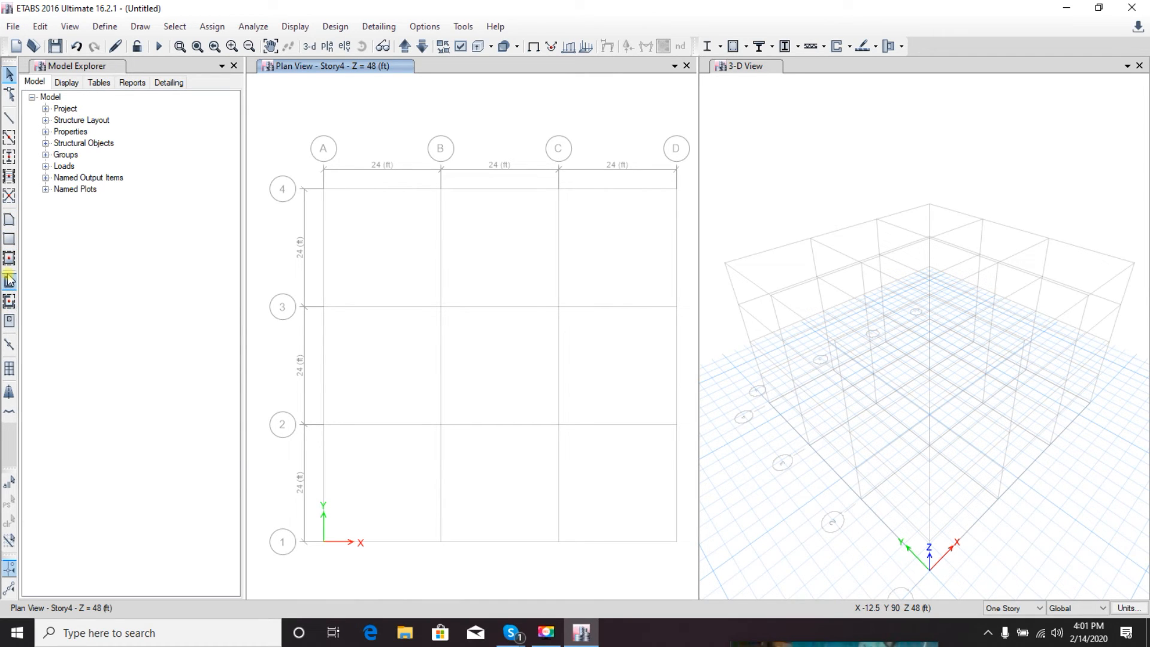
mouse_move(10, 349)
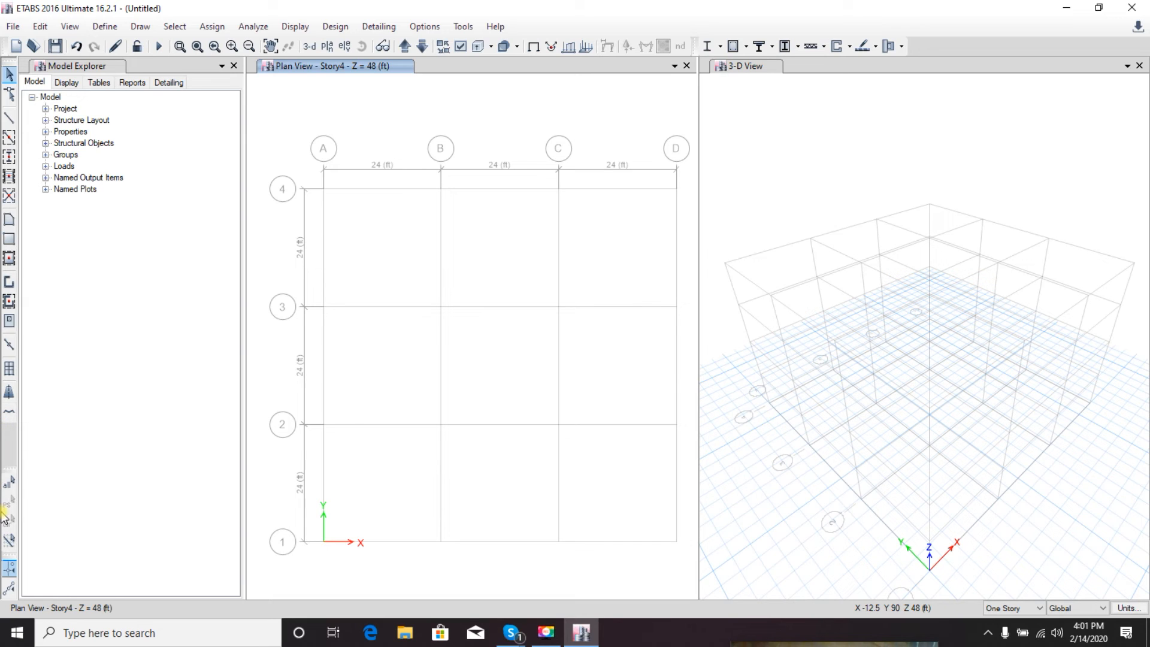
mouse_move(10, 540)
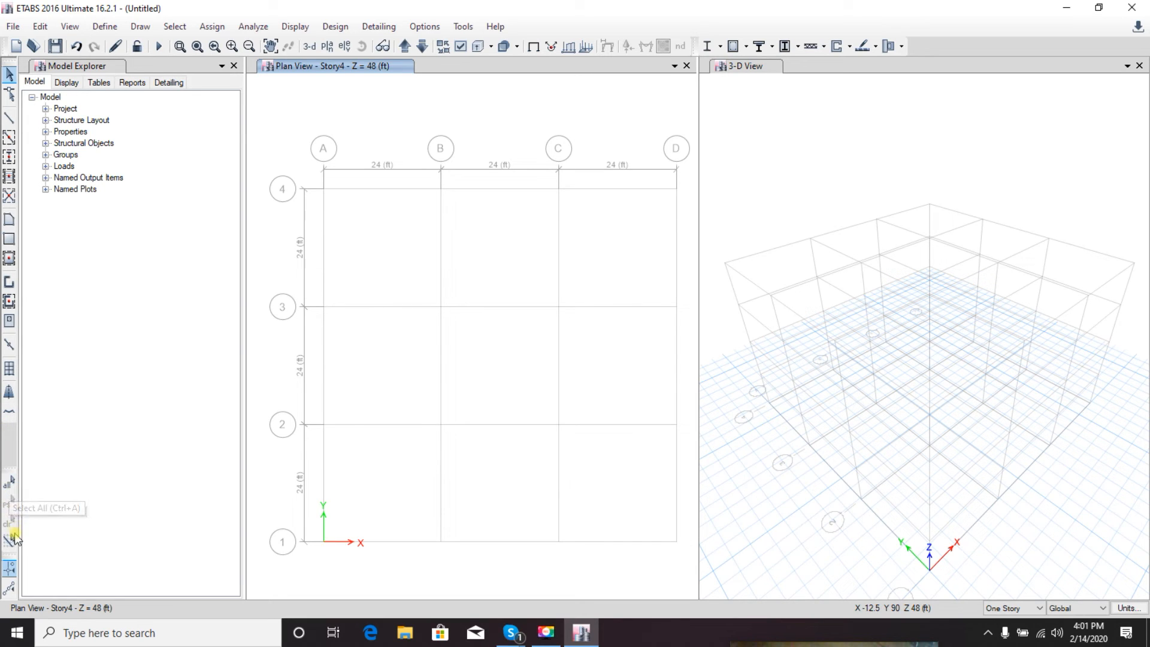
mouse_move(10, 514)
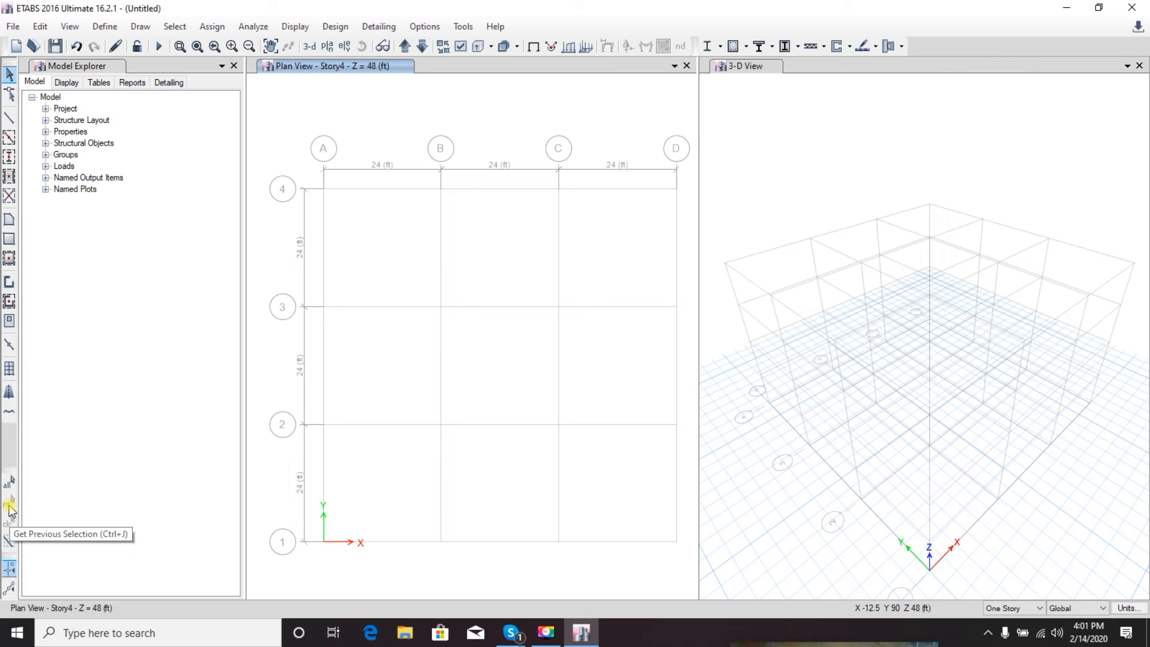
mouse_move(10, 482)
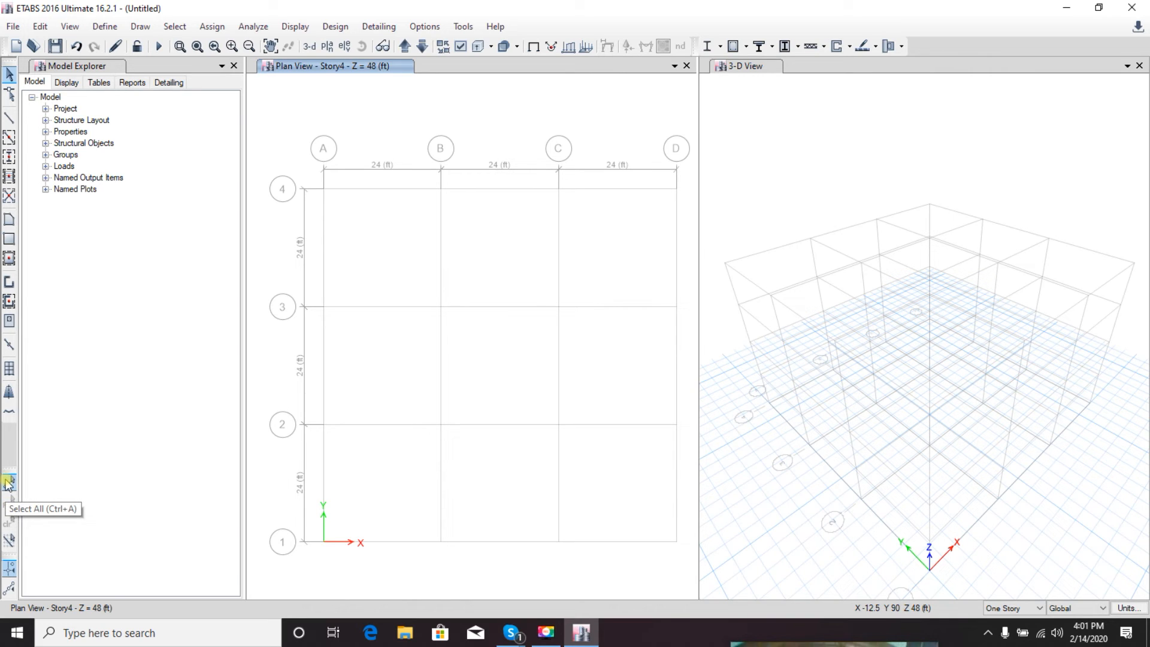
mouse_move(42, 491)
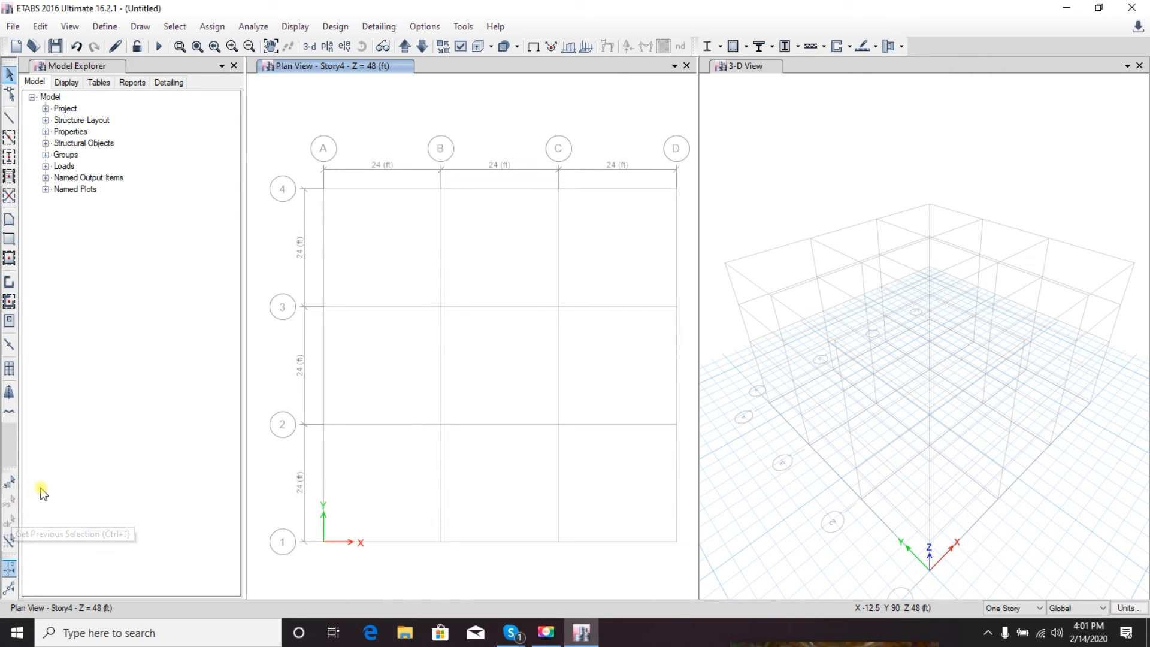
mouse_move(18, 510)
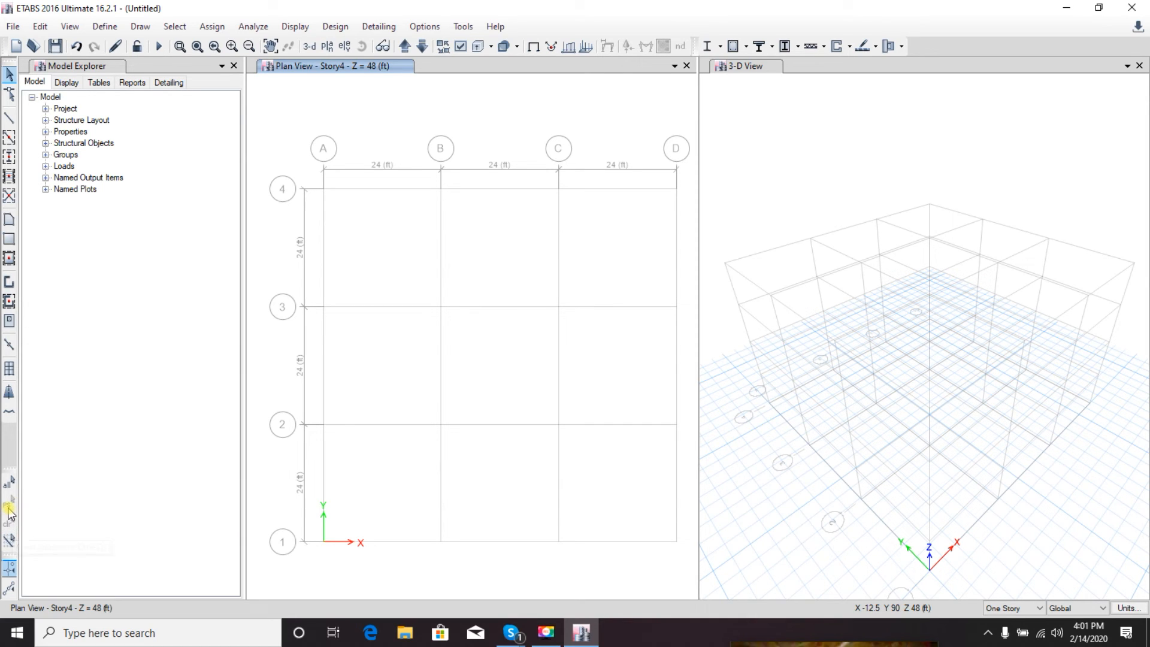
mouse_move(10, 511)
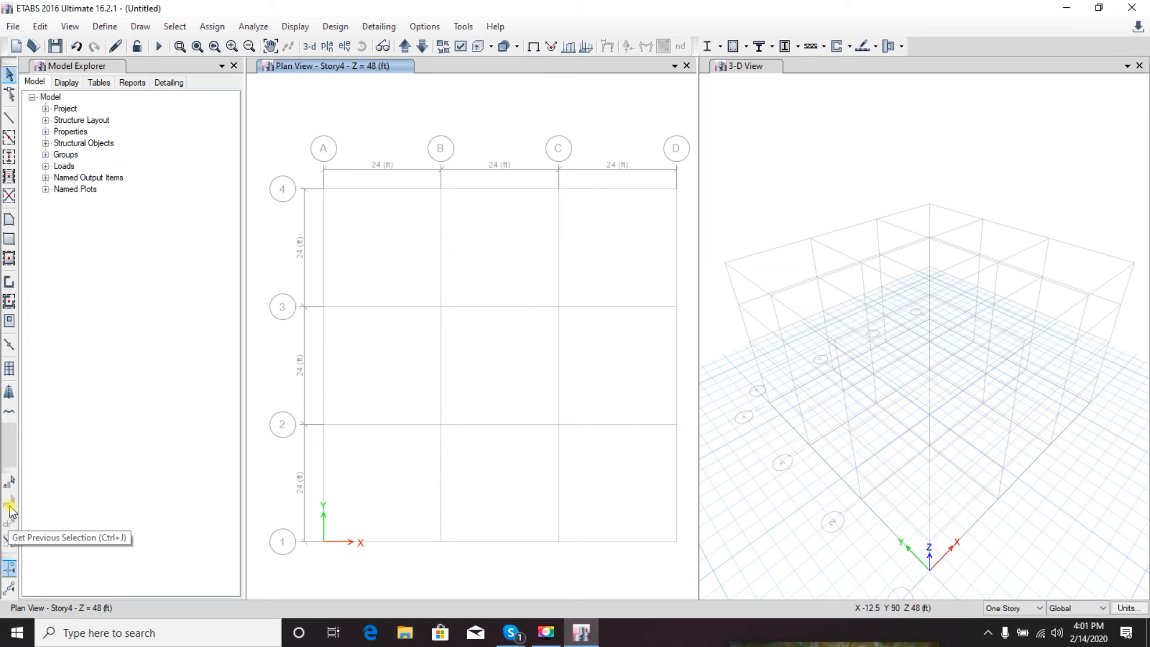
mouse_move(145, 448)
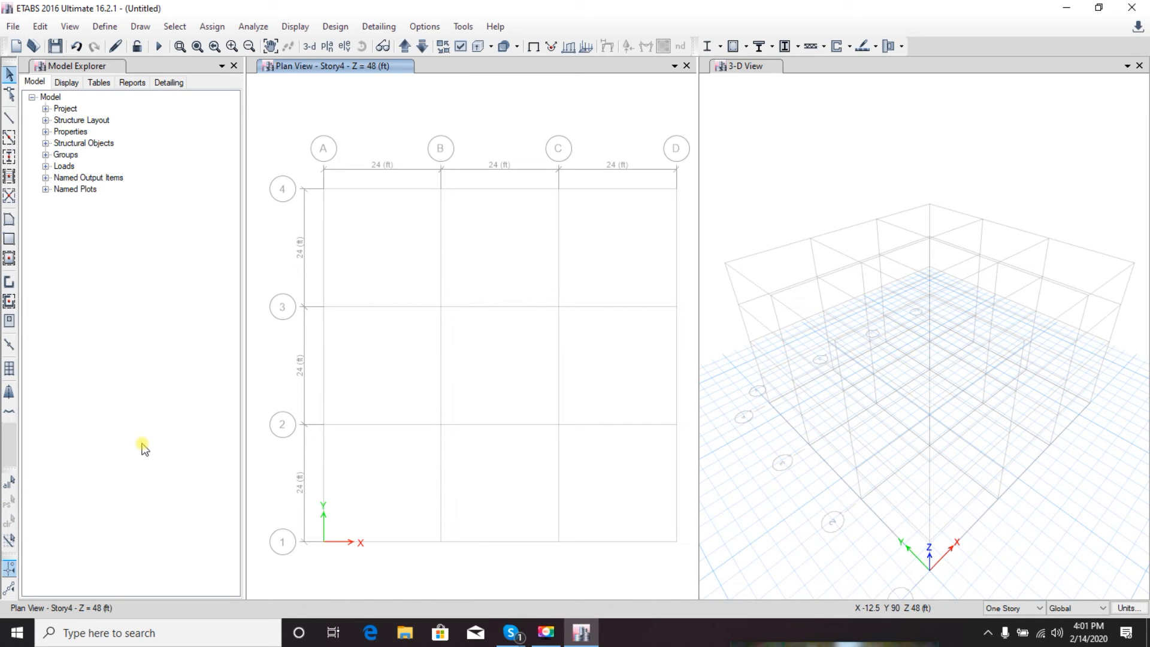
mouse_move(331, 293)
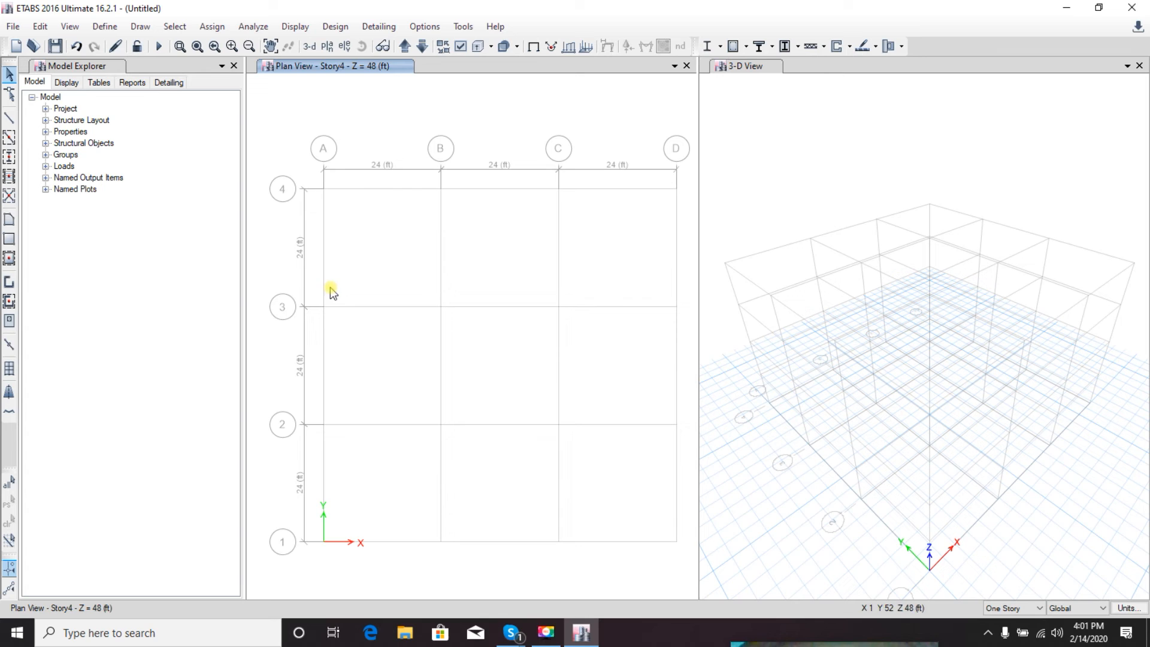
mouse_move(345, 104)
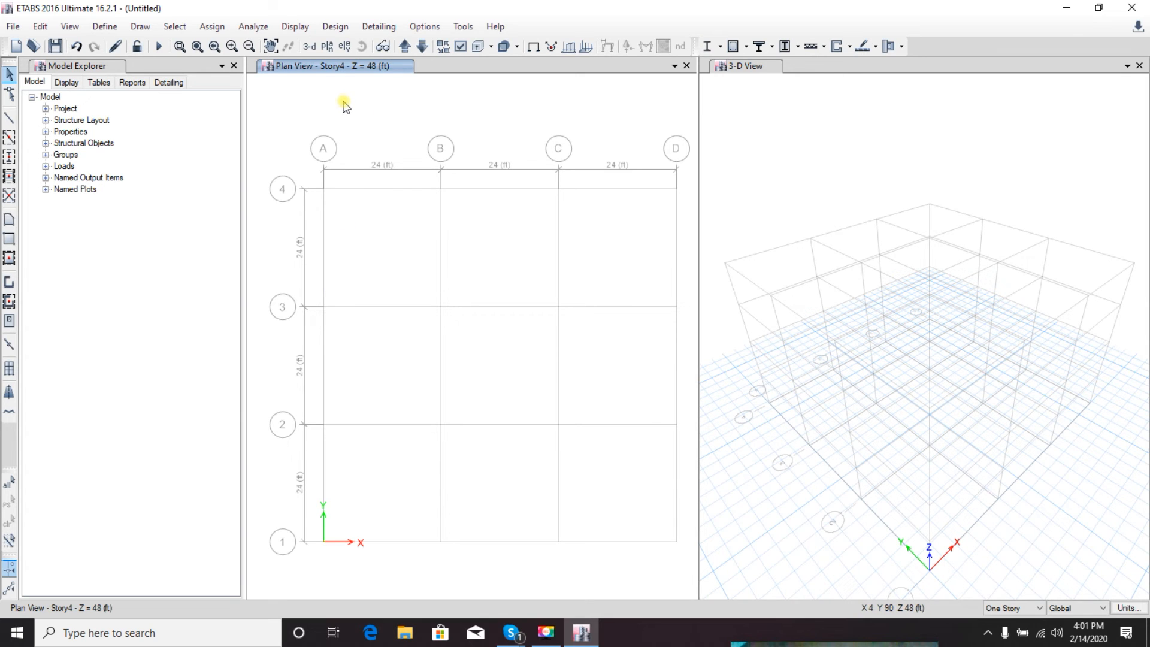
mouse_move(39, 26)
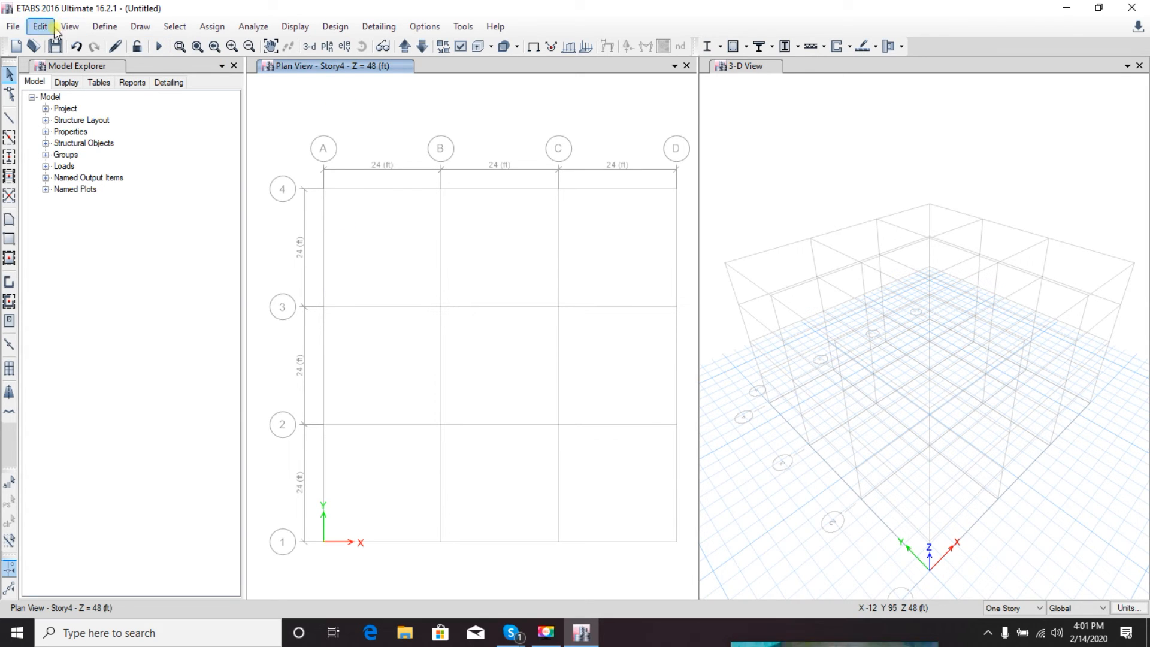
mouse_move(514, 21)
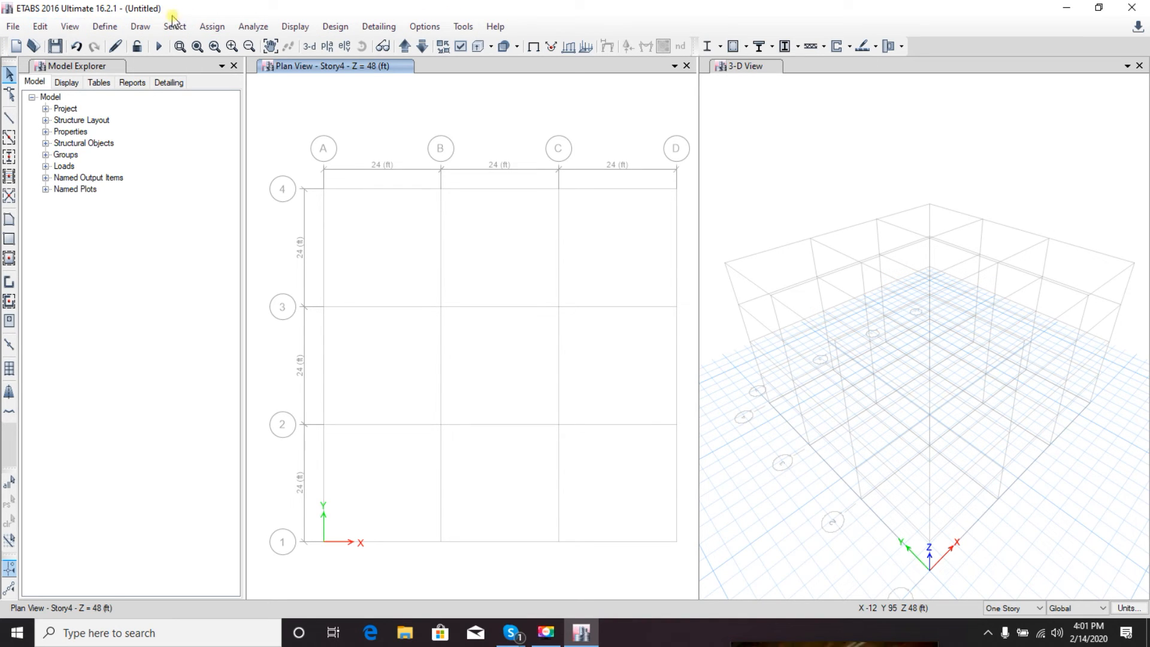
mouse_move(104, 26)
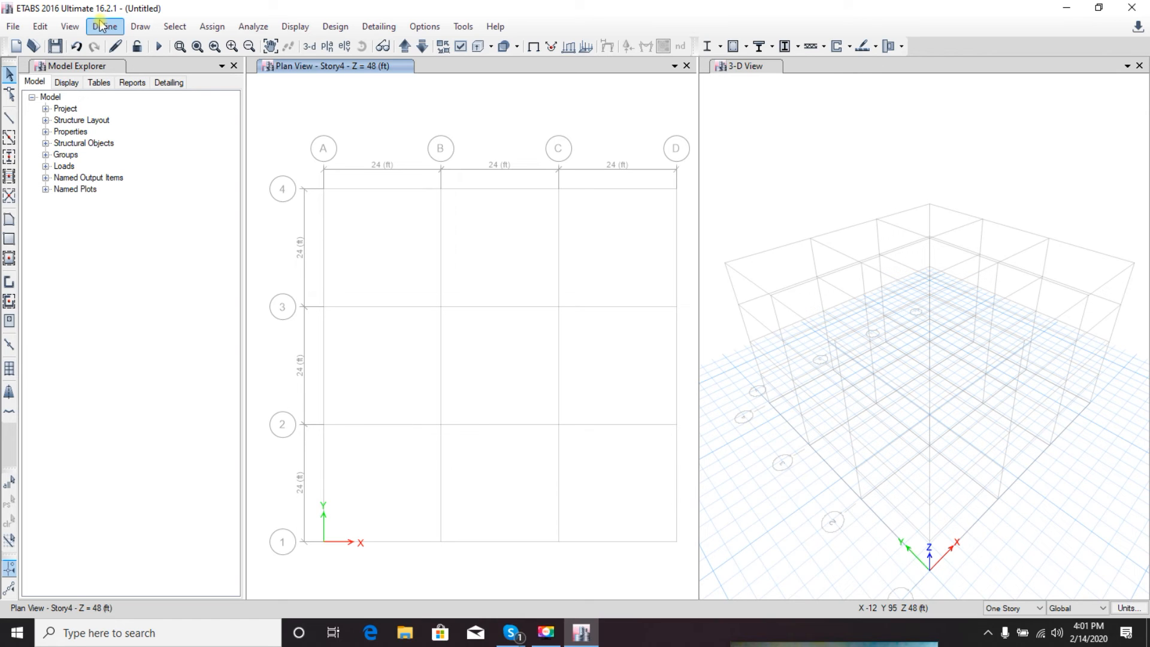
left_click(40, 26)
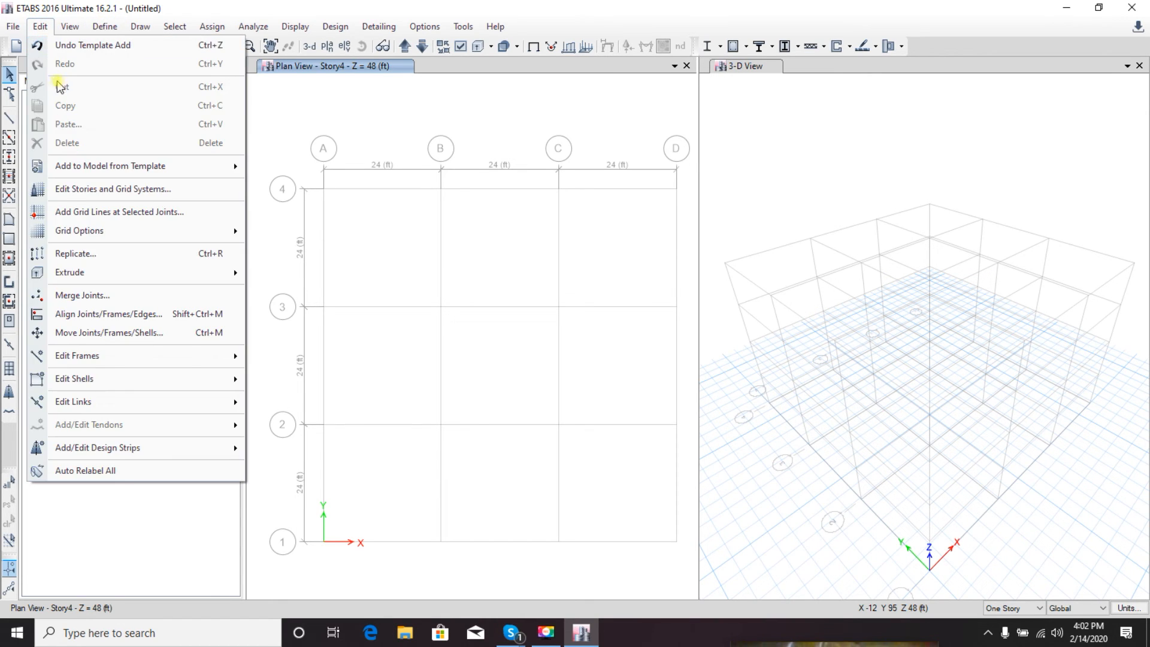
mouse_move(42, 28)
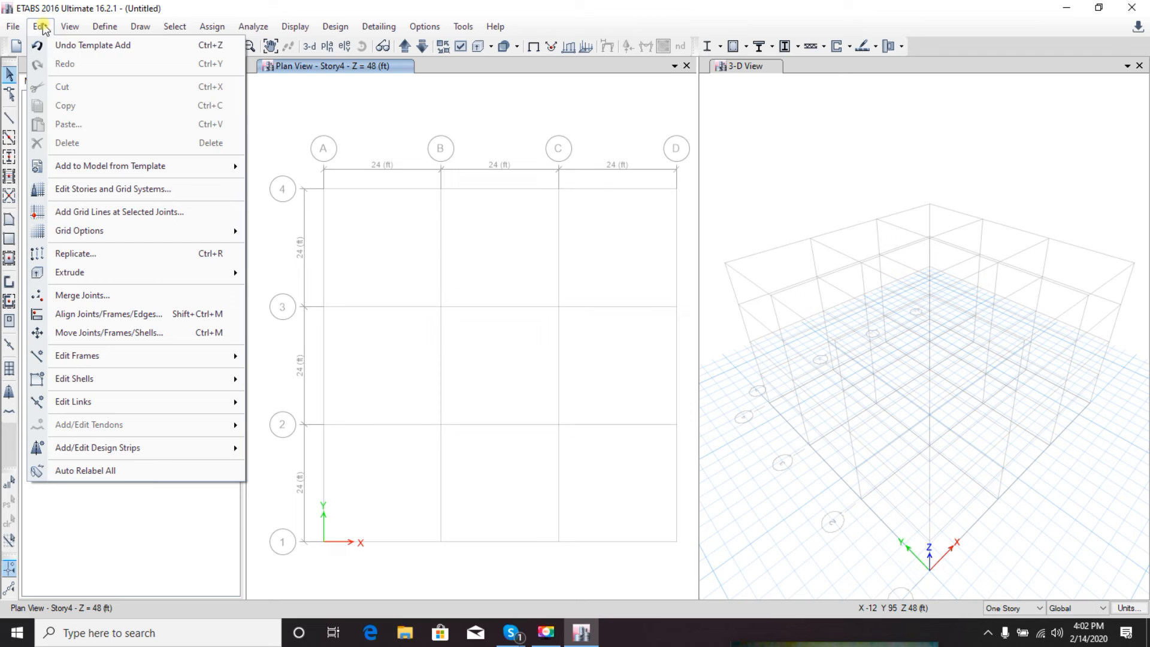
mouse_move(79, 305)
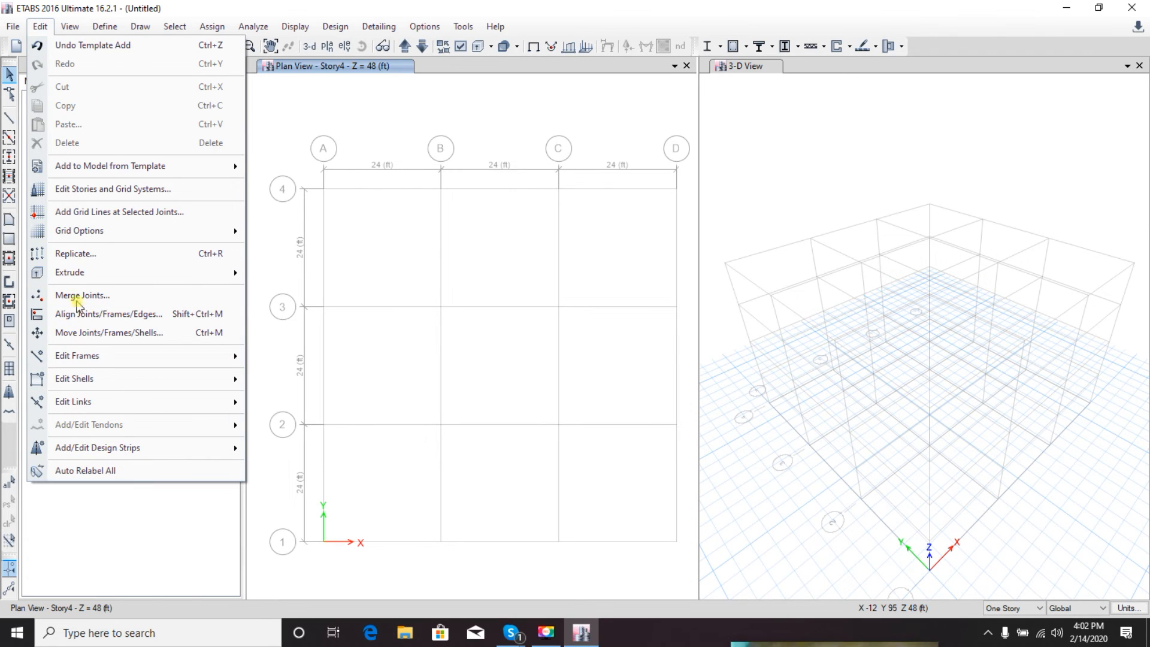
mouse_move(119, 212)
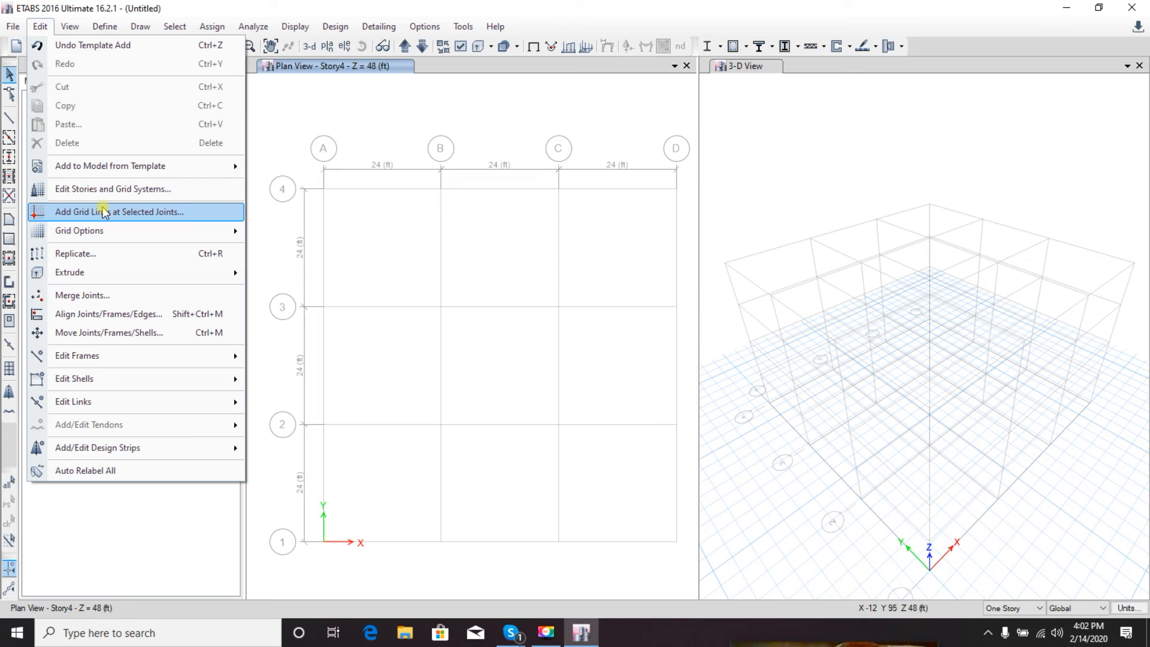
mouse_move(24, 60)
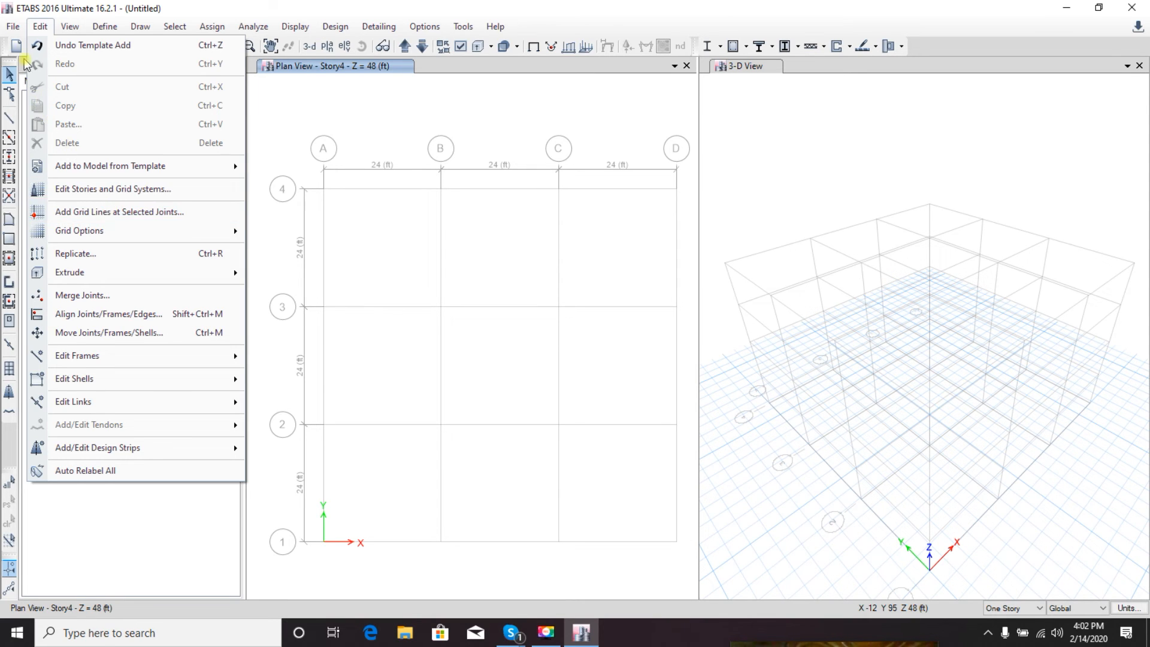
left_click(12, 27)
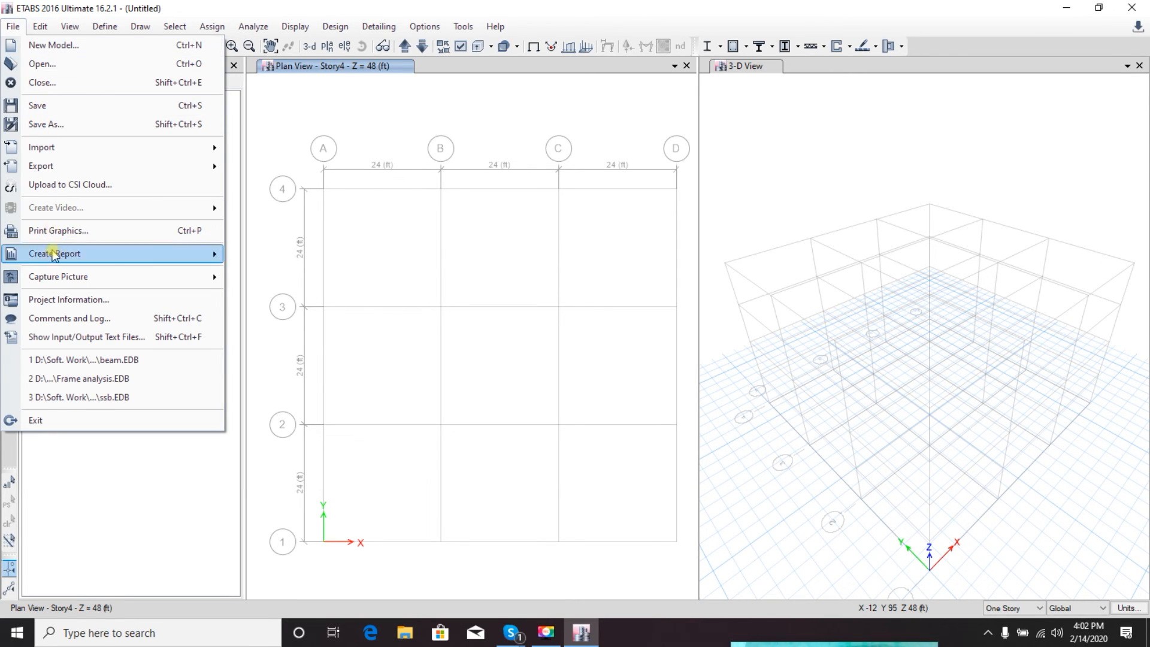
mouse_move(51, 45)
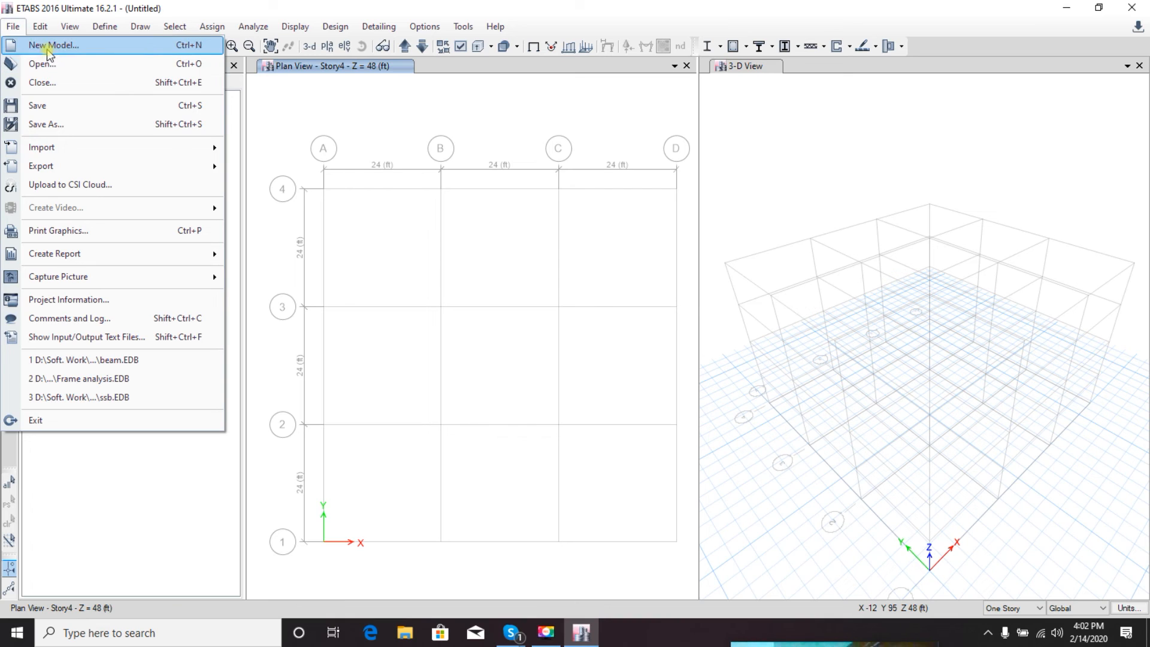
mouse_move(62, 123)
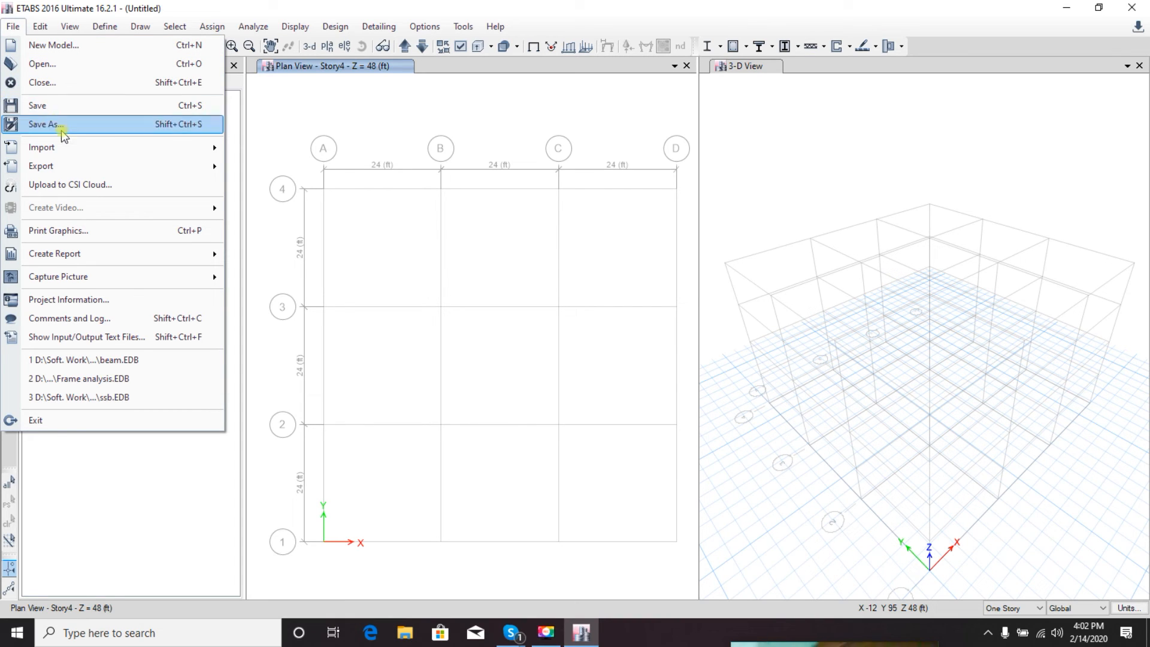
left_click(41, 165)
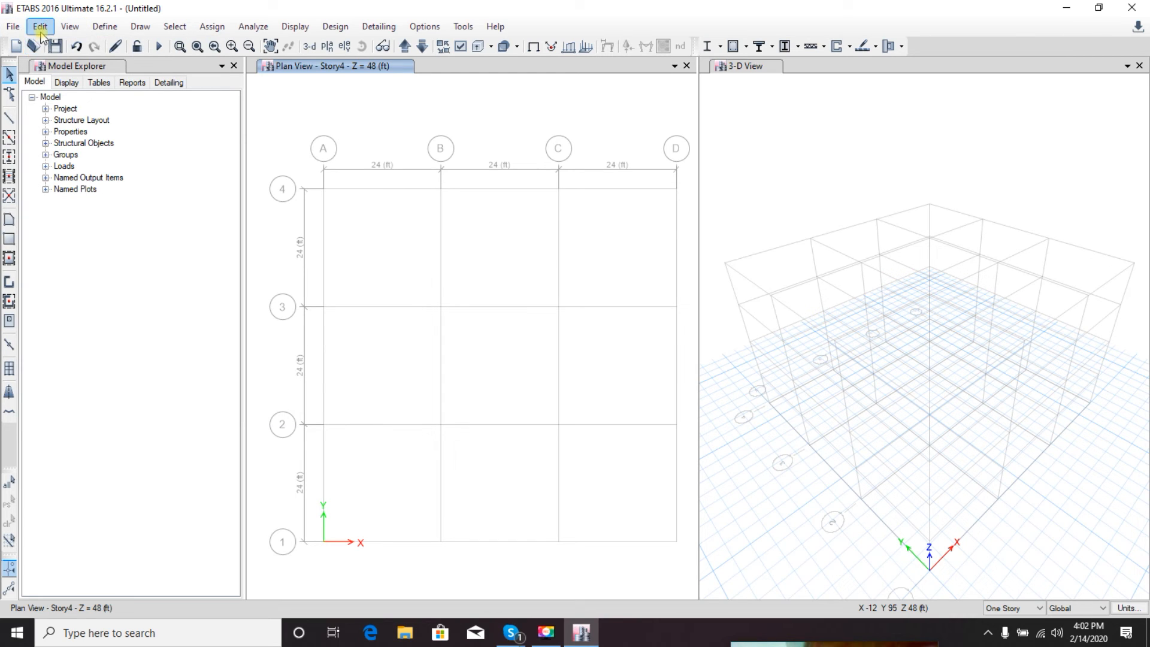
mouse_move(69, 26)
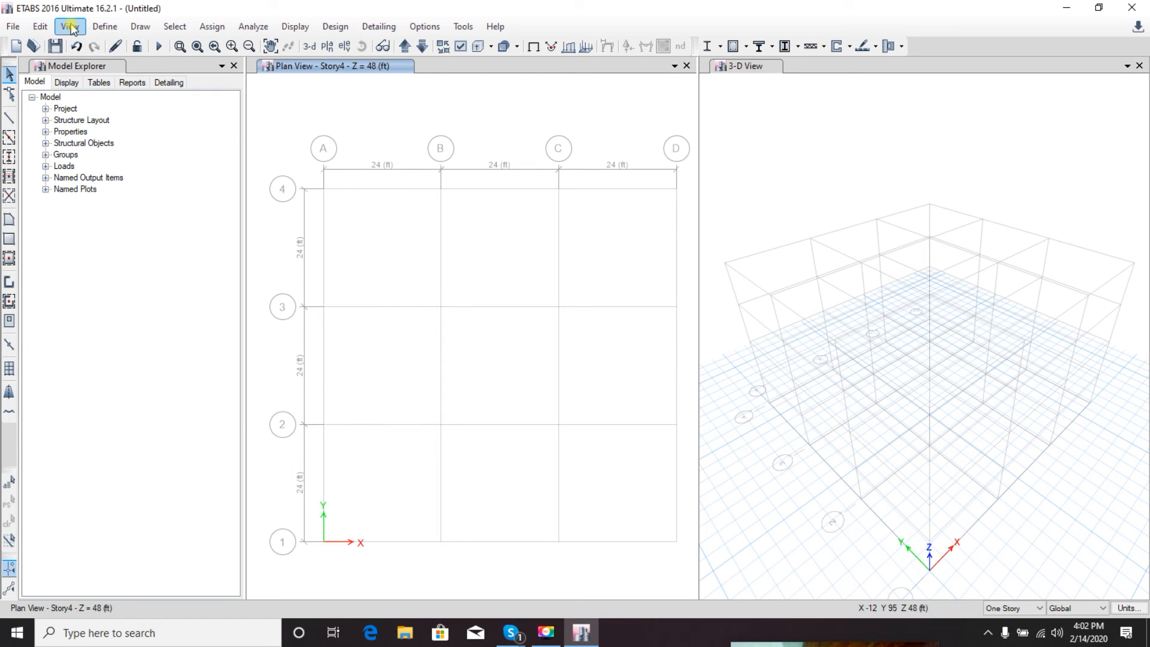
left_click(71, 27)
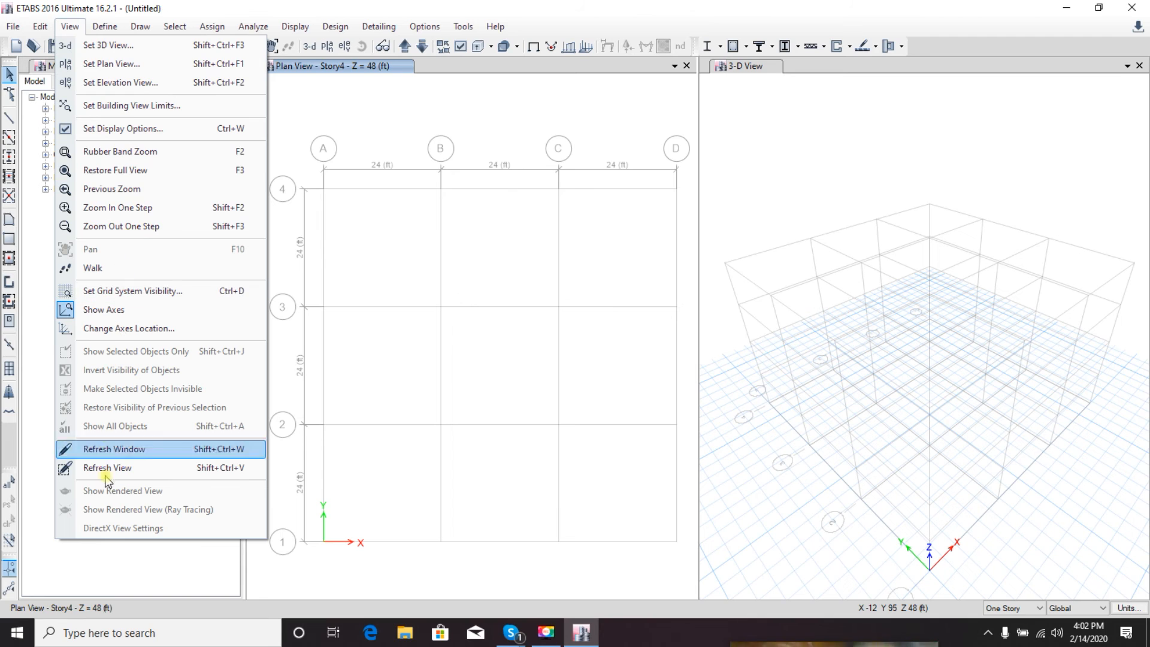
left_click(106, 26)
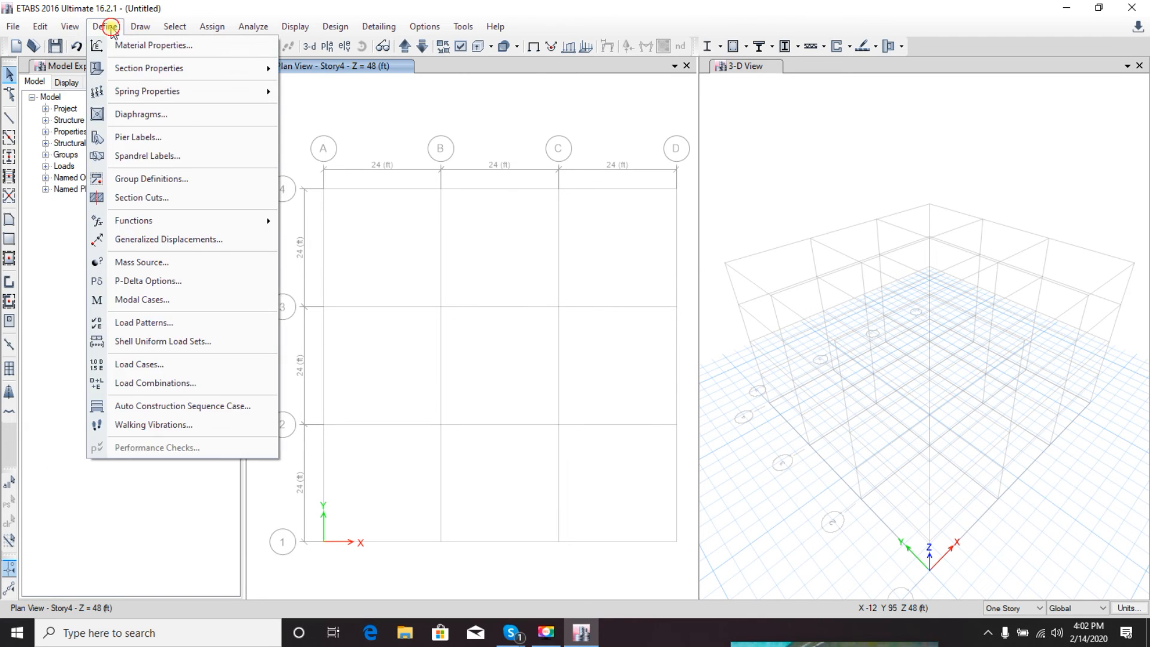
mouse_move(155, 44)
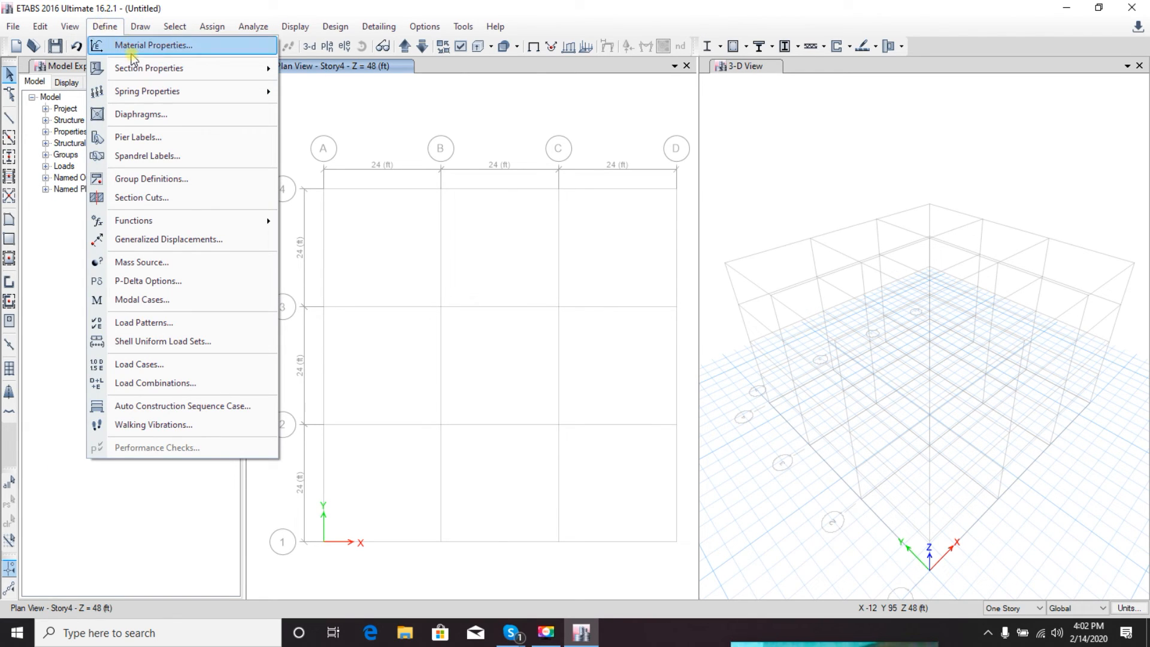
mouse_move(149, 68)
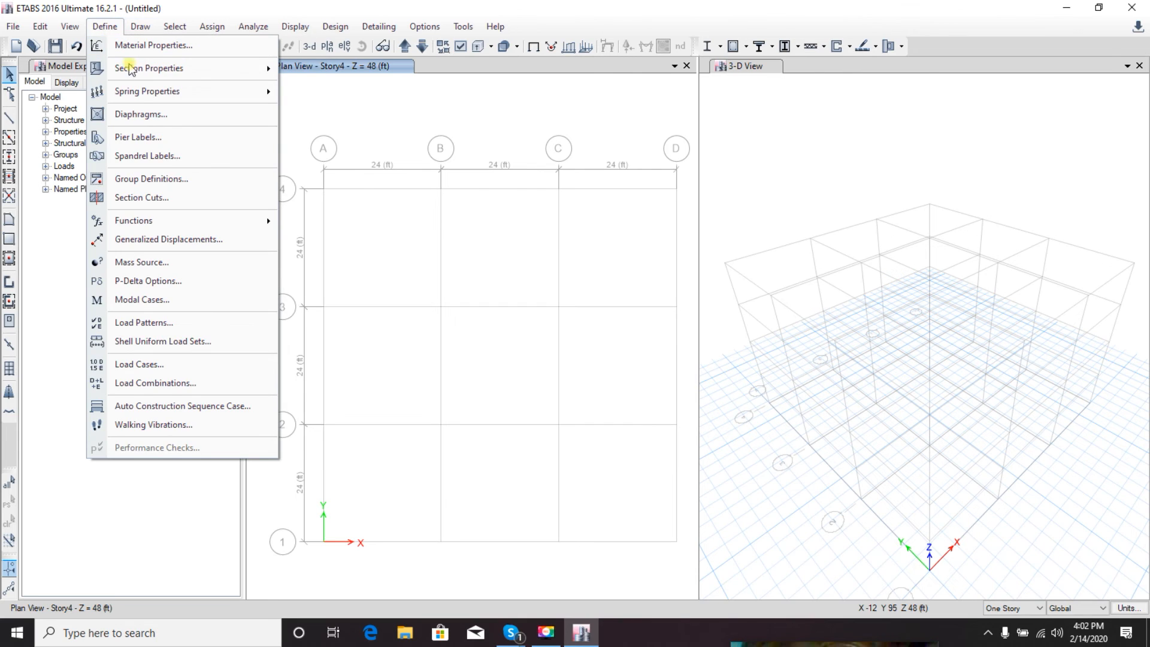
mouse_move(153, 44)
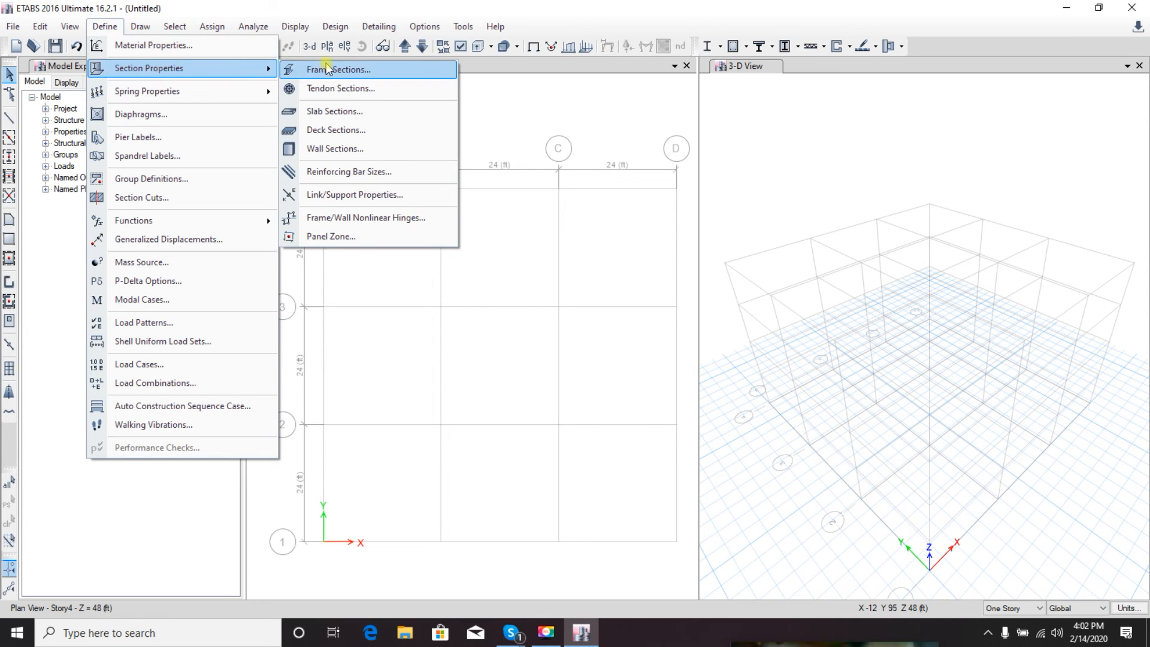
mouse_move(334, 149)
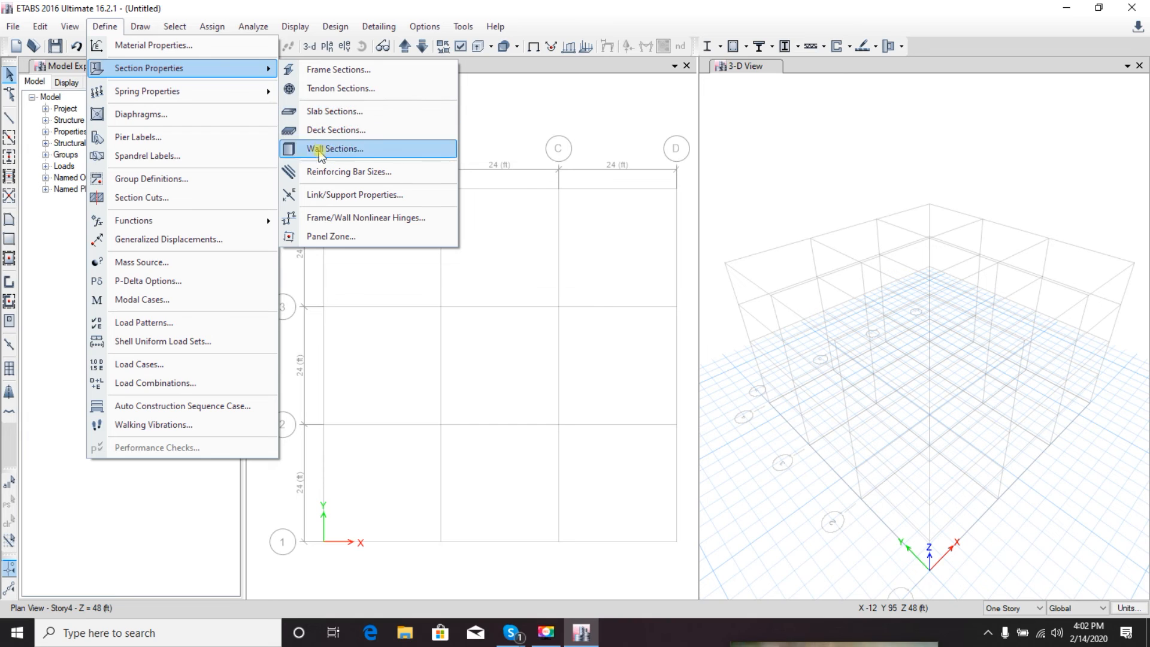
mouse_move(151, 114)
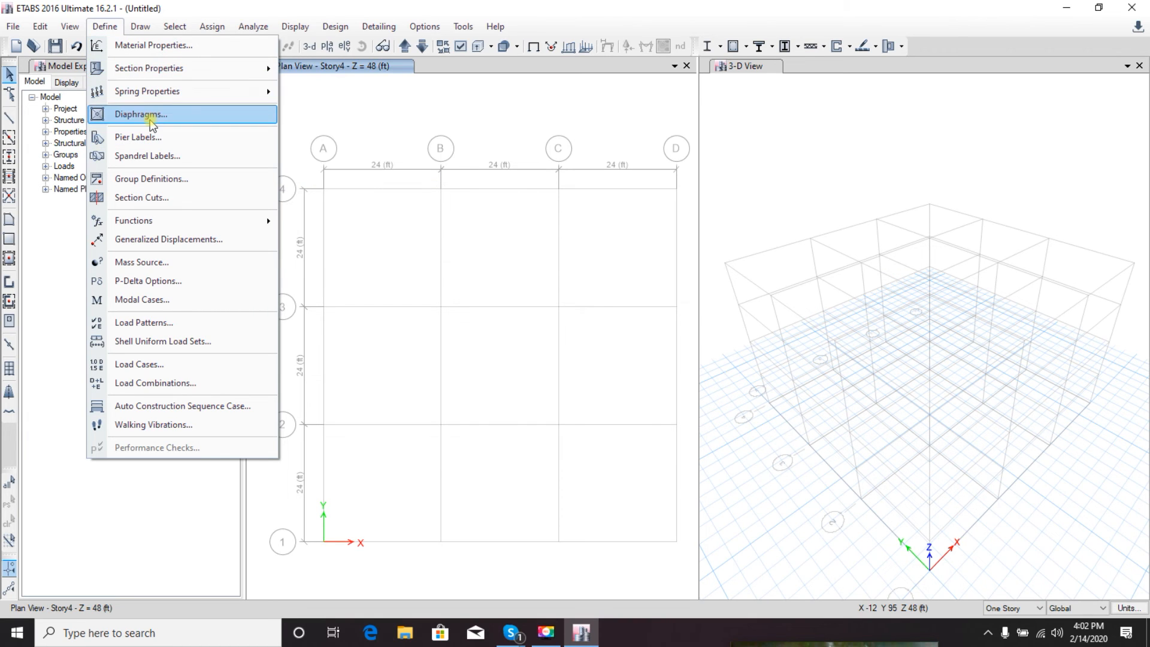
mouse_move(180, 197)
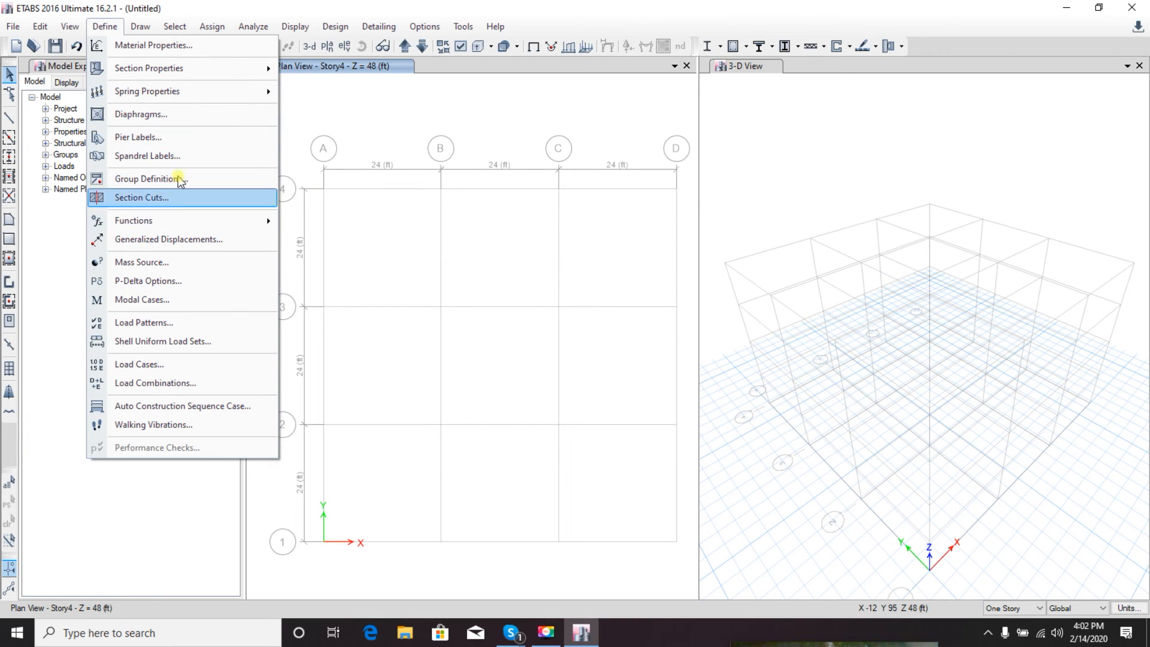
mouse_move(154, 114)
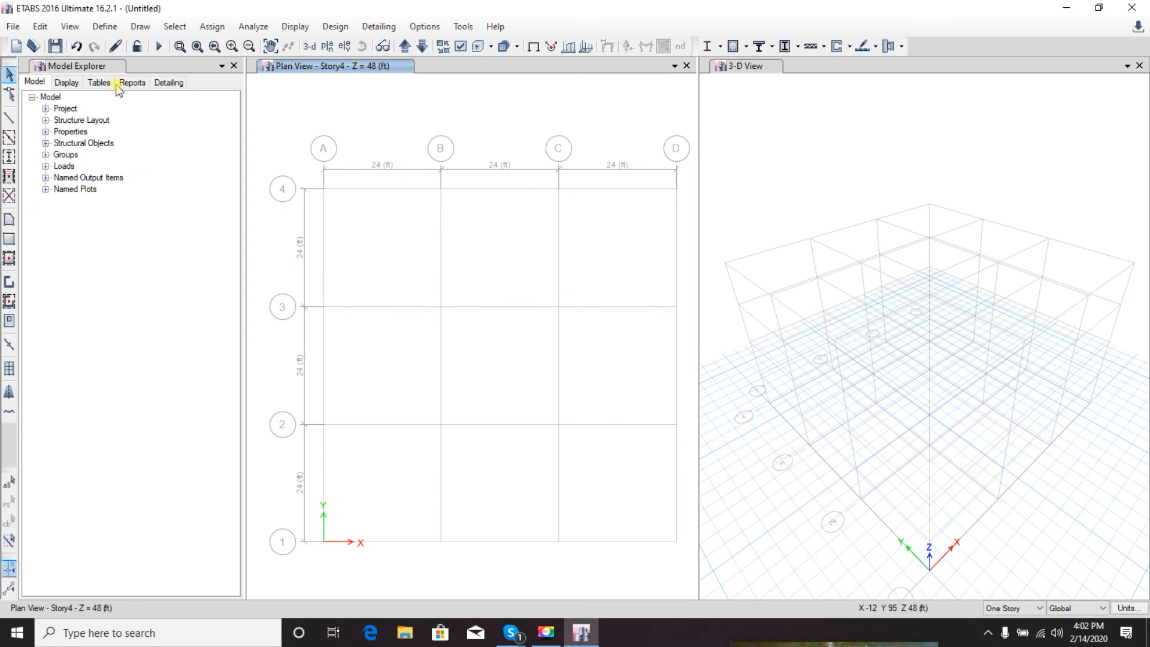
left_click(105, 26)
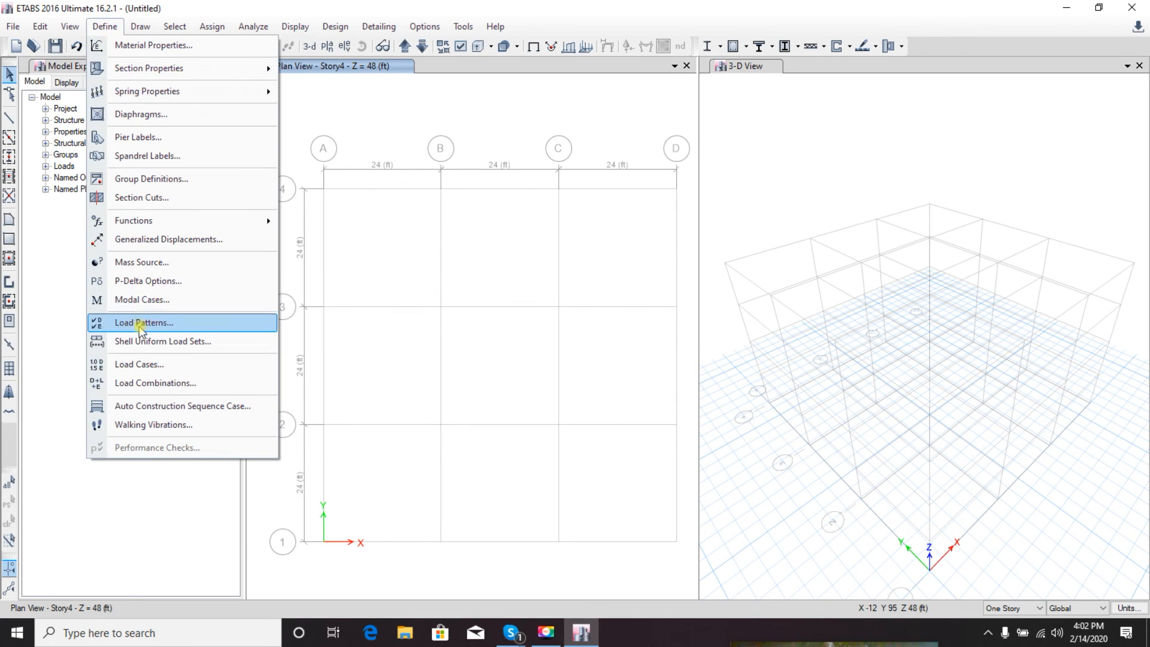
mouse_move(154, 382)
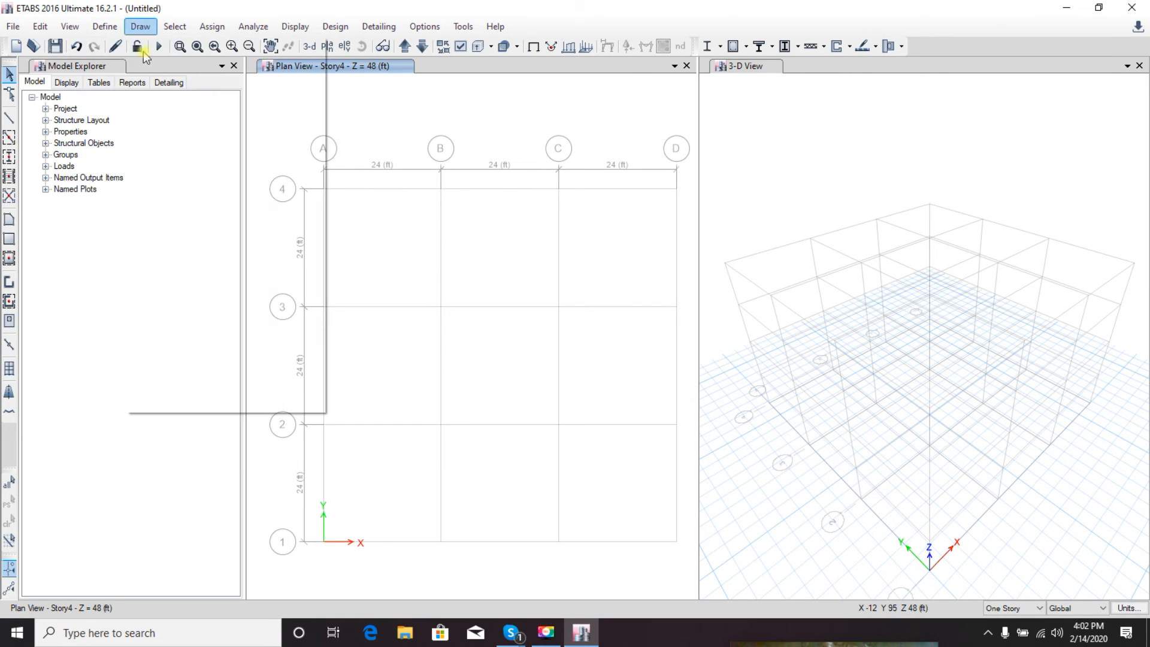
left_click(139, 26)
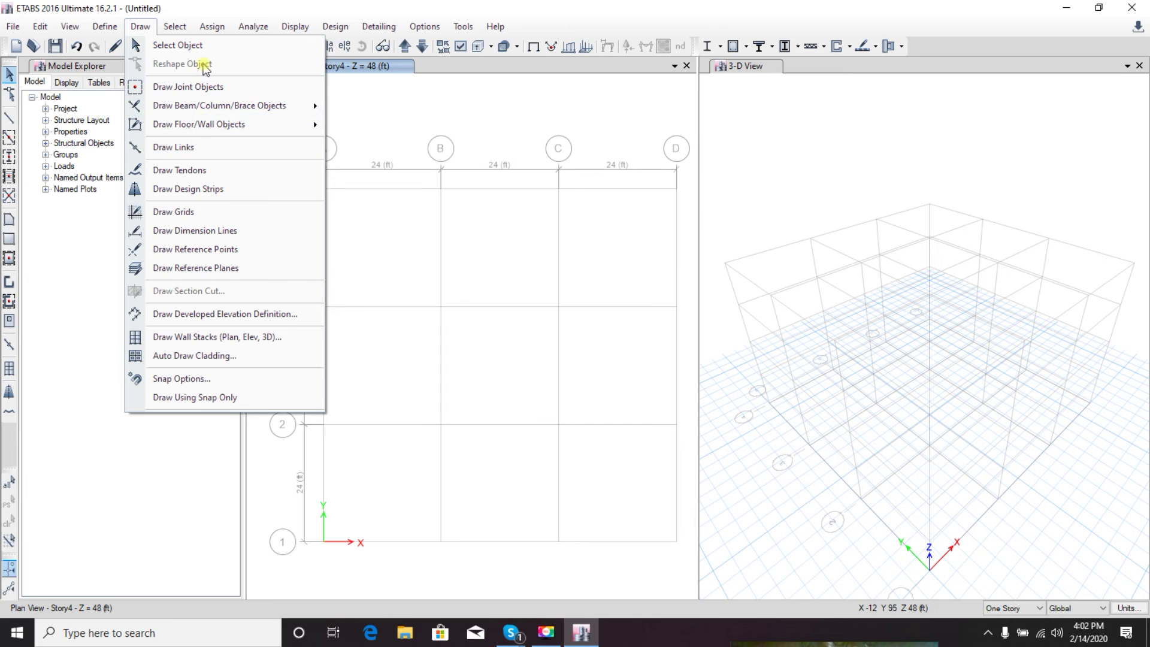
mouse_move(178, 44)
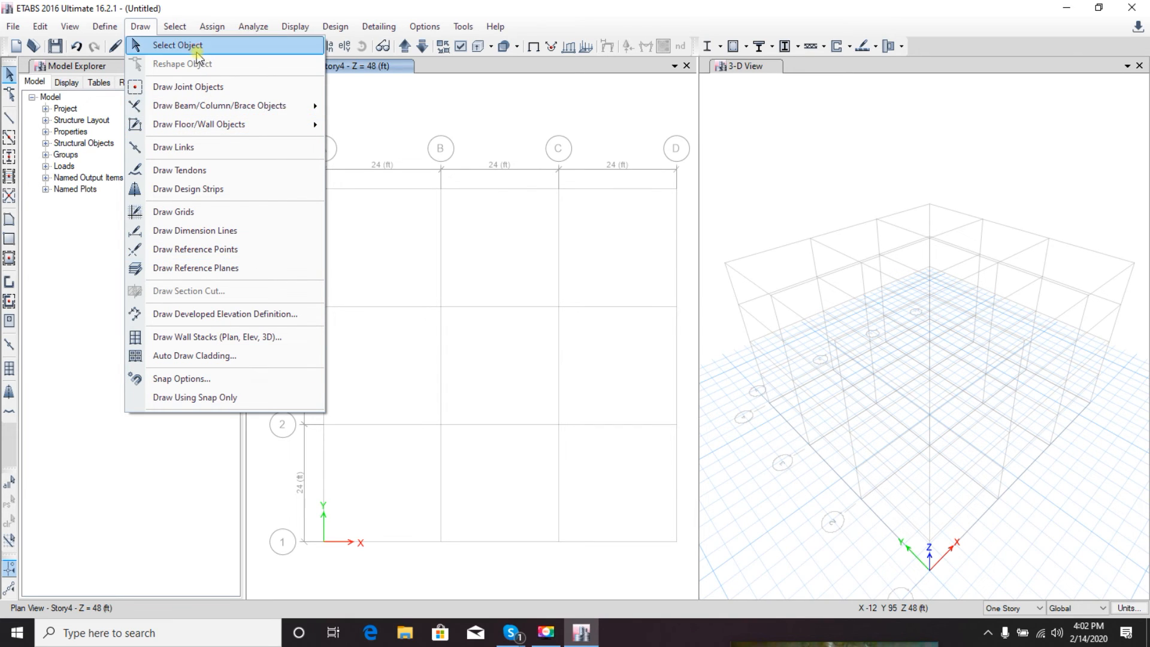
left_click(175, 26)
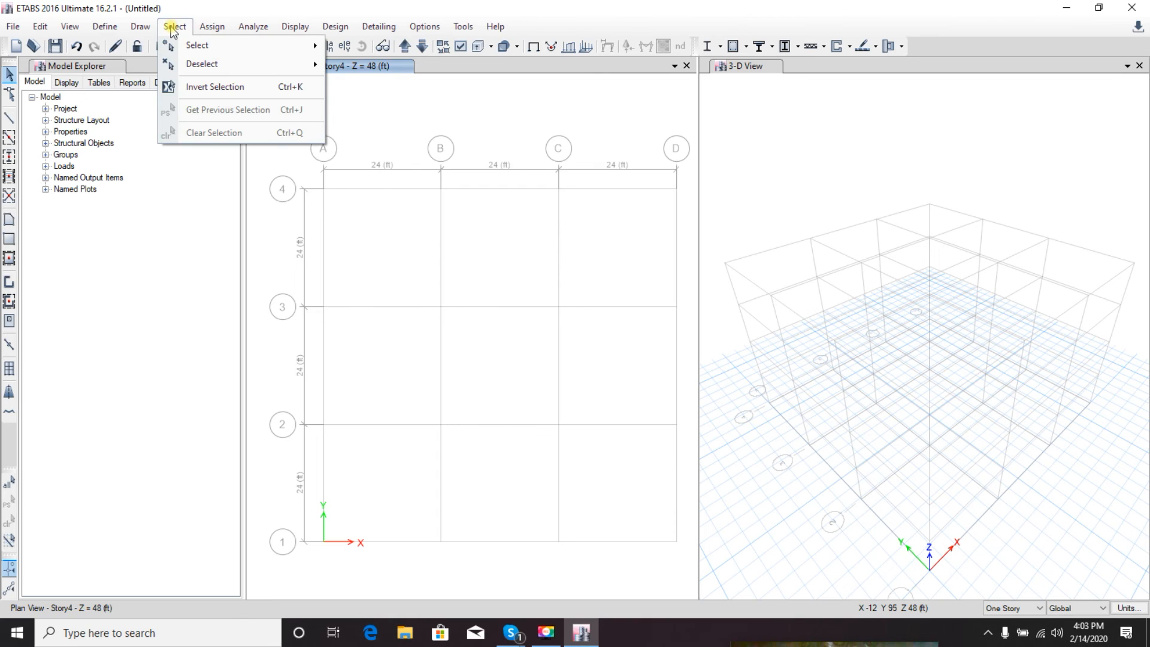
left_click(212, 26)
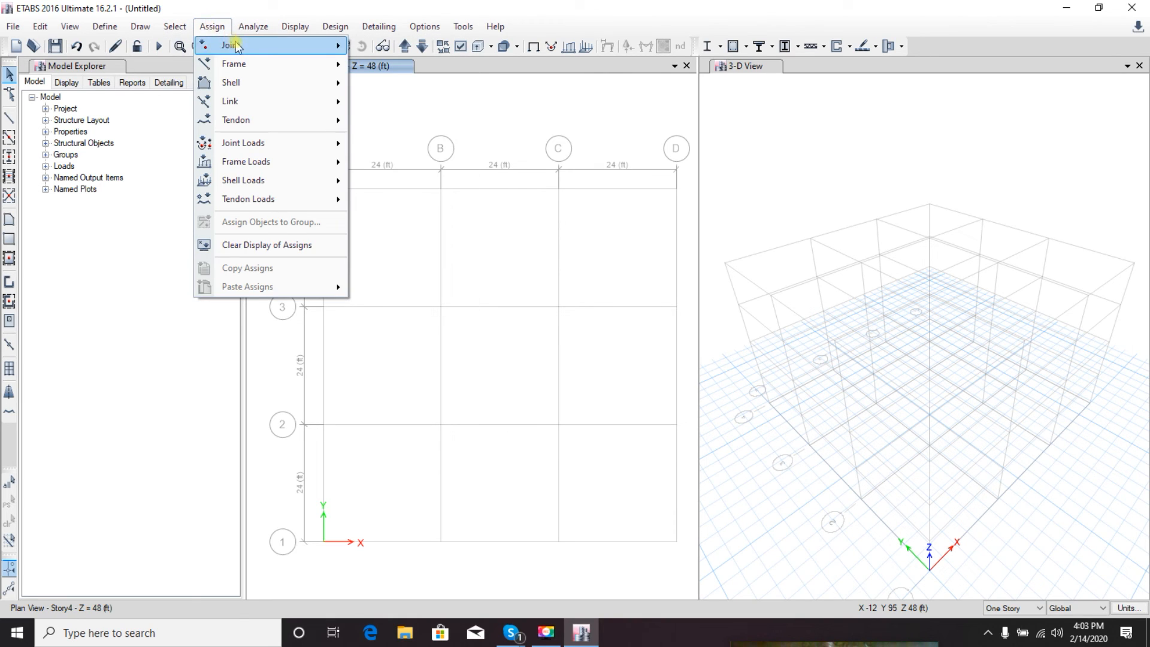
mouse_move(232, 44)
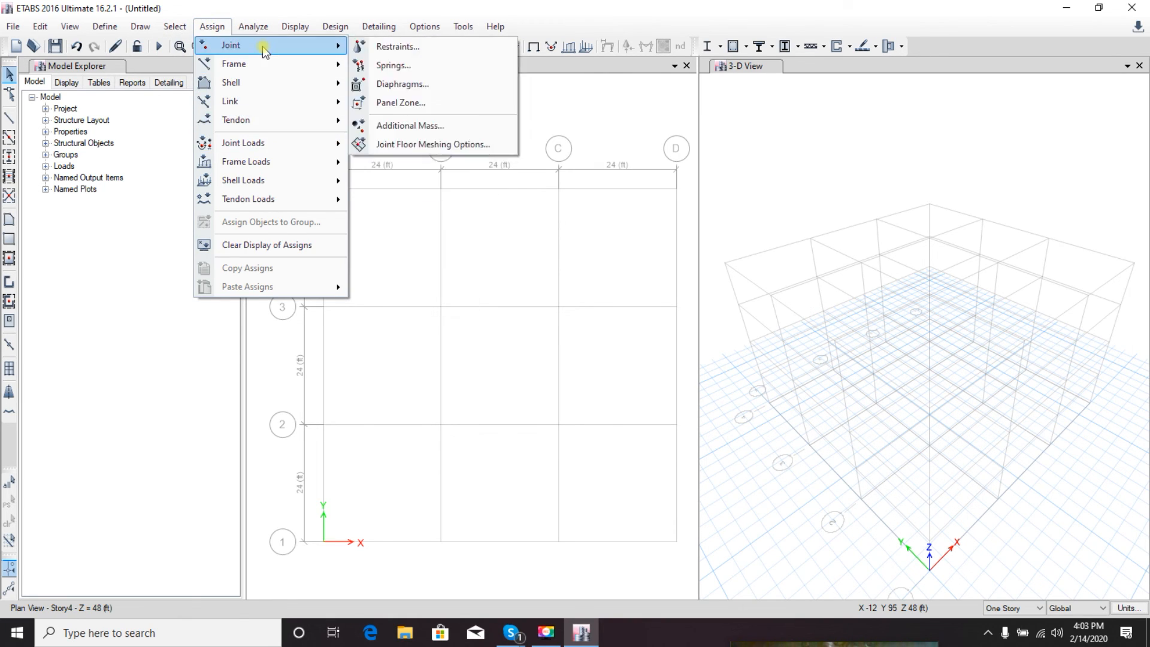
mouse_move(245, 162)
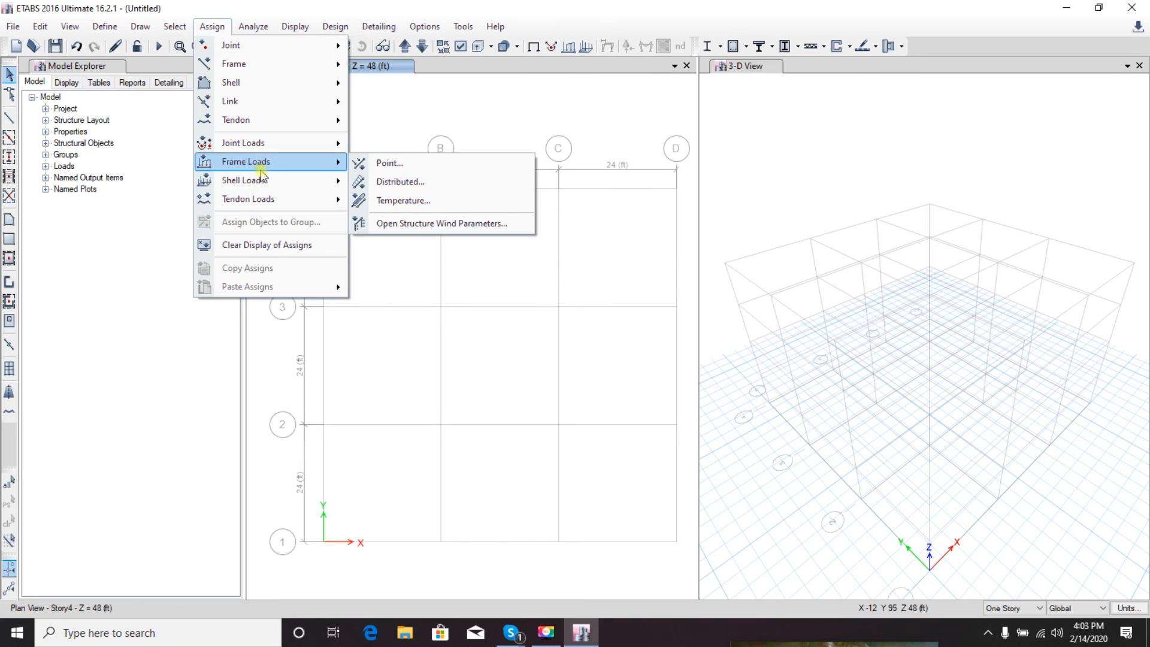
mouse_move(230, 101)
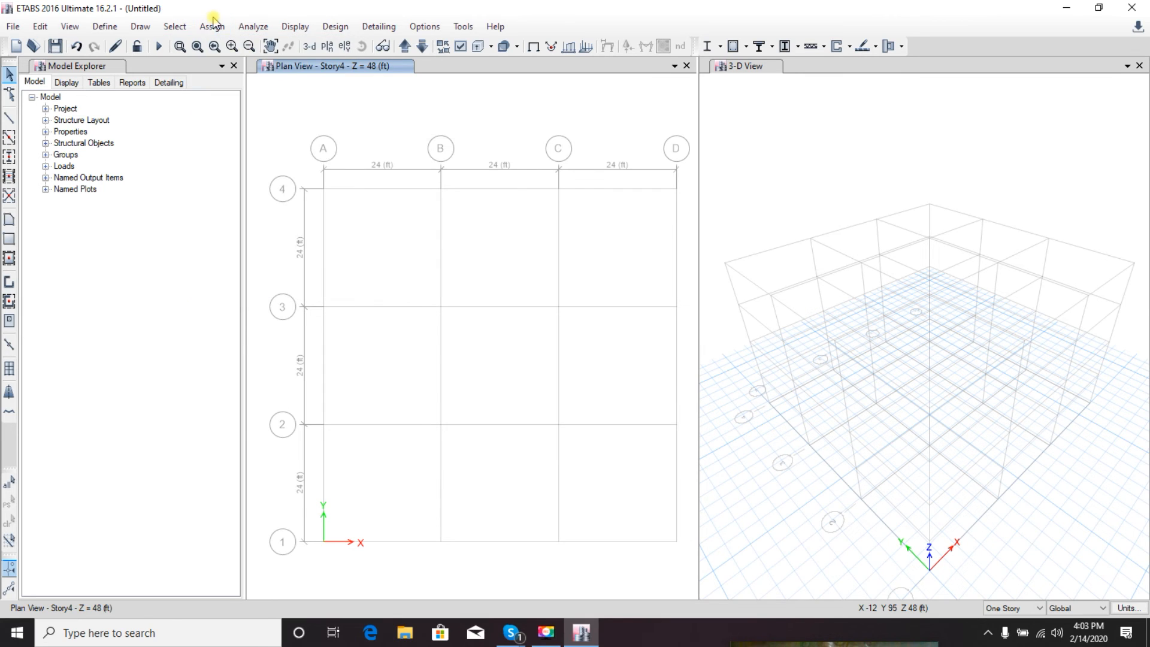
left_click(253, 26)
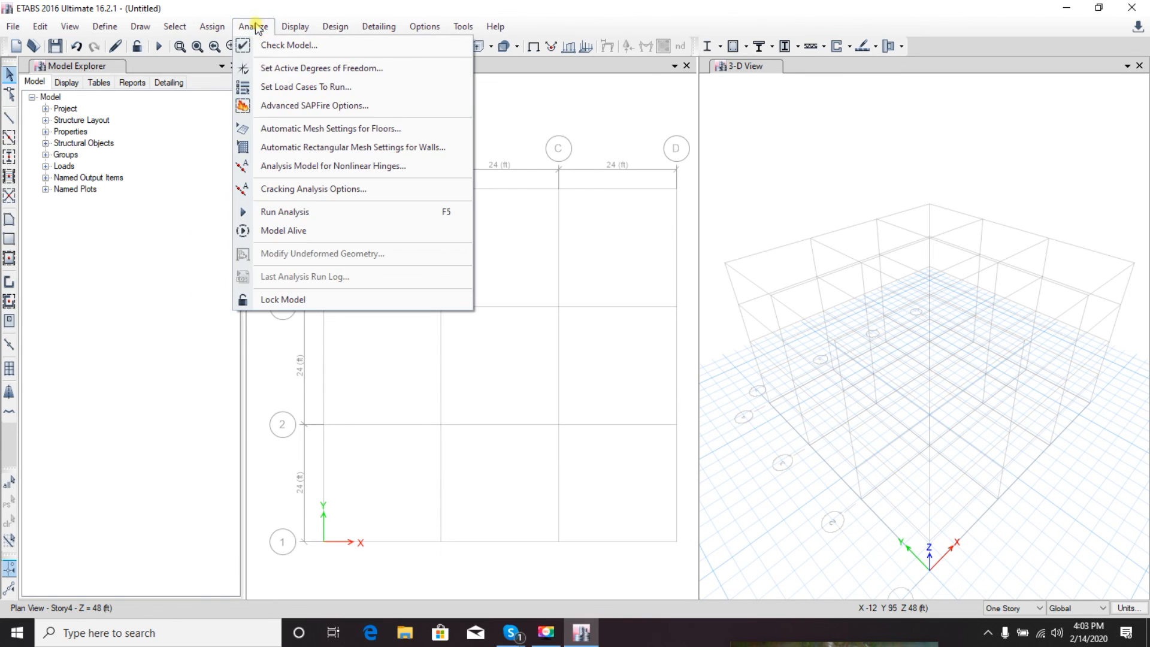
mouse_move(272, 235)
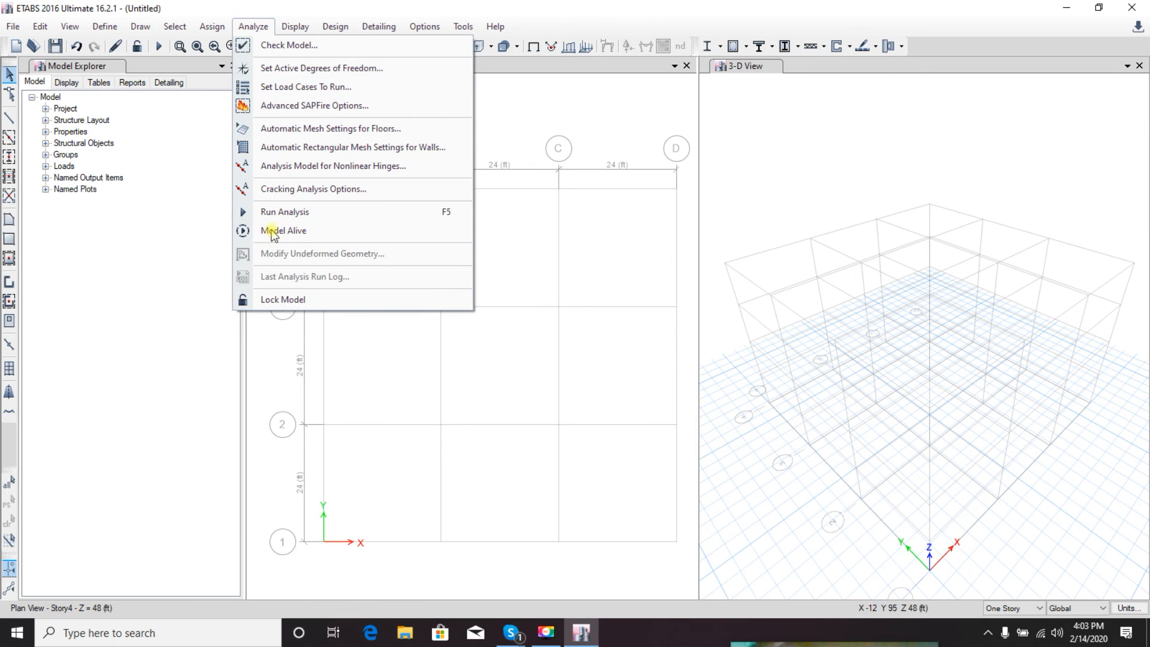
mouse_move(289, 44)
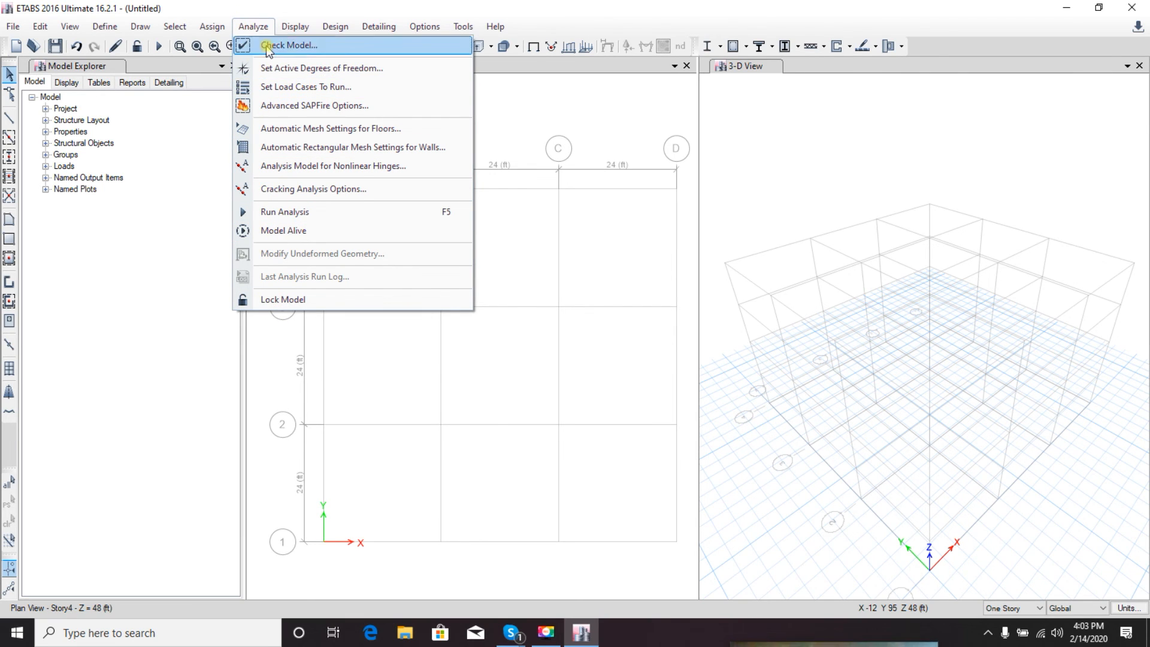
left_click(295, 26)
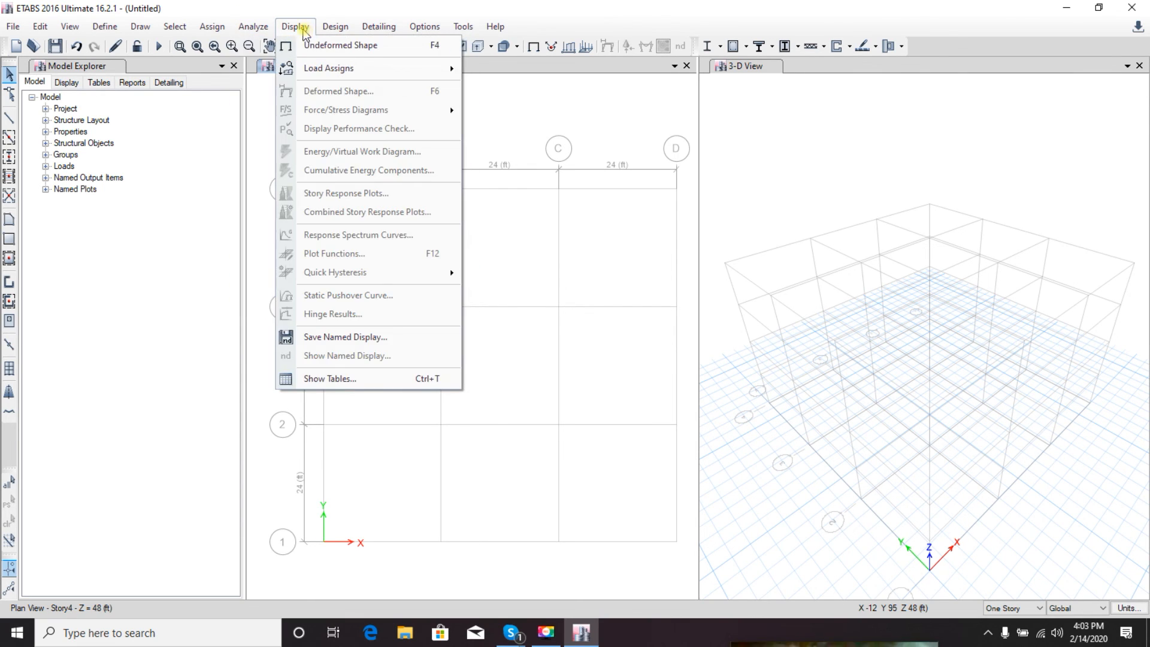
mouse_move(321, 193)
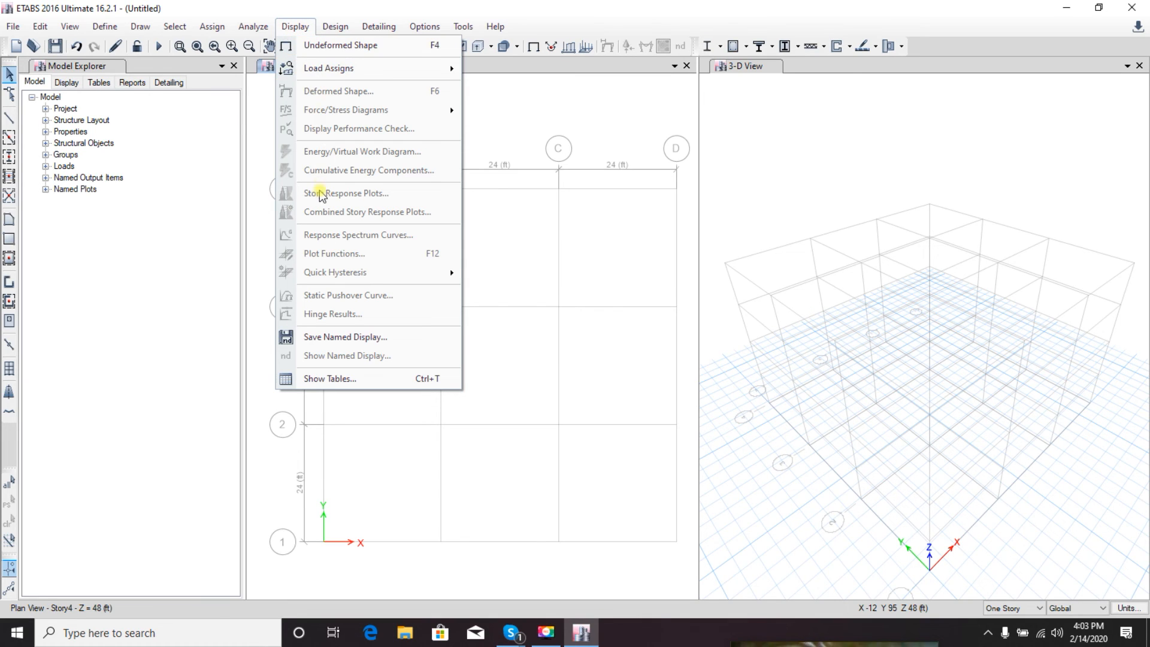
mouse_move(339, 147)
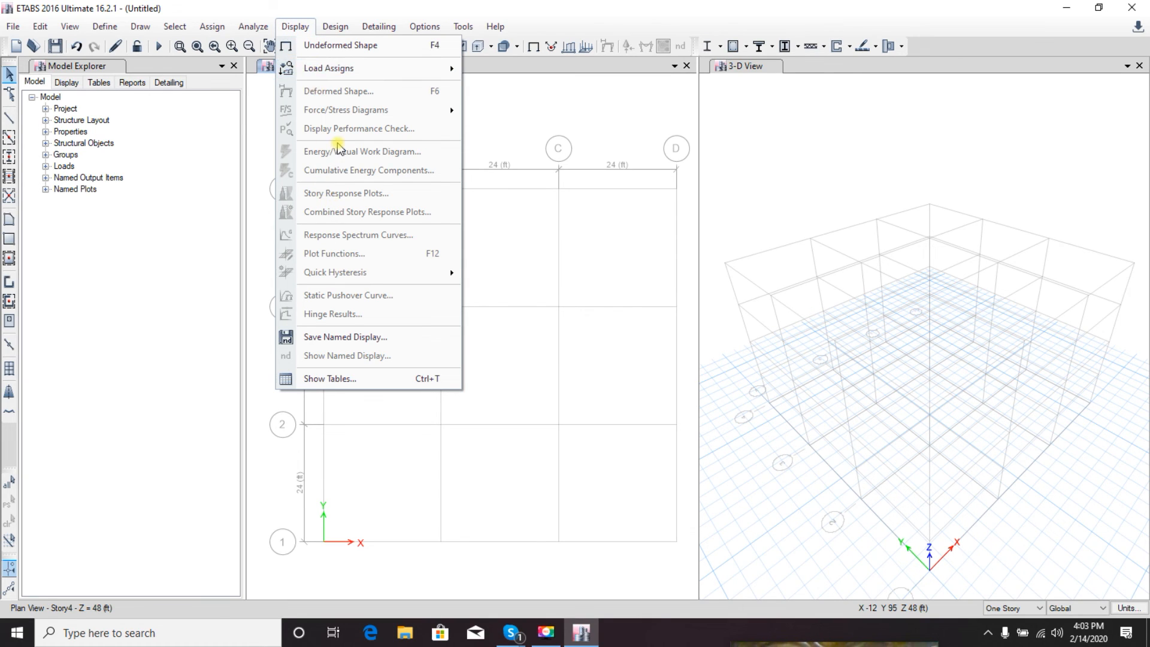
left_click(335, 26)
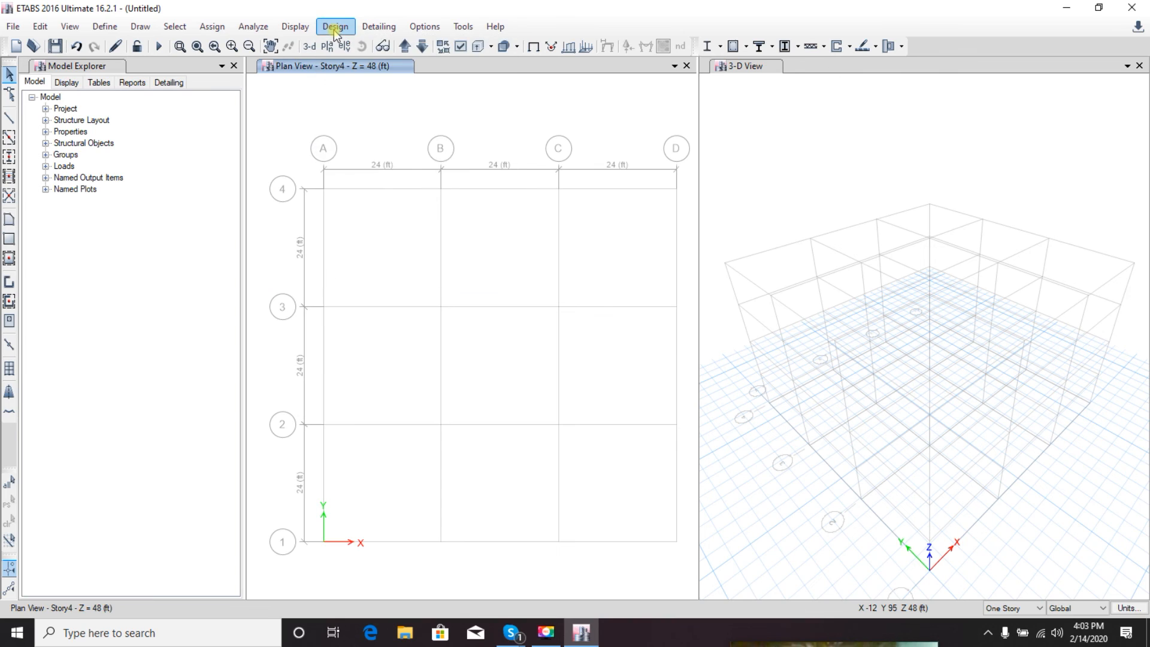
left_click(335, 26)
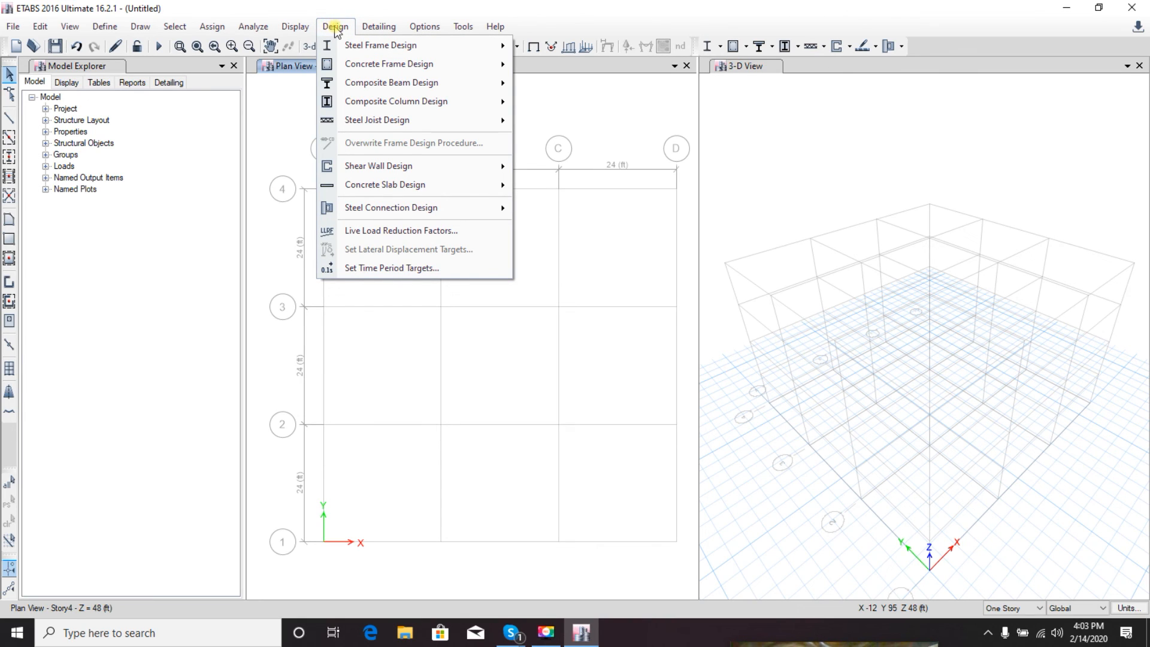
mouse_move(393, 159)
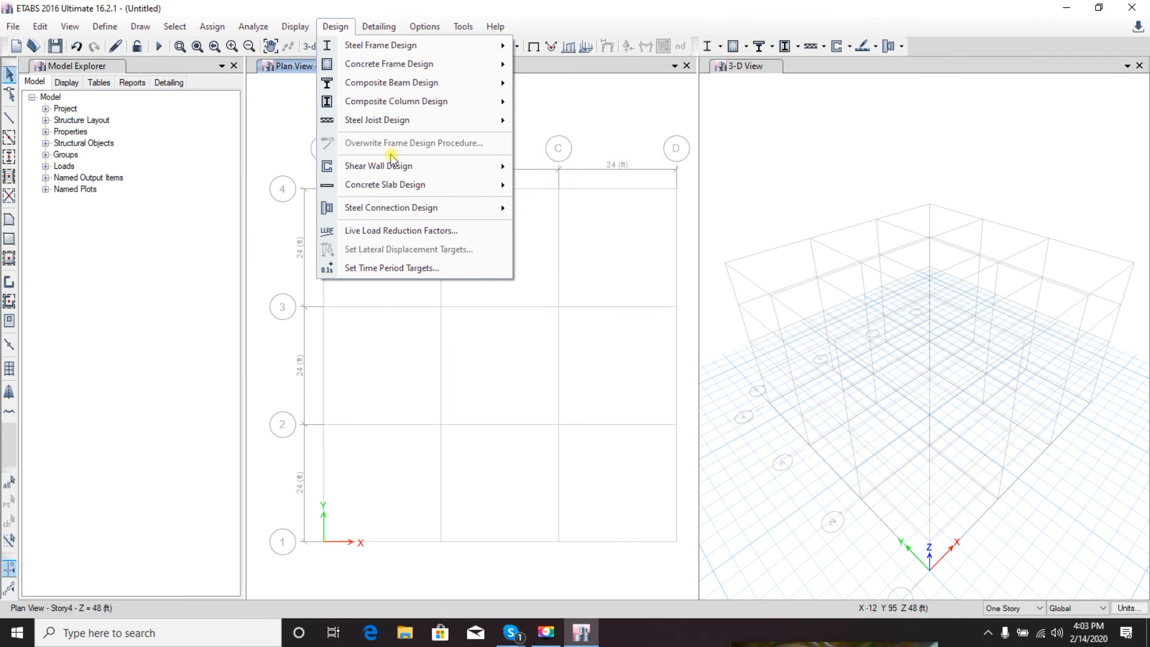
mouse_move(335, 26)
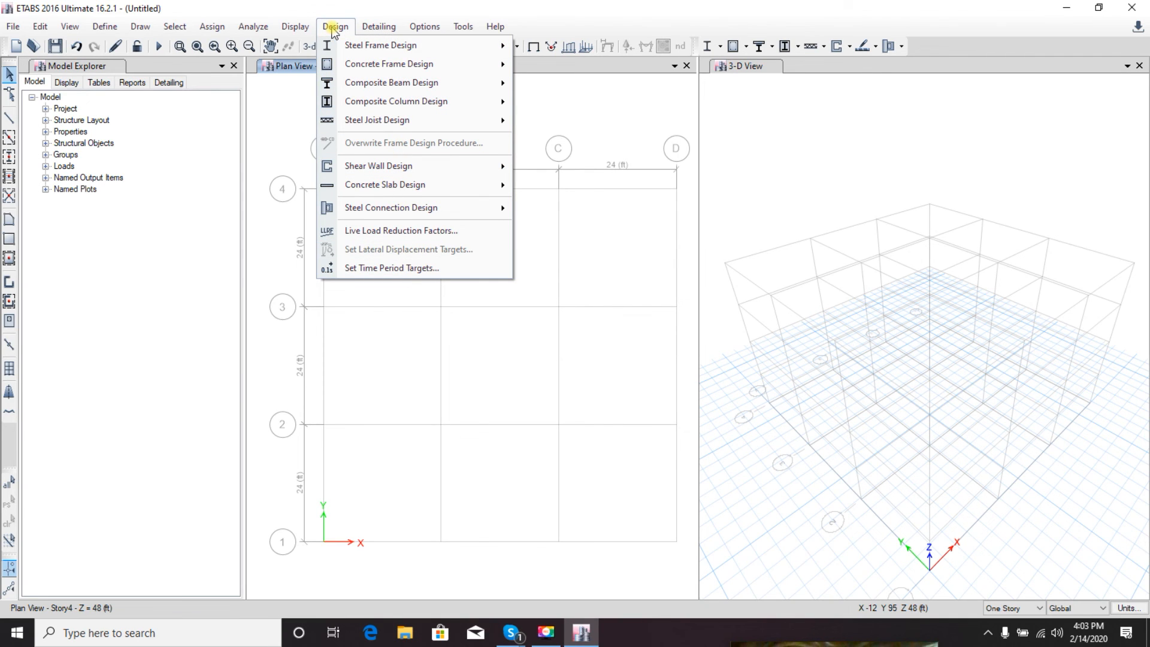
left_click(378, 26)
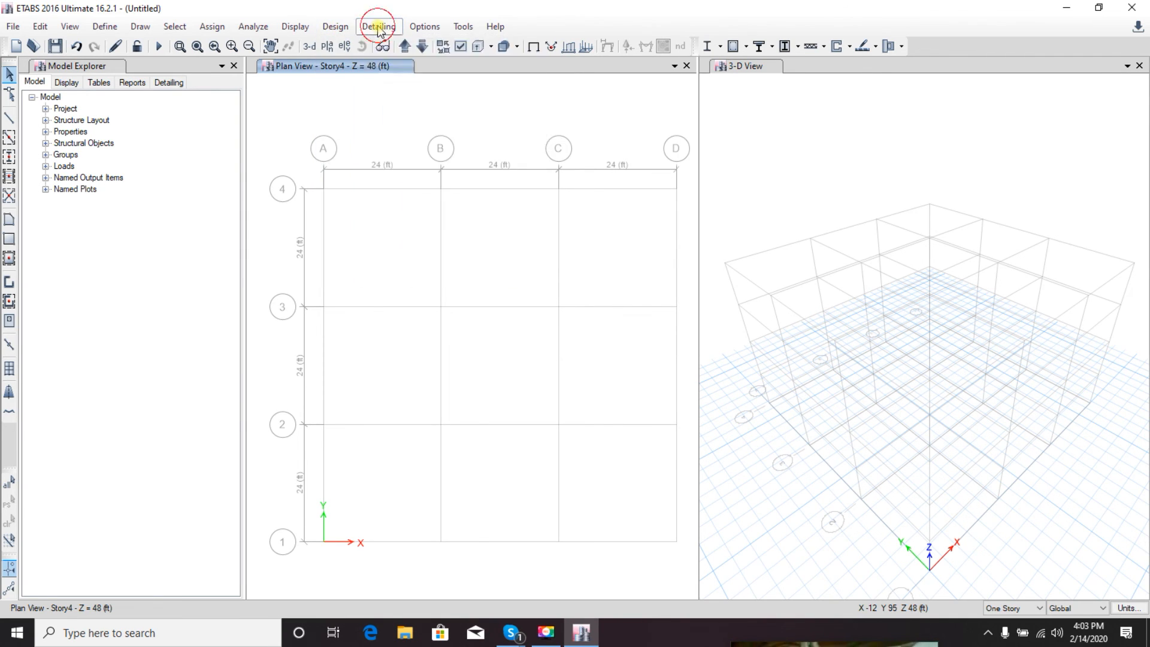
left_click(378, 27)
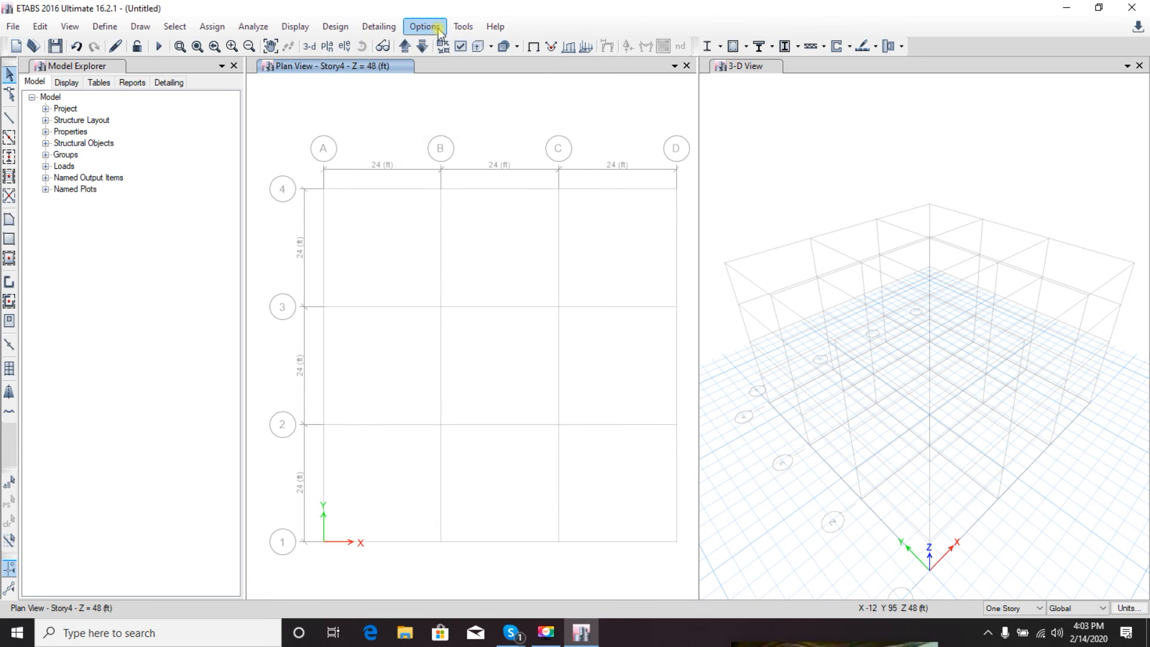
left_click(424, 26)
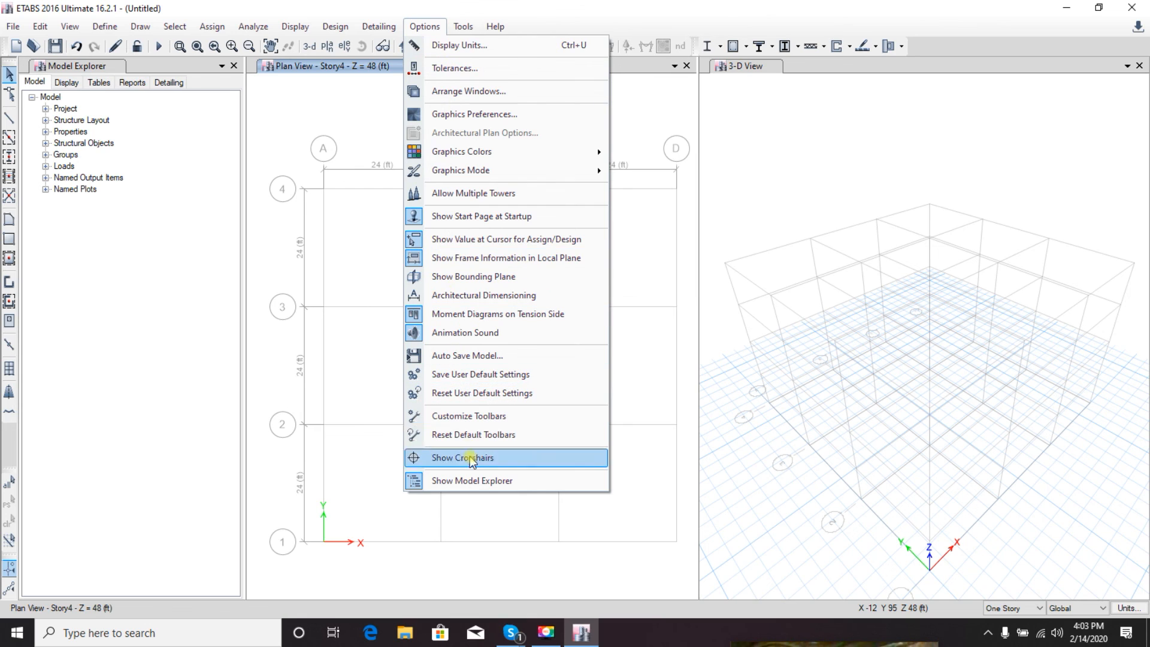
mouse_move(469, 240)
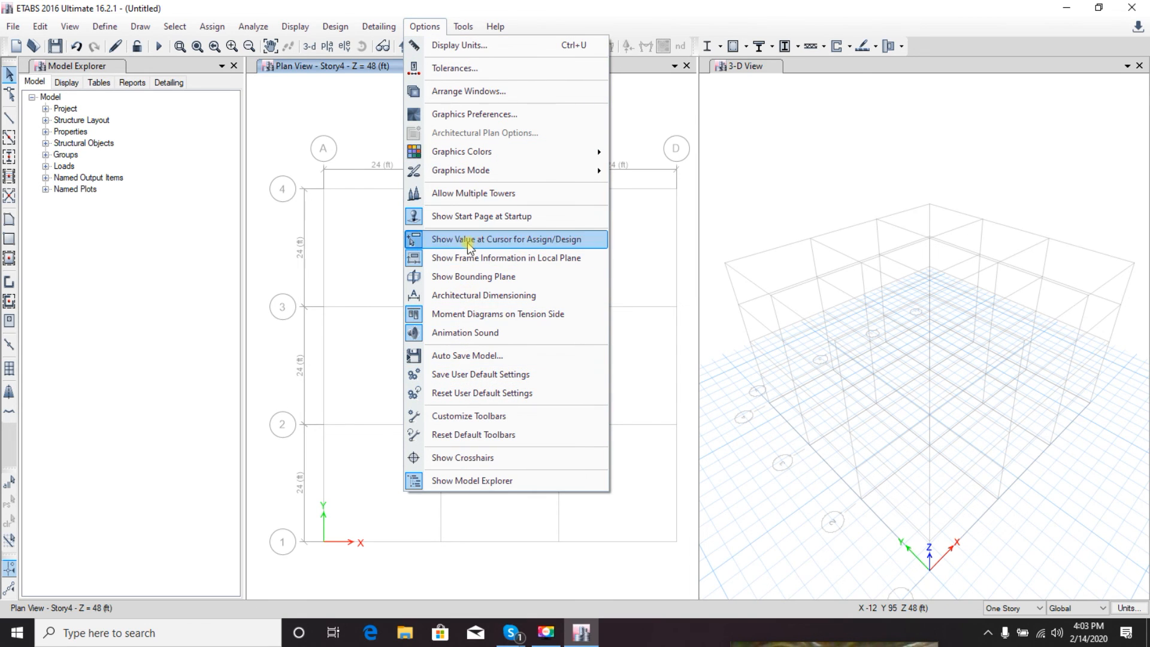
mouse_move(469, 374)
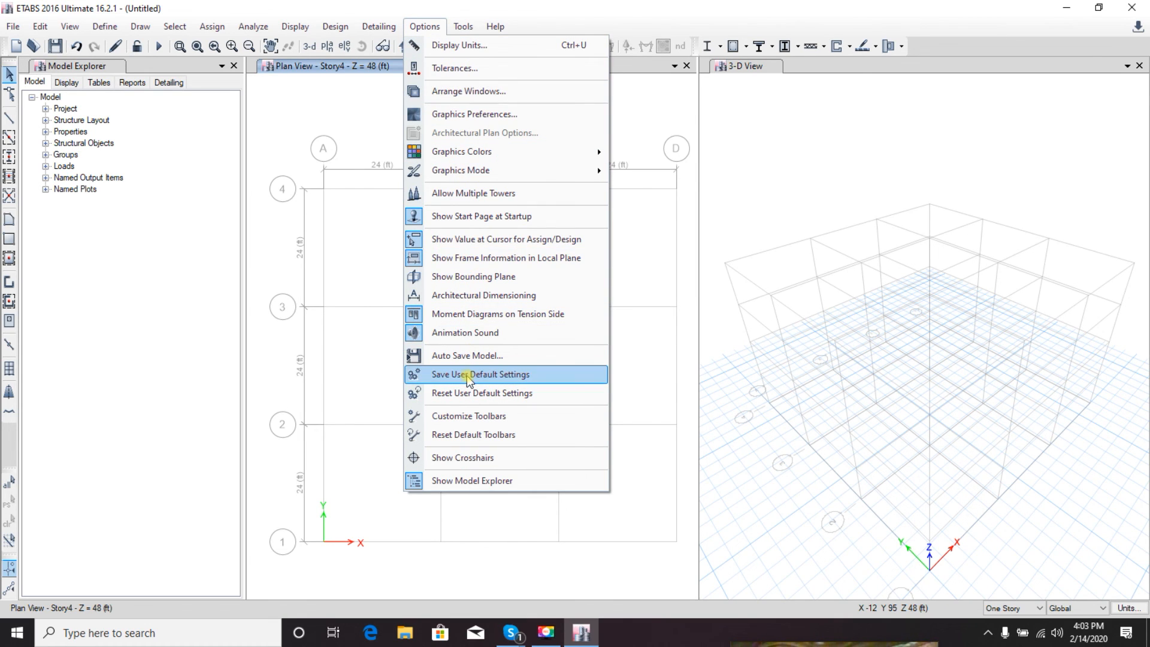
mouse_move(455, 69)
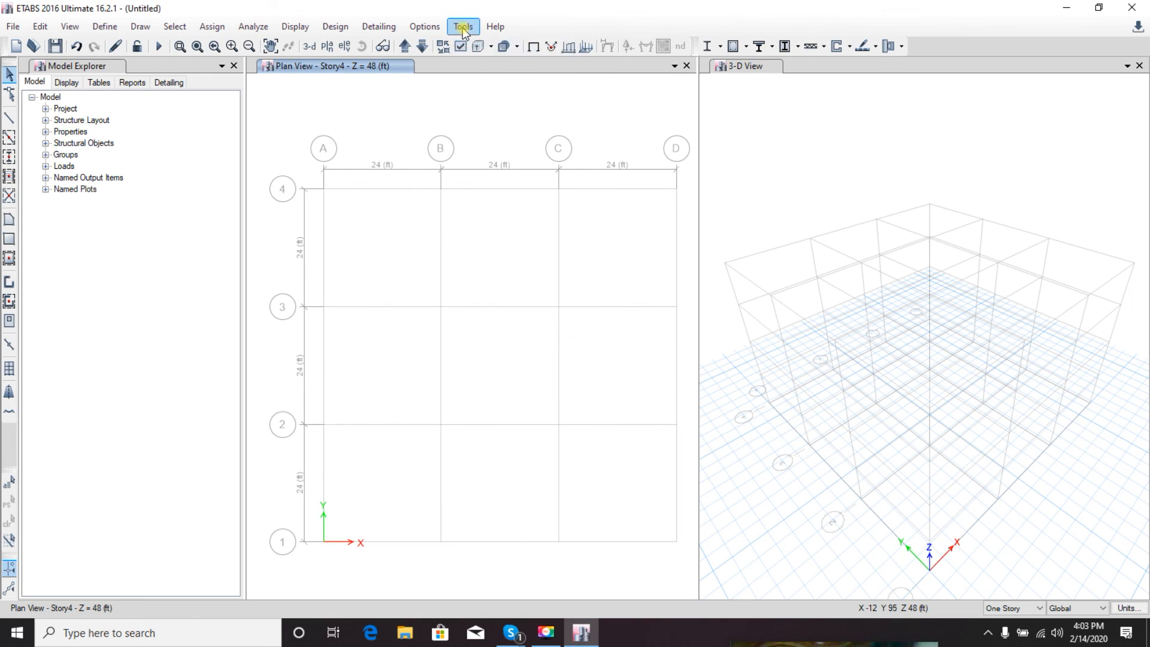
left_click(463, 26)
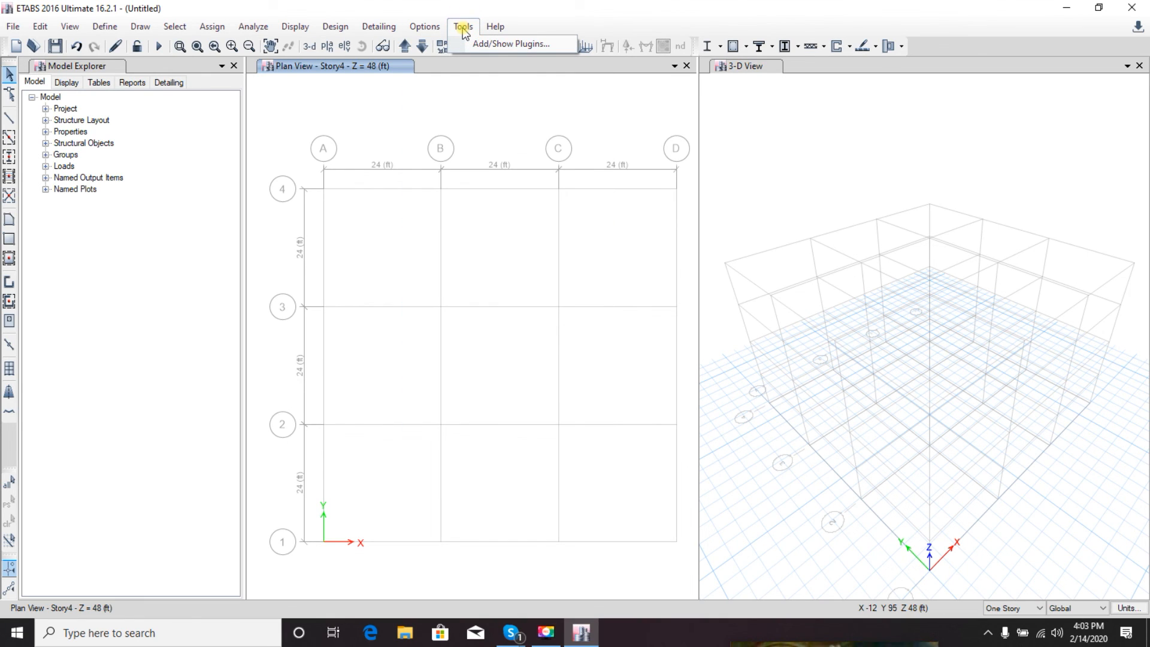
left_click(495, 26)
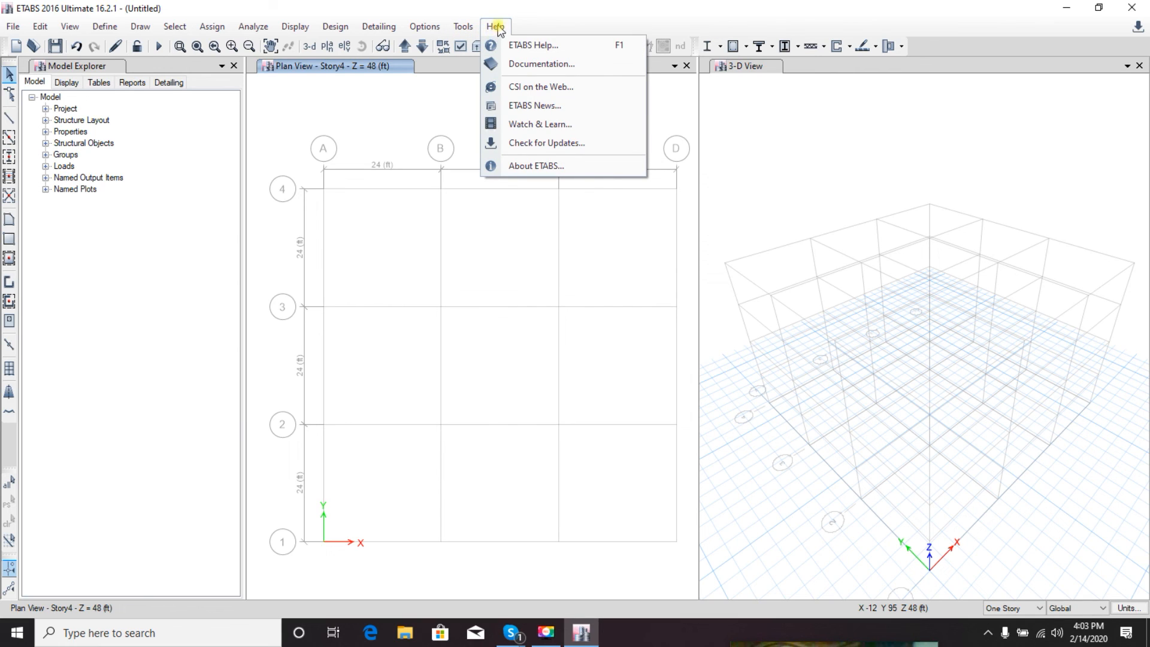
mouse_move(539, 123)
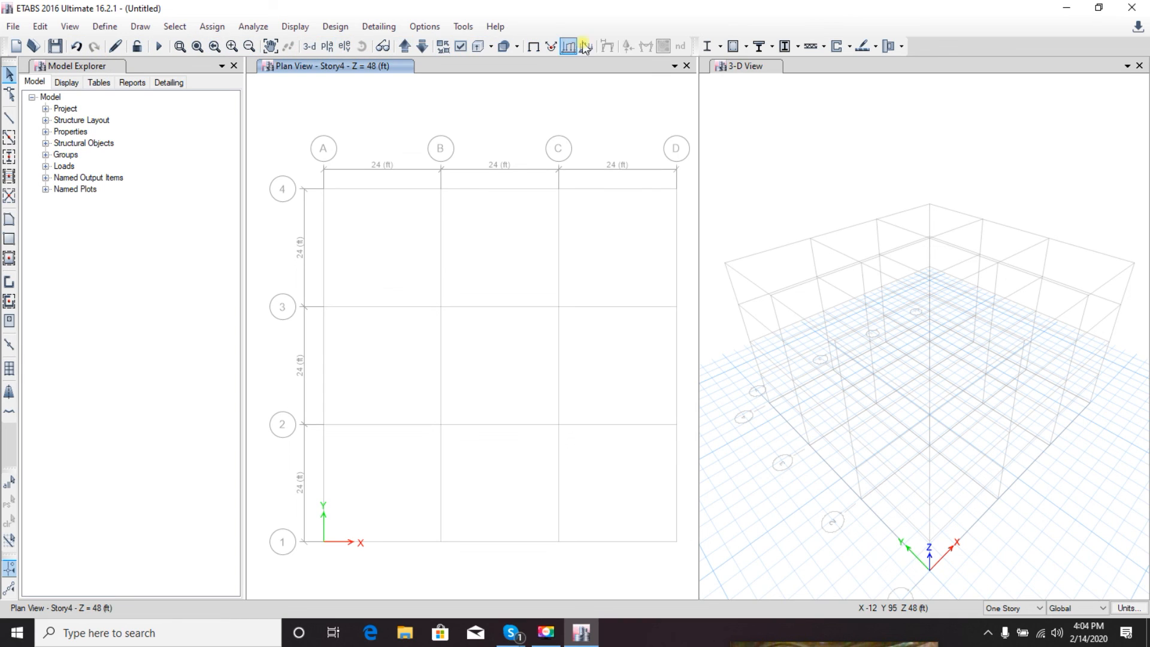
mouse_move(821, 48)
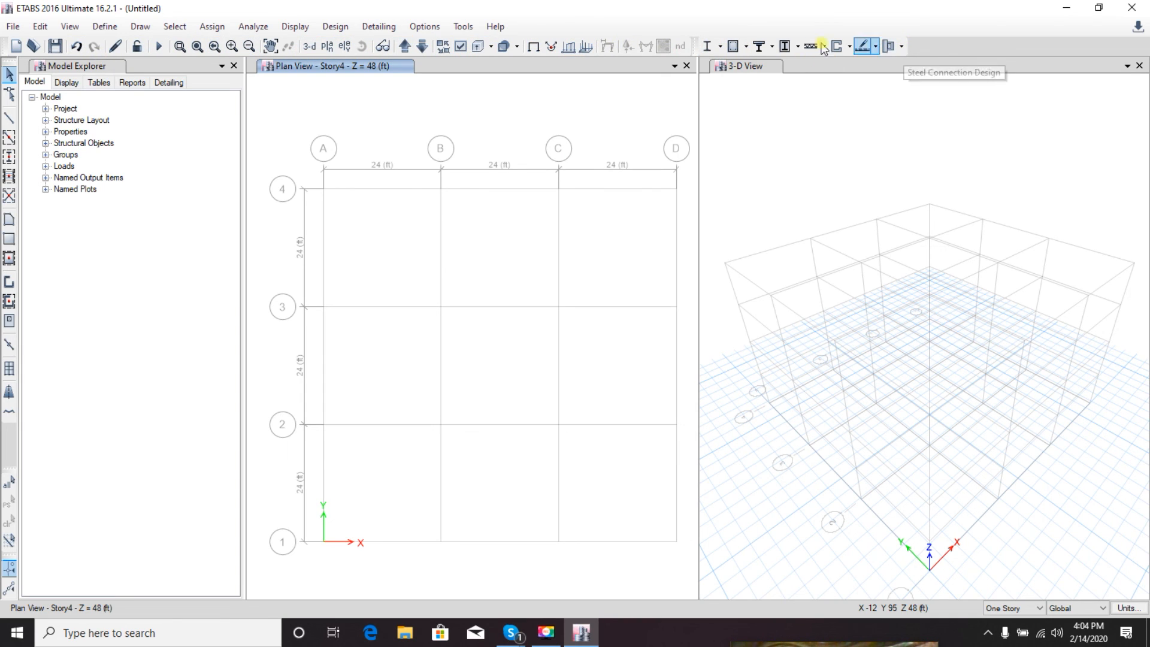
mouse_move(55, 45)
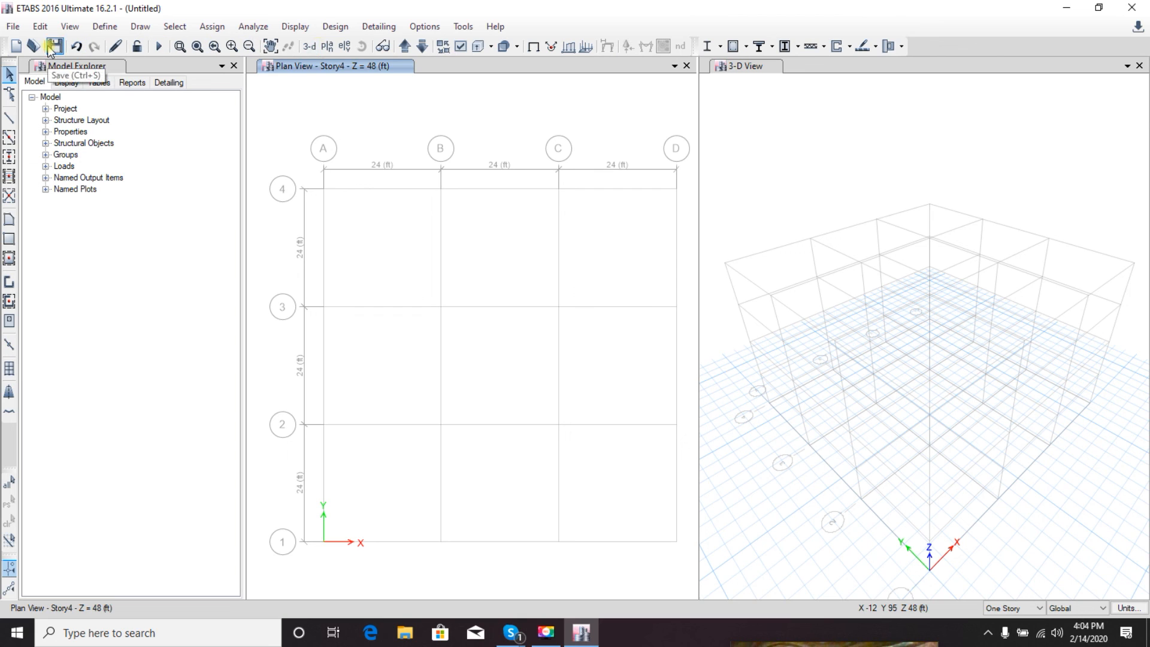
mouse_move(865, 47)
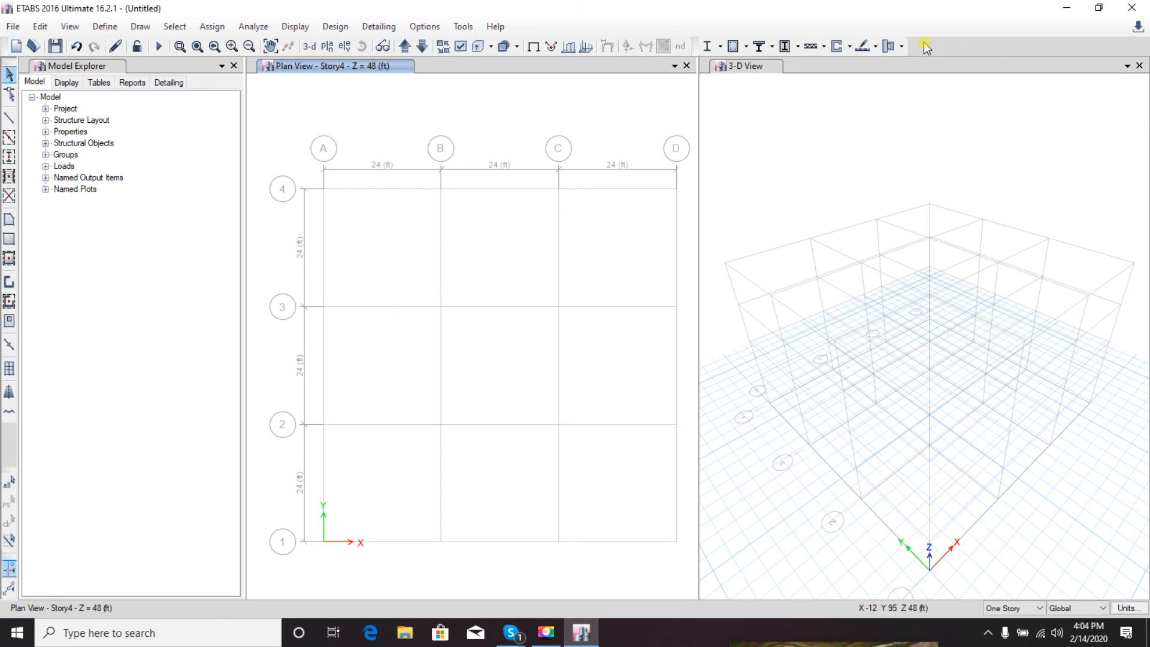
mouse_move(433, 231)
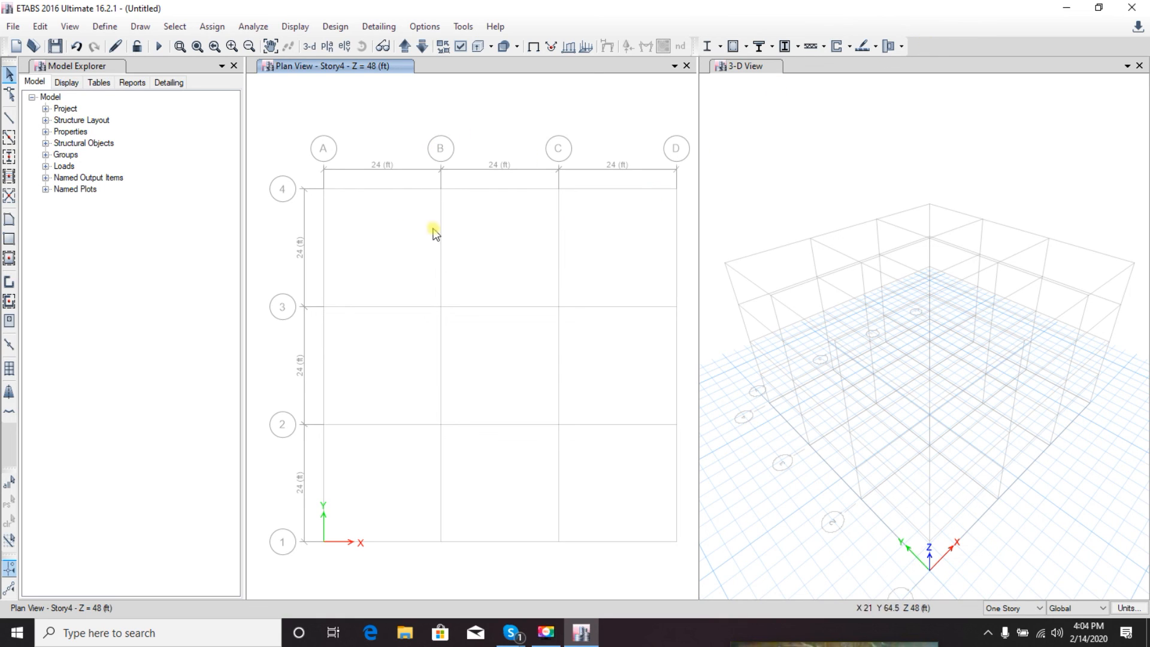
mouse_move(616, 265)
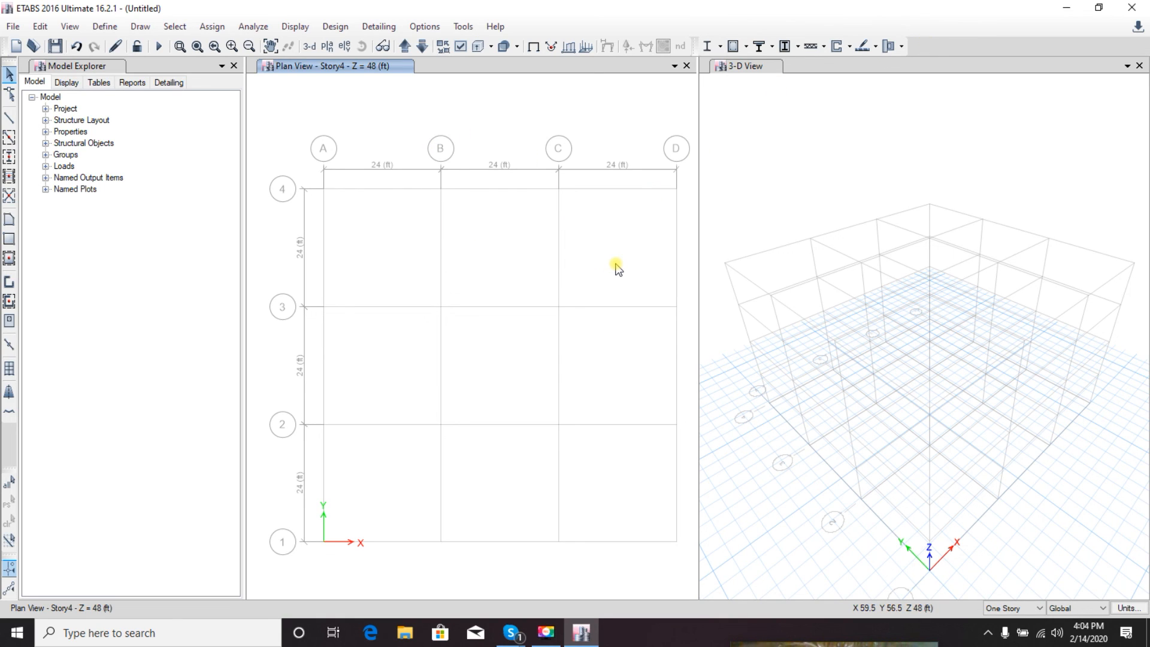
mouse_move(149, 15)
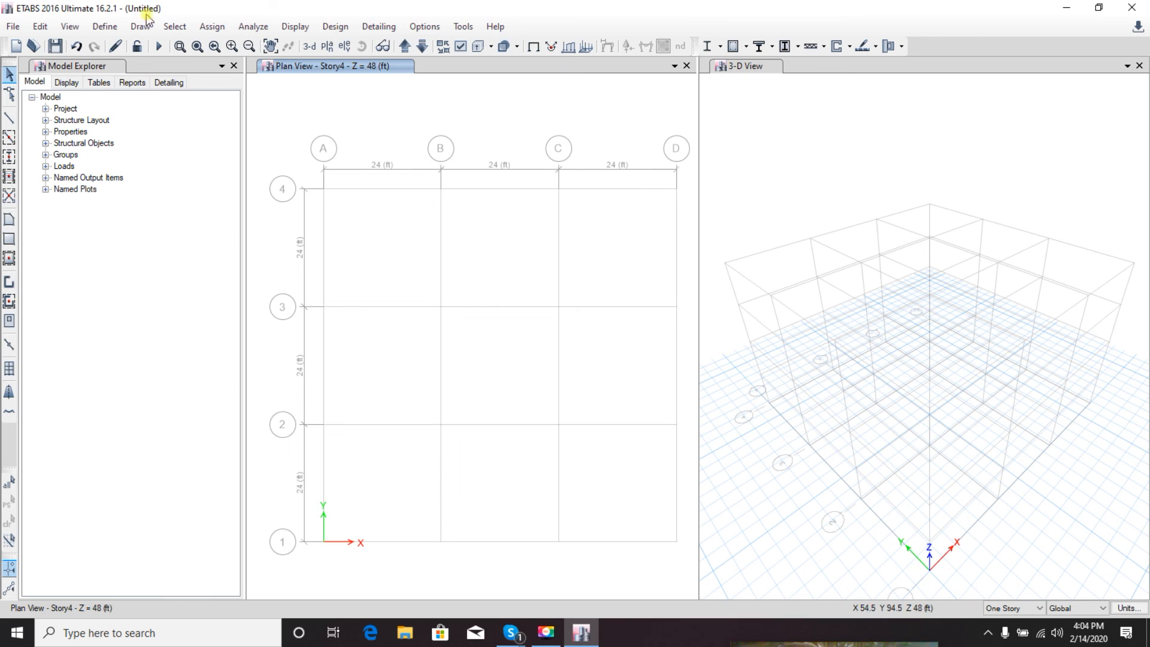
mouse_move(781, 108)
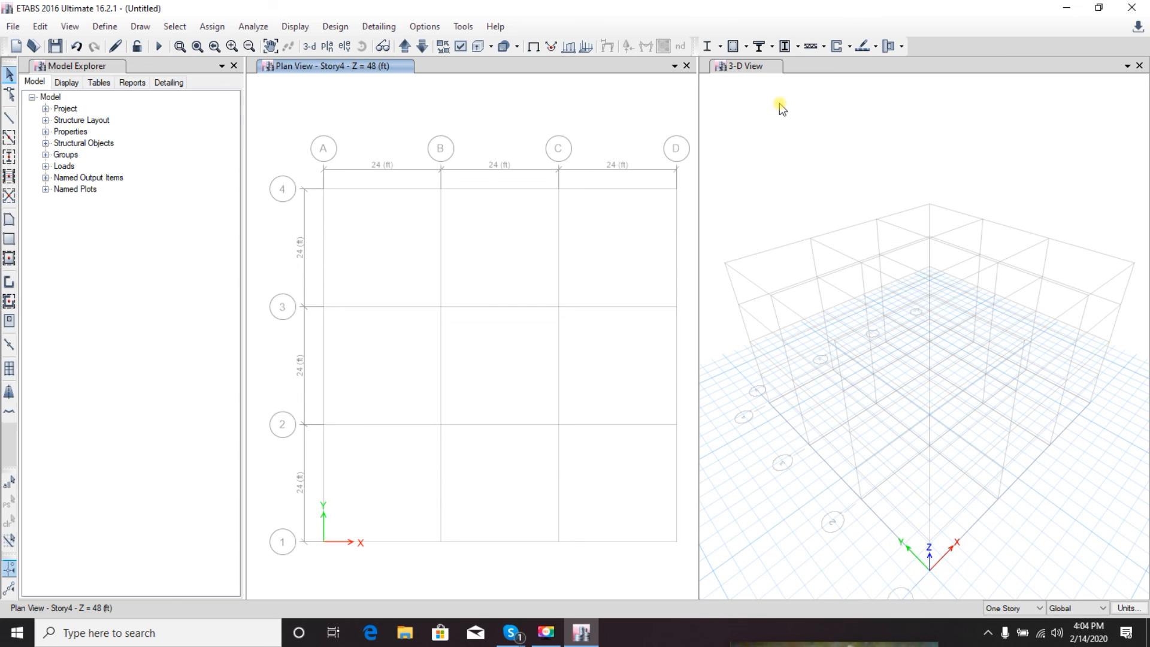
mouse_move(816, 77)
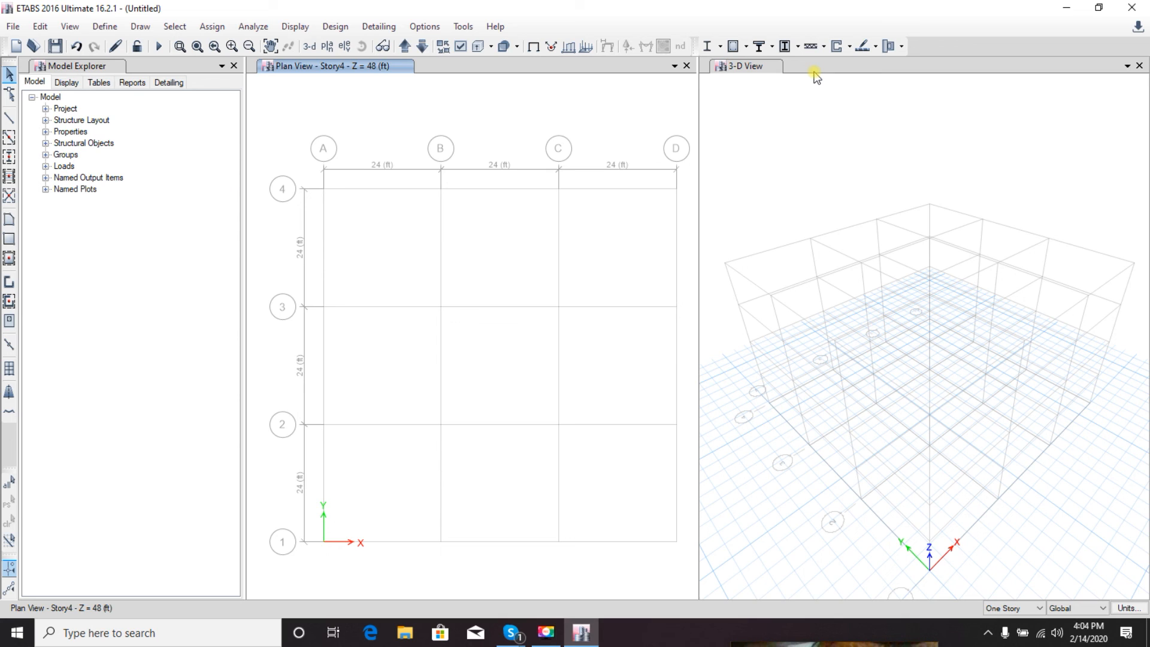
mouse_move(817, 79)
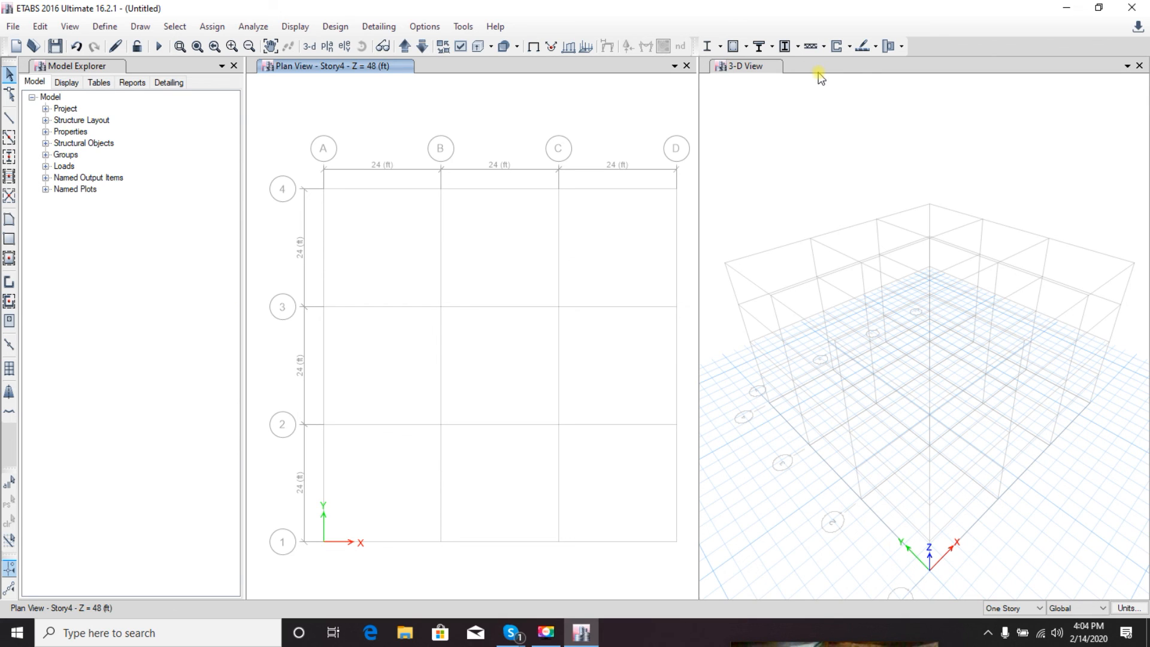